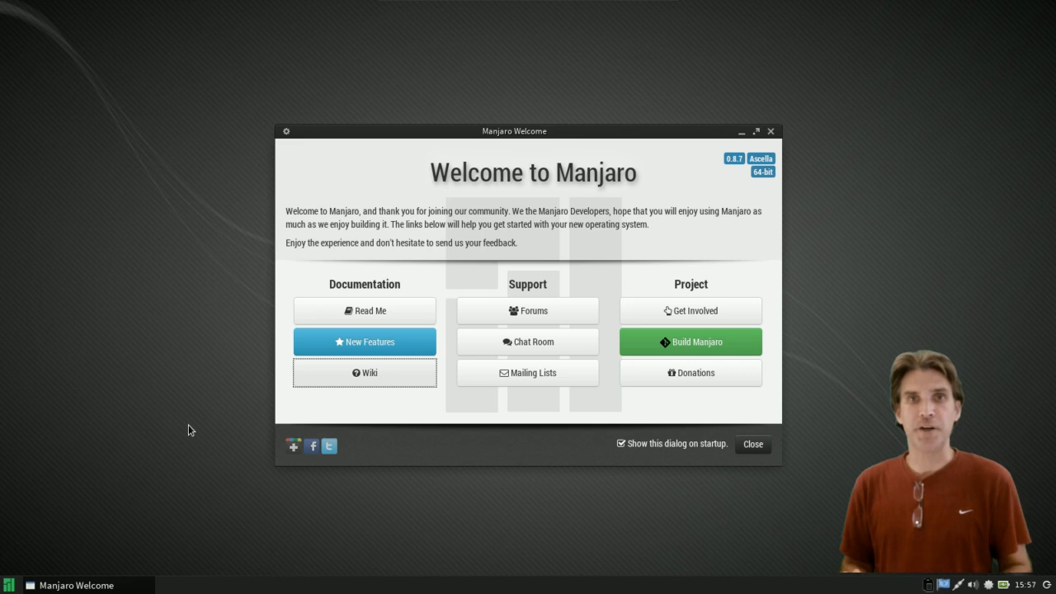
{"action": "mouse_move", "coordinate": [324, 314]}
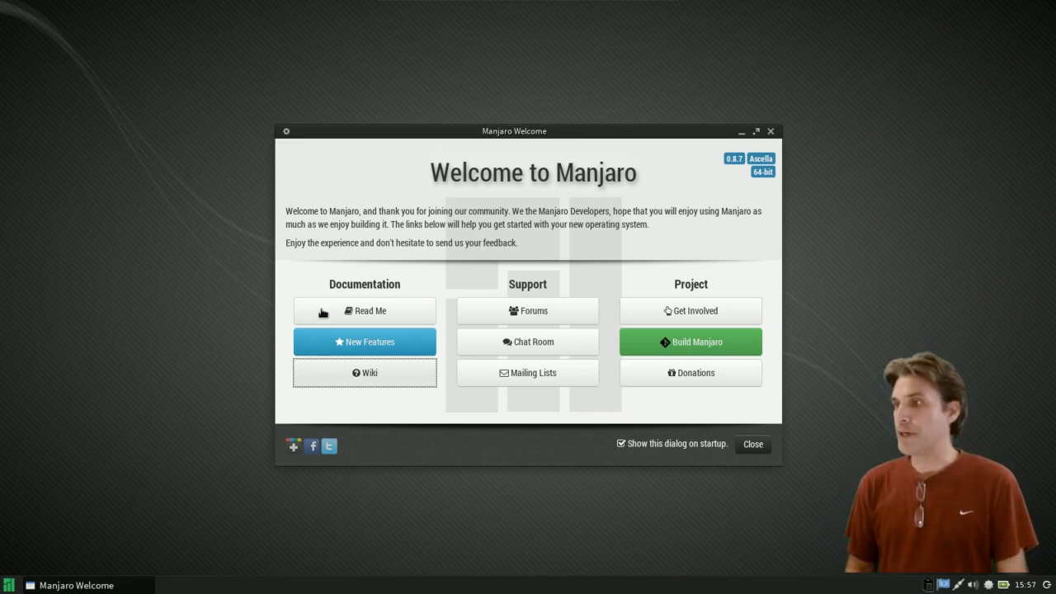
{"action": "mouse_move", "coordinate": [767, 135]}
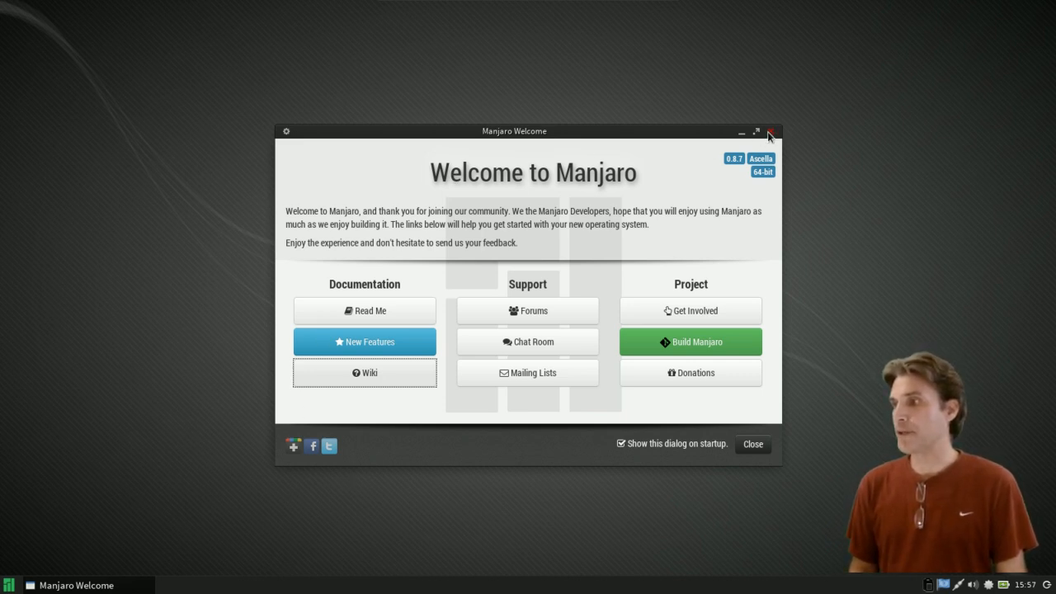
- Close the Manjaro Welcome window, leaving the empty desktop
{"action": "left_click", "coordinate": [769, 132]}
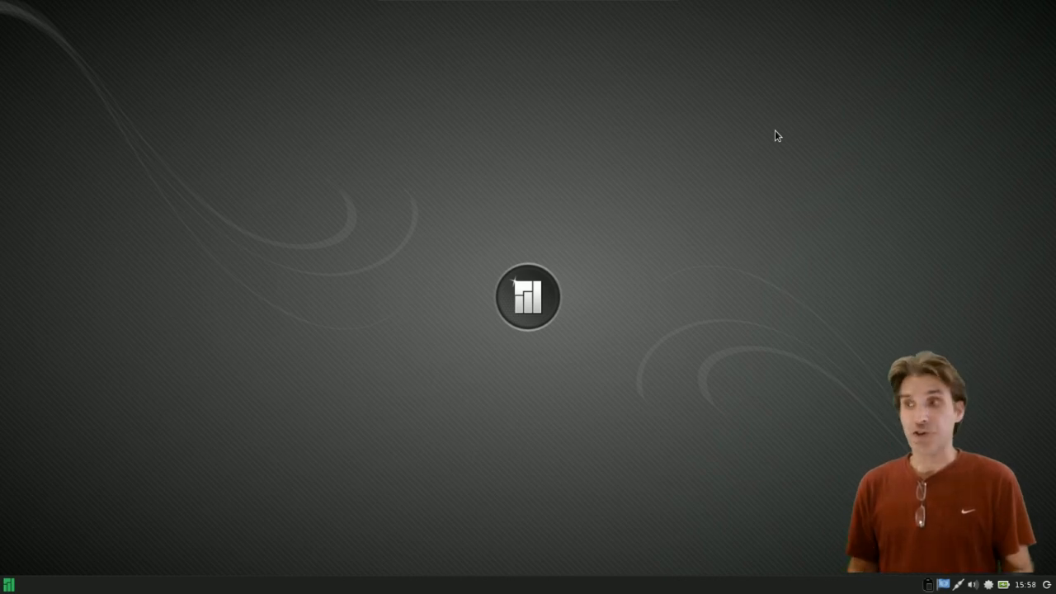
{"action": "left_click", "coordinate": [9, 584]}
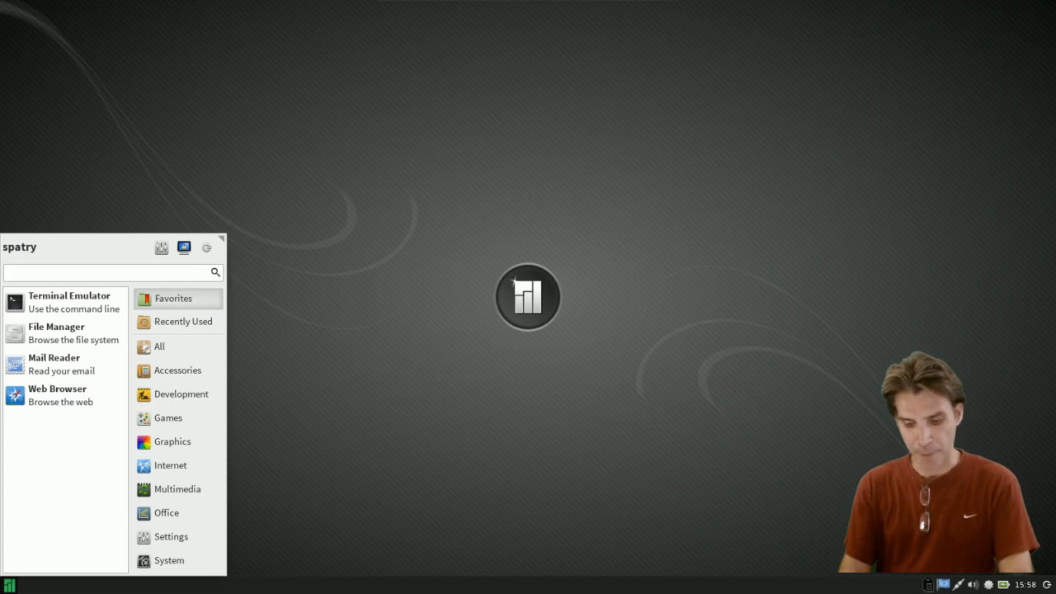
{"action": "type", "text": "pamac"}
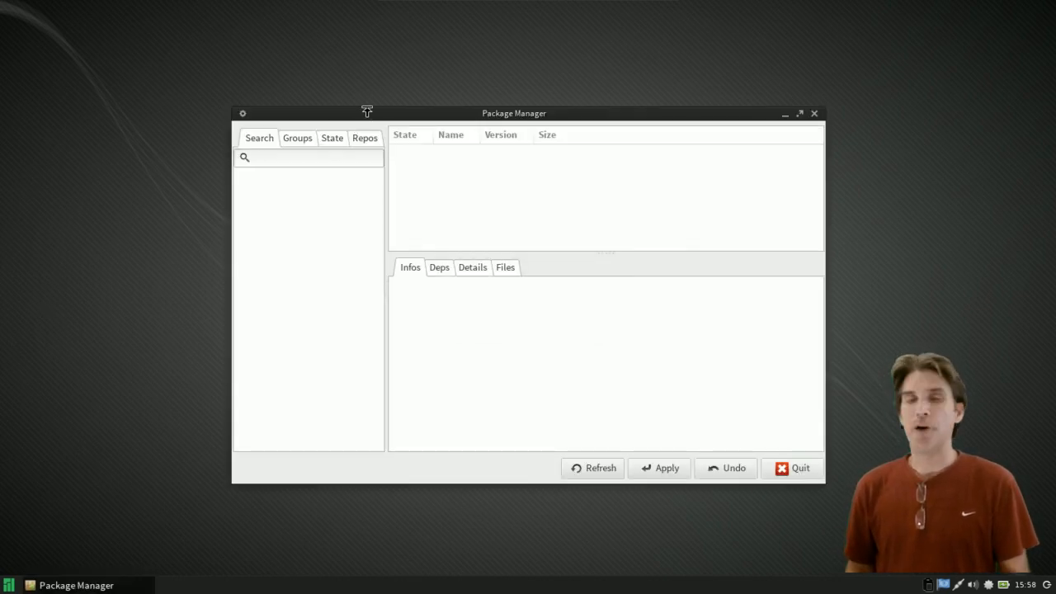
{"action": "left_click", "coordinate": [313, 157]}
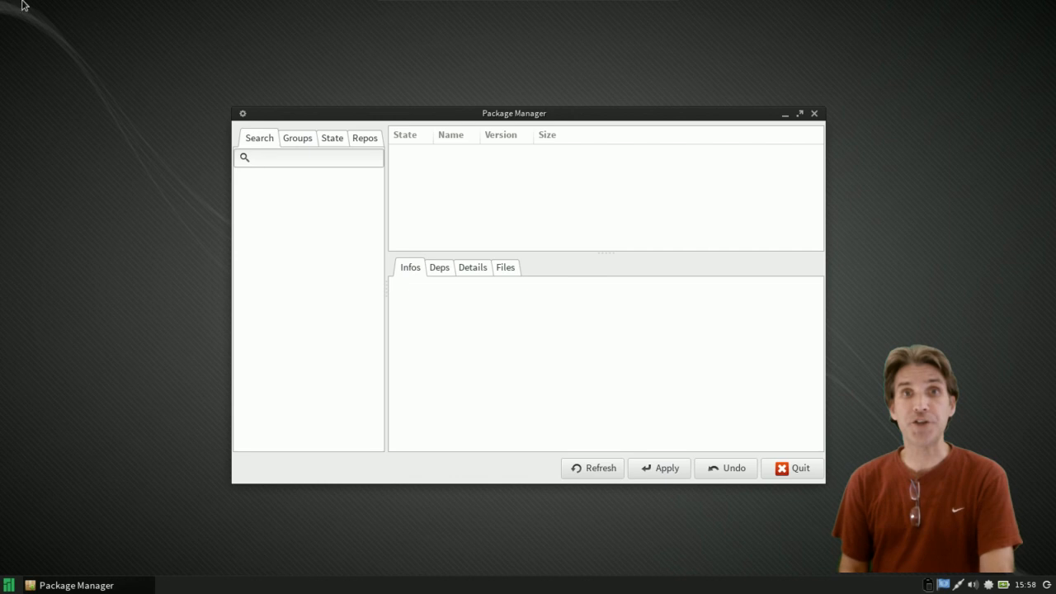
{"action": "type", "text": "kdebase-w"}
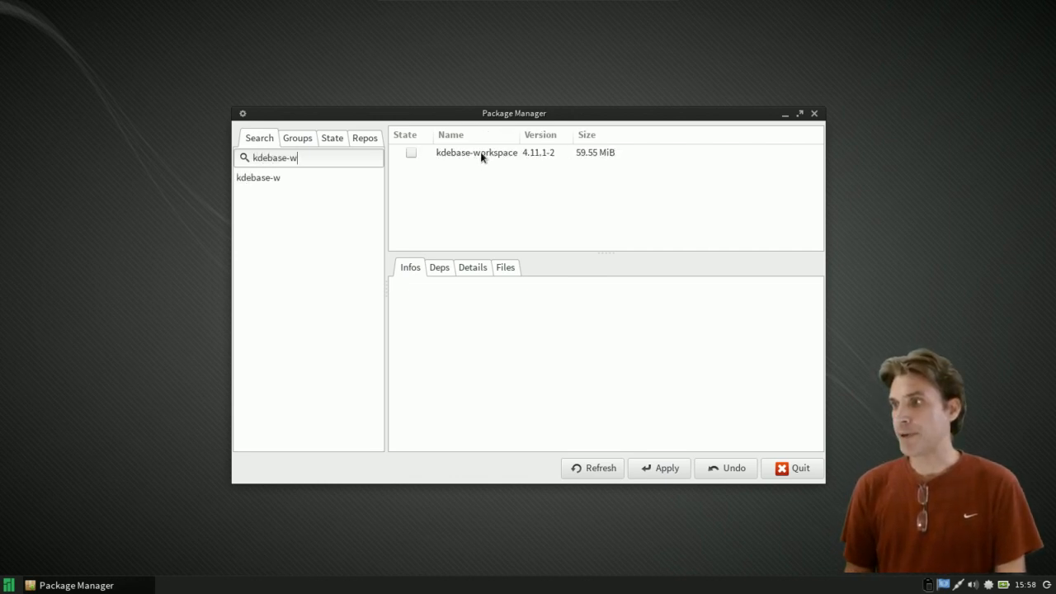
{"action": "mouse_move", "coordinate": [495, 162]}
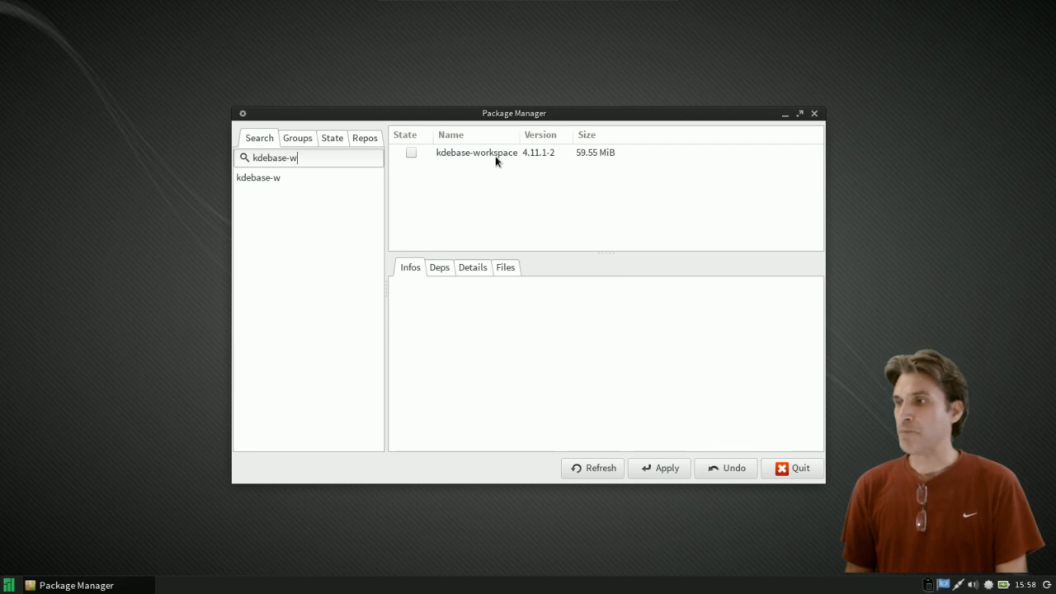
{"action": "mouse_move", "coordinate": [510, 157]}
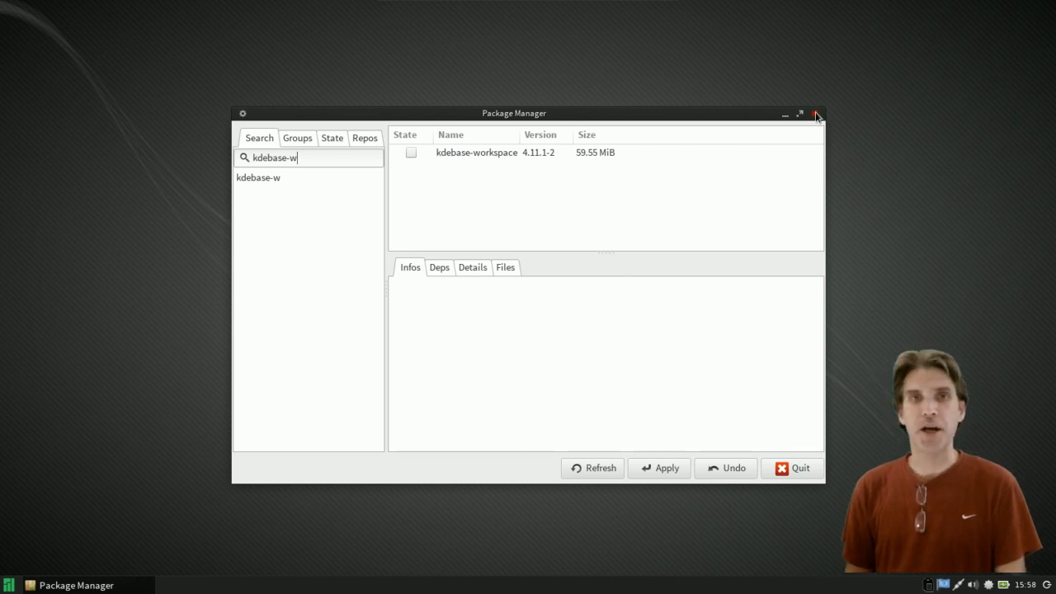
{"action": "left_click", "coordinate": [817, 114]}
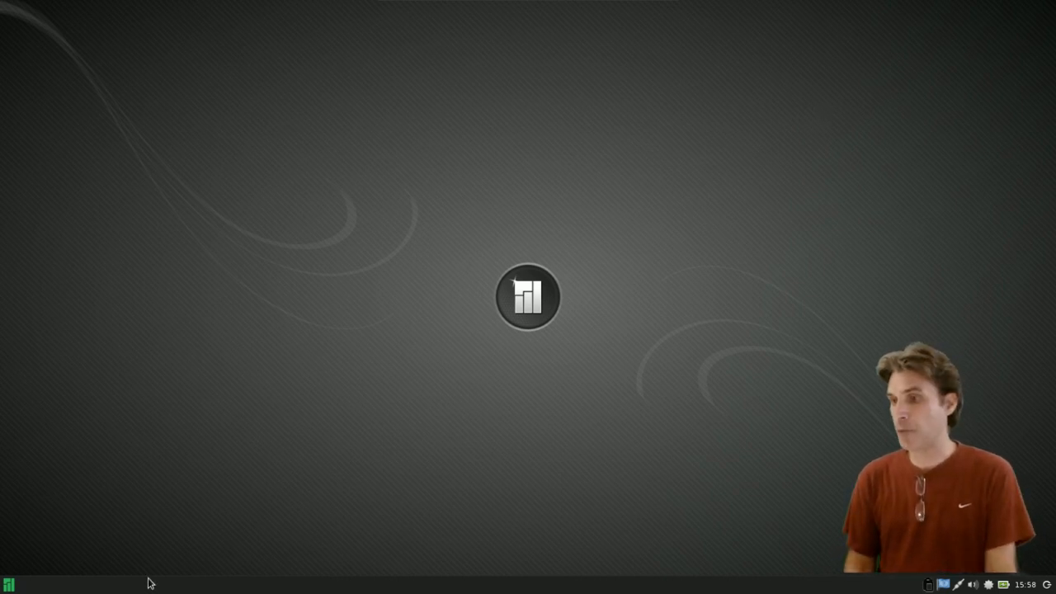
- Launch a terminal from the Whisker menu and move it to the screen centre
{"action": "left_click", "coordinate": [9, 584]}
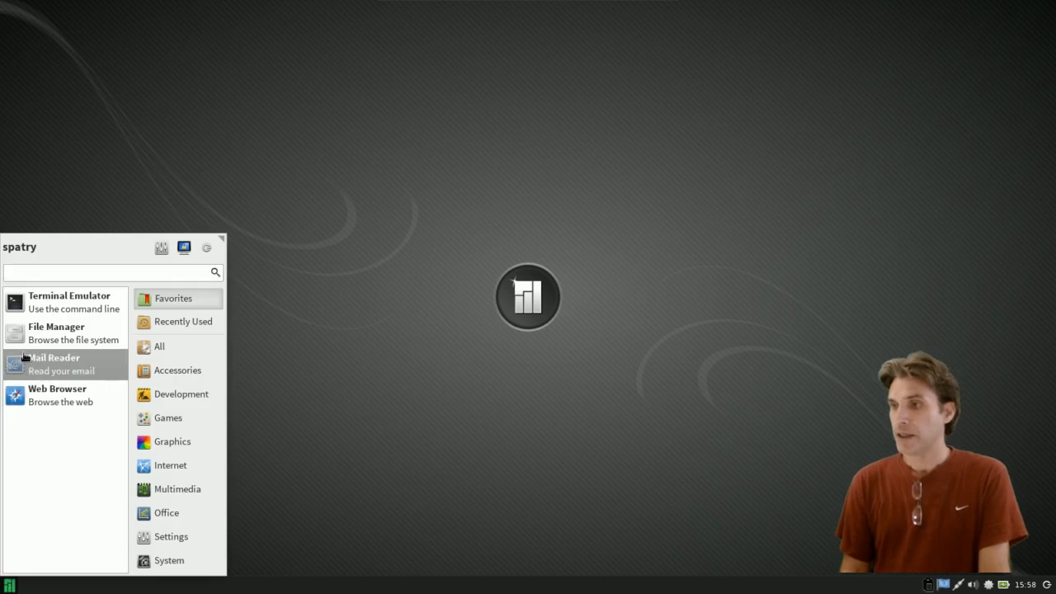
{"action": "left_click", "coordinate": [305, 341]}
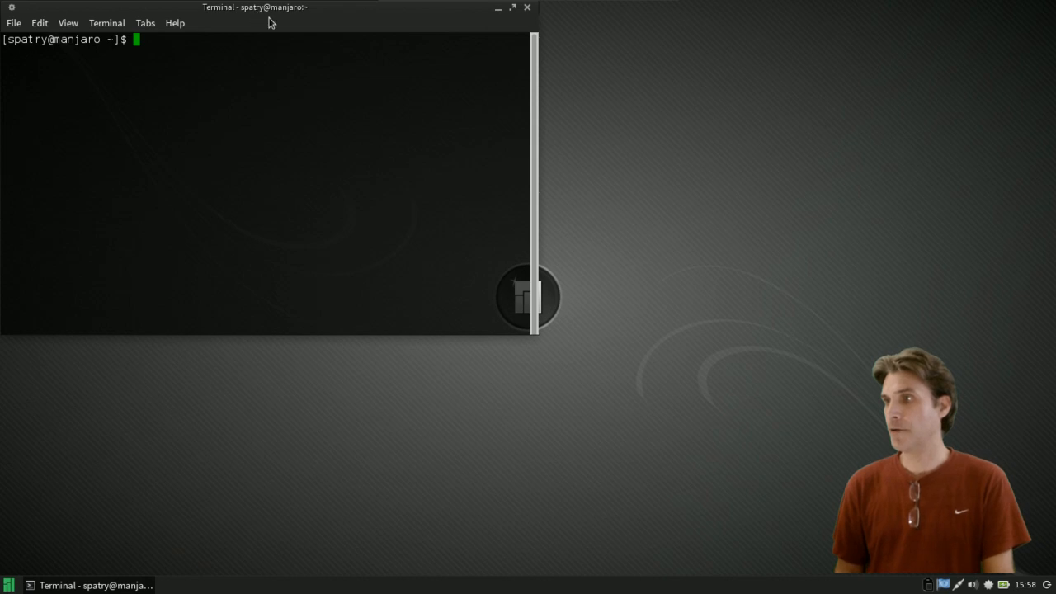
{"action": "left_click_drag", "start_coordinate": [254, 7], "coordinate": [480, 108]}
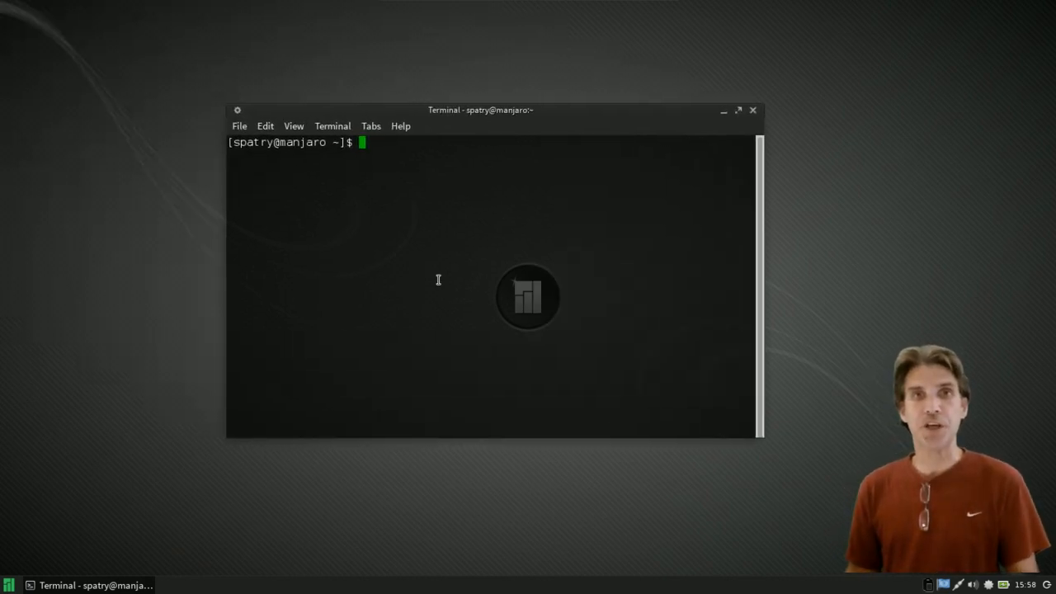
{"action": "mouse_move", "coordinate": [370, 201]}
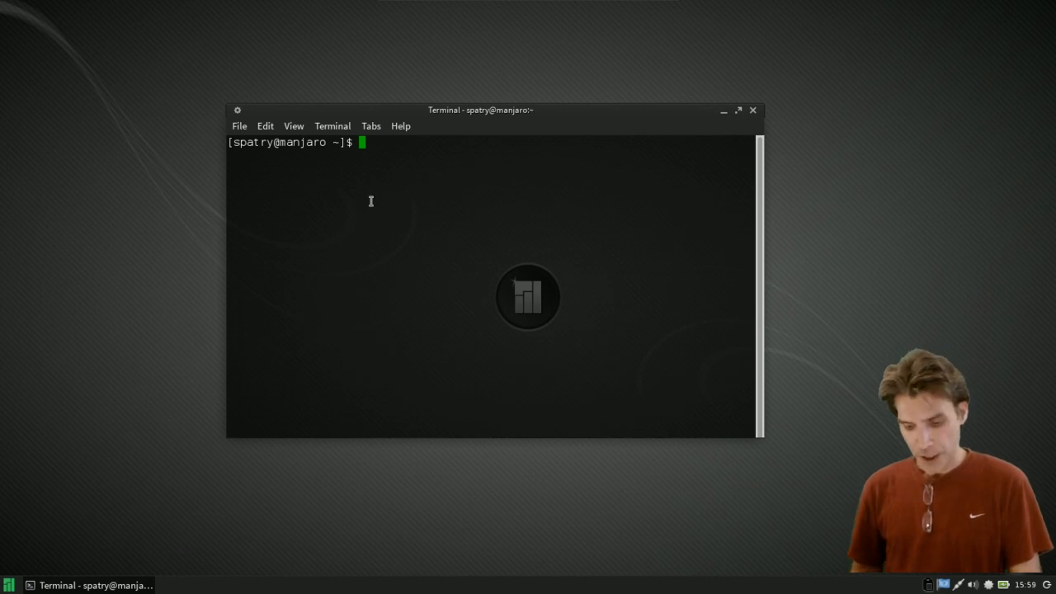
- Run 'yaourt Dekorator' to search the AUR for the window decorator
{"action": "type", "text": "yaourt"}
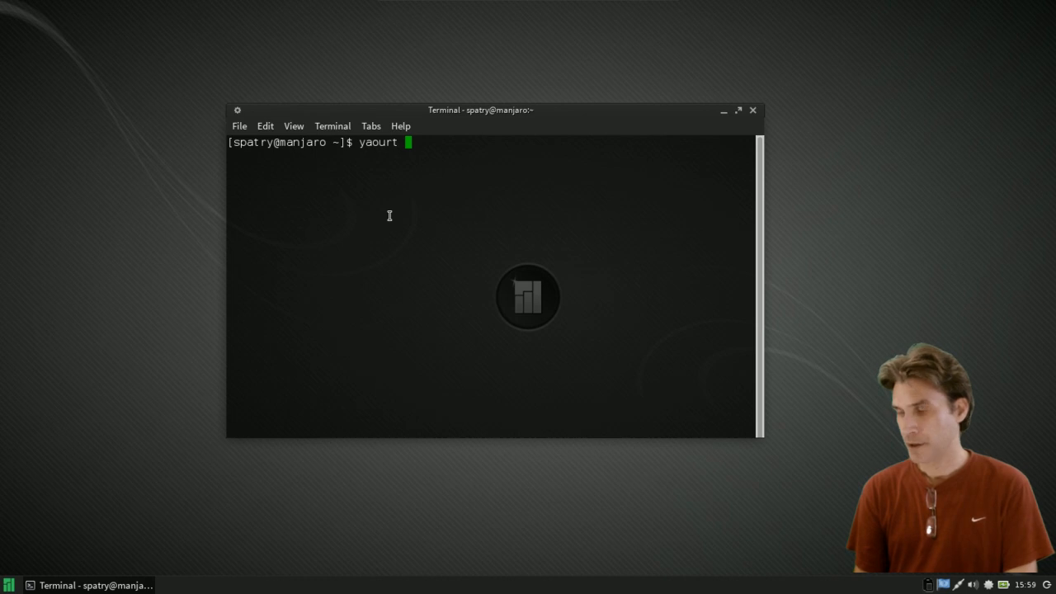
{"action": "type", "text": "De"}
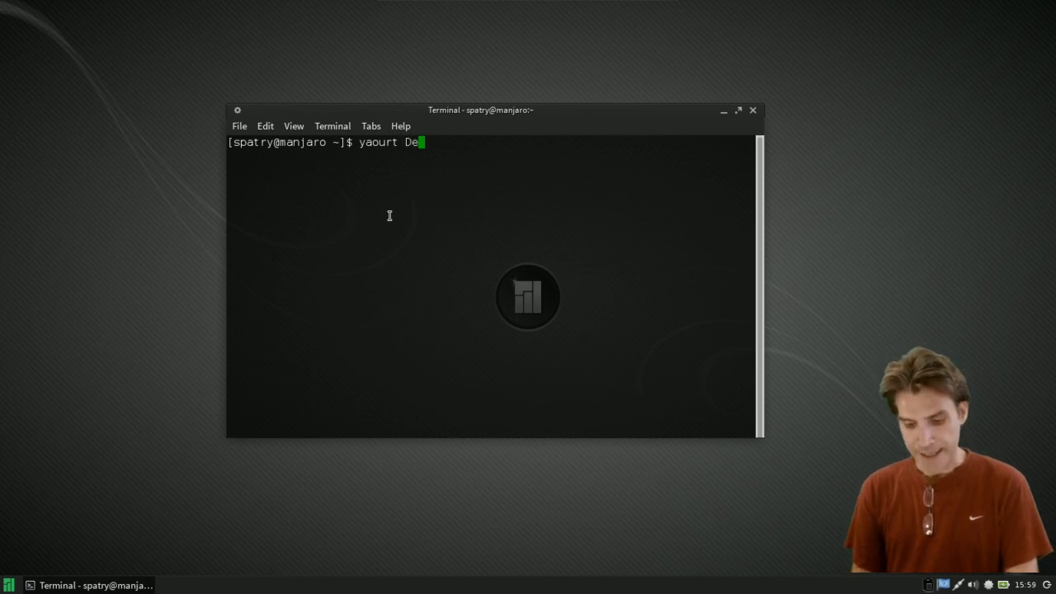
{"action": "type", "text": "korat"}
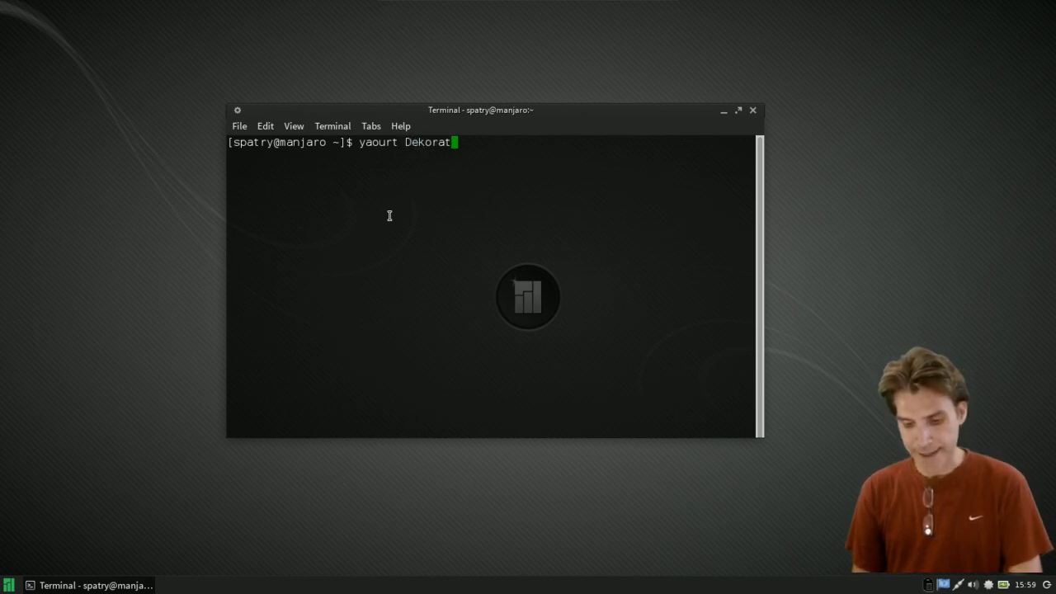
{"action": "type", "text": "or"}
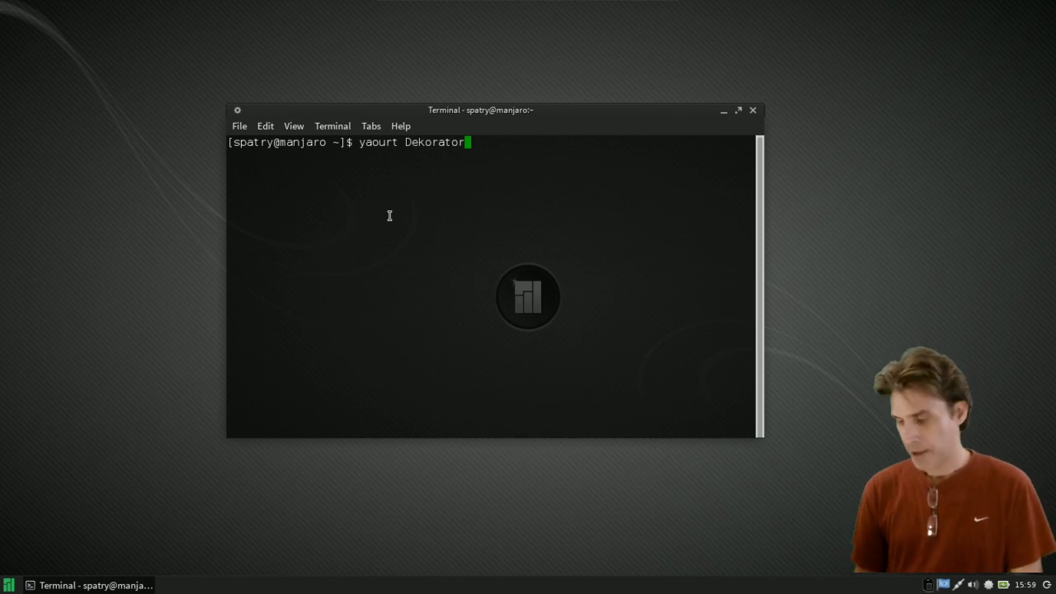
{"action": "key", "text": "Return"}
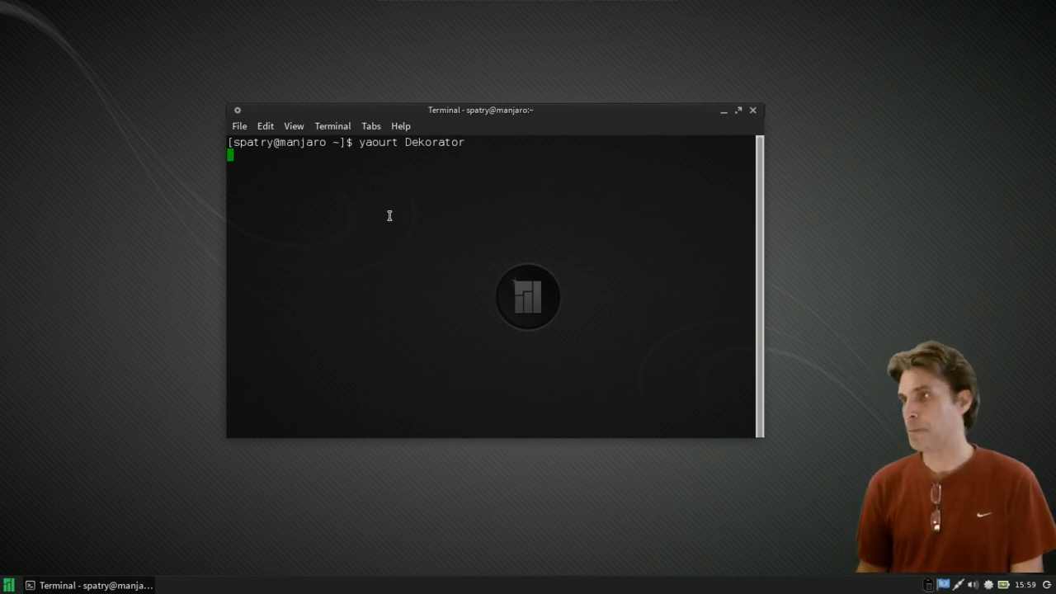
- Select package 1, aur/dekorator, from the search results
{"action": "key", "text": "Return"}
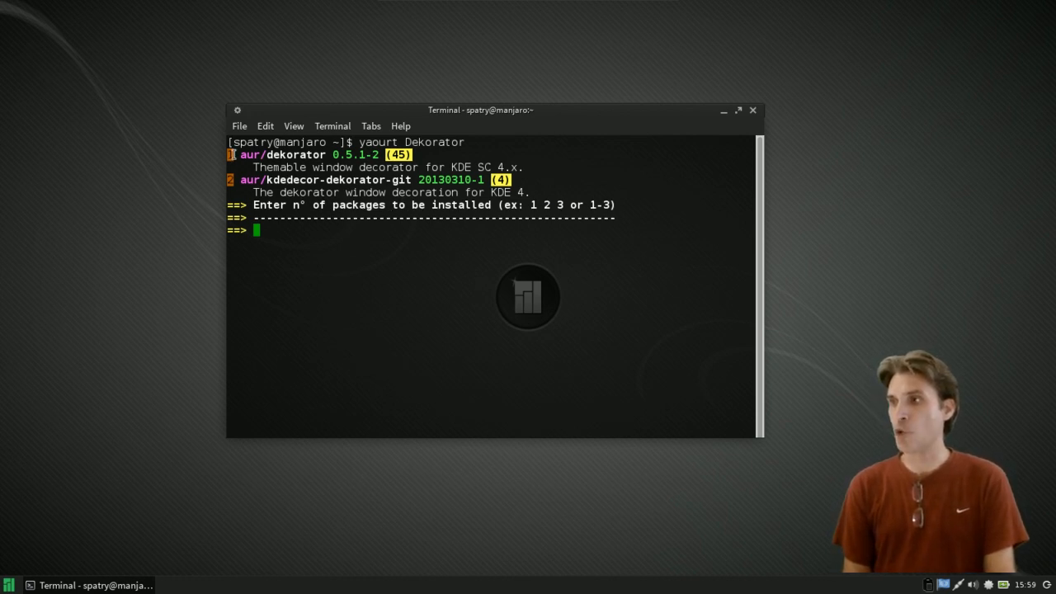
{"action": "type", "text": "1"}
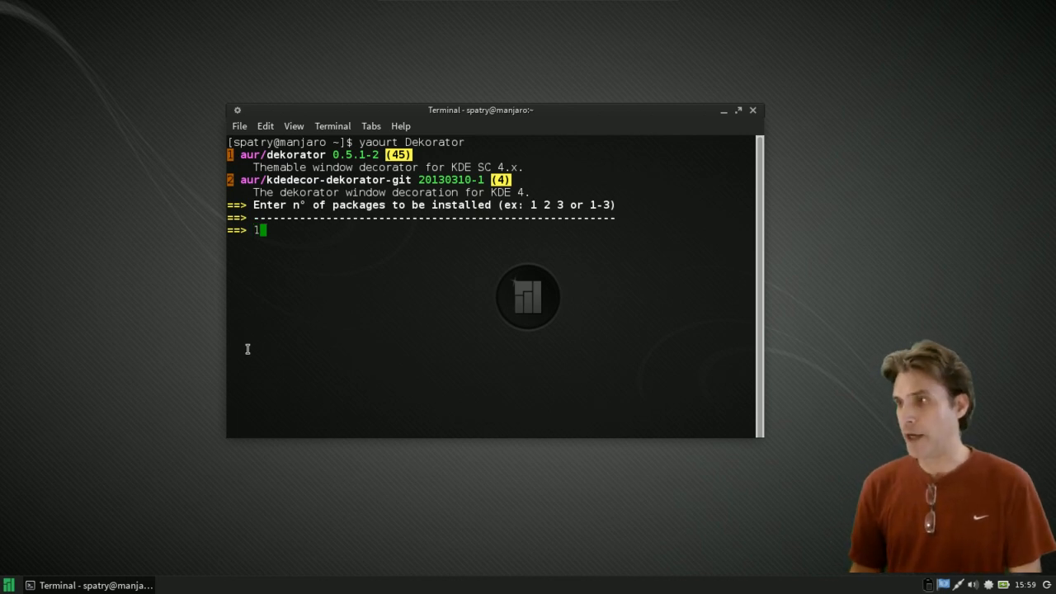
{"action": "key", "text": "Return"}
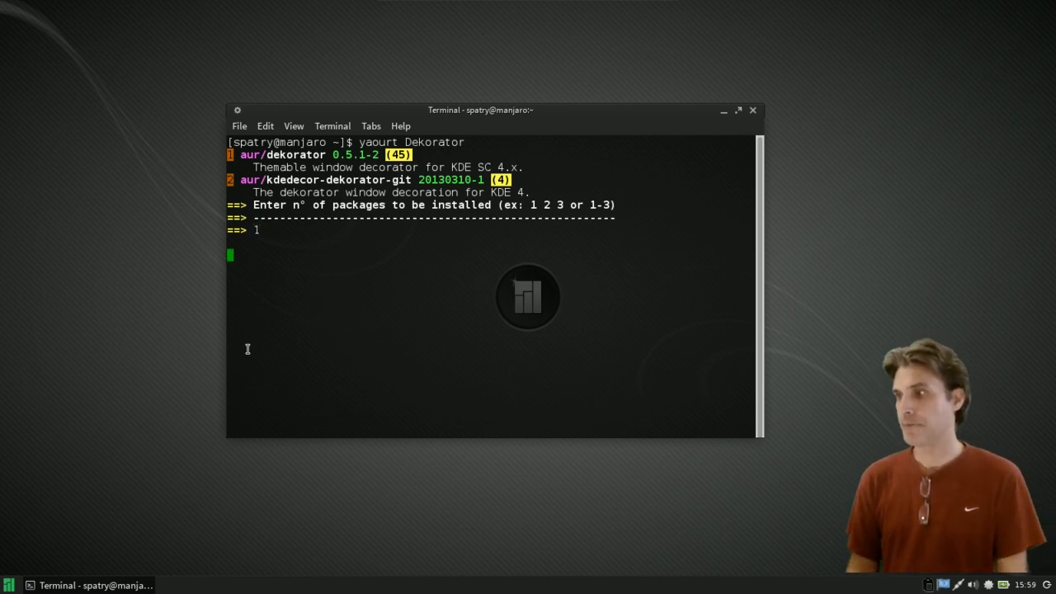
{"action": "key", "text": "Return"}
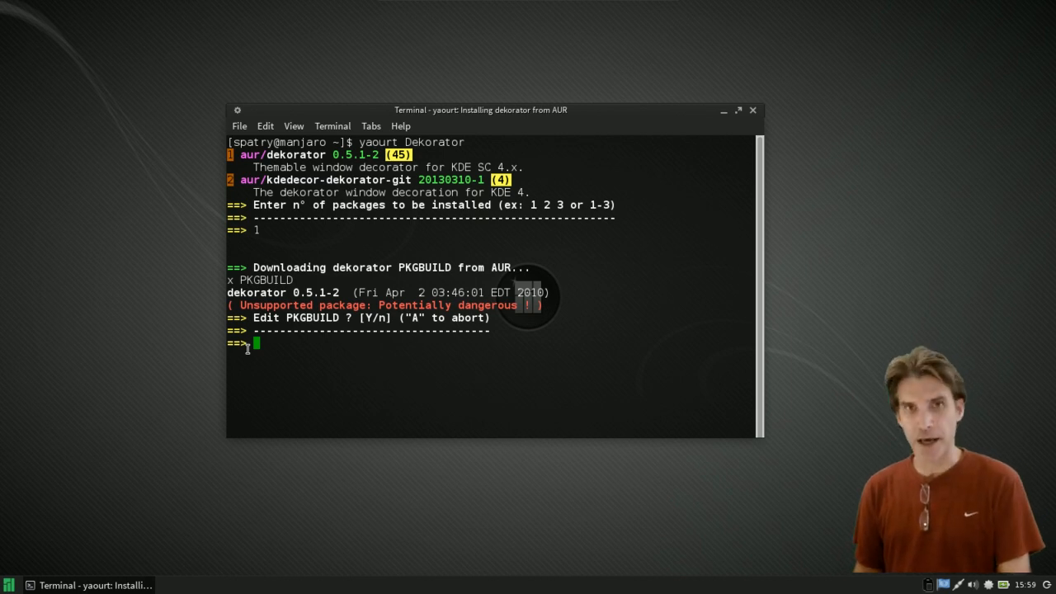
- Decline editing the PKGBUILD, start the build and enter 1 for the phonon backend provider
{"action": "type", "text": "n"}
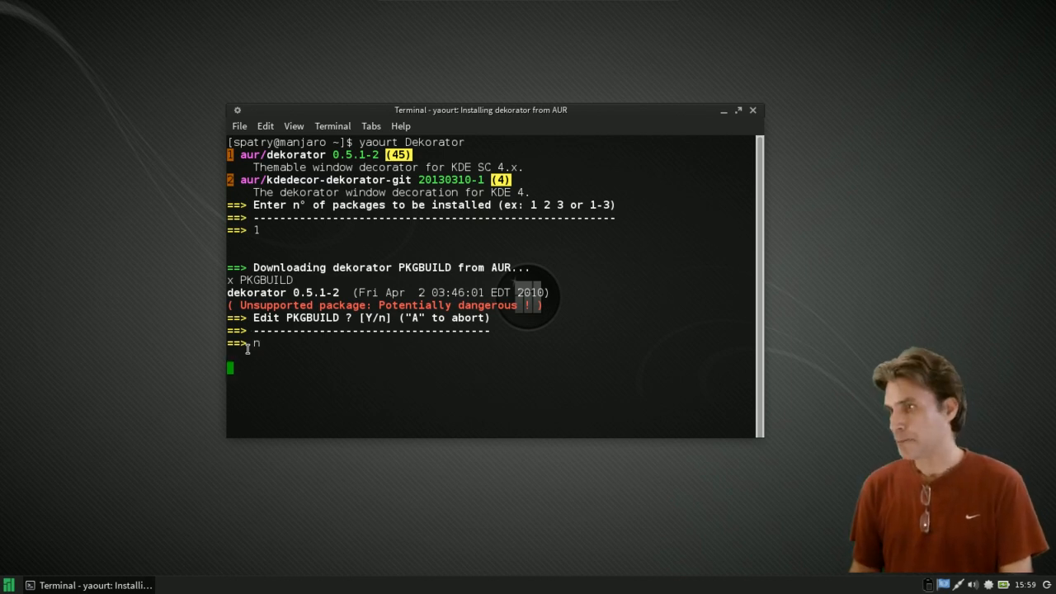
{"action": "key", "text": "Return"}
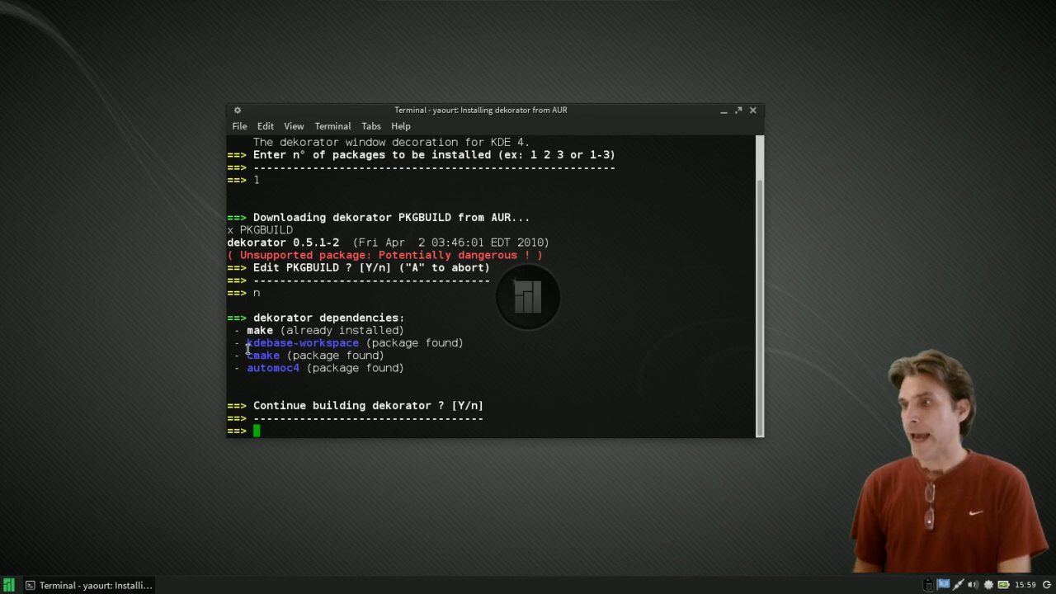
{"action": "mouse_move", "coordinate": [235, 363]}
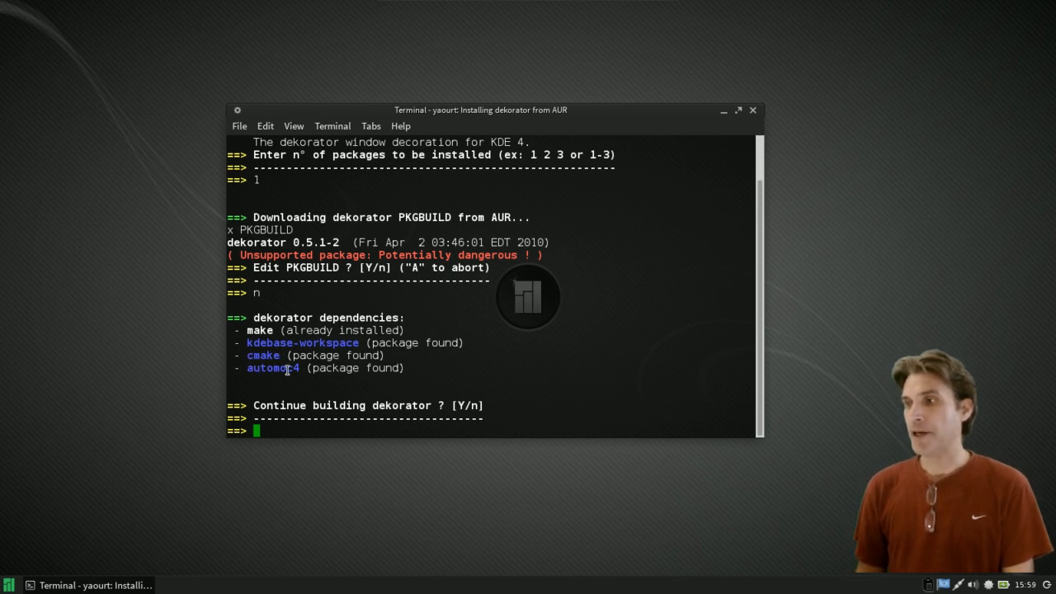
{"action": "mouse_move", "coordinate": [338, 373]}
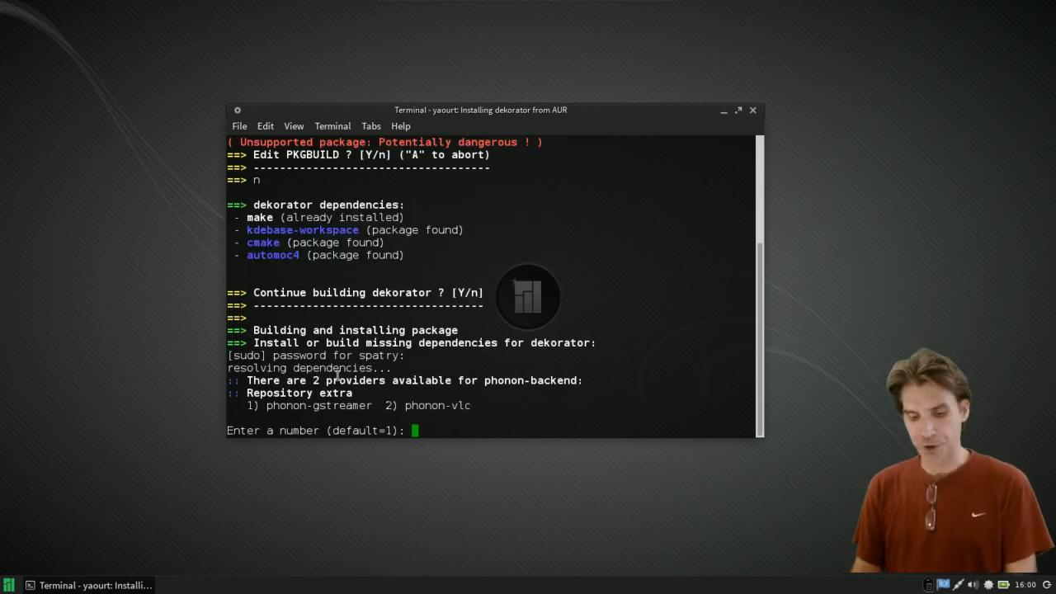
{"action": "type", "text": "1"}
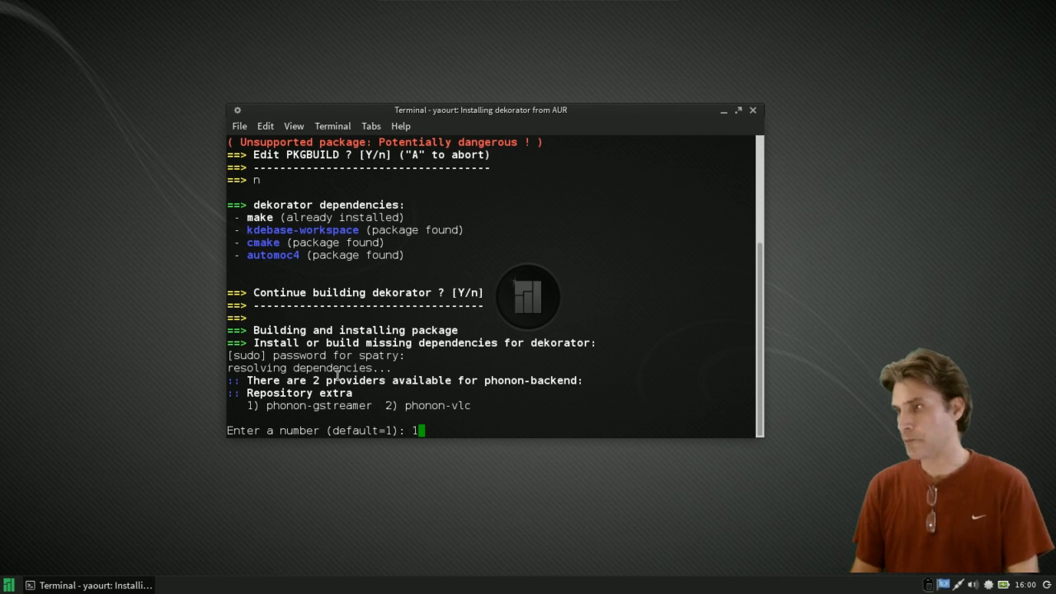
- Accept phonon-gstreamer as backend and approve installing the KDE dependency packages
{"action": "key", "text": "Return"}
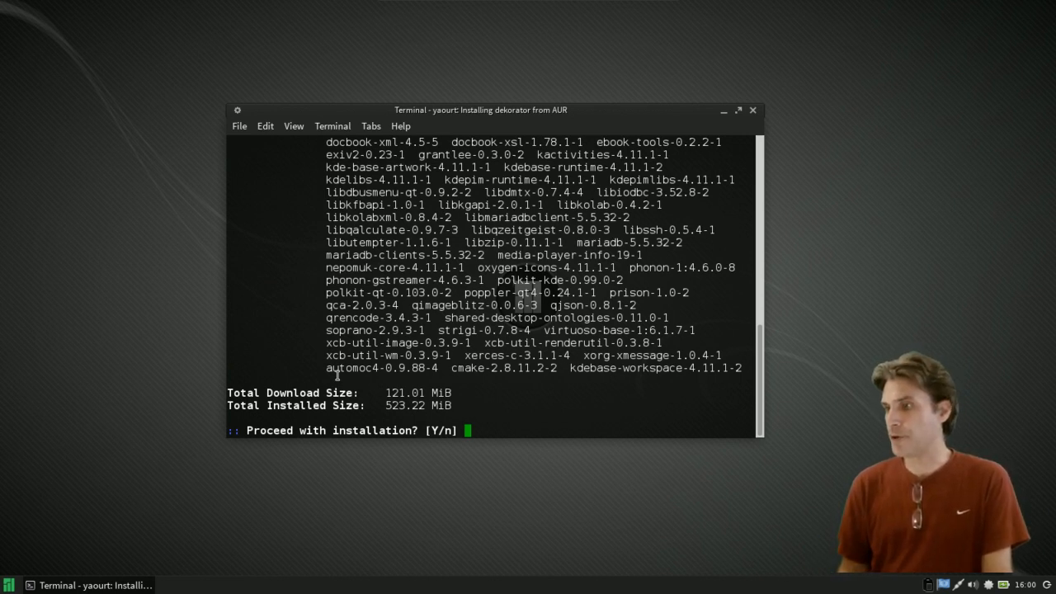
{"action": "key", "text": "Return"}
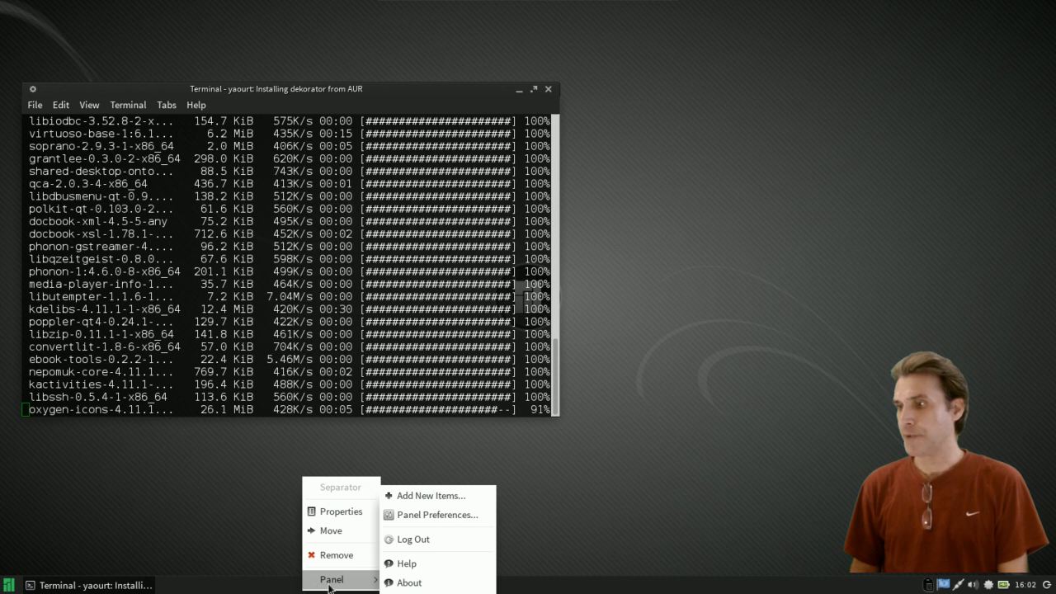
{"action": "mouse_move", "coordinate": [429, 494]}
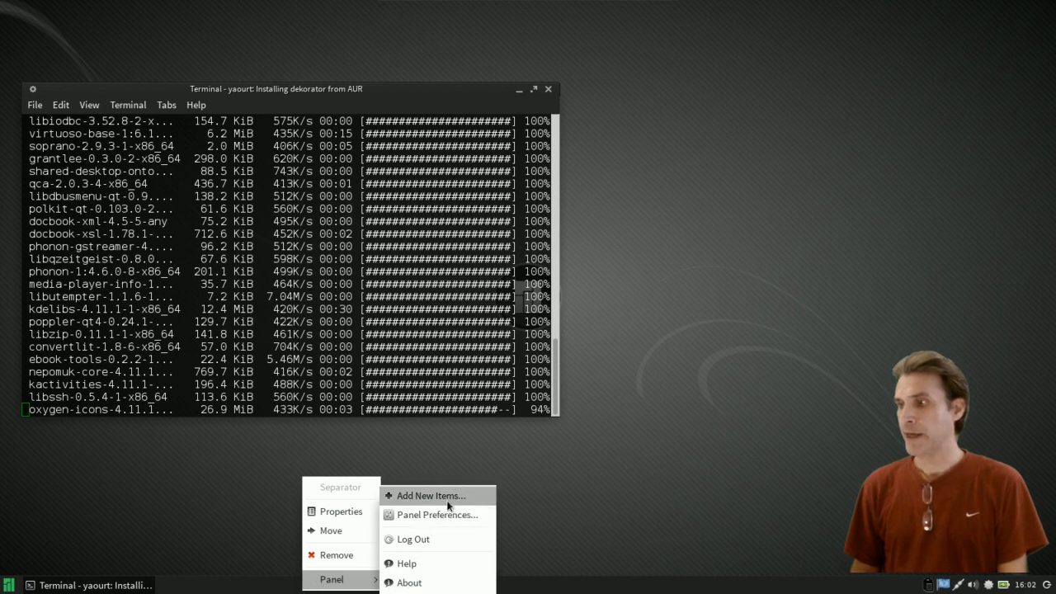
- Add a Launcher item to Panel 0 from the Add New Items list
{"action": "left_click", "coordinate": [442, 521]}
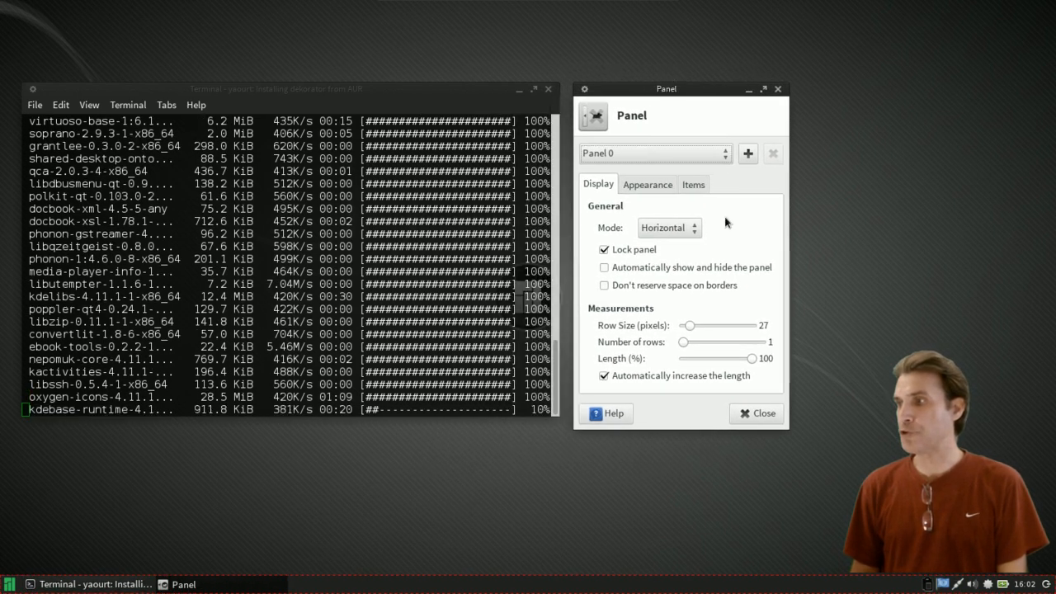
{"action": "left_click", "coordinate": [693, 183]}
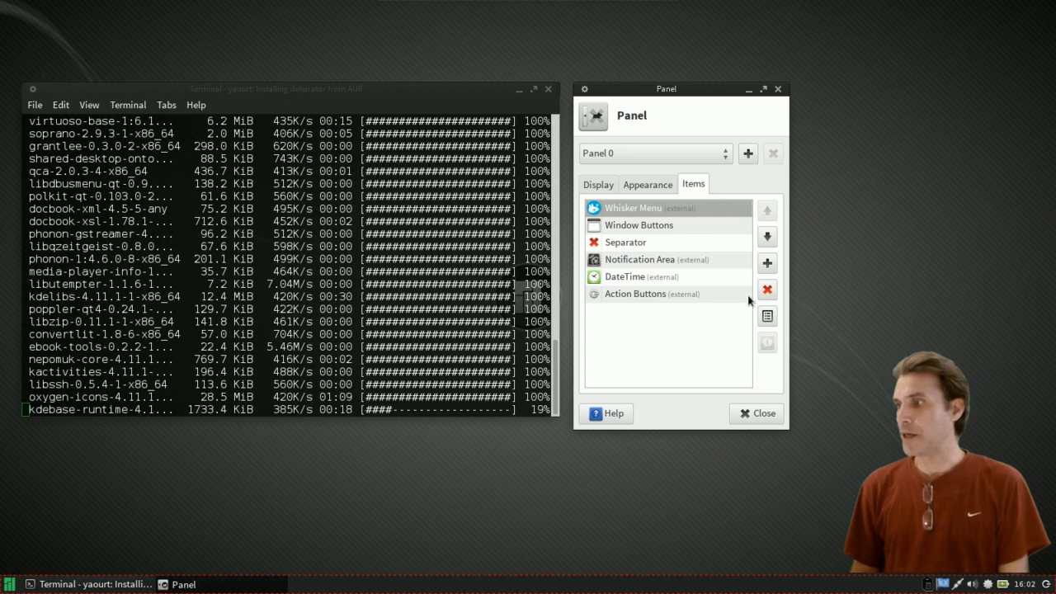
{"action": "left_click", "coordinate": [765, 262]}
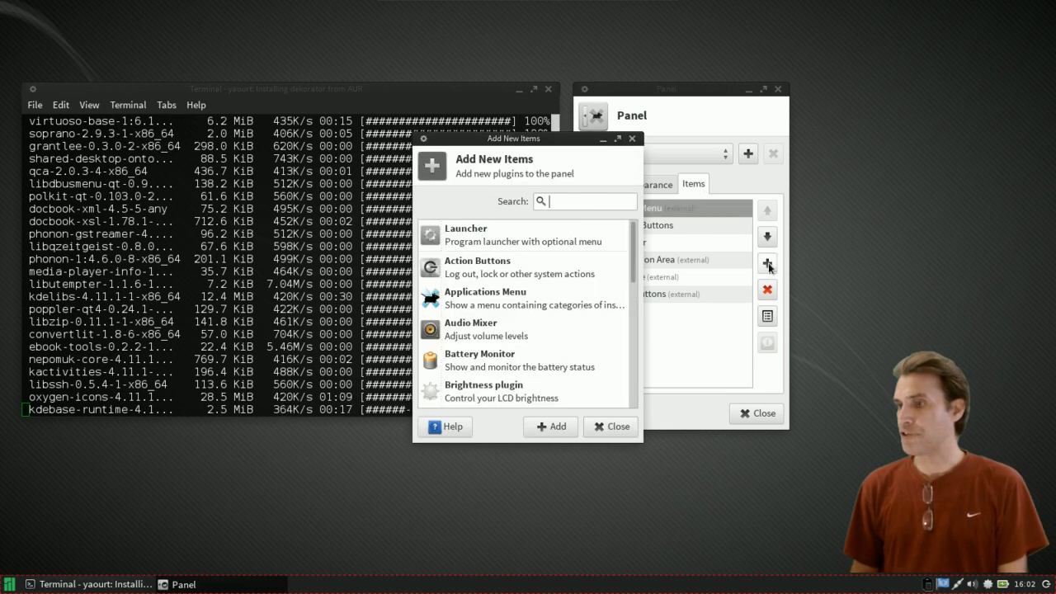
{"action": "scroll", "scroll_direction": "down", "scroll_amount": 3}
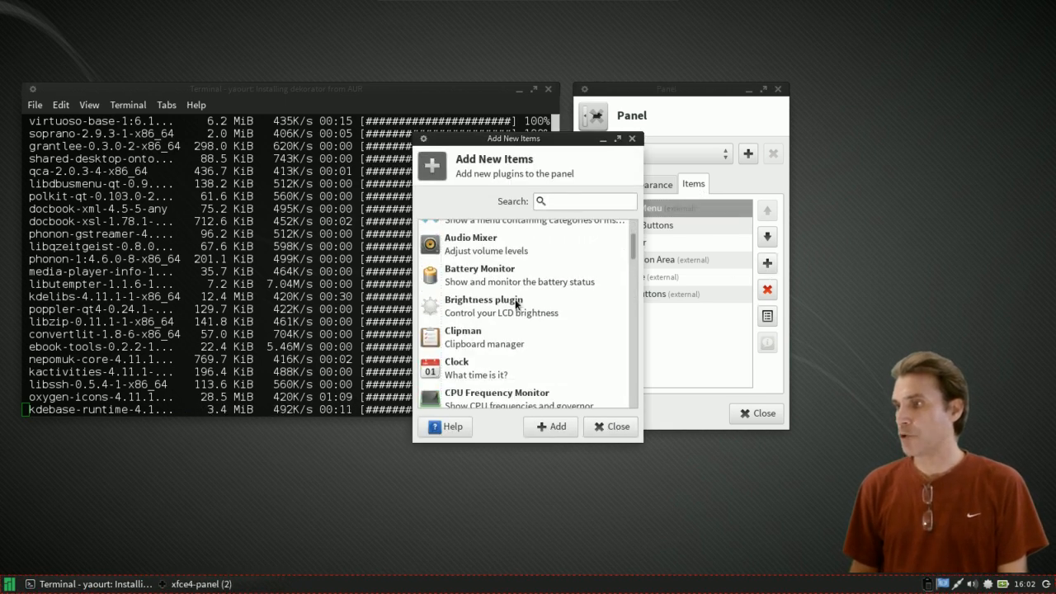
{"action": "scroll", "scroll_direction": "down", "scroll_amount": 3}
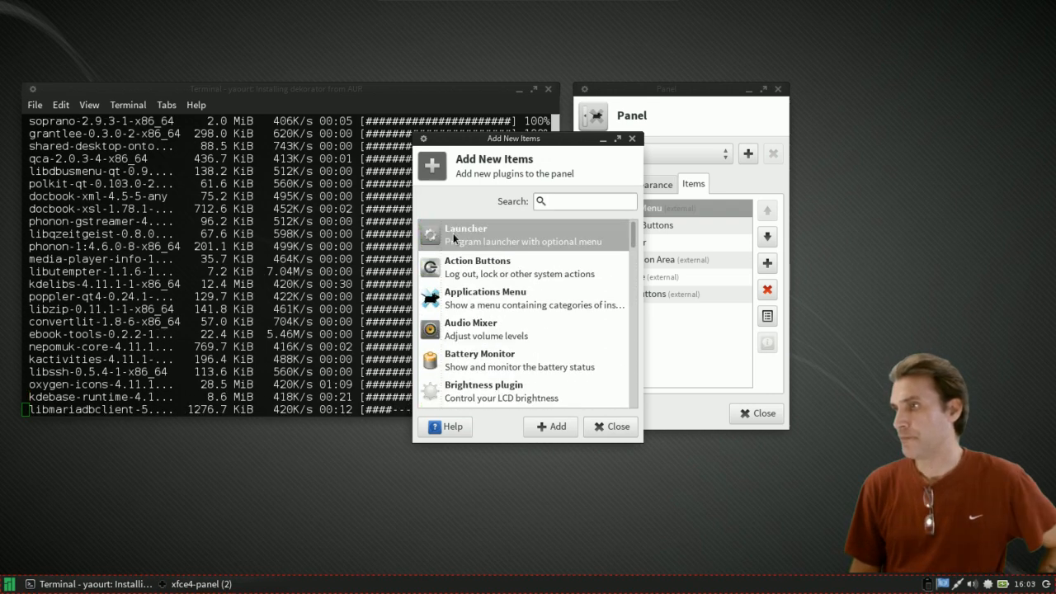
{"action": "mouse_move", "coordinate": [610, 426]}
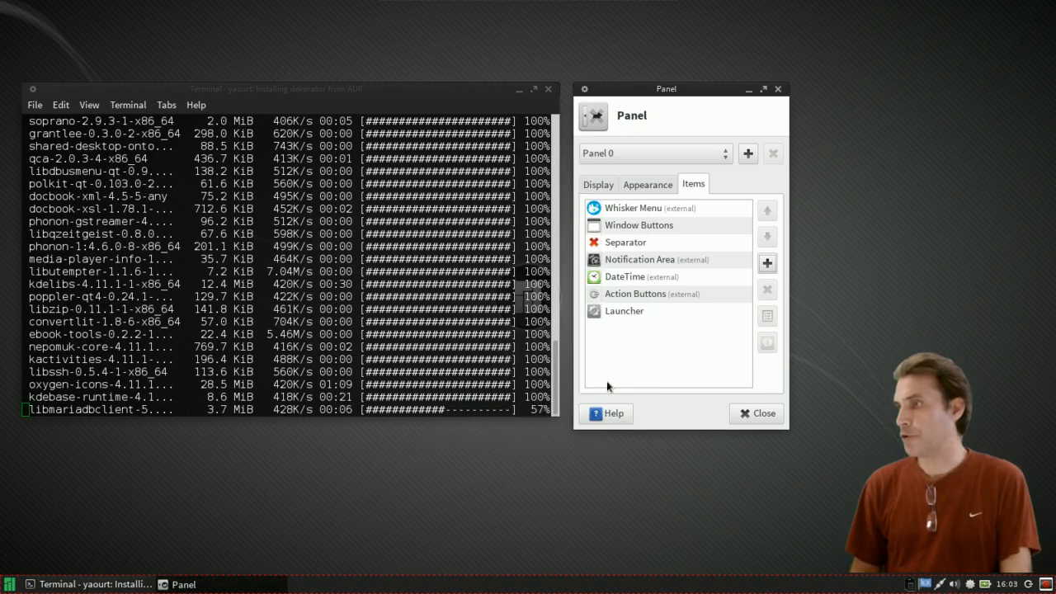
- Move the new Launcher up so it sits directly below Whisker Menu
{"action": "left_click", "coordinate": [624, 311]}
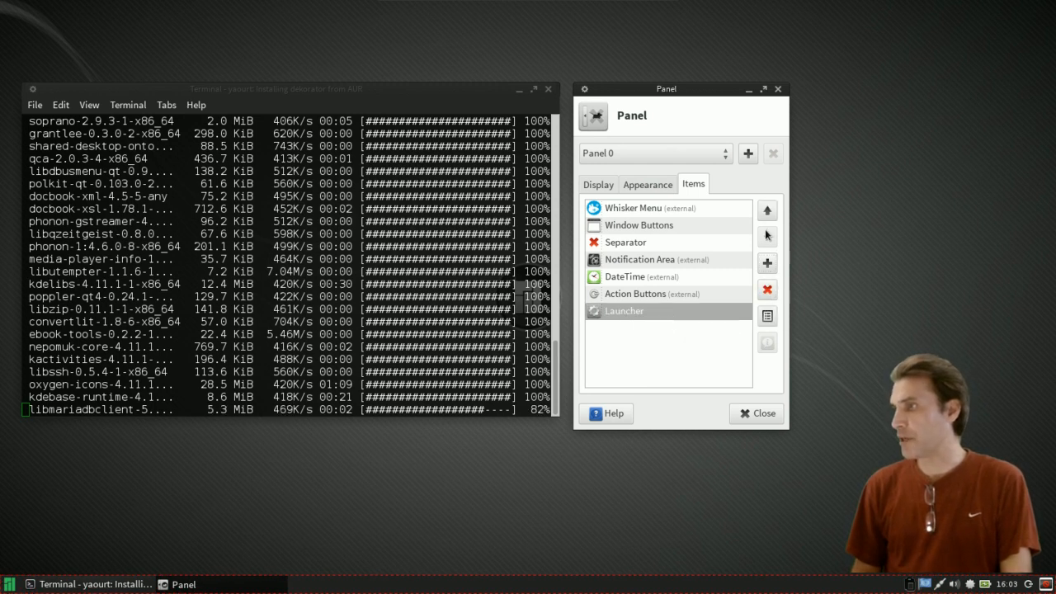
{"action": "left_click", "coordinate": [765, 209]}
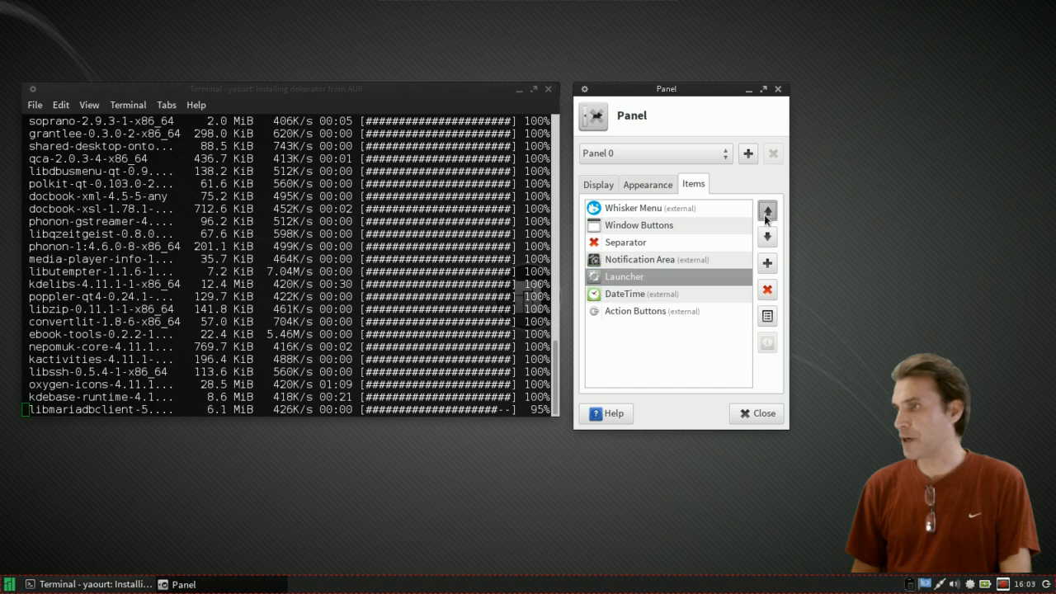
{"action": "left_click", "coordinate": [765, 211]}
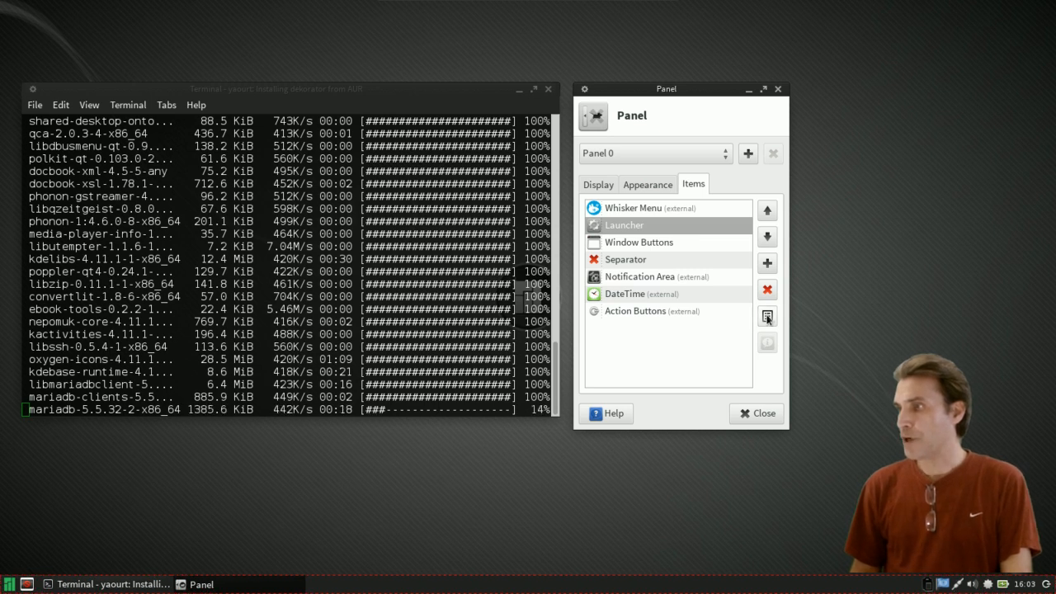
- Explore the Launcher's properties, cancel adding an existing application, and reopen them
{"action": "left_click", "coordinate": [765, 316]}
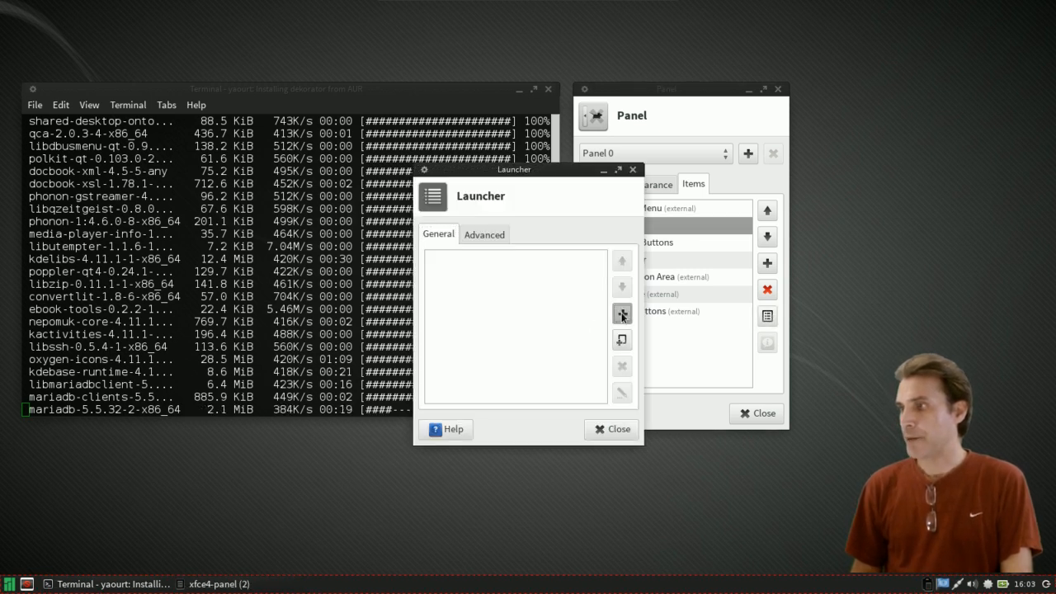
{"action": "left_click", "coordinate": [620, 313]}
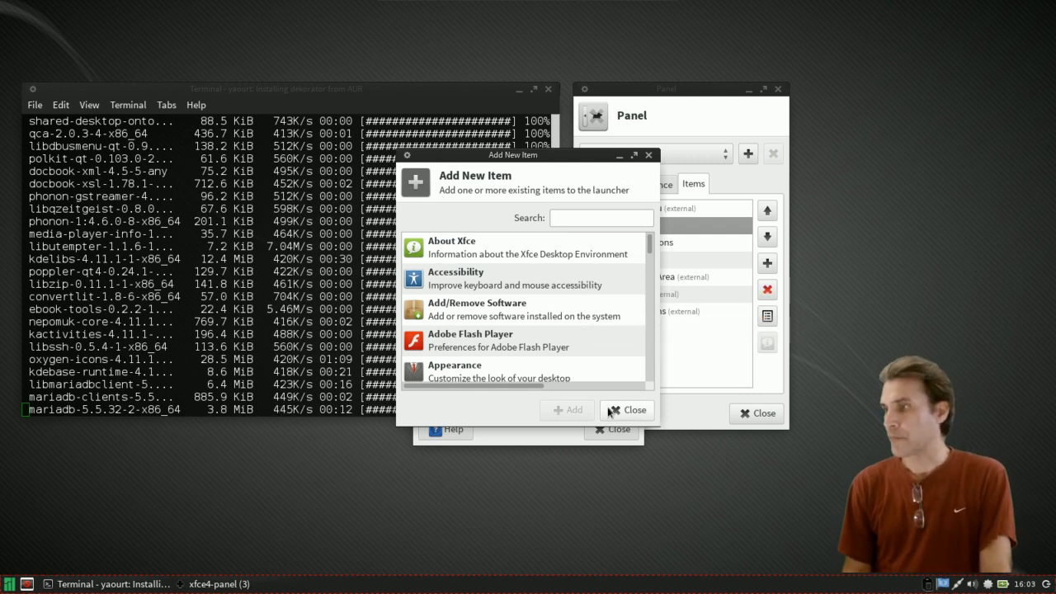
{"action": "left_click", "coordinate": [627, 409]}
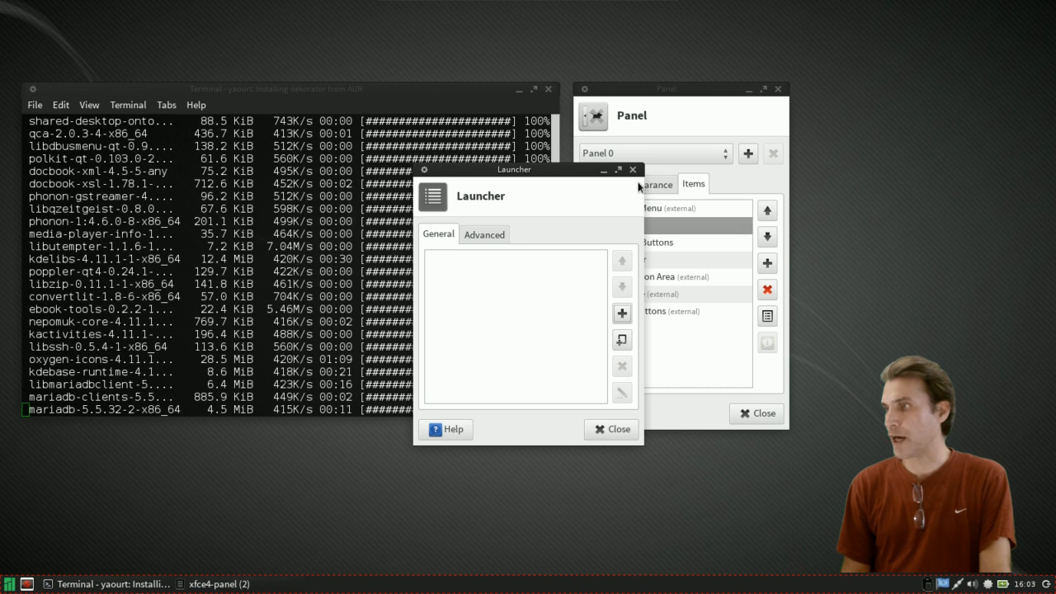
{"action": "left_click", "coordinate": [611, 429]}
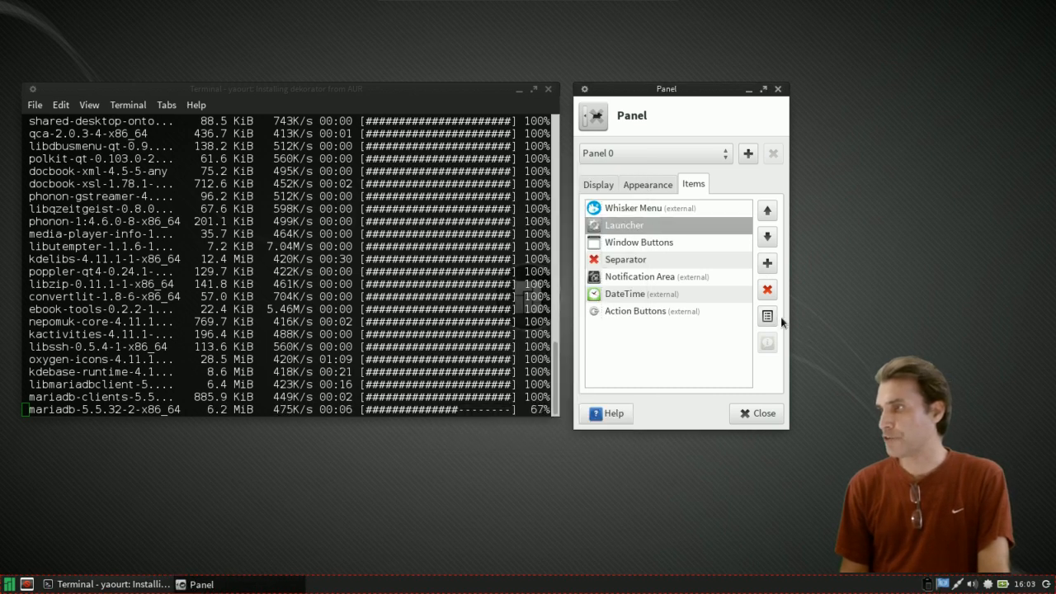
{"action": "left_click", "coordinate": [767, 316]}
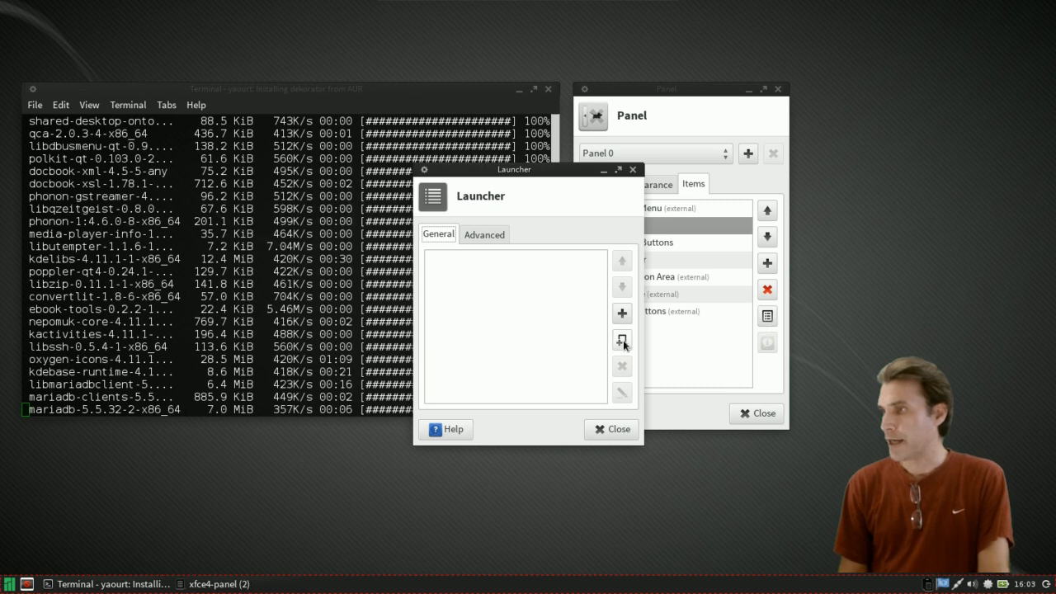
{"action": "mouse_move", "coordinate": [622, 340]}
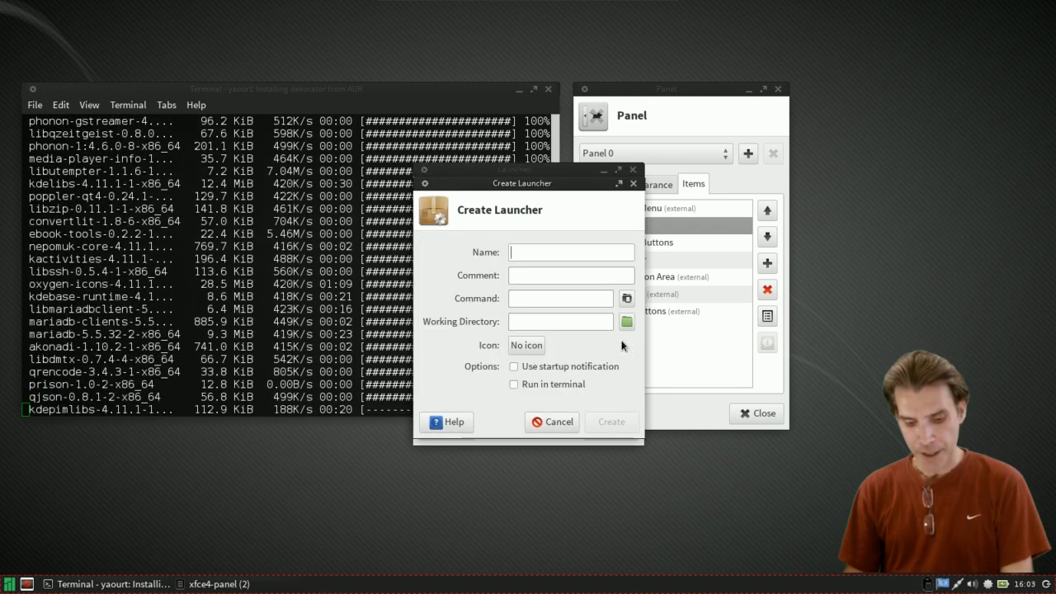
- Fill a new launcher item with name Kwin and command kwin --replace
{"action": "type", "text": "K"}
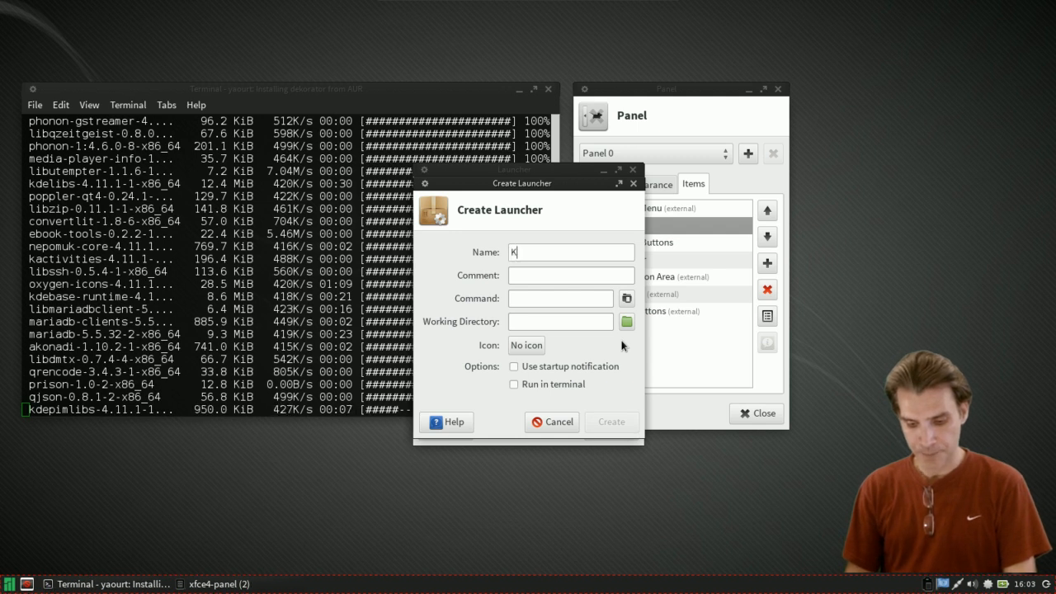
{"action": "type", "text": "win"}
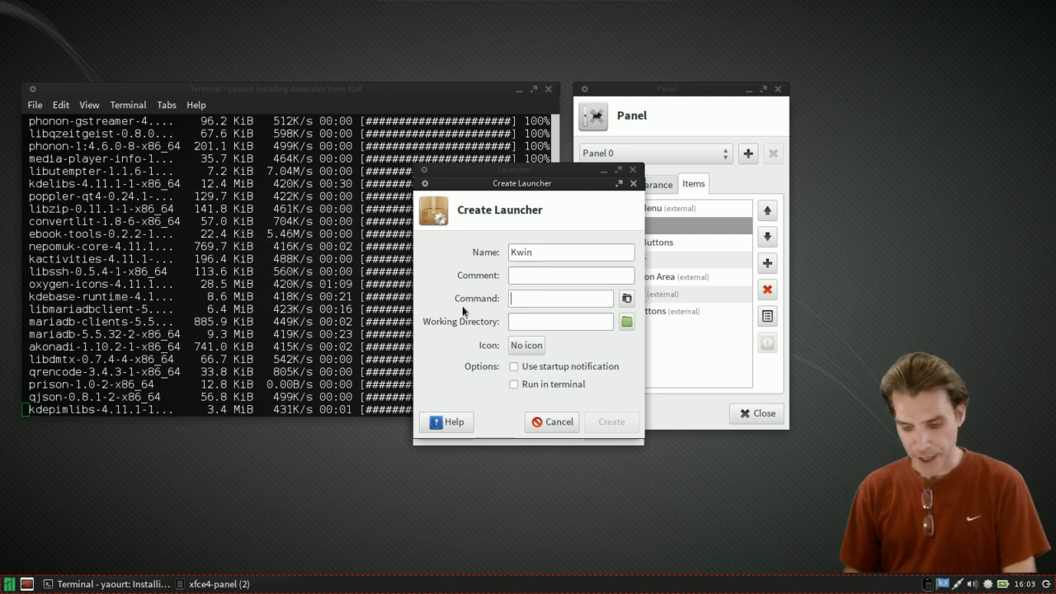
{"action": "type", "text": "kwin"}
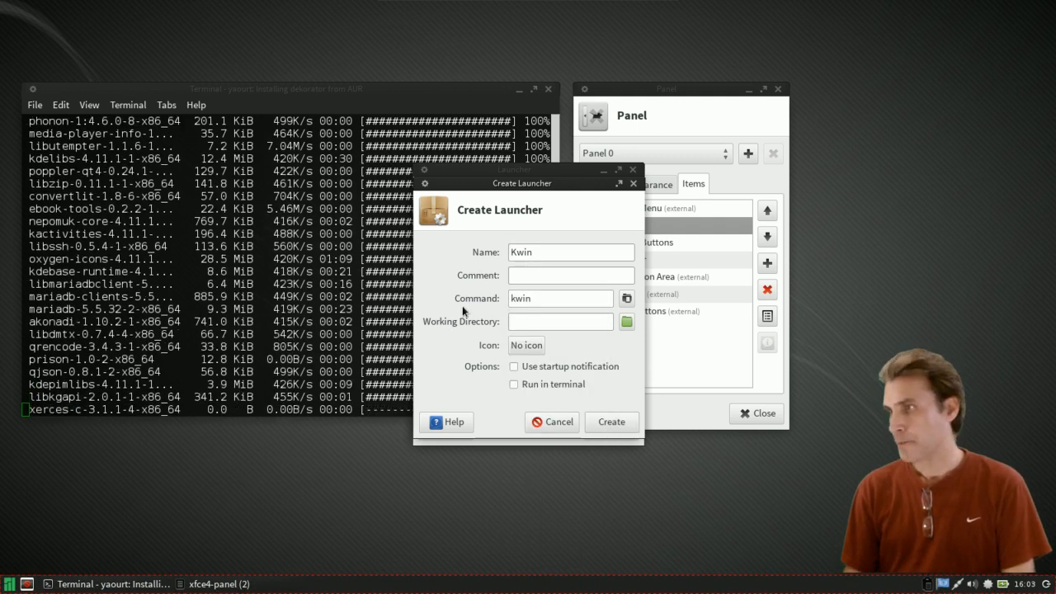
{"action": "type", "text": "--repla"}
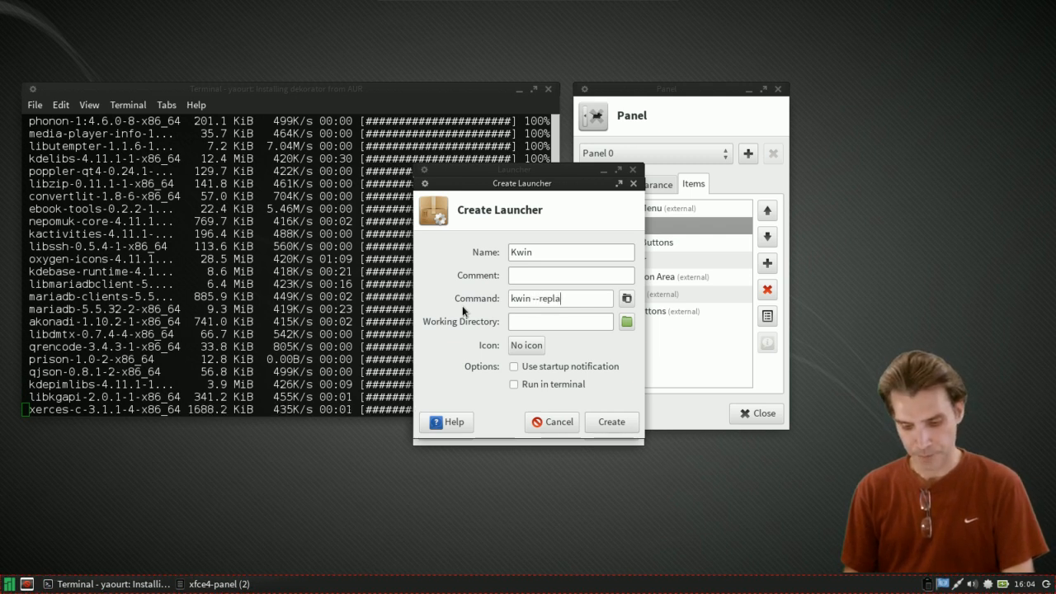
{"action": "type", "text": "ce"}
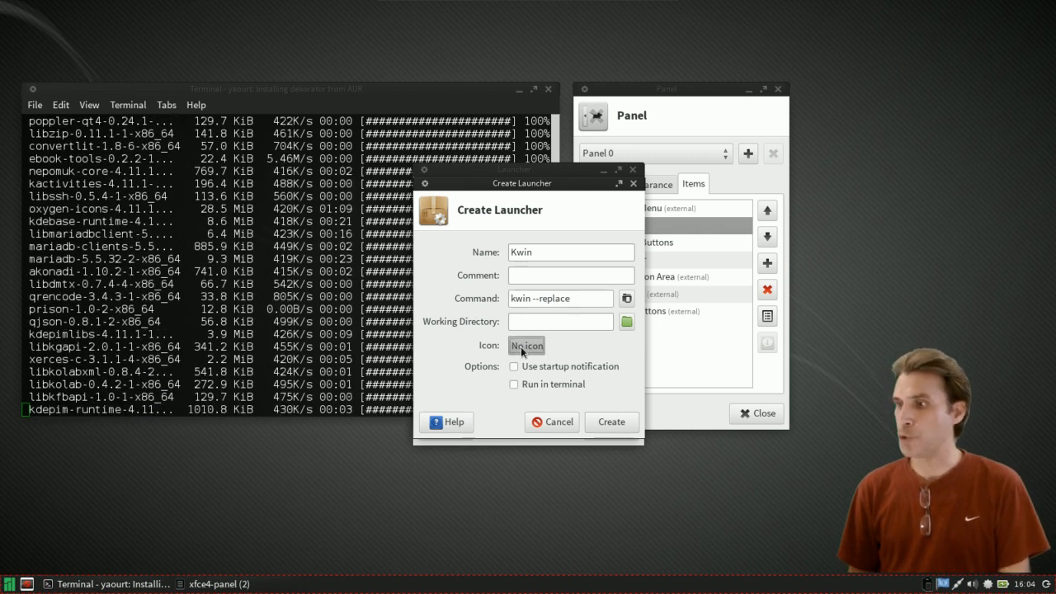
- Browse the icon chooser and dismiss it without picking an icon
{"action": "left_click", "coordinate": [526, 345]}
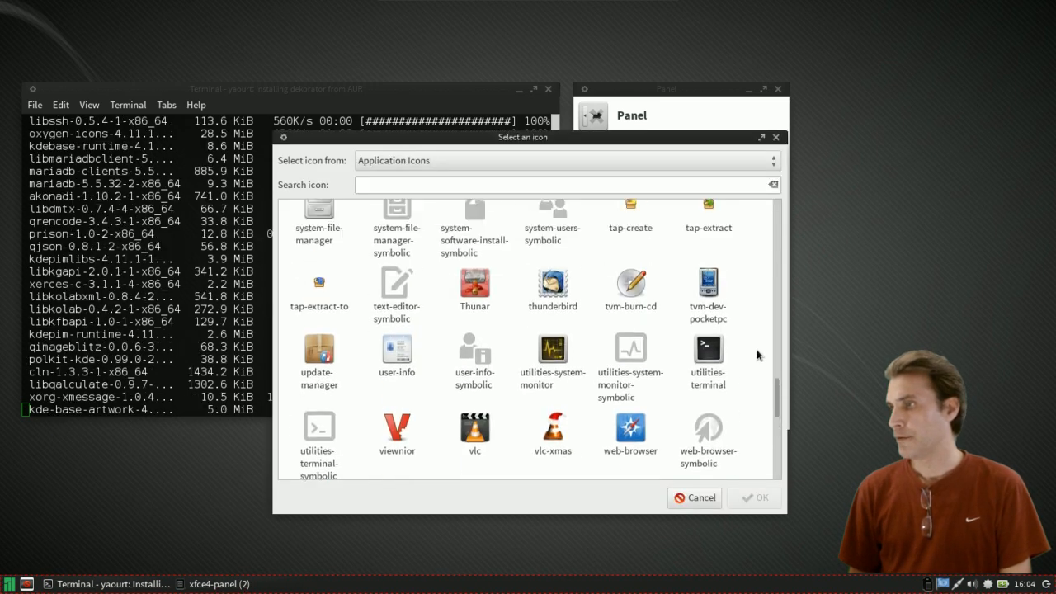
{"action": "scroll", "scroll_direction": "up", "scroll_amount": 3}
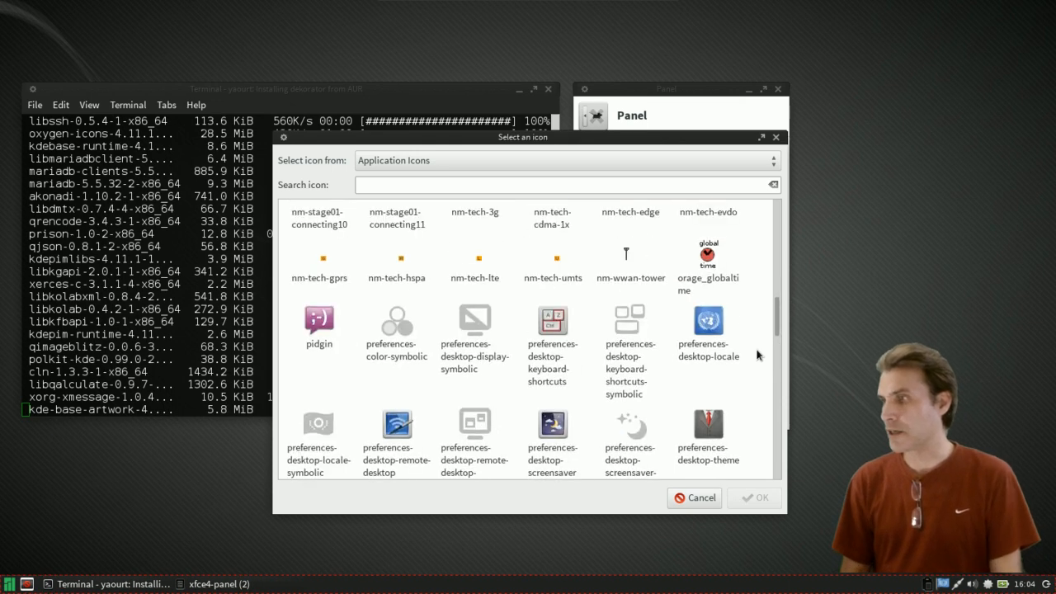
{"action": "scroll", "scroll_direction": "up", "scroll_amount": 3}
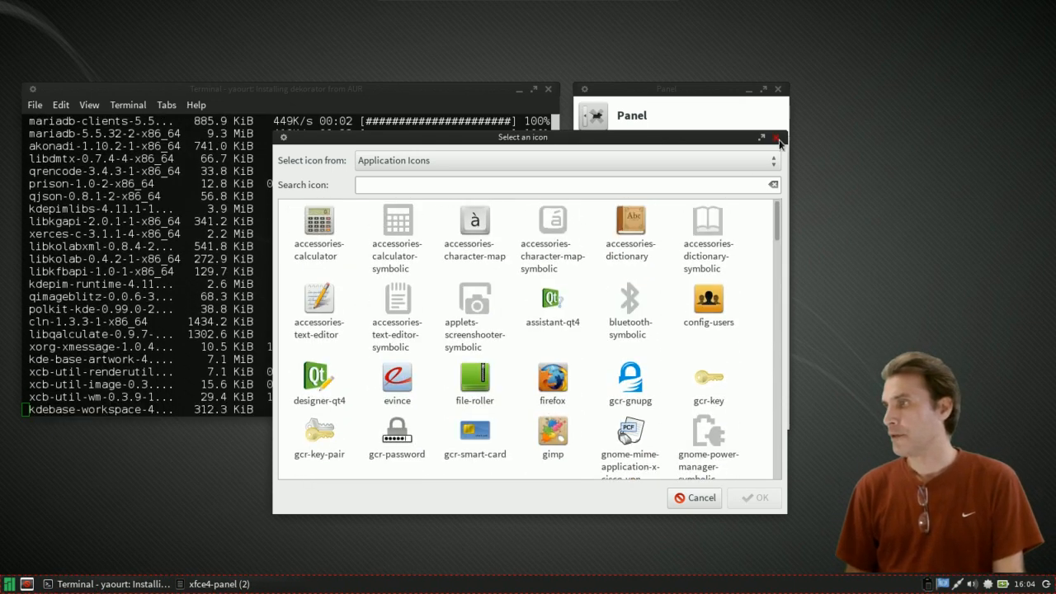
{"action": "left_click", "coordinate": [775, 137]}
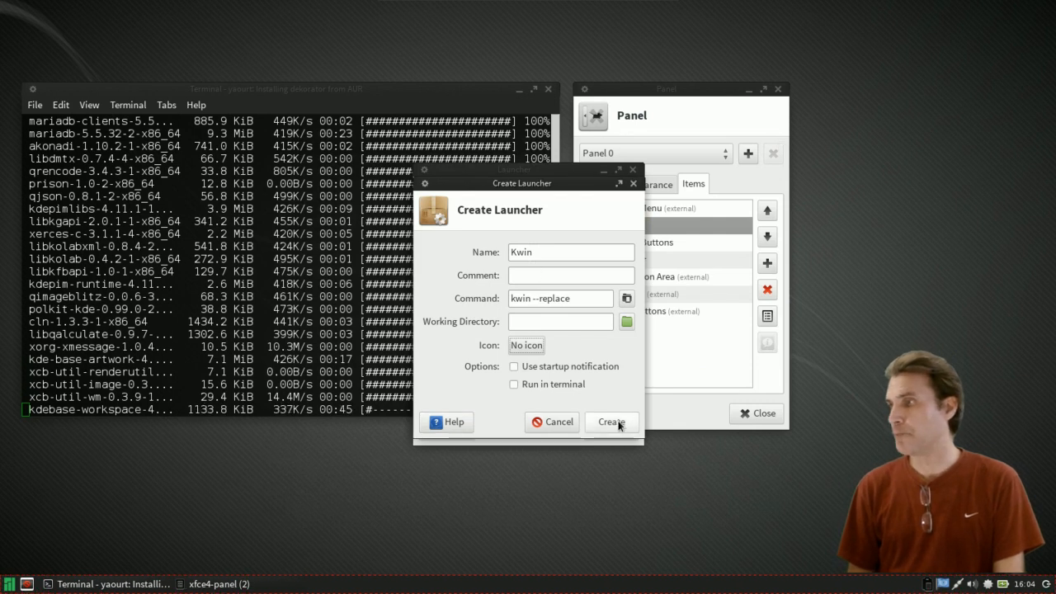
- Create the Kwin entry and name a second new item Xfwm4
{"action": "left_click", "coordinate": [610, 422]}
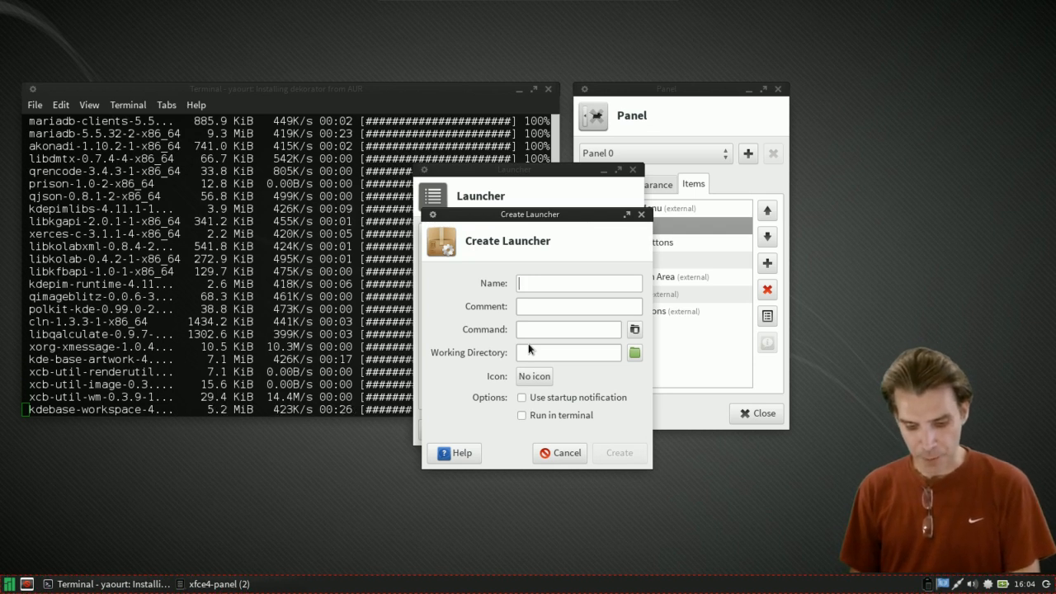
{"action": "type", "text": "XF"}
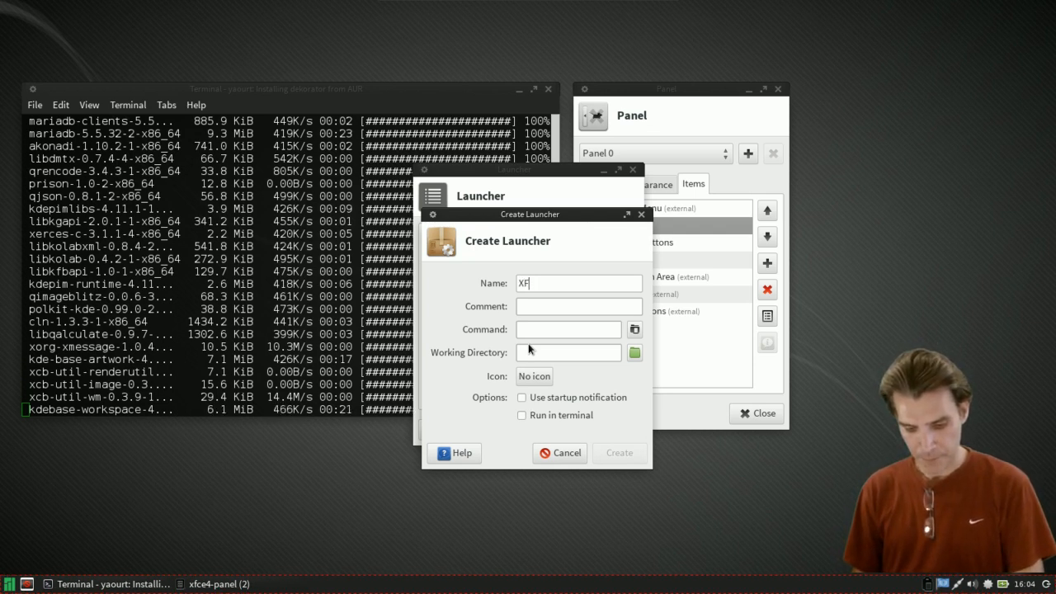
{"action": "key", "text": "BackSpace"}
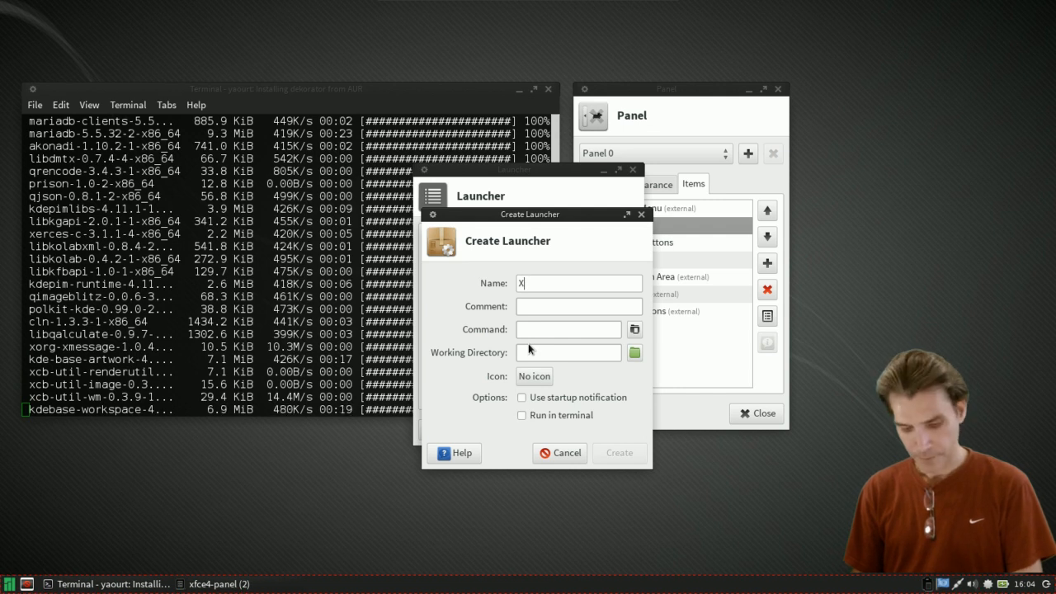
{"action": "type", "text": "fwm4"}
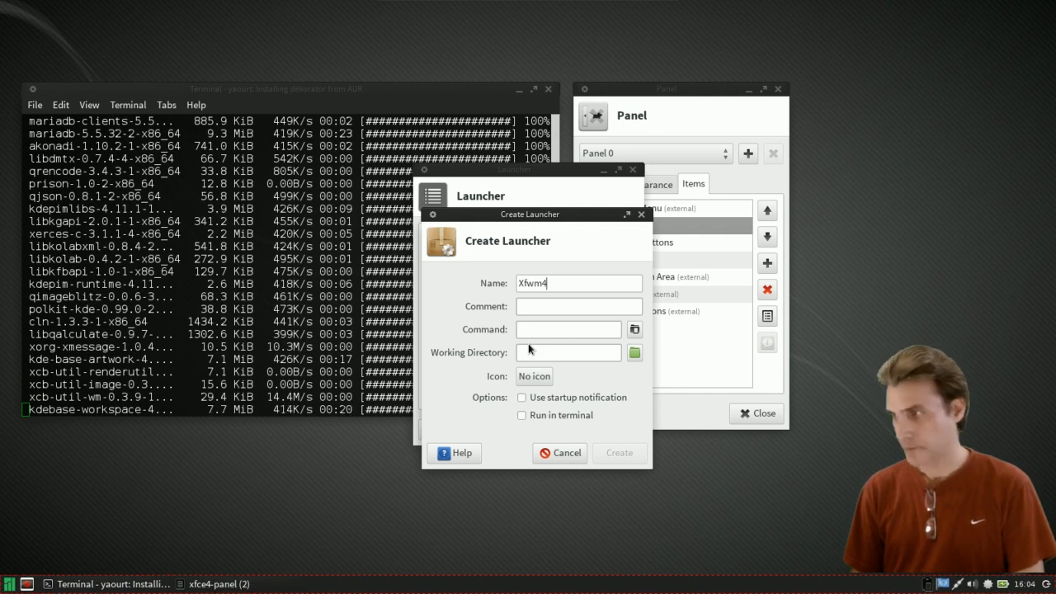
- Give the Xfwm4 entry the command xfwm4 --replace and create it
{"action": "left_click", "coordinate": [568, 330]}
{"action": "type", "text": "xfwm4"}
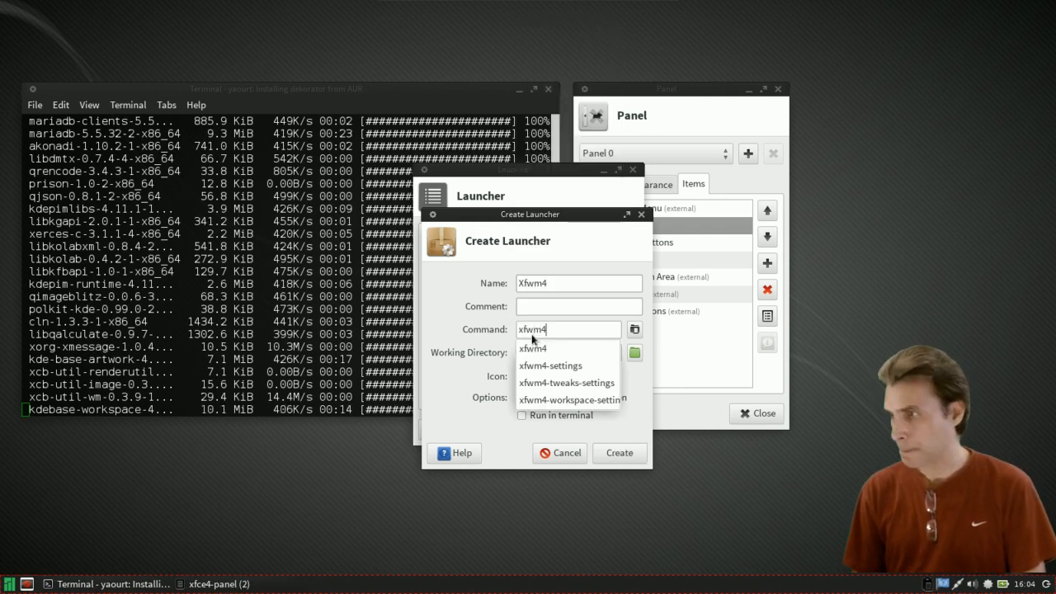
{"action": "type", "text": "-"}
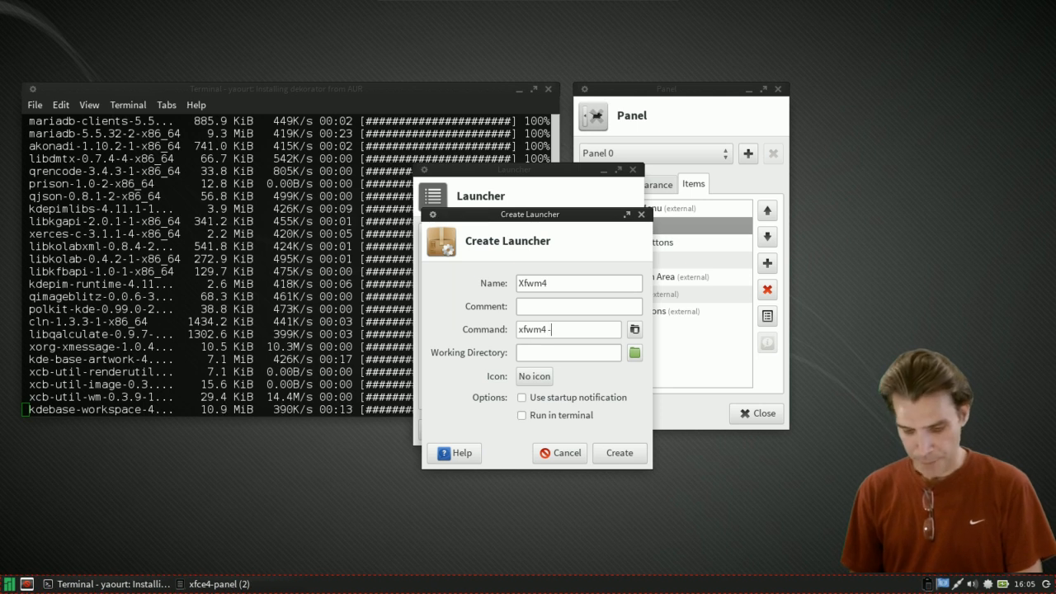
{"action": "type", "text": "-replace"}
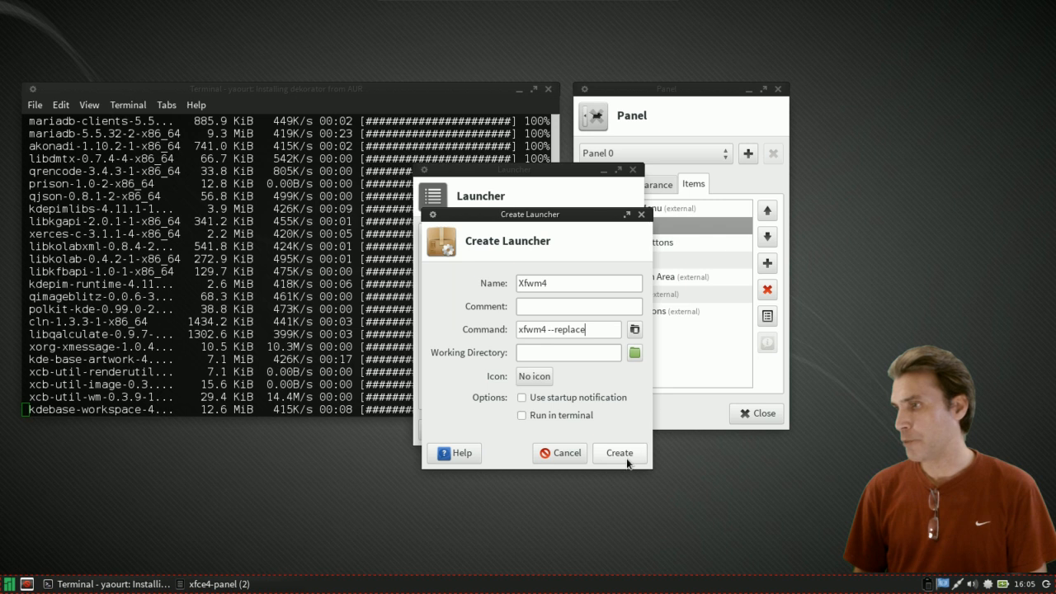
{"action": "left_click", "coordinate": [619, 452]}
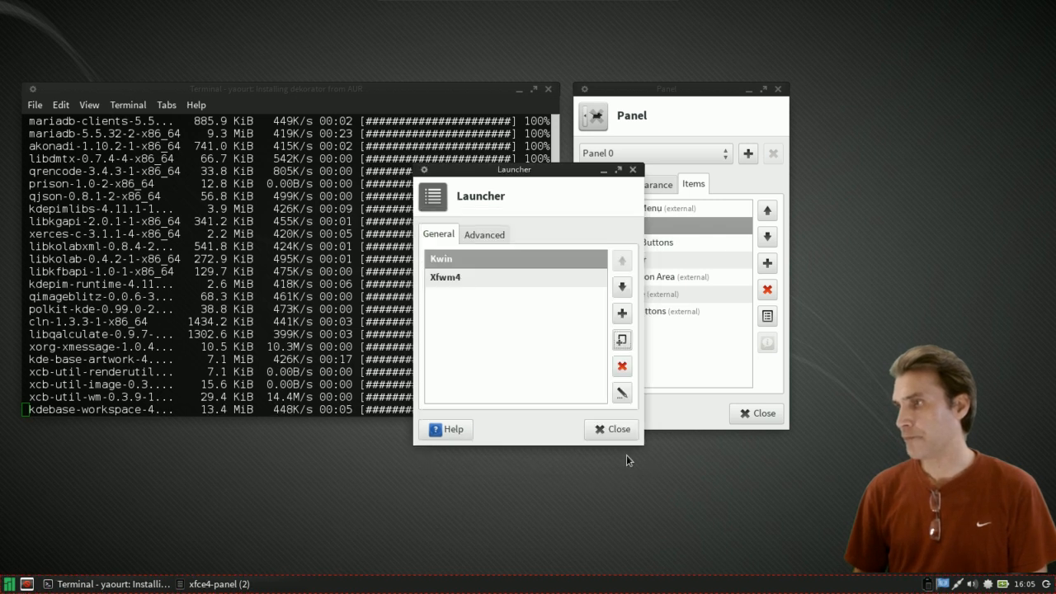
- Dismiss the kwin launch failure and reopen the panel launcher's properties
{"action": "left_click", "coordinate": [617, 429]}
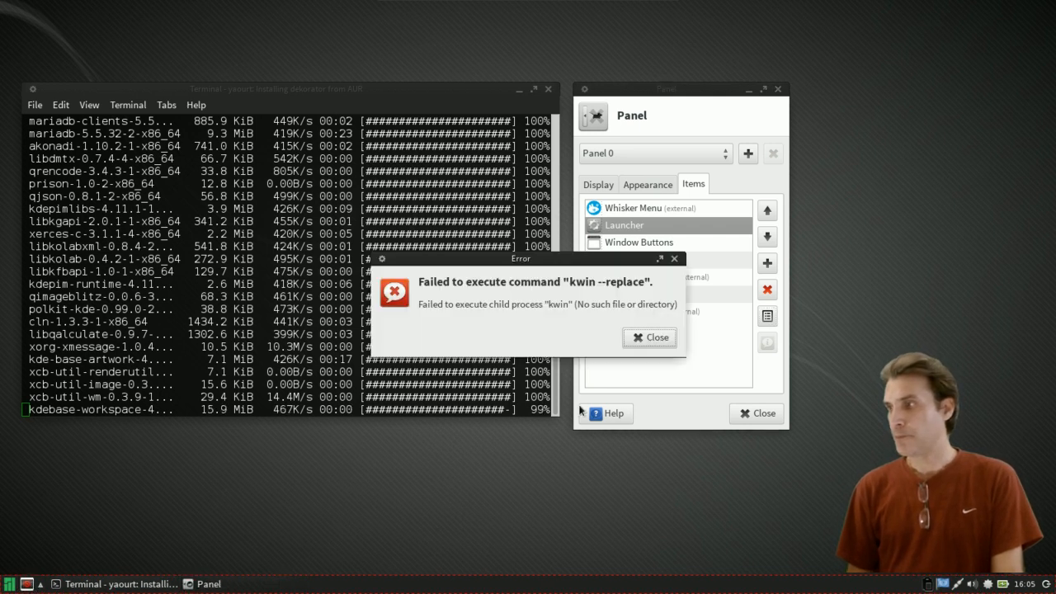
{"action": "left_click", "coordinate": [648, 336]}
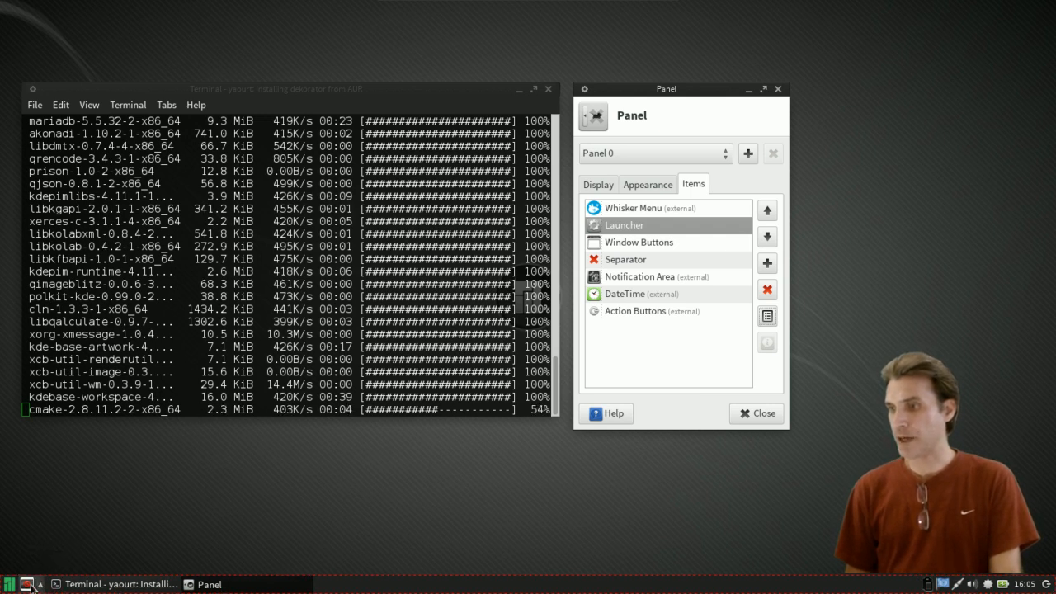
{"action": "right_click", "coordinate": [10, 584]}
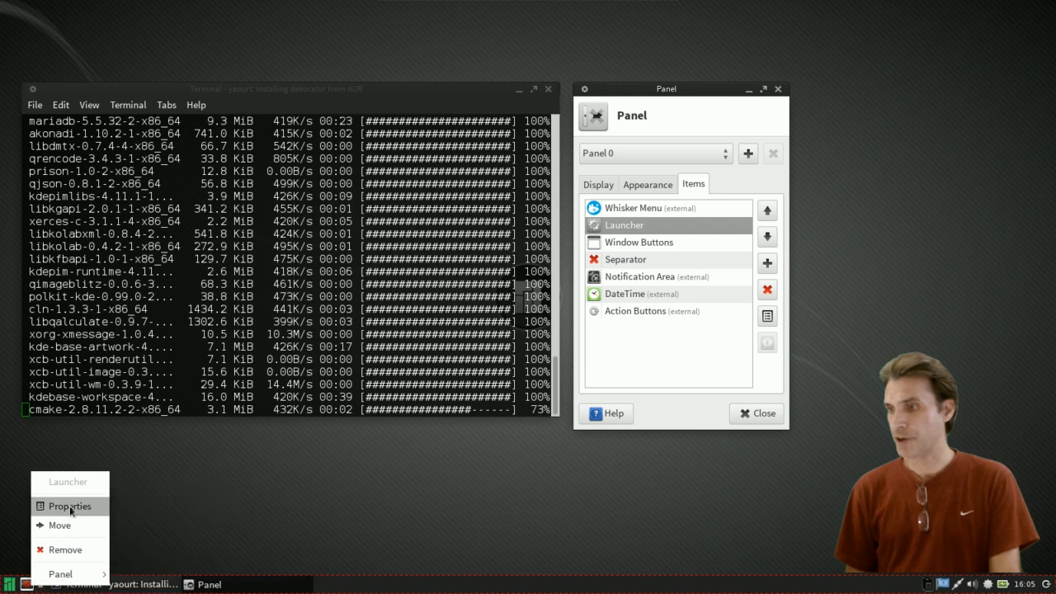
{"action": "left_click", "coordinate": [69, 505]}
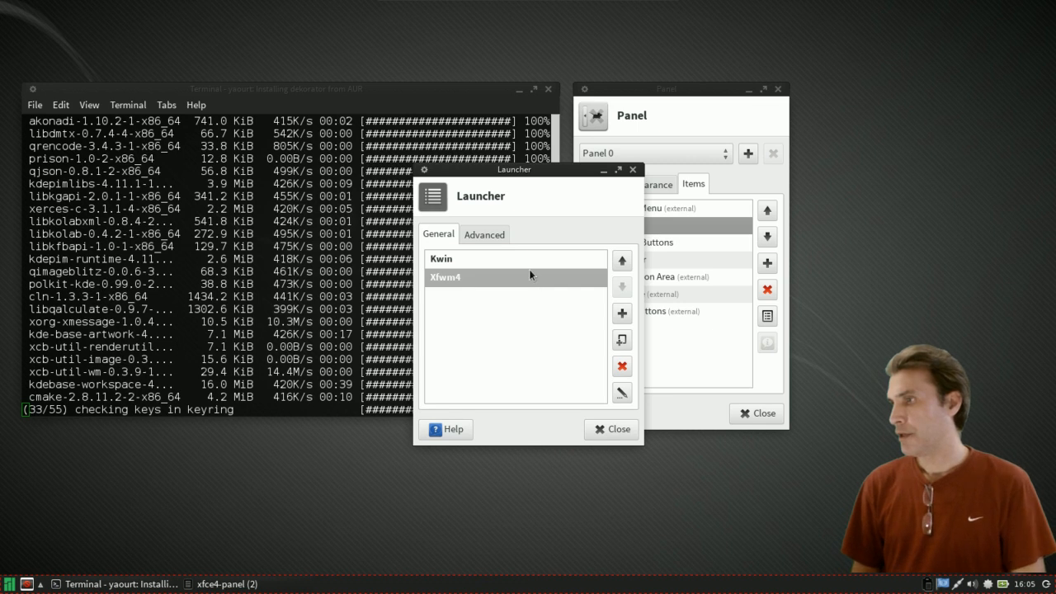
- Set the launcher's arrow button position on the Advanced tab so it pops up Kwin and Xfwm4
{"action": "left_click", "coordinate": [483, 234]}
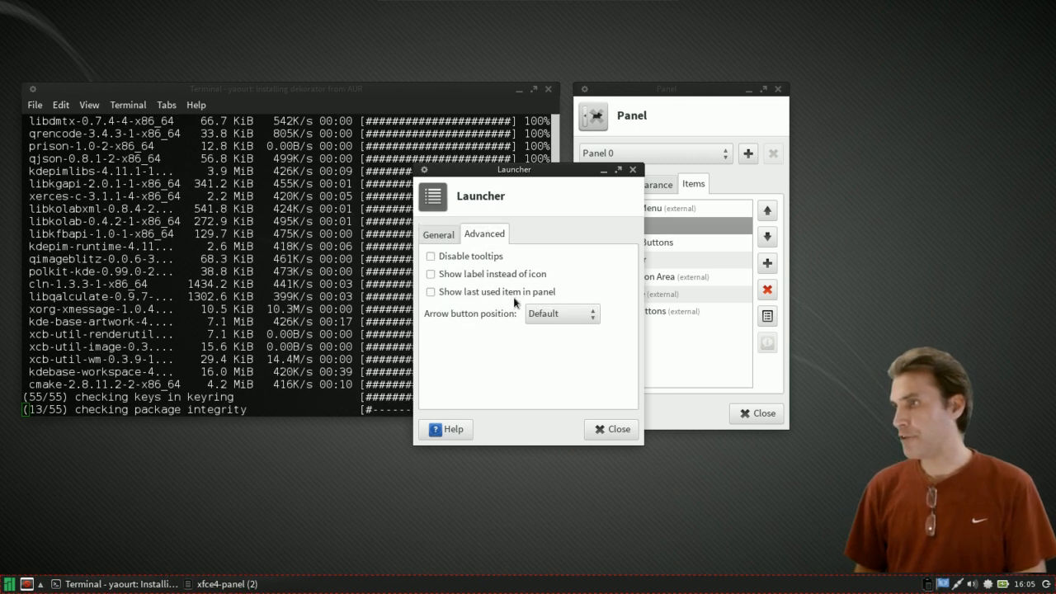
{"action": "left_click", "coordinate": [561, 313]}
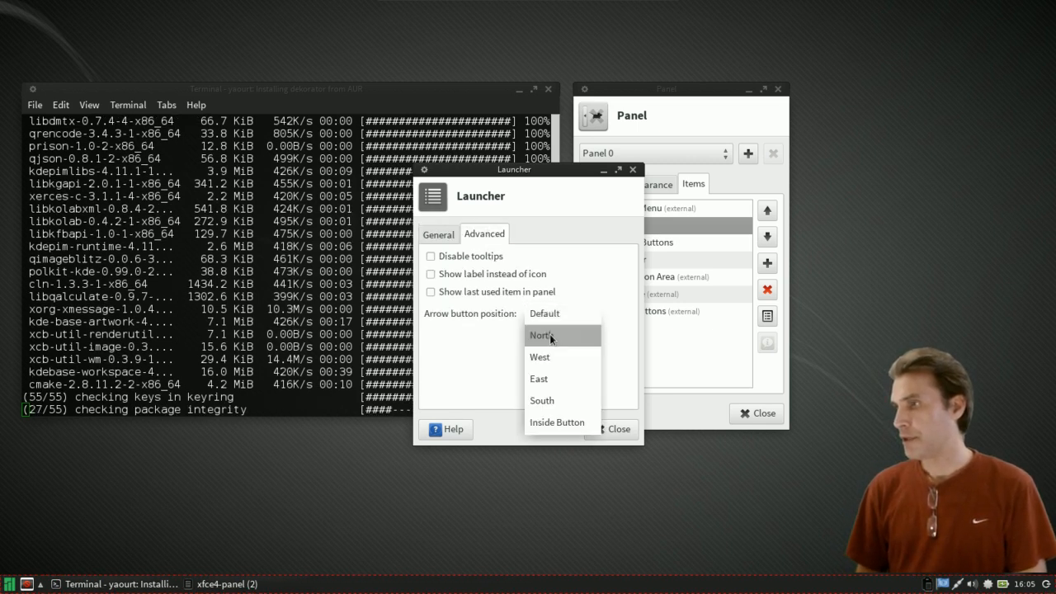
{"action": "left_click", "coordinate": [558, 423]}
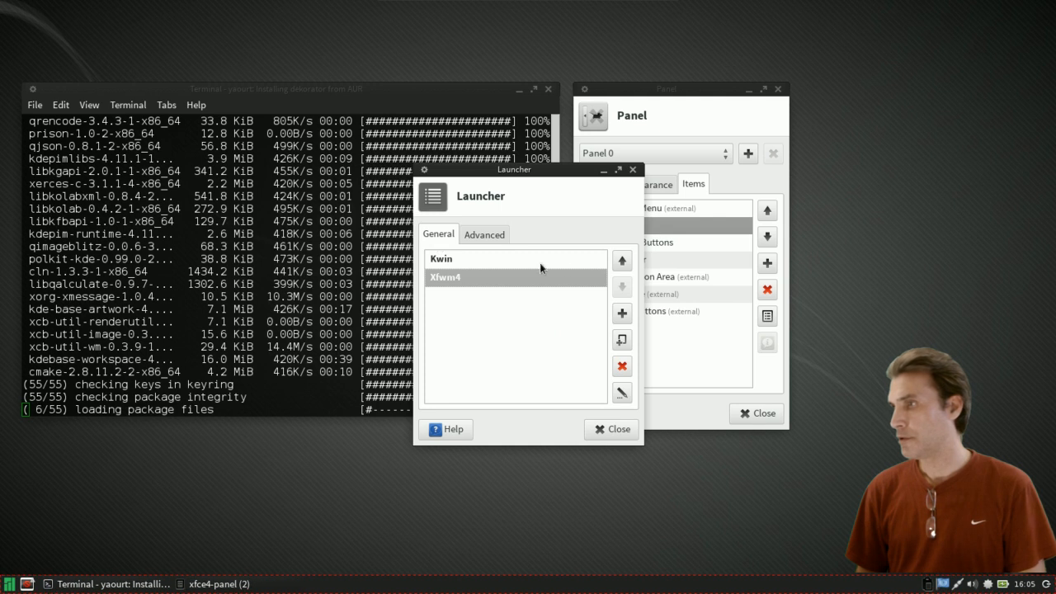
{"action": "left_click", "coordinate": [495, 257]}
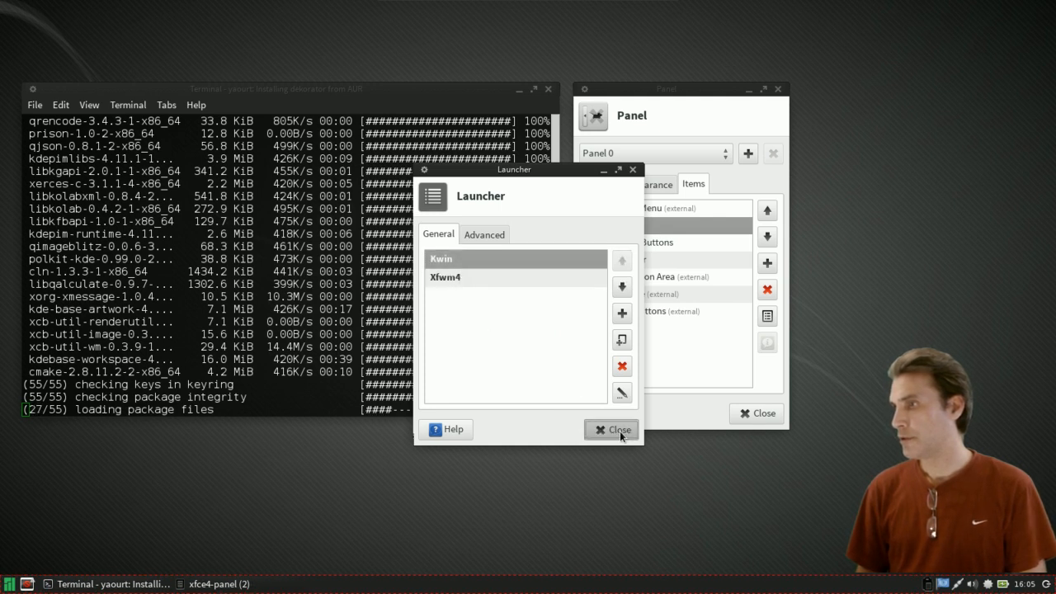
{"action": "left_click", "coordinate": [612, 429]}
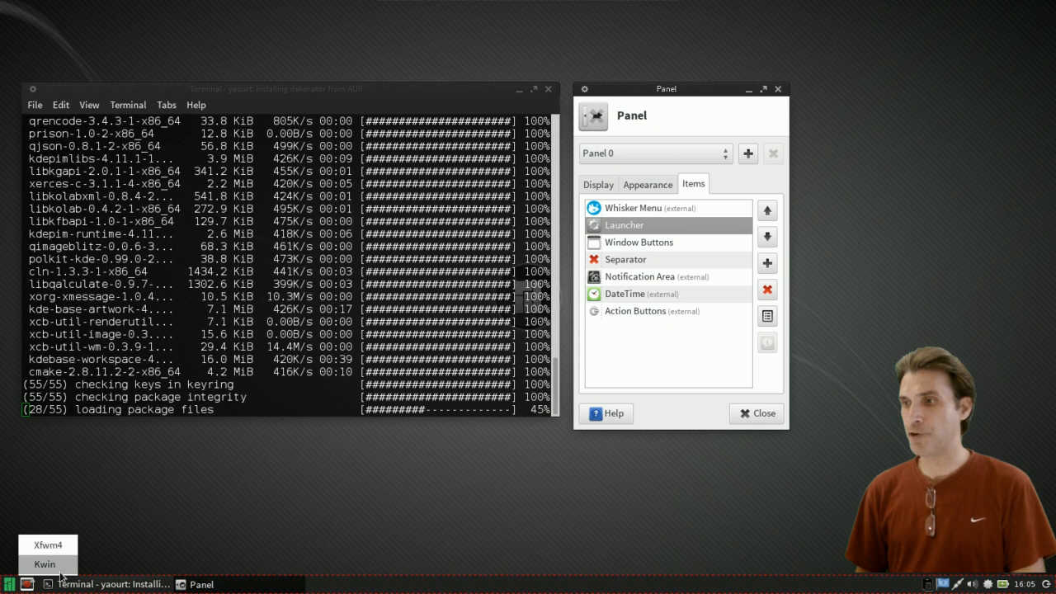
{"action": "mouse_move", "coordinate": [47, 545]}
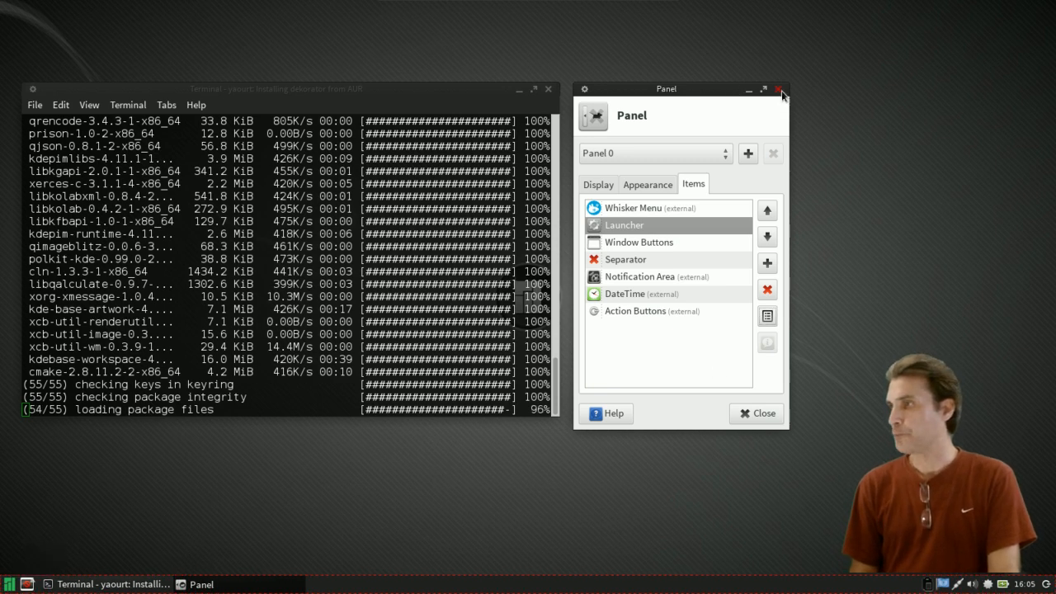
{"action": "left_click", "coordinate": [779, 89]}
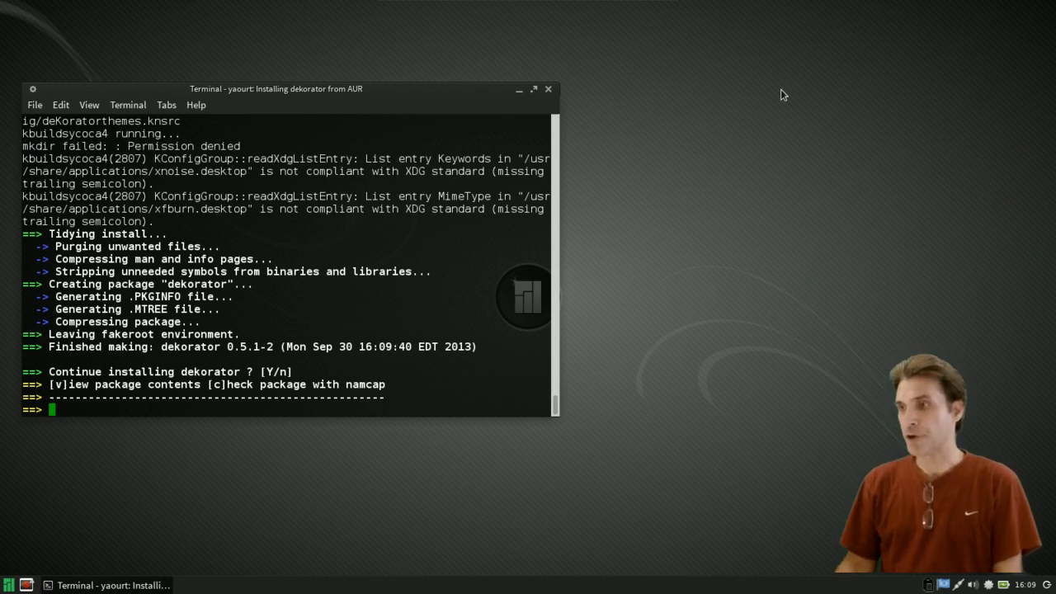
- Confirm and authenticate to finish installing dekorator 0.5.1-2
{"action": "key", "text": "Return"}
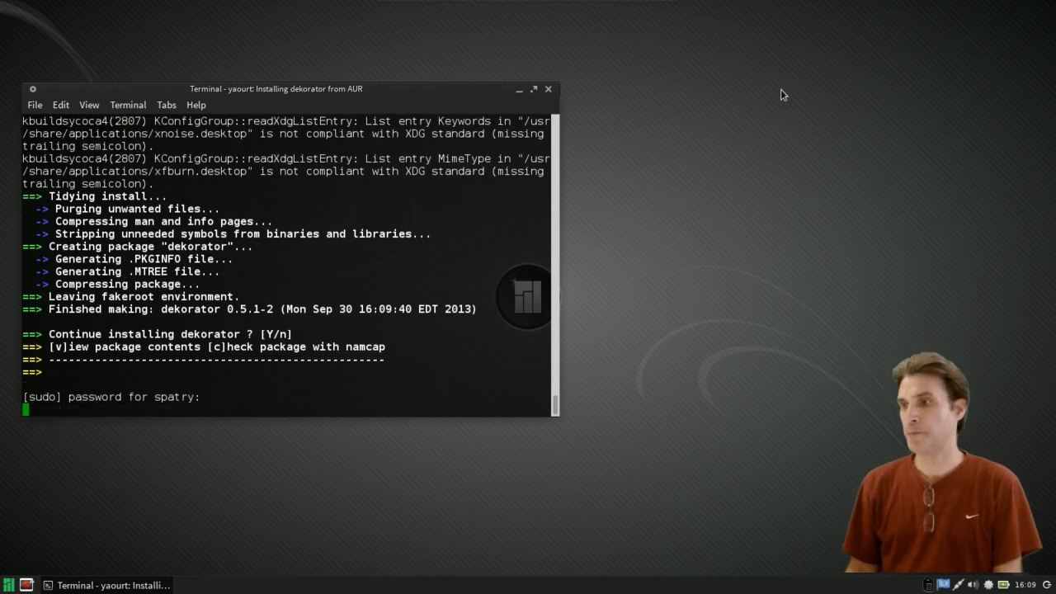
{"action": "key", "text": "Return"}
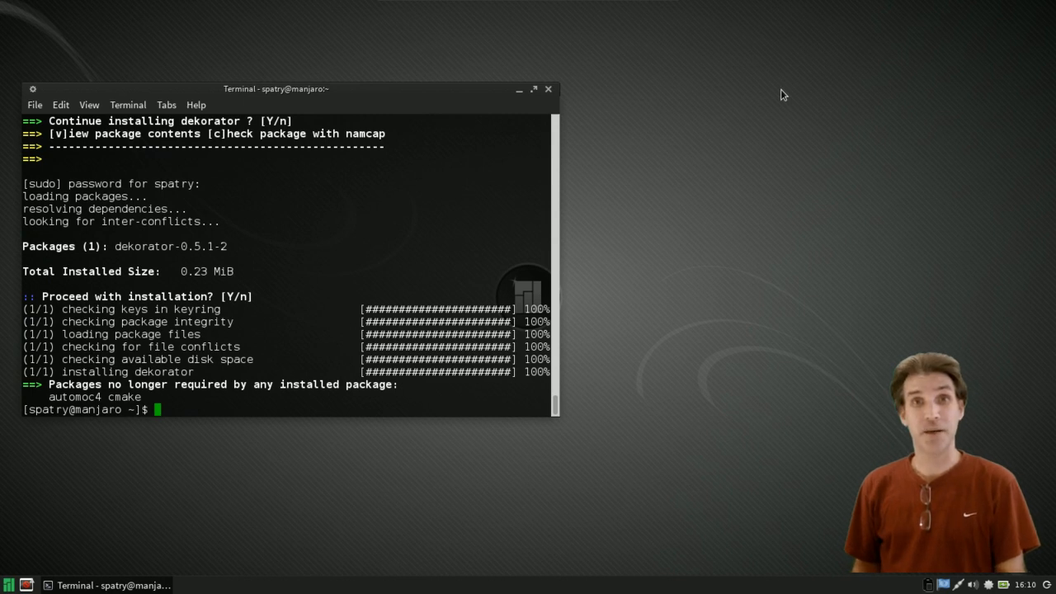
{"action": "mouse_move", "coordinate": [548, 89]}
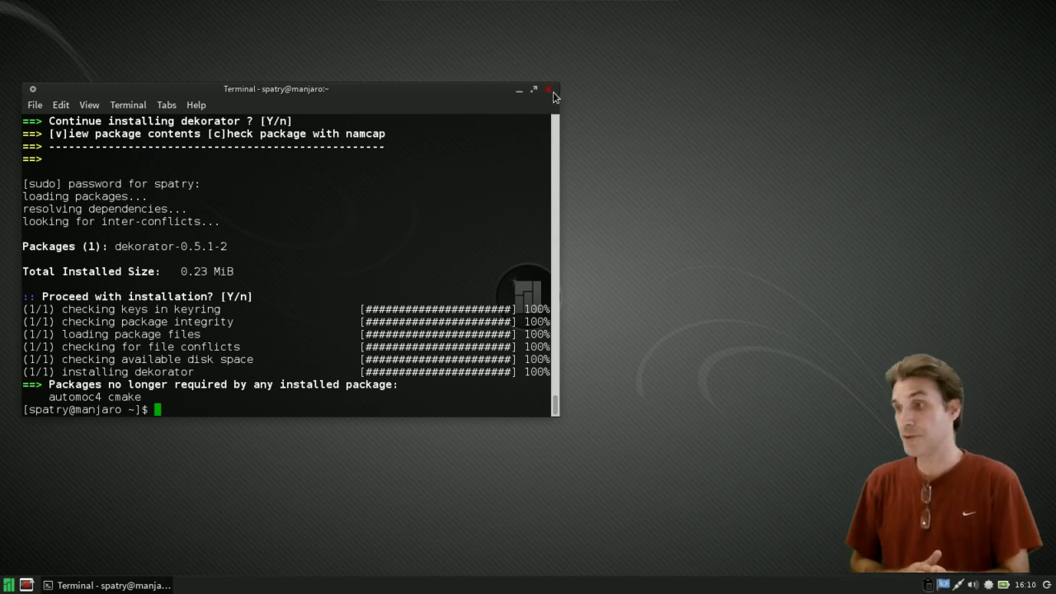
- Close the terminal and pick Kwin from the panel launcher menu to replace the window manager
{"action": "left_click", "coordinate": [548, 89]}
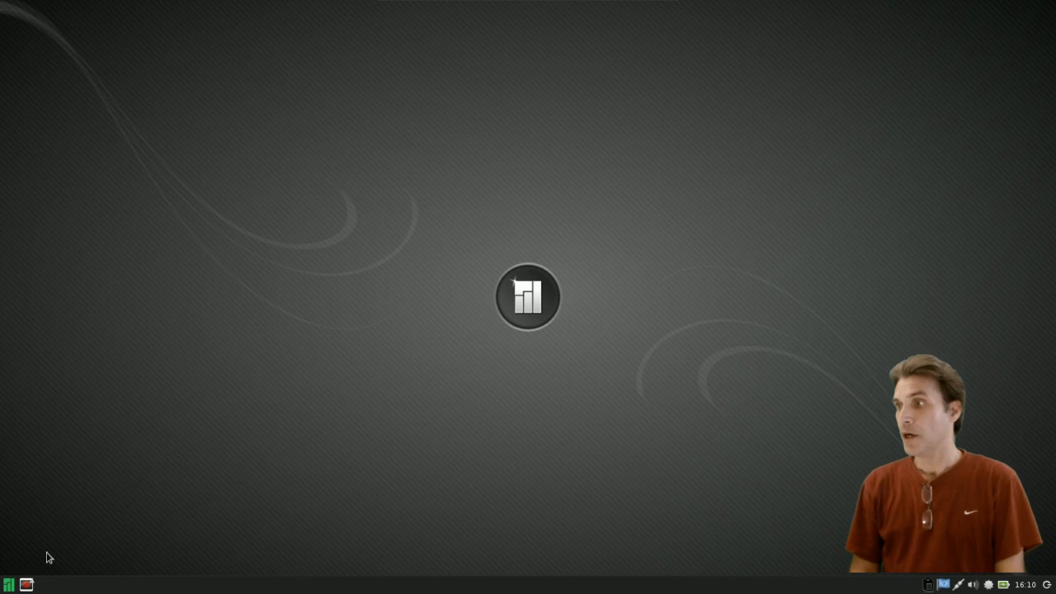
{"action": "left_click", "coordinate": [26, 584]}
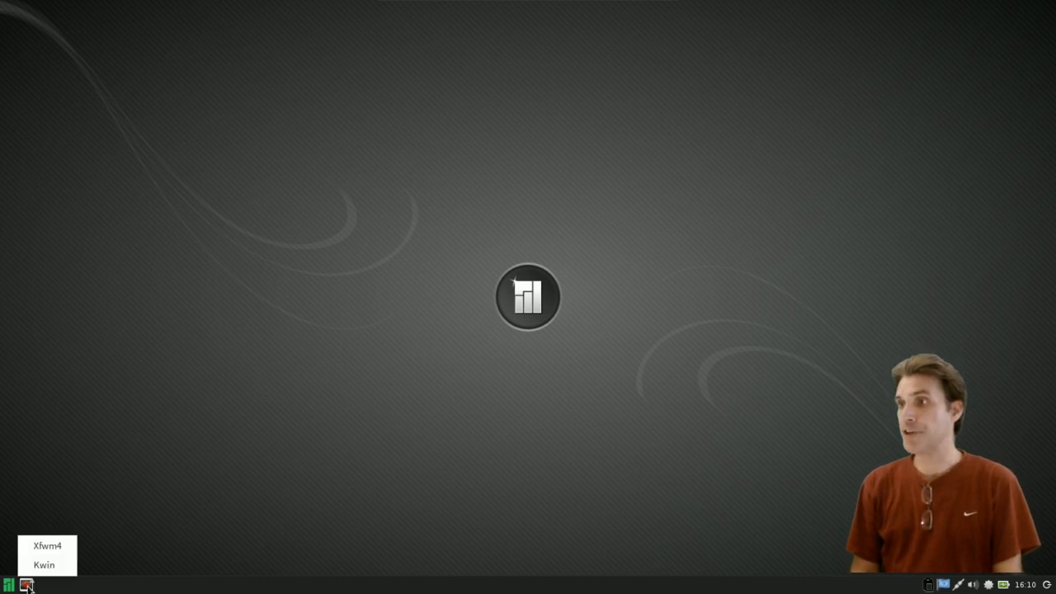
{"action": "mouse_move", "coordinate": [43, 564]}
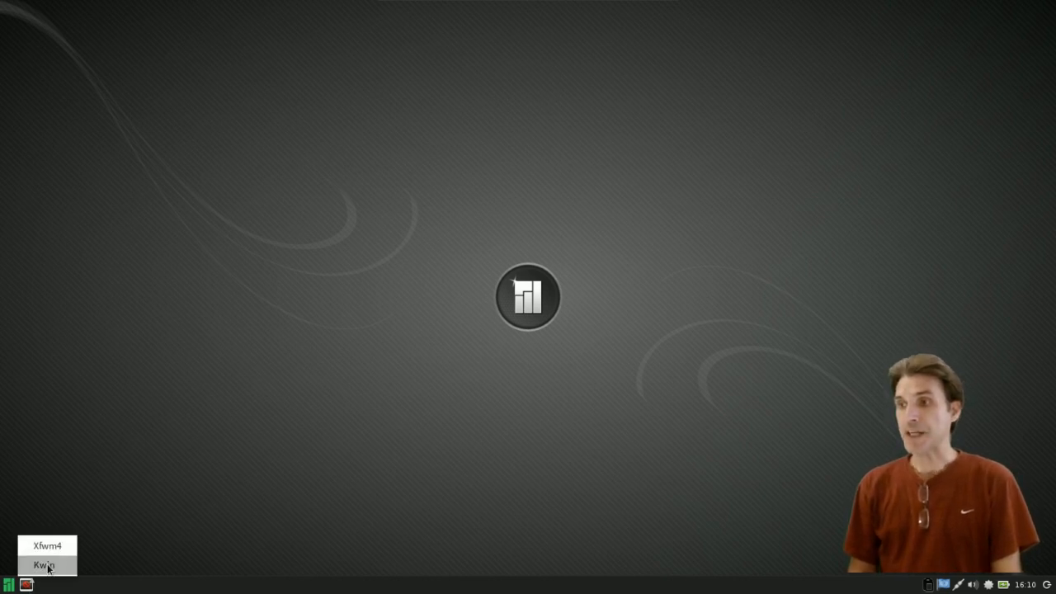
{"action": "left_click", "coordinate": [43, 564]}
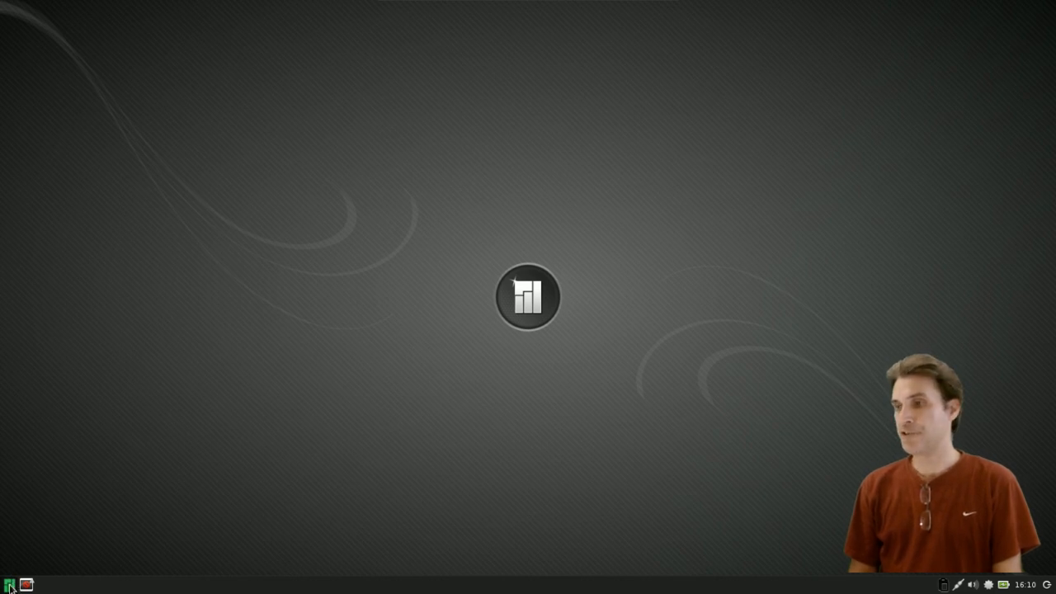
- Launch File Manager from the Whisker Menu and move its window toward the screen centre
{"action": "left_click", "coordinate": [8, 586]}
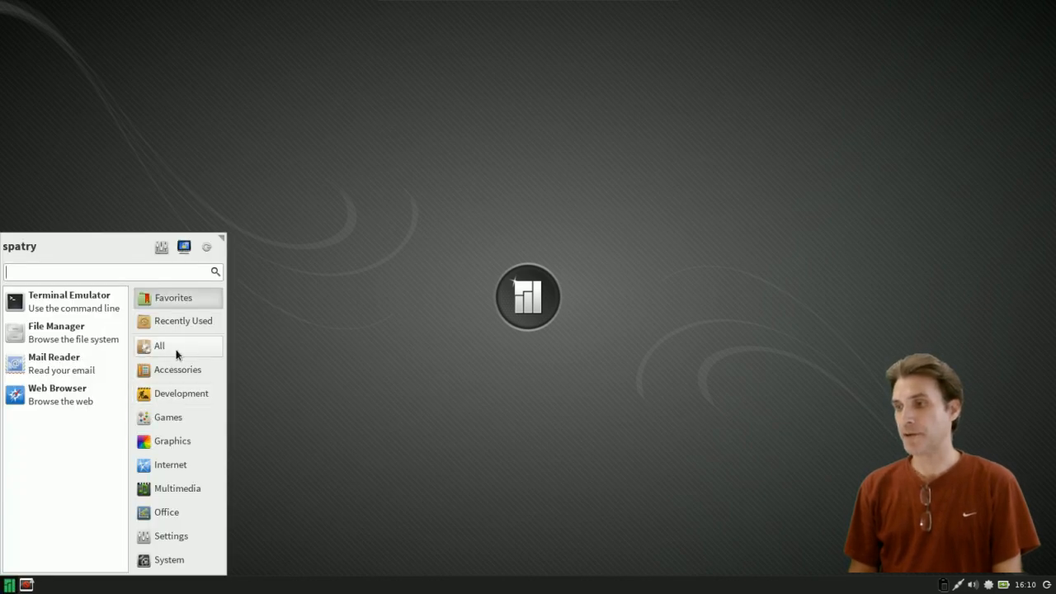
{"action": "mouse_move", "coordinate": [56, 334]}
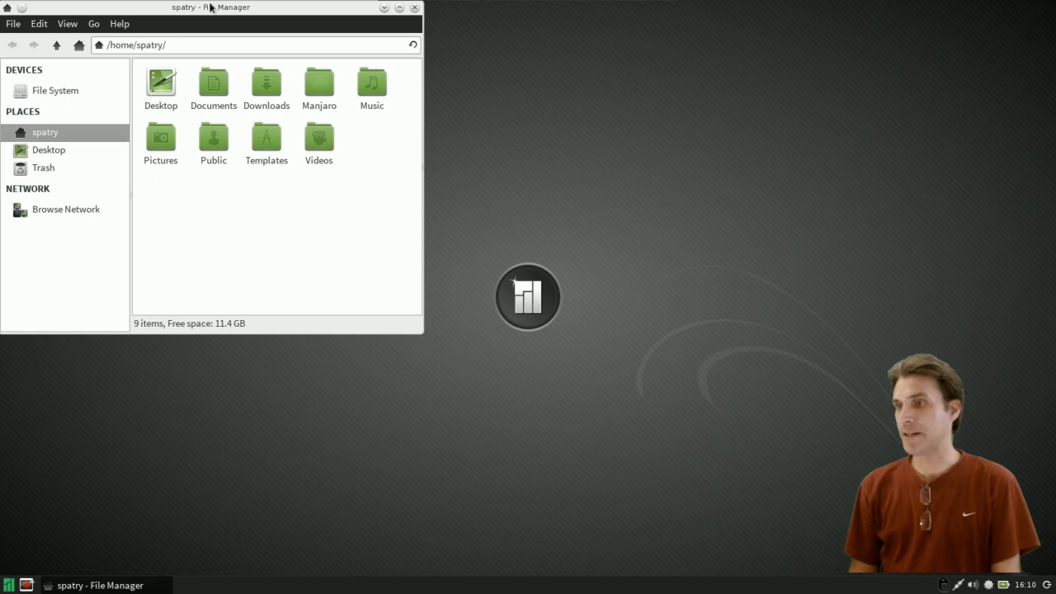
{"action": "left_click_drag", "start_coordinate": [211, 6], "coordinate": [442, 129]}
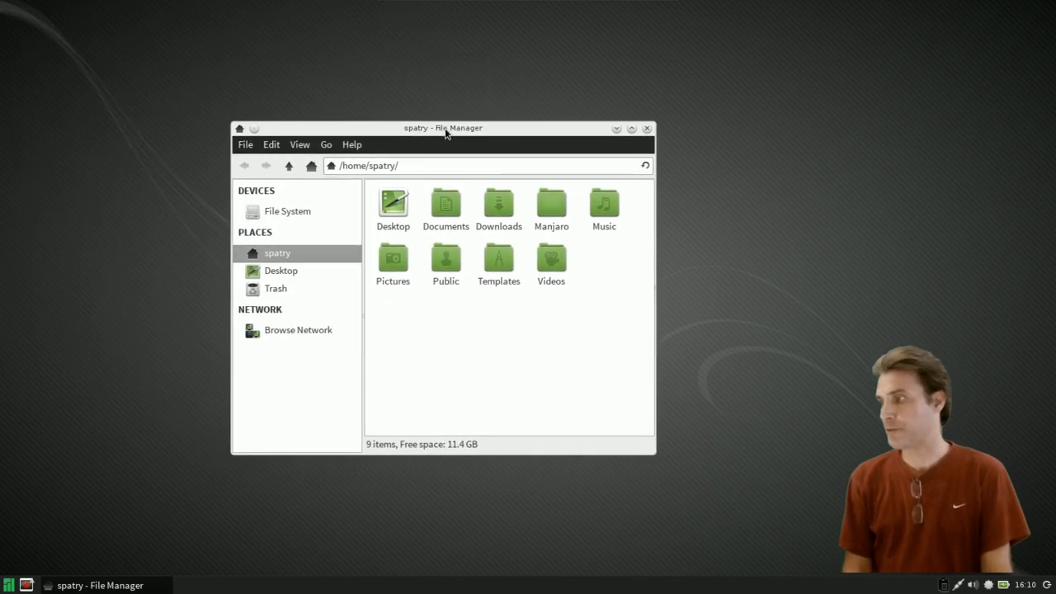
{"action": "mouse_move", "coordinate": [310, 378]}
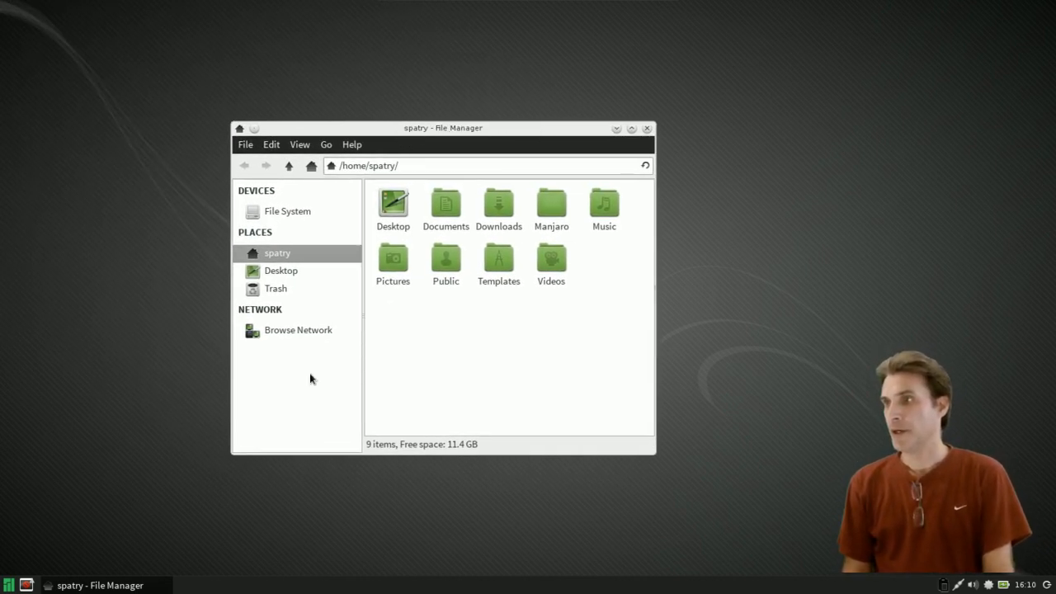
{"action": "mouse_move", "coordinate": [510, 159]}
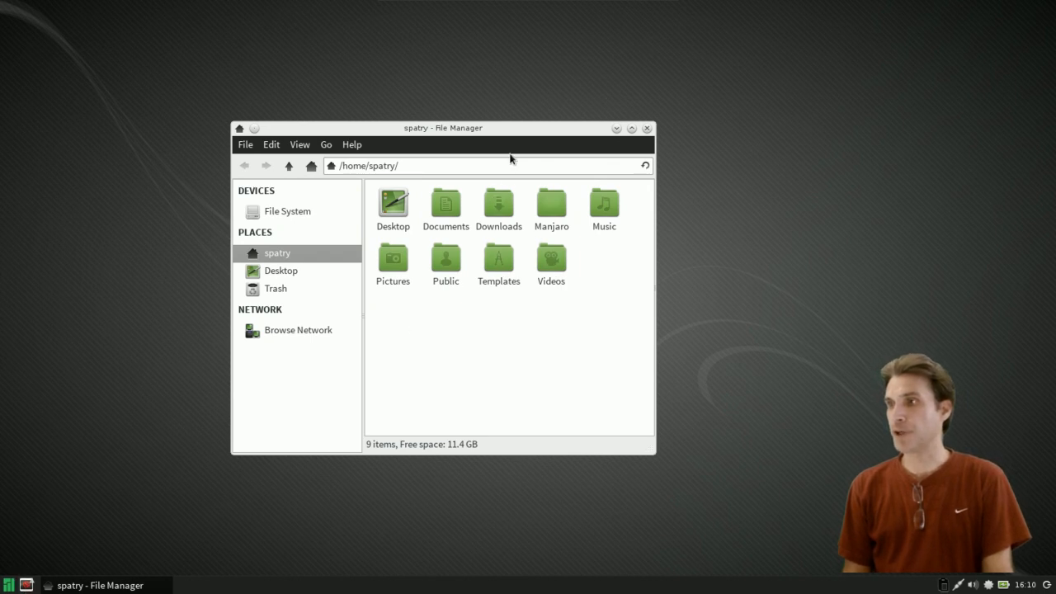
{"action": "mouse_move", "coordinate": [511, 132]}
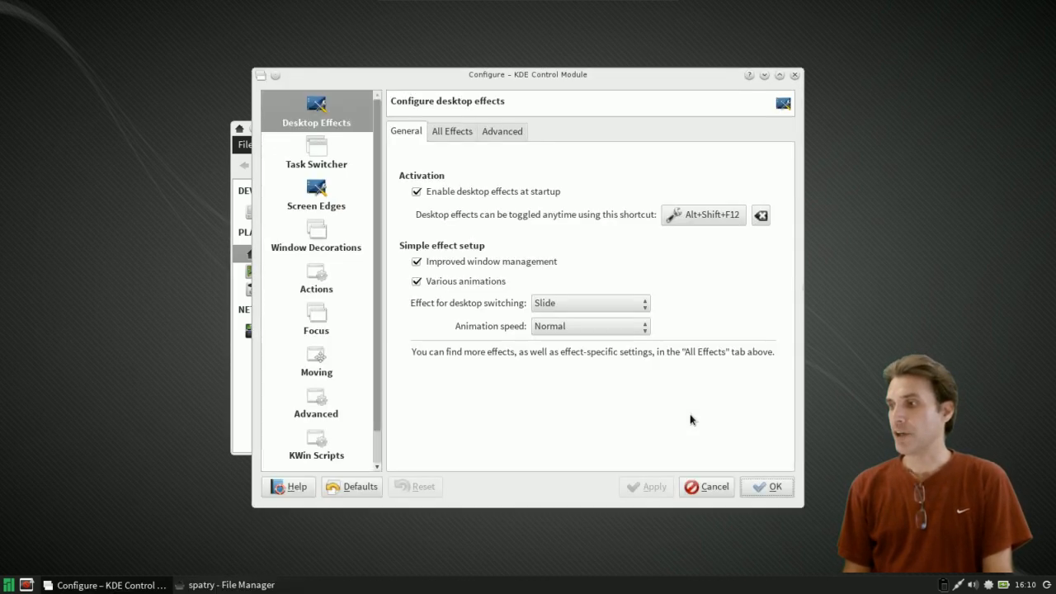
{"action": "mouse_move", "coordinate": [361, 175]}
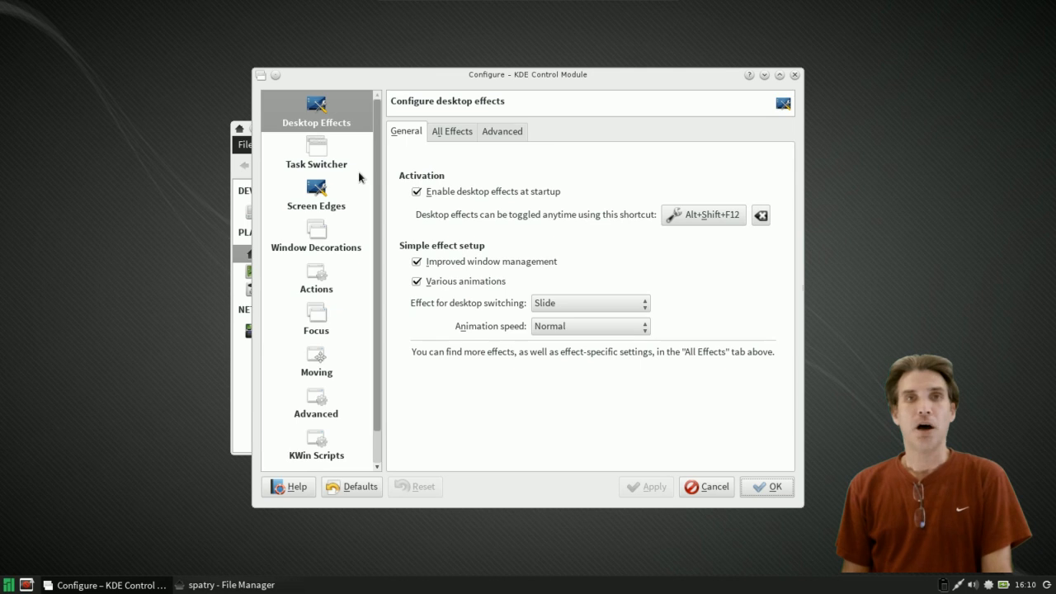
{"action": "mouse_move", "coordinate": [378, 176]}
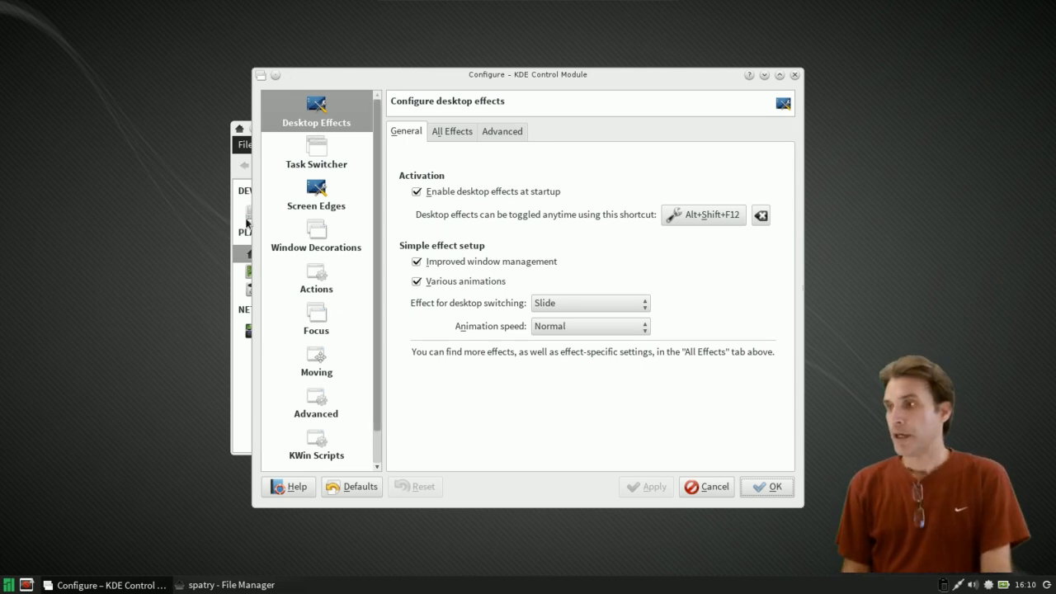
- Select deKorator in Window Decorations and bring up its Configure Decoration dialog
{"action": "left_click", "coordinate": [317, 234]}
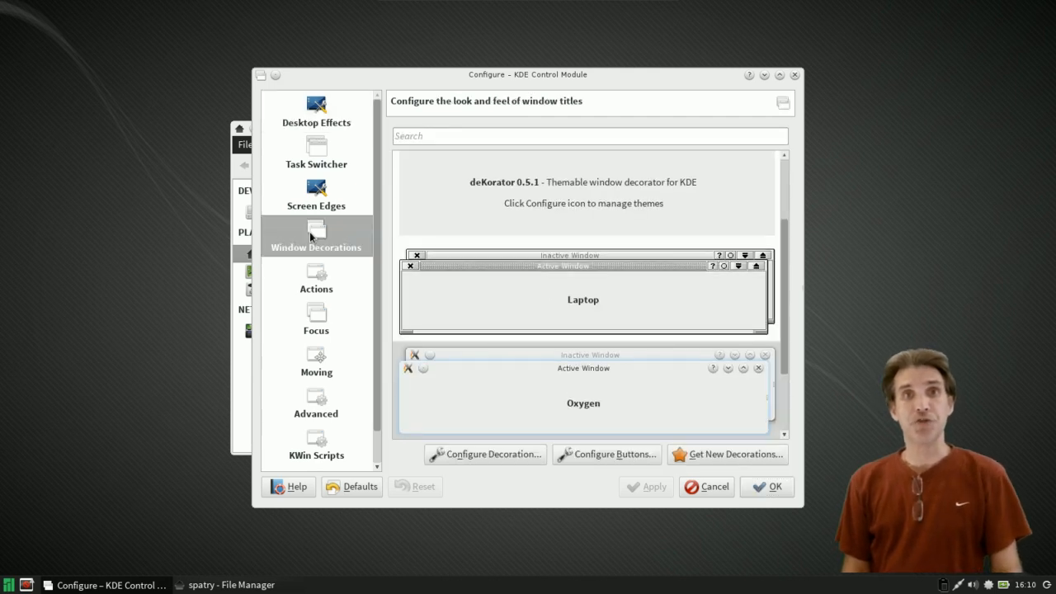
{"action": "mouse_move", "coordinate": [796, 221]}
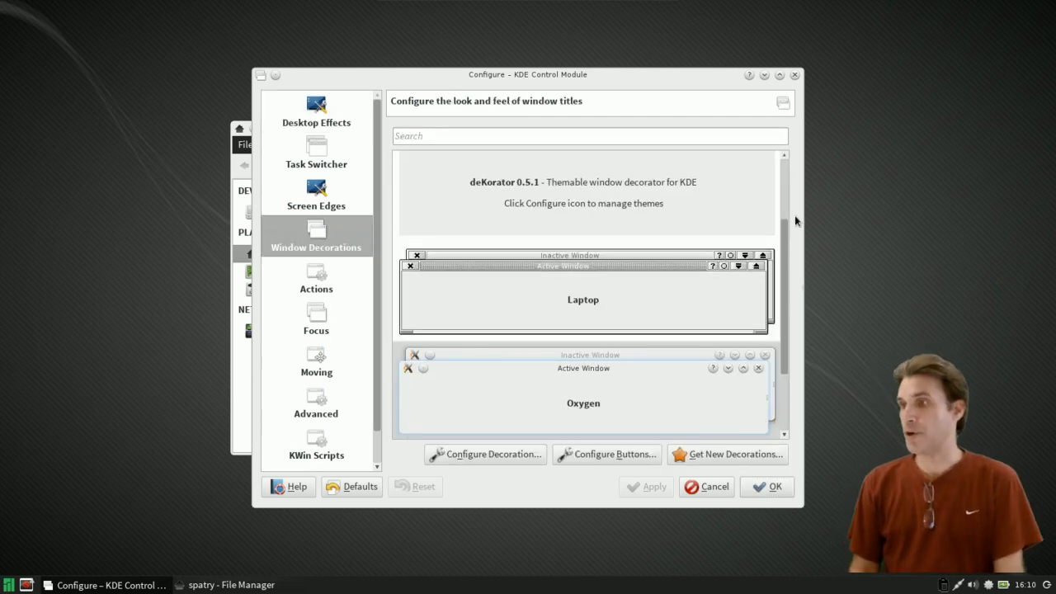
{"action": "scroll", "scroll_direction": "up", "scroll_amount": 3}
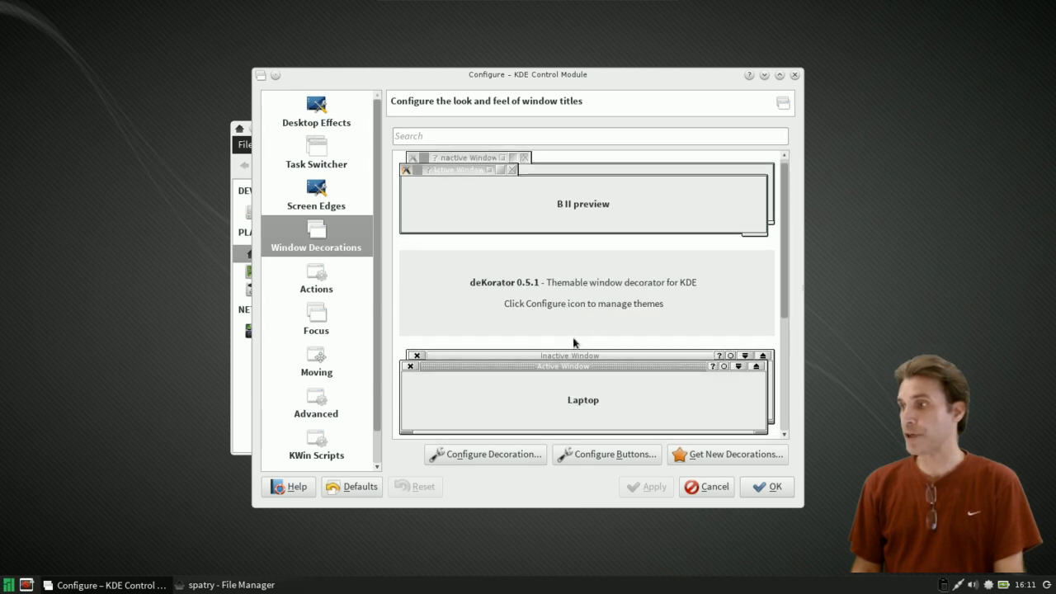
{"action": "mouse_move", "coordinate": [514, 297]}
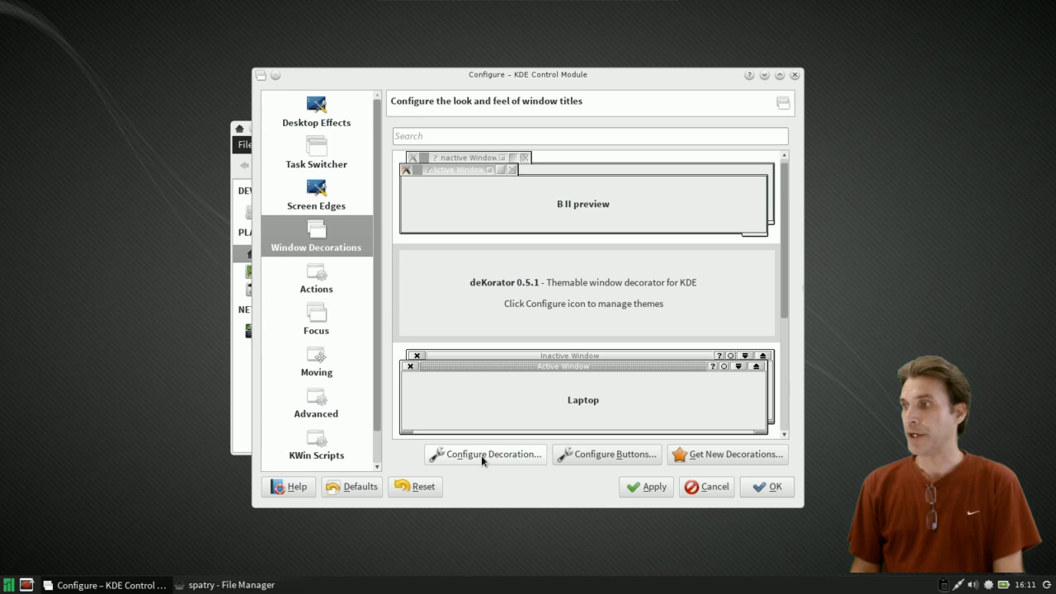
{"action": "left_click", "coordinate": [484, 455]}
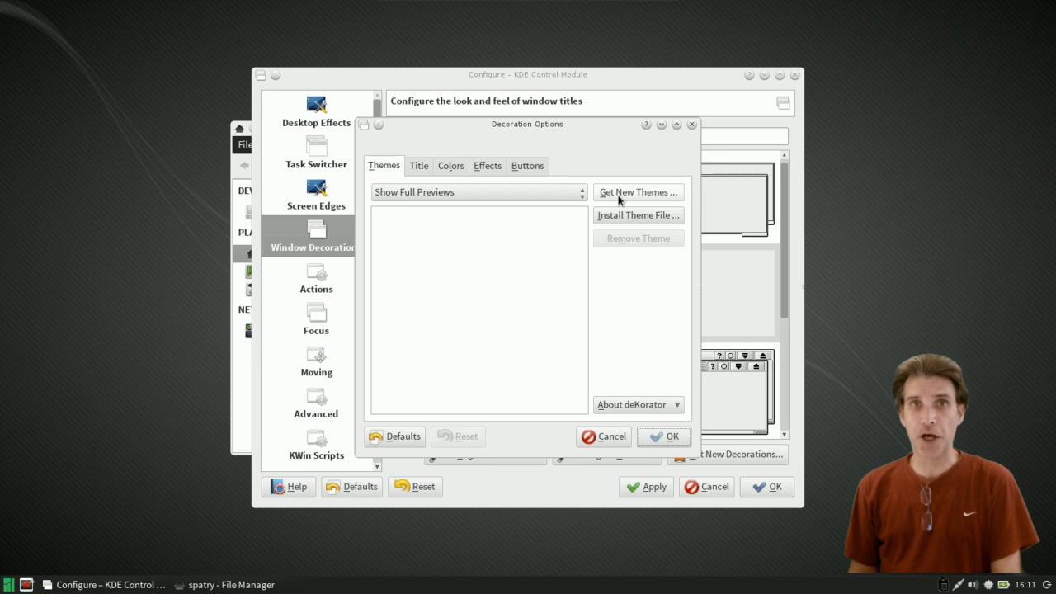
- Search 'area' in Get Hot New Stuff, install the Area-51 KDE4 port theme, and close the installer
{"action": "left_click", "coordinate": [637, 191]}
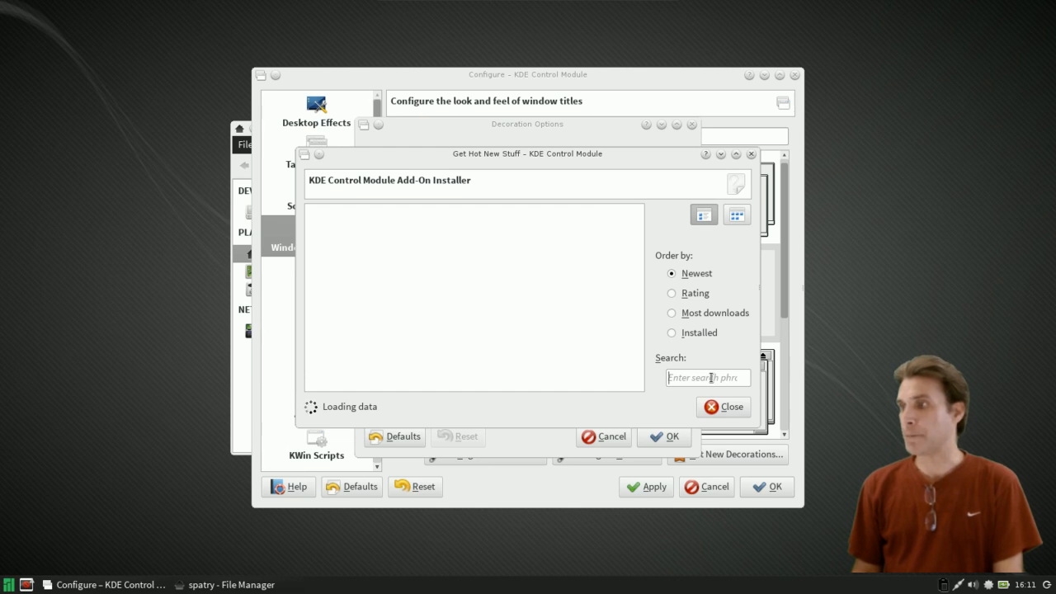
{"action": "type", "text": "area"}
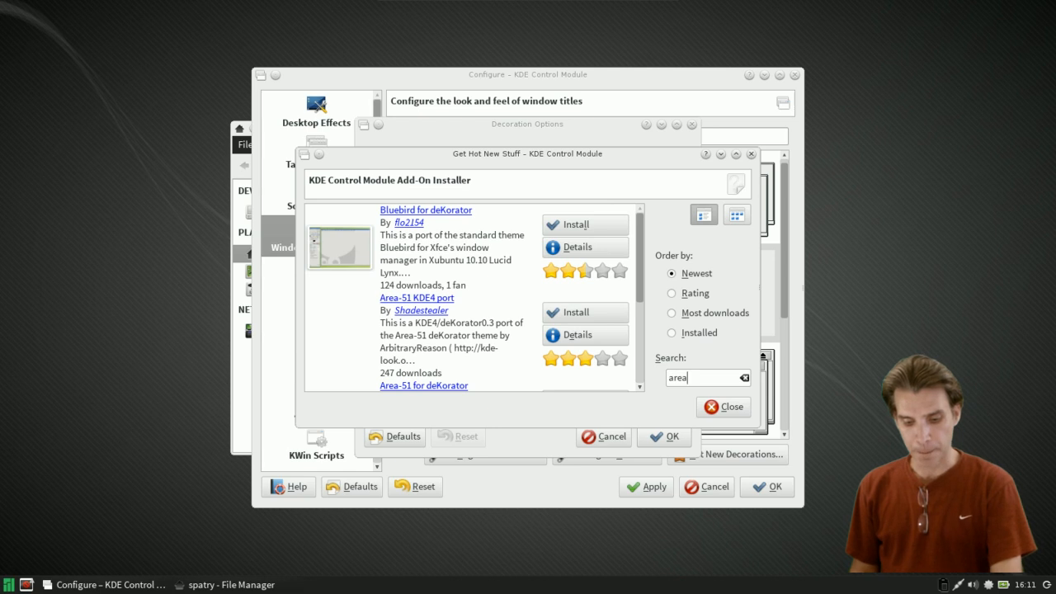
{"action": "mouse_move", "coordinate": [574, 311]}
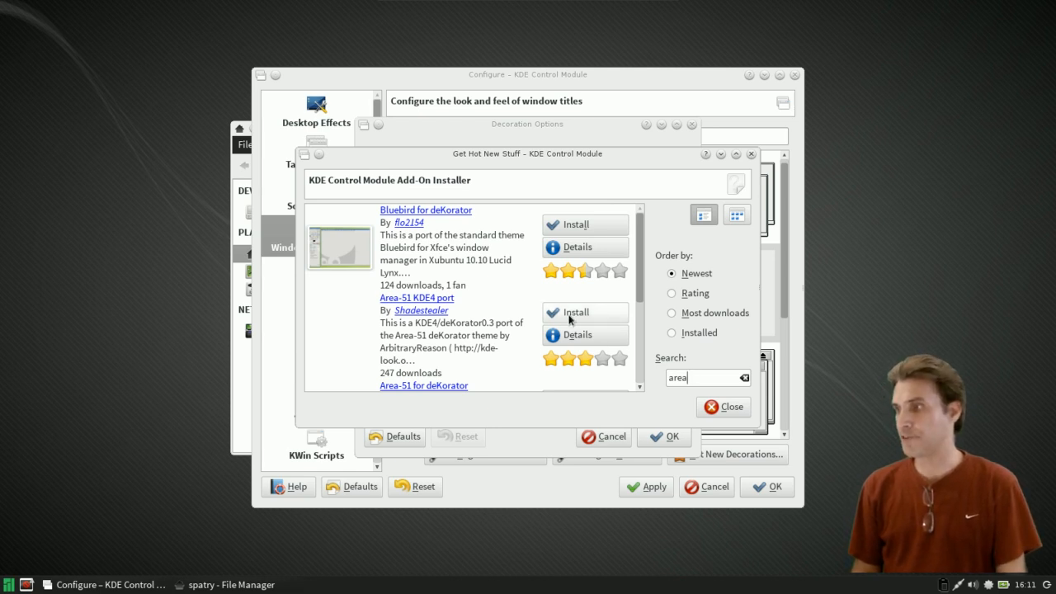
{"action": "left_click", "coordinate": [584, 312]}
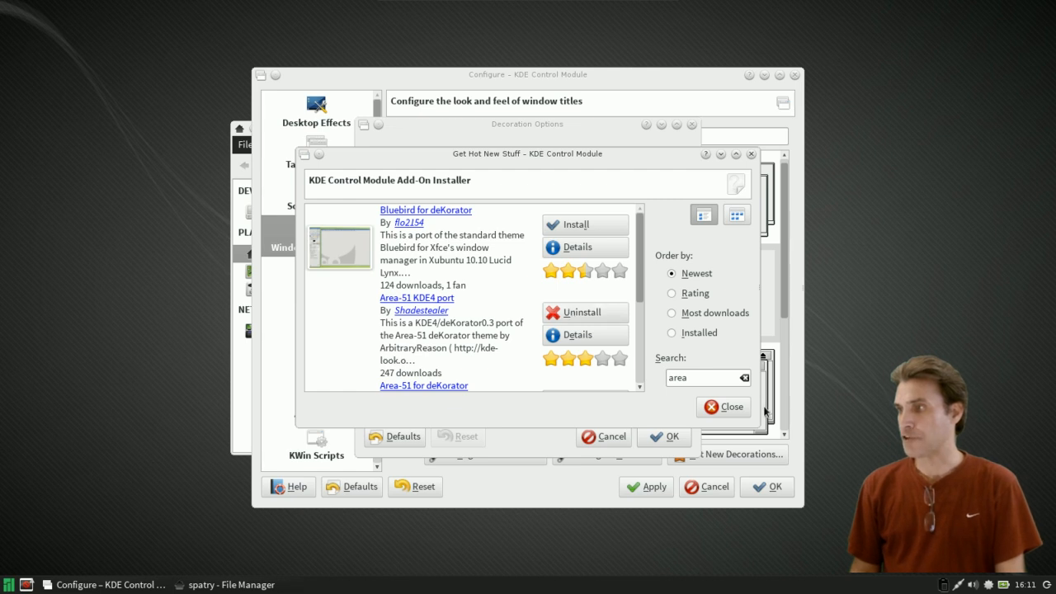
{"action": "left_click", "coordinate": [723, 406]}
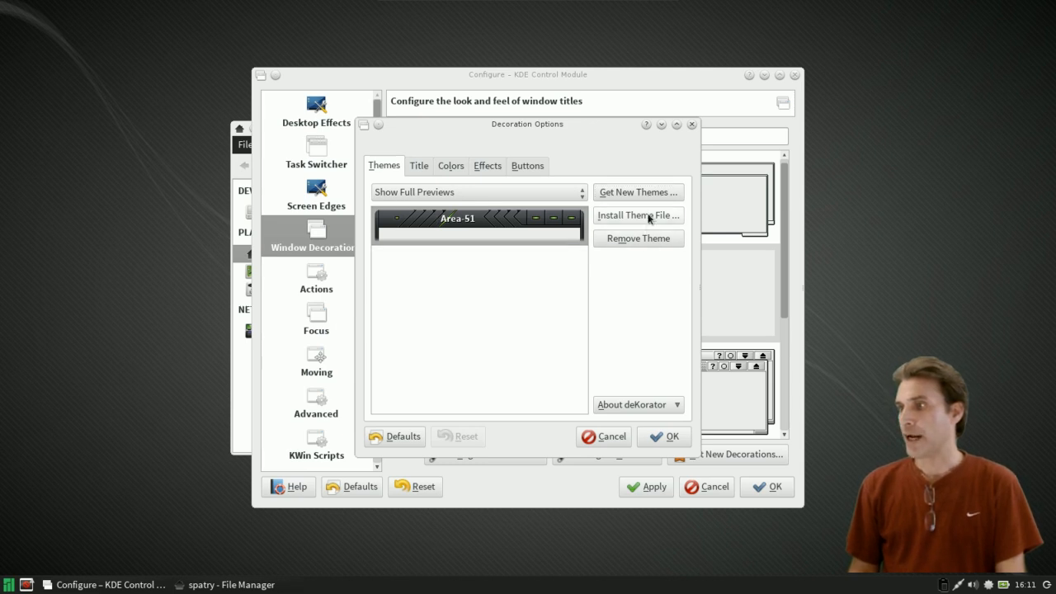
{"action": "mouse_move", "coordinate": [415, 226]}
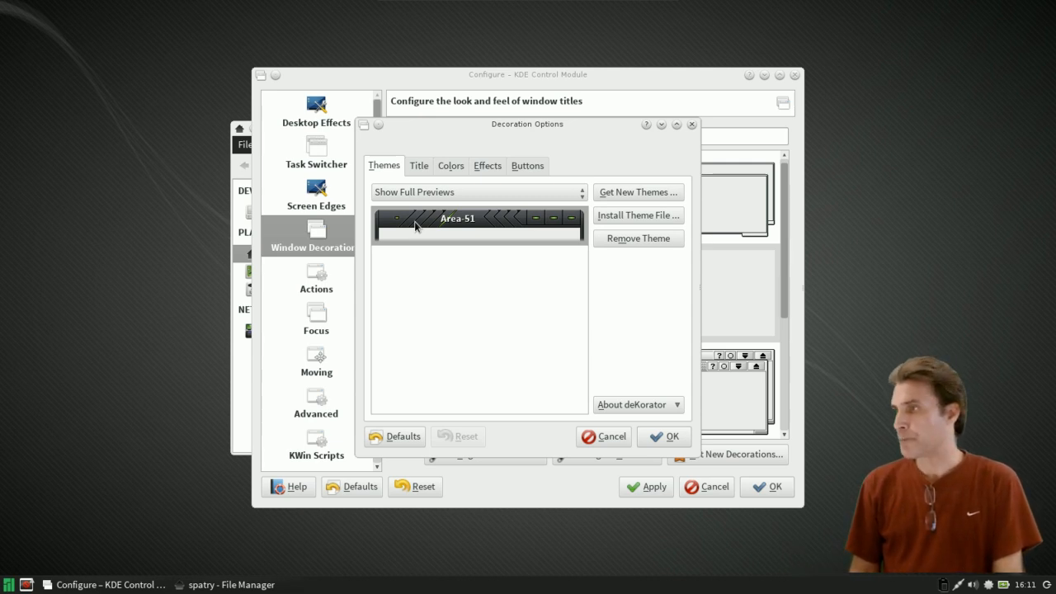
{"action": "mouse_move", "coordinate": [480, 238]}
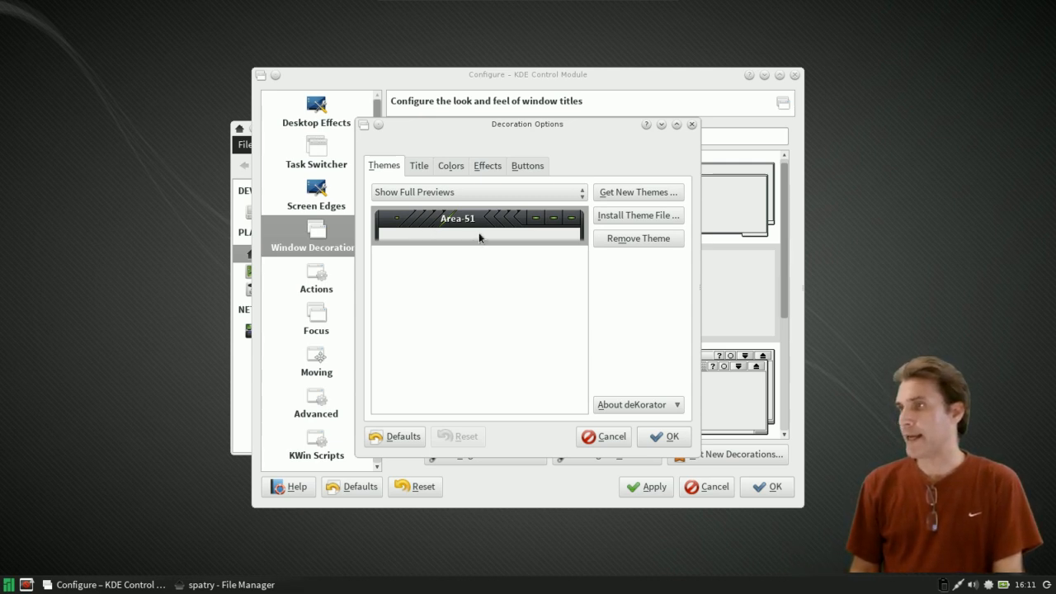
{"action": "mouse_move", "coordinate": [521, 291]}
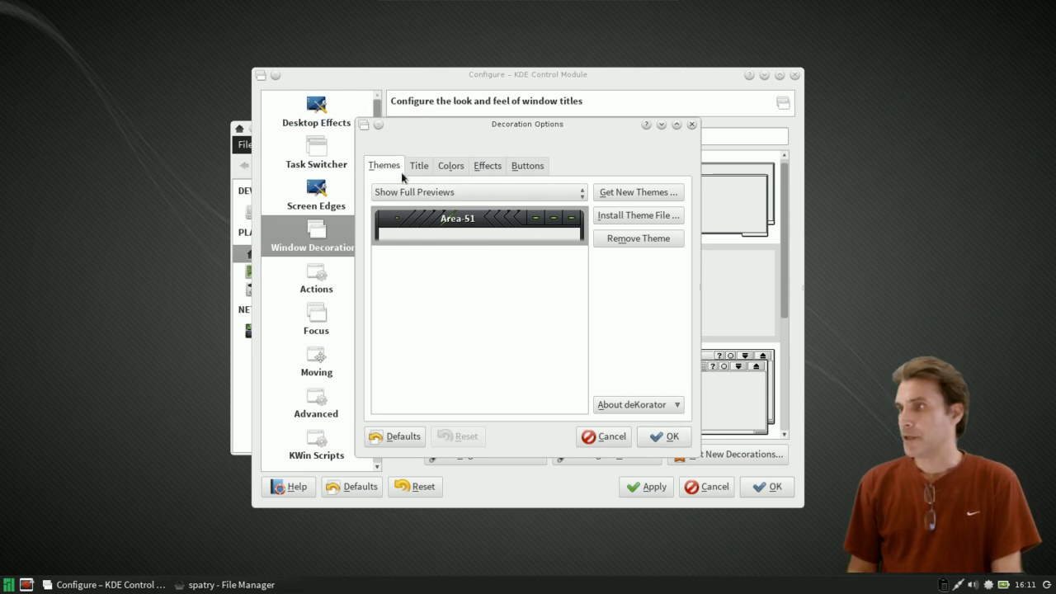
- Enable colorizing of inactive-window frames and buttons on the Colors tab, reviewing Title and Effects along the way
{"action": "left_click", "coordinate": [419, 165]}
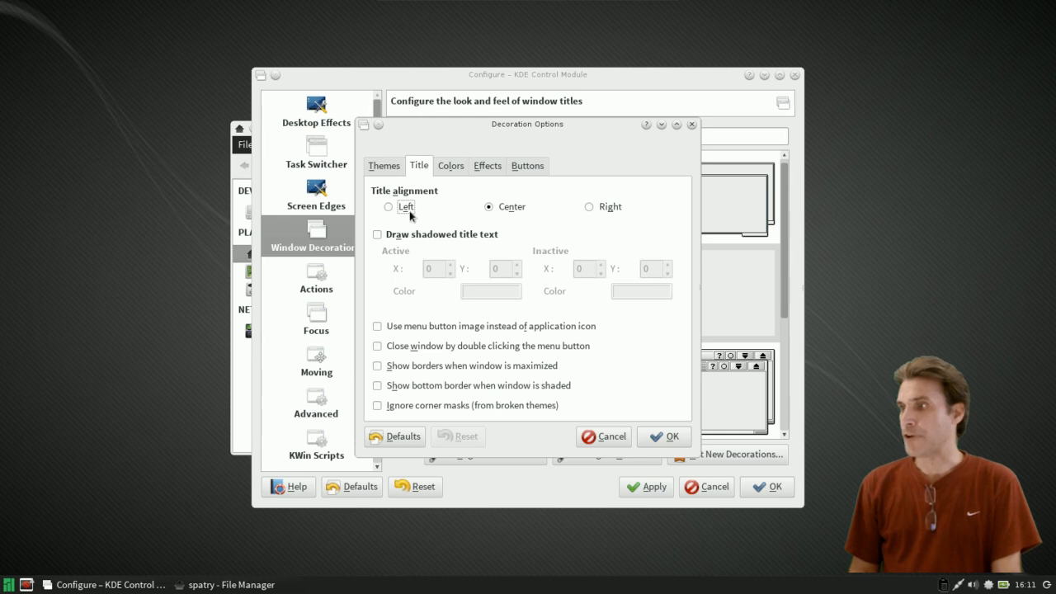
{"action": "mouse_move", "coordinate": [459, 132]}
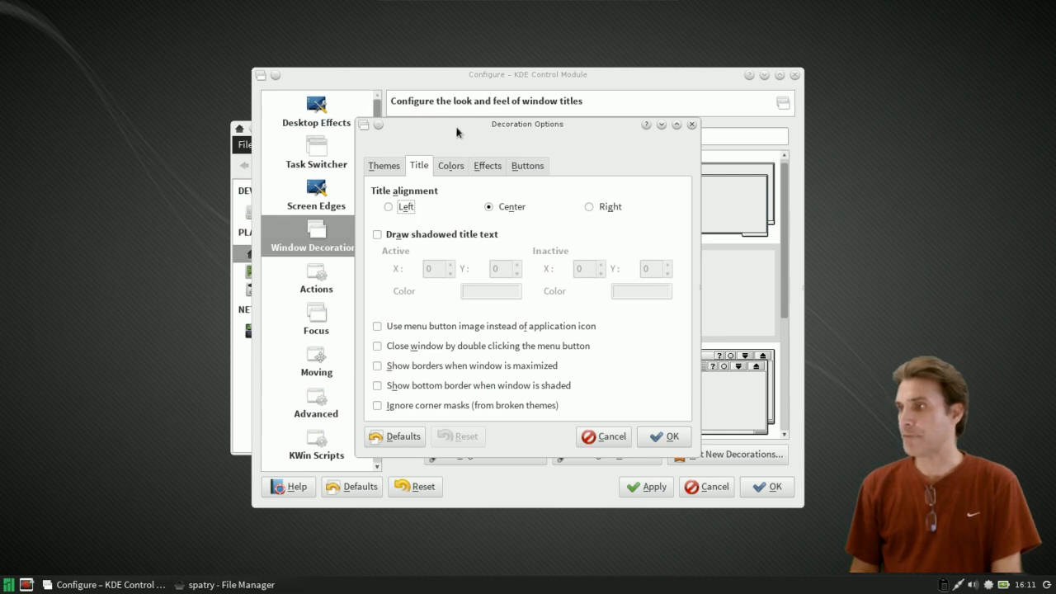
{"action": "left_click", "coordinate": [450, 165]}
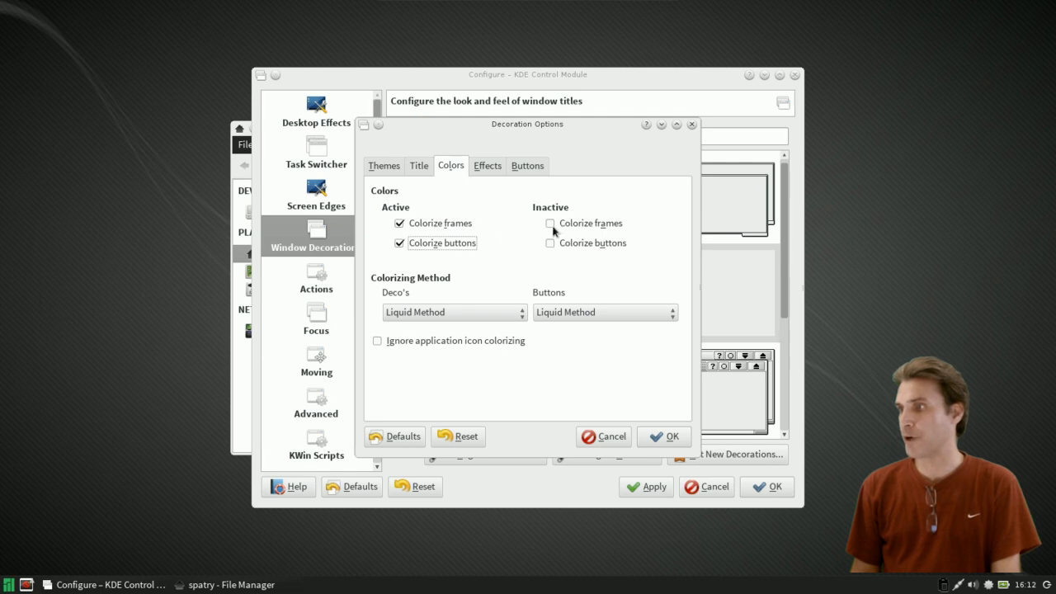
{"action": "left_click", "coordinate": [549, 222]}
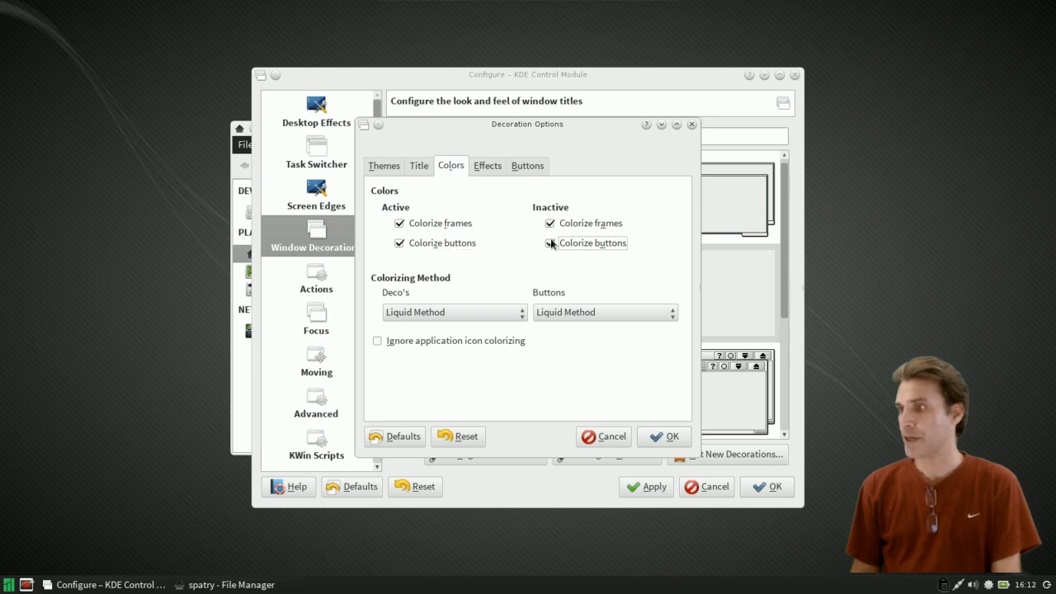
{"action": "left_click", "coordinate": [452, 311]}
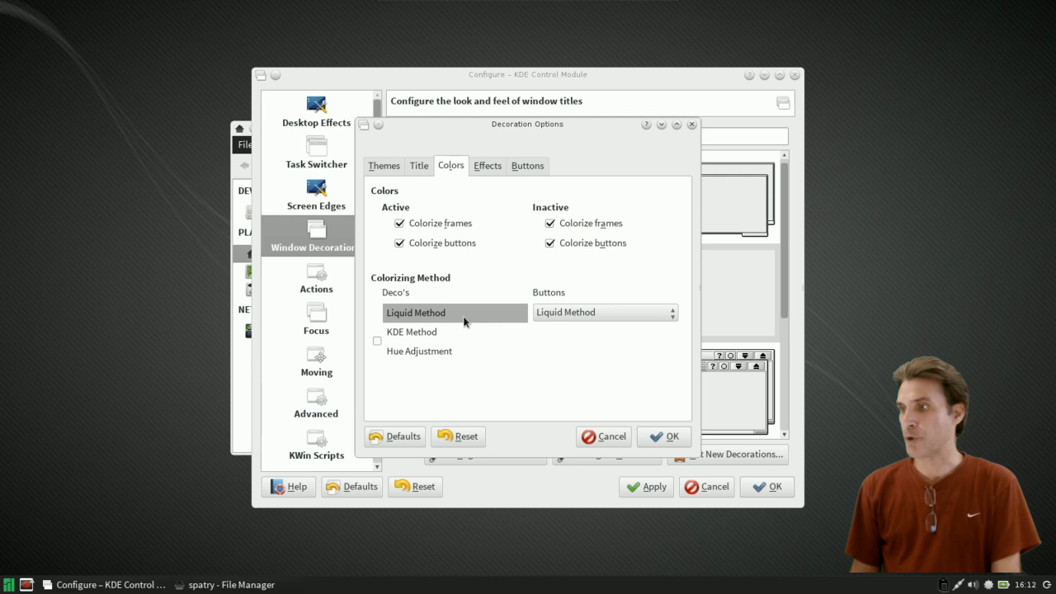
{"action": "mouse_move", "coordinate": [475, 322]}
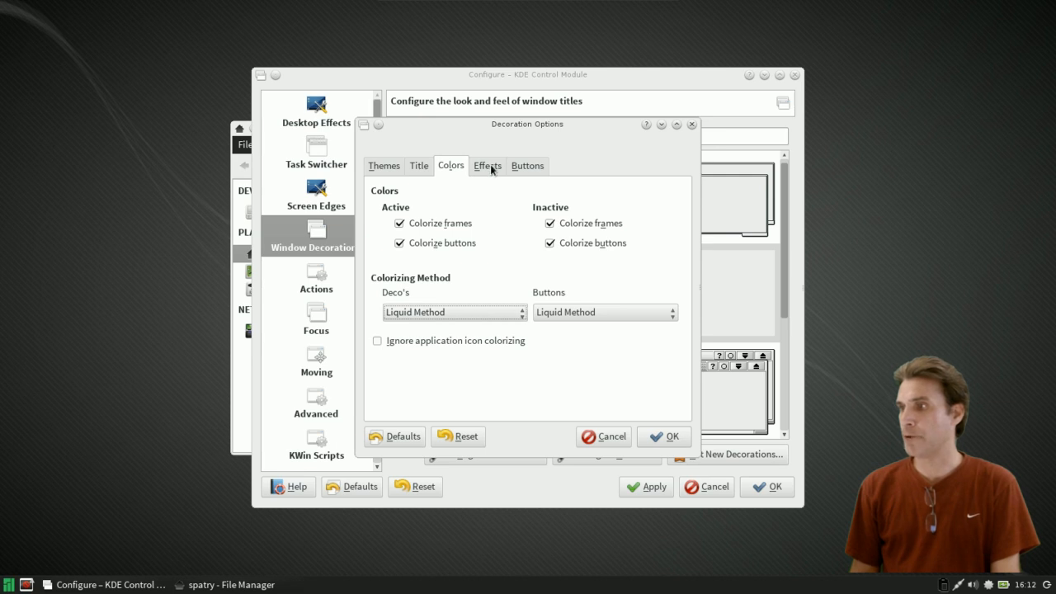
{"action": "left_click", "coordinate": [487, 165]}
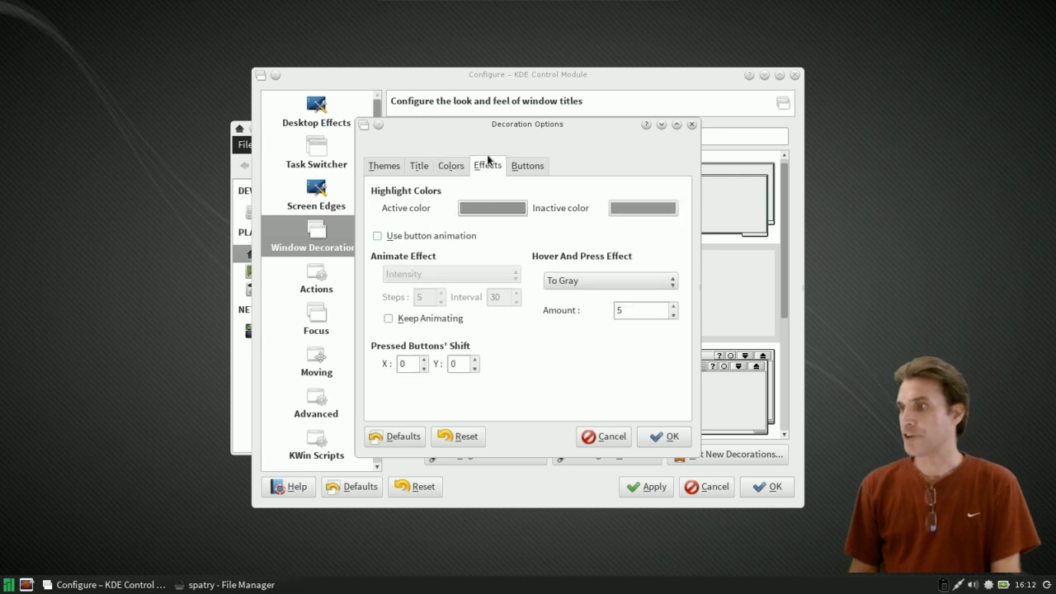
{"action": "left_click", "coordinate": [383, 165]}
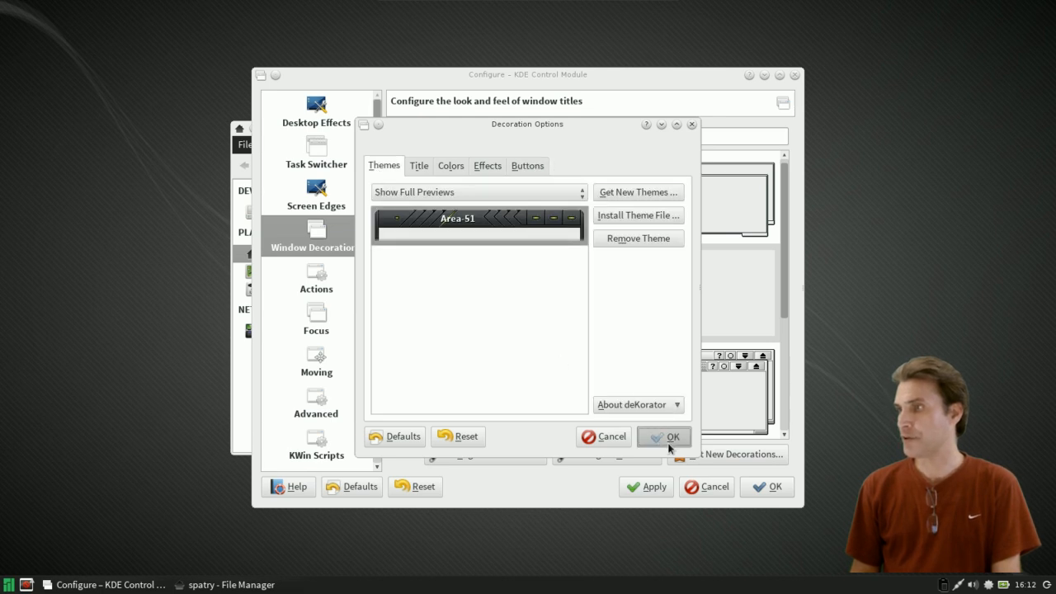
- Confirm the Decoration Options and apply the new deKorator window decoration
{"action": "left_click", "coordinate": [663, 435]}
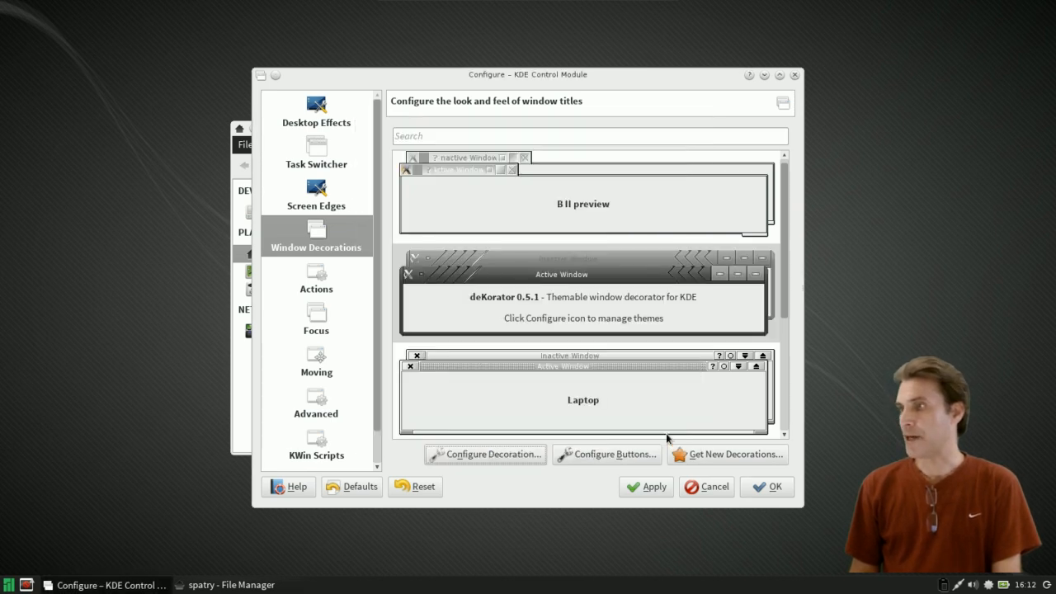
{"action": "left_click", "coordinate": [646, 486]}
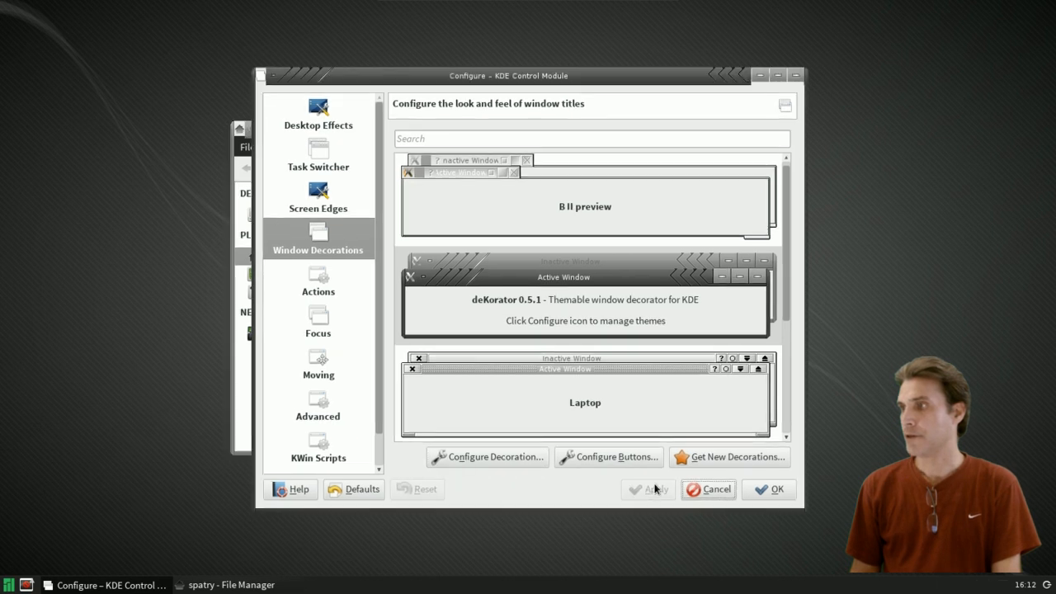
{"action": "mouse_move", "coordinate": [488, 79]}
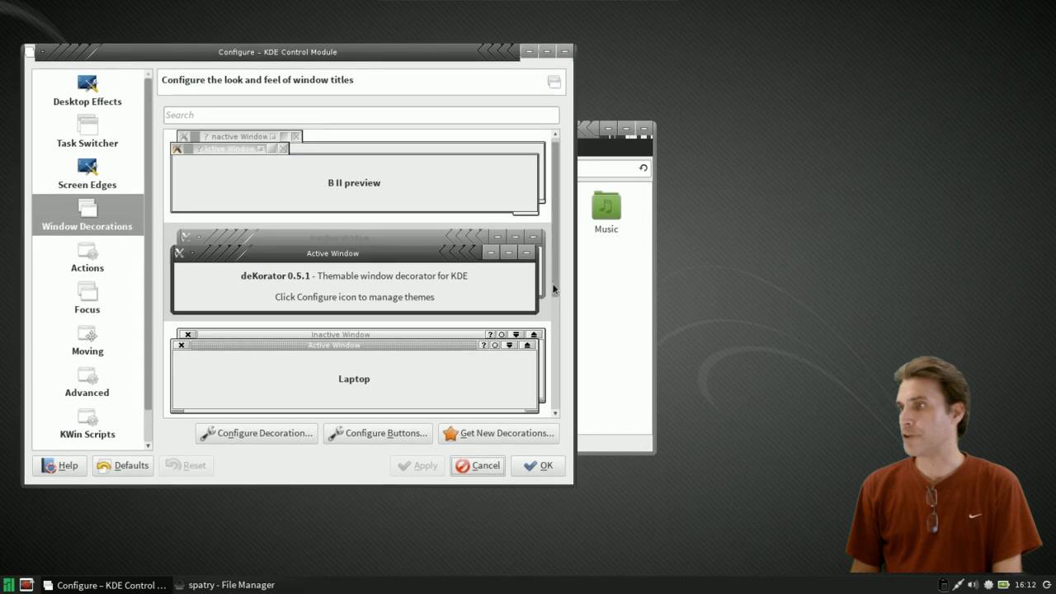
{"action": "left_click", "coordinate": [230, 584]}
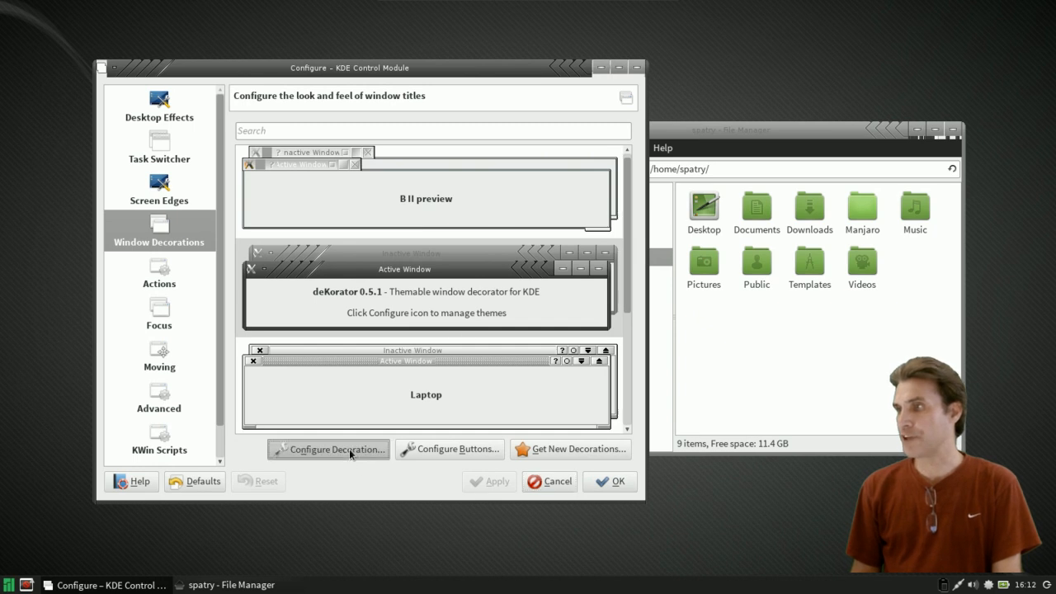
{"action": "left_click", "coordinate": [329, 448]}
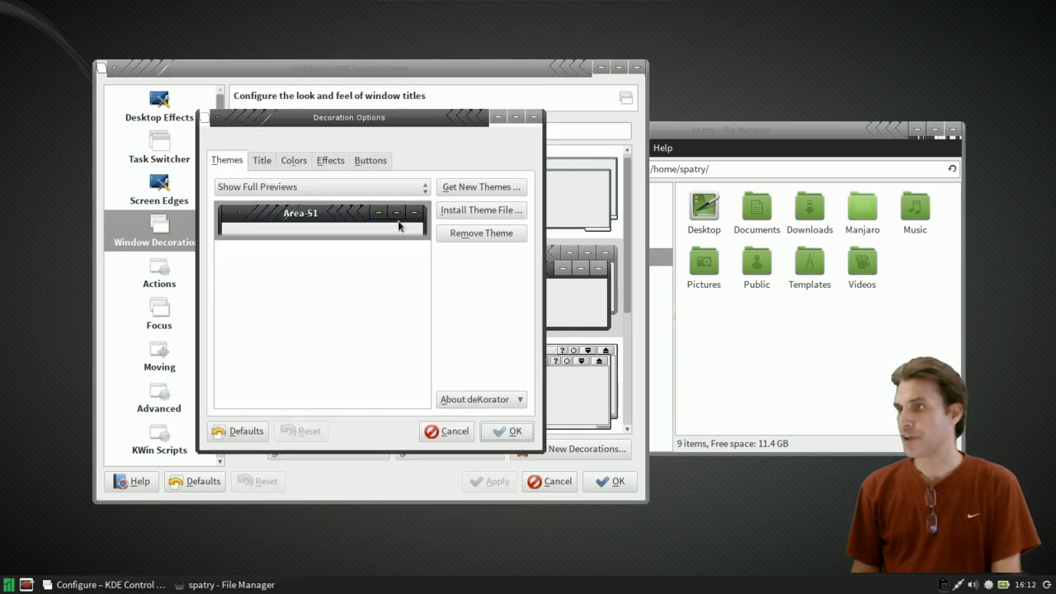
- Apply the pending decoration changes and bring the file manager forward to show its Area-51 title bar
{"action": "left_click", "coordinate": [294, 160]}
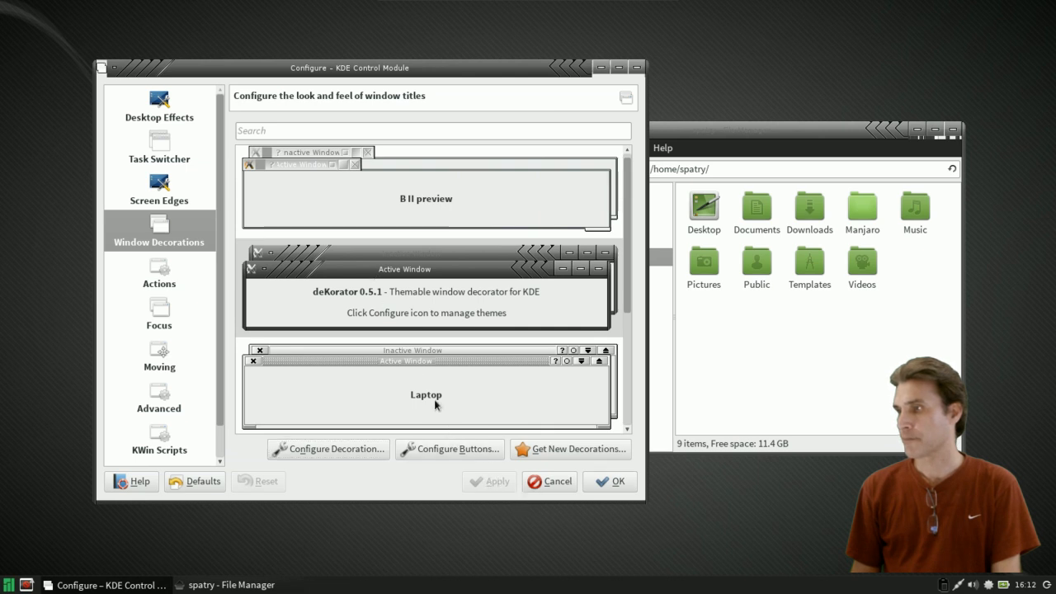
{"action": "mouse_move", "coordinate": [330, 395]}
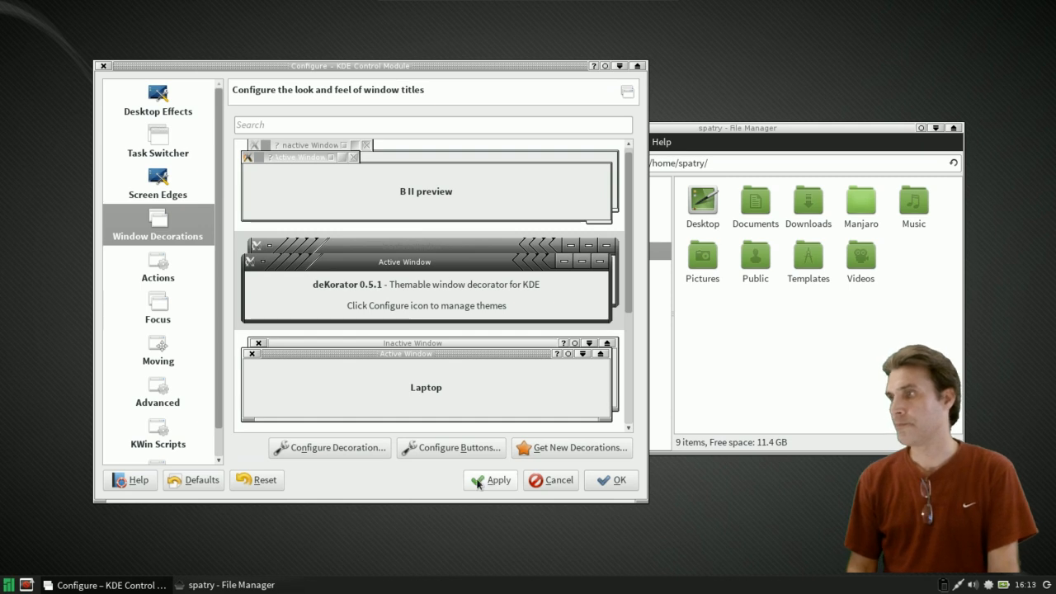
{"action": "left_click", "coordinate": [490, 480]}
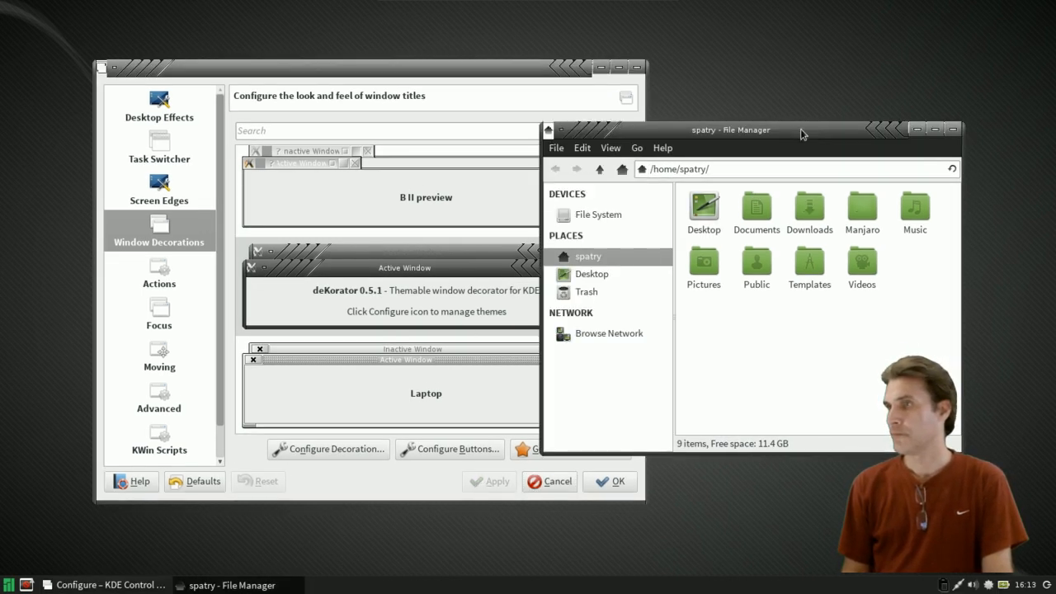
{"action": "left_click", "coordinate": [371, 67]}
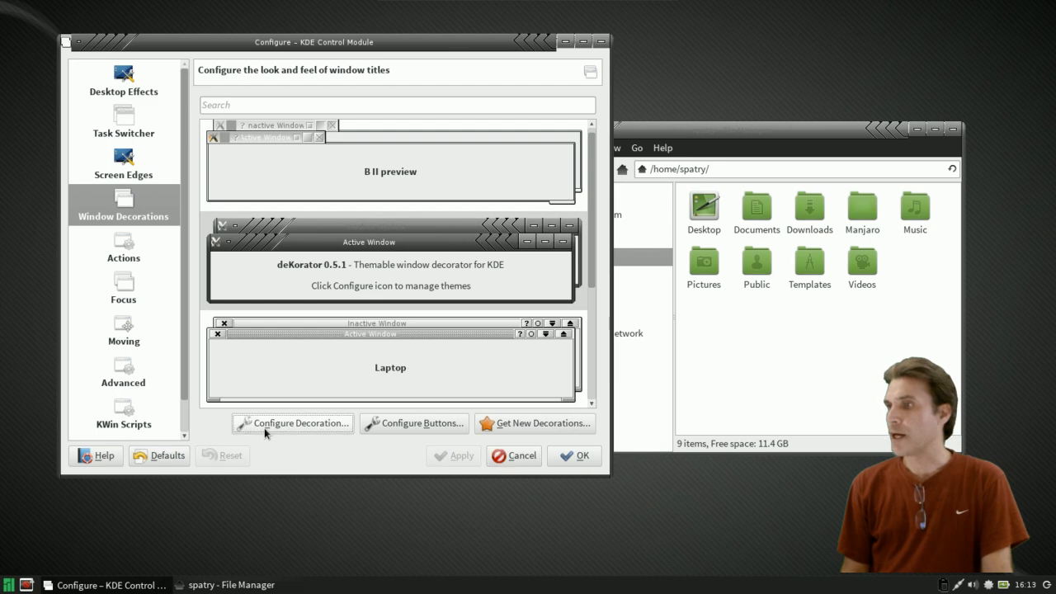
- Confirm the decoration options, close the KDE Control Module, and reposition the Area-51-bordered file manager
{"action": "left_click", "coordinate": [290, 423]}
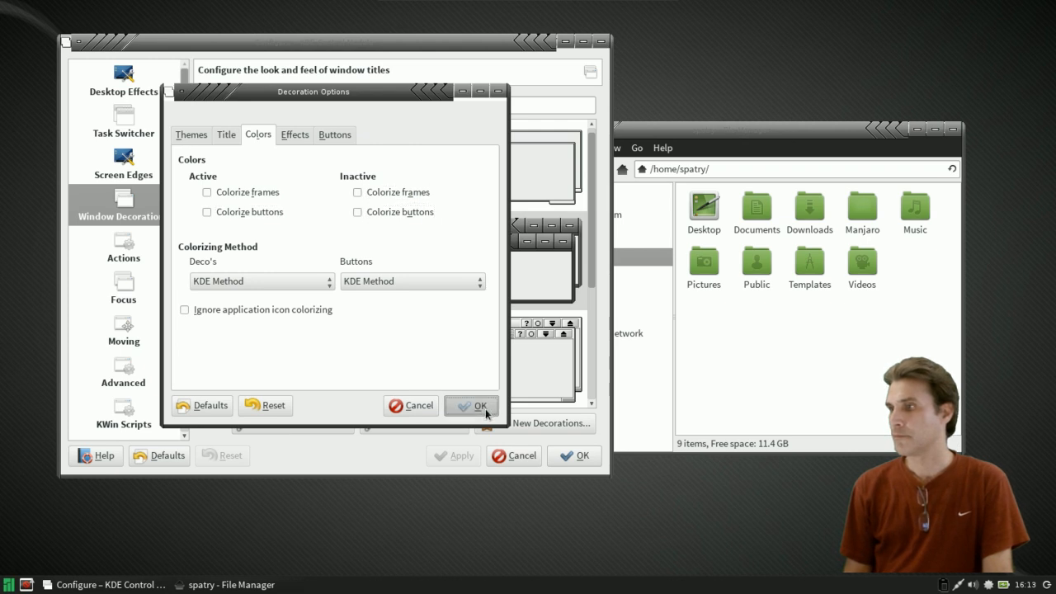
{"action": "left_click", "coordinate": [472, 405]}
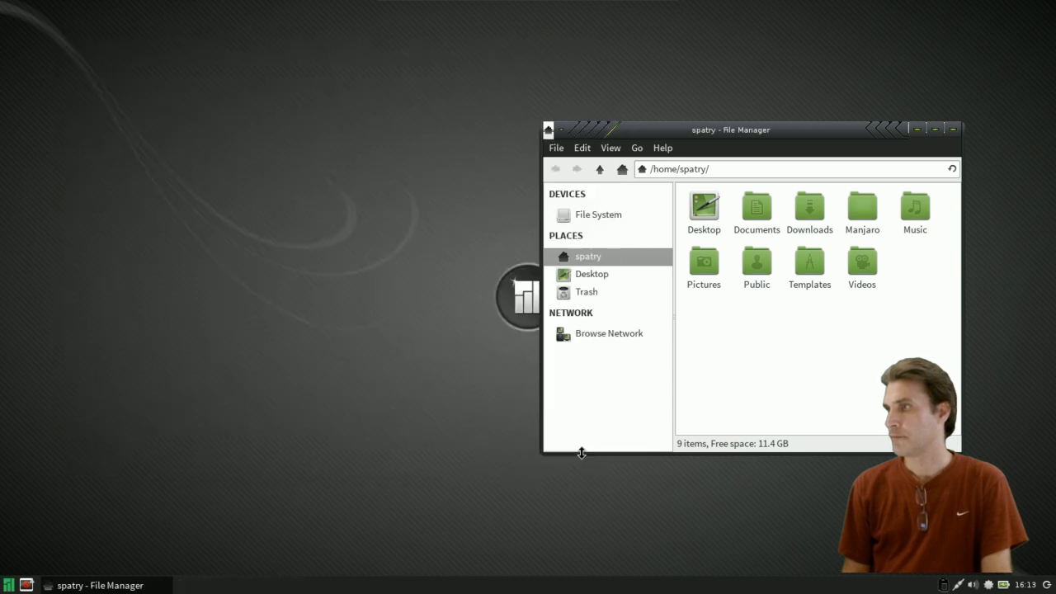
{"action": "left_click_drag", "start_coordinate": [730, 128], "coordinate": [363, 29]}
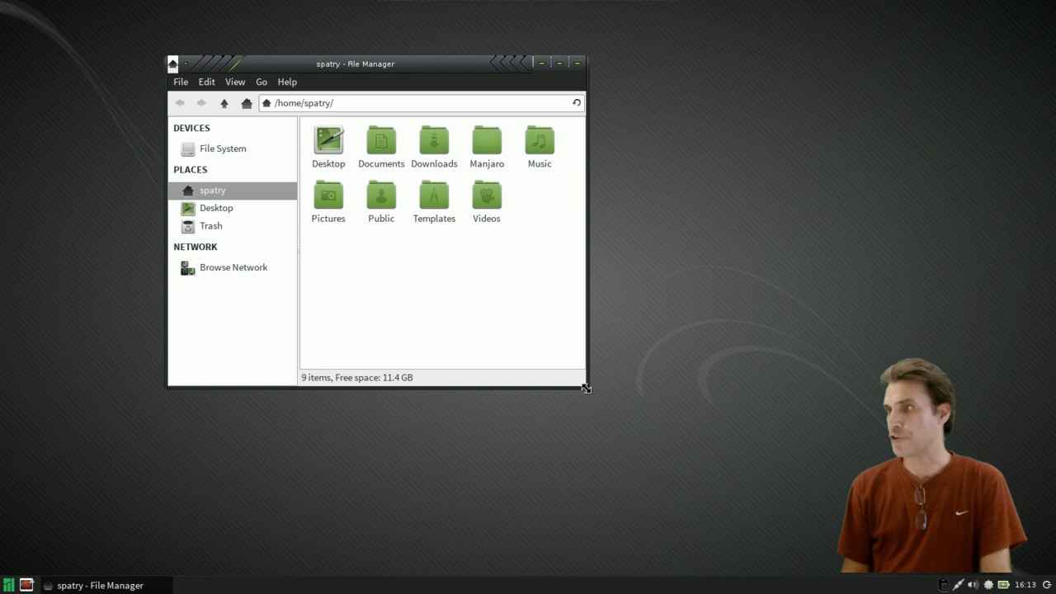
{"action": "left_click_drag", "start_coordinate": [586, 387], "coordinate": [590, 338]}
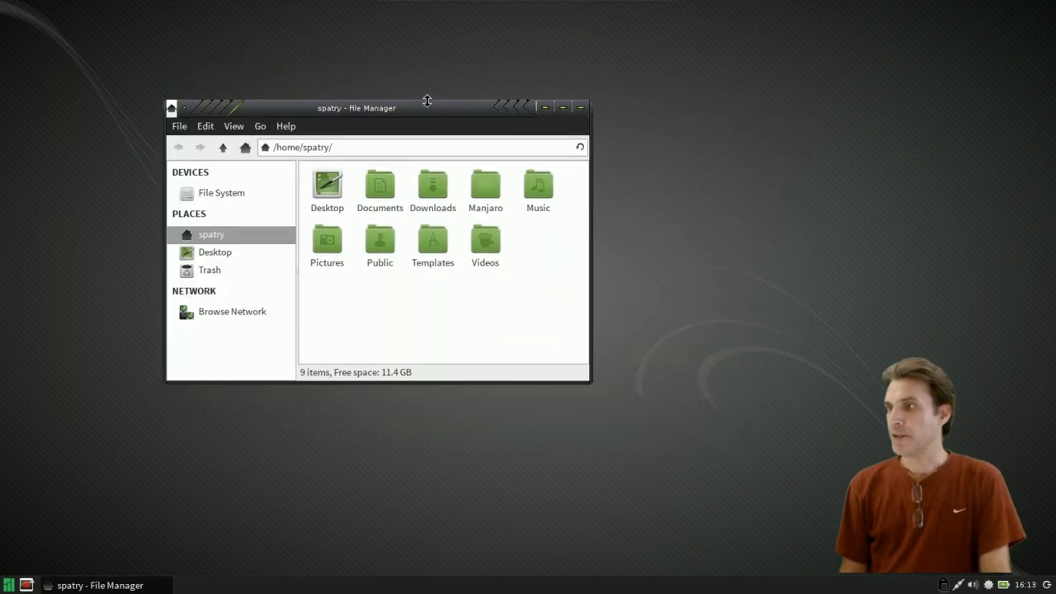
- Reach Window Manager Settings from the file manager's title-bar menu and show the All Effects list
{"action": "right_click", "coordinate": [357, 109]}
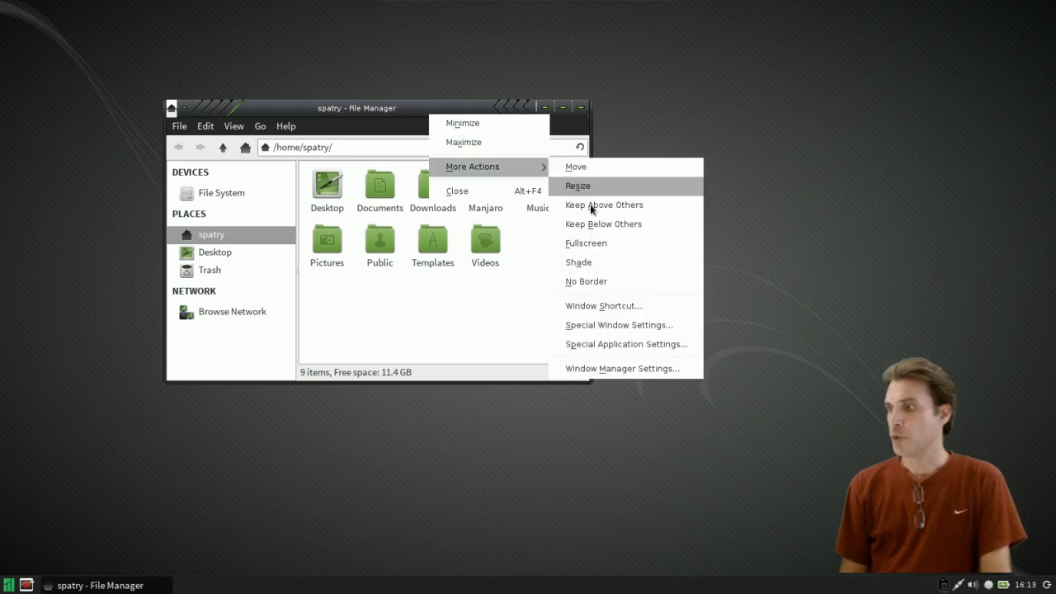
{"action": "left_click", "coordinate": [578, 184]}
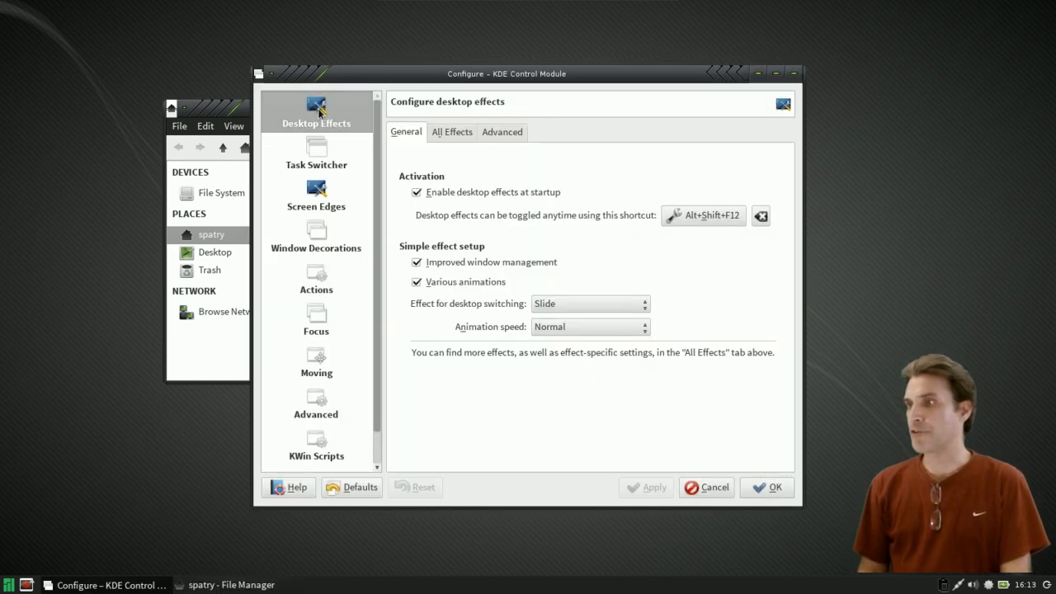
{"action": "left_click", "coordinate": [452, 132]}
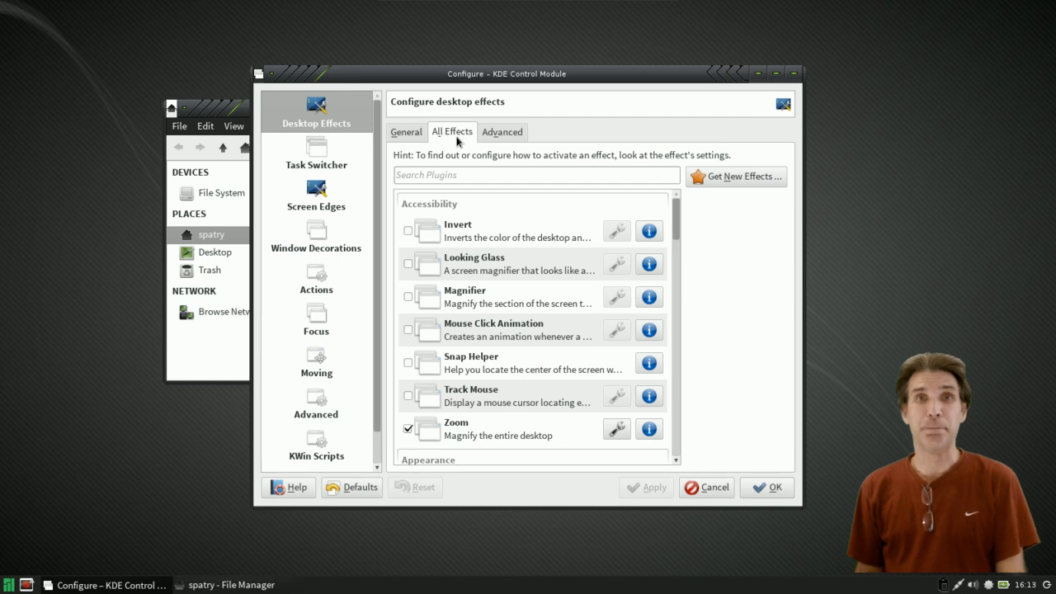
{"action": "mouse_move", "coordinate": [531, 109]}
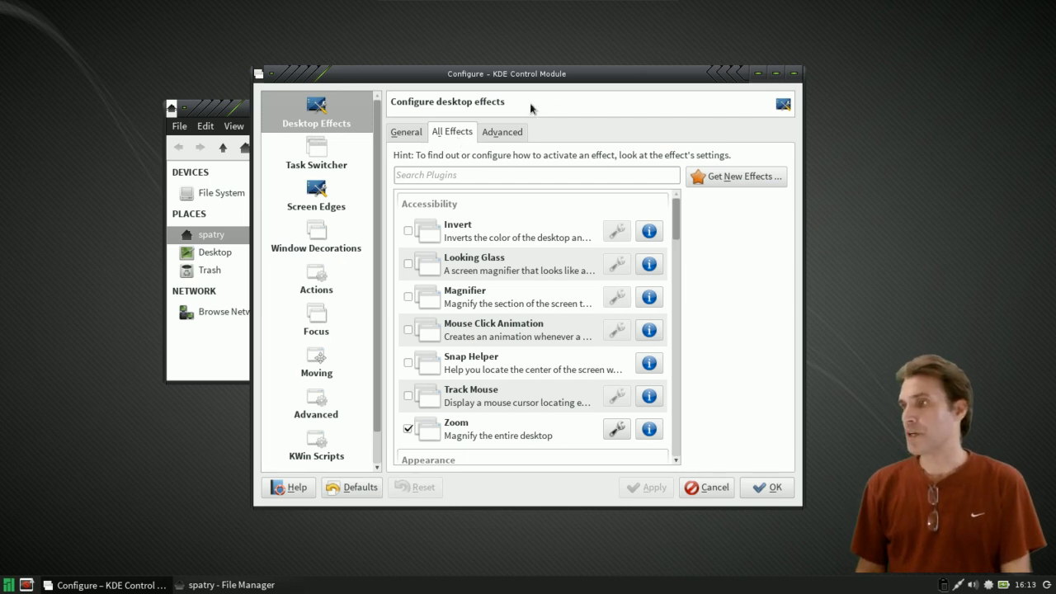
- Enable the Wobbly Windows desktop effect in the effects list
{"action": "scroll", "scroll_direction": "down", "scroll_amount": 3}
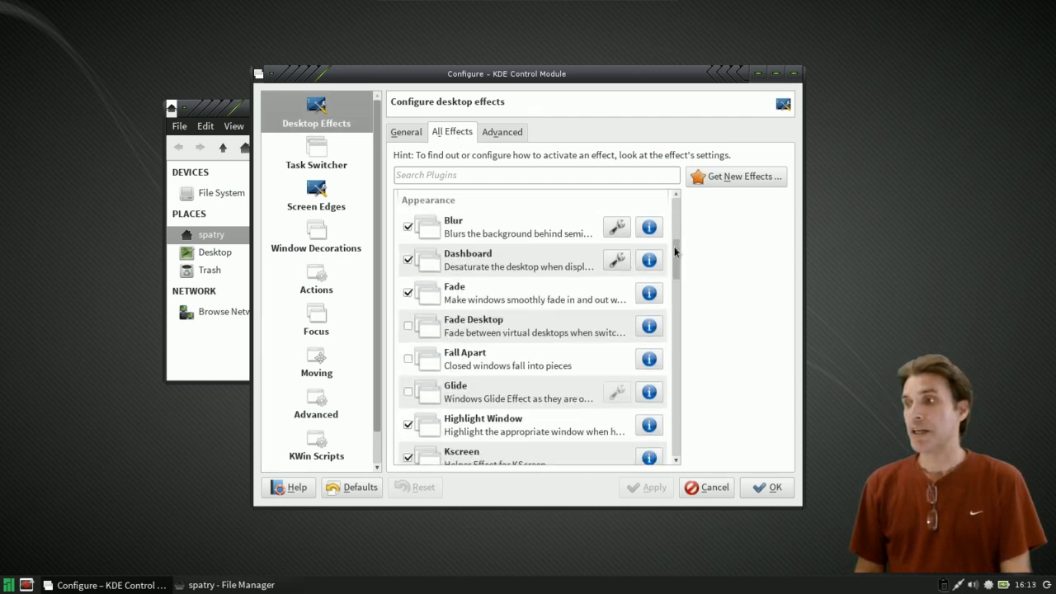
{"action": "scroll", "scroll_direction": "down", "scroll_amount": 3}
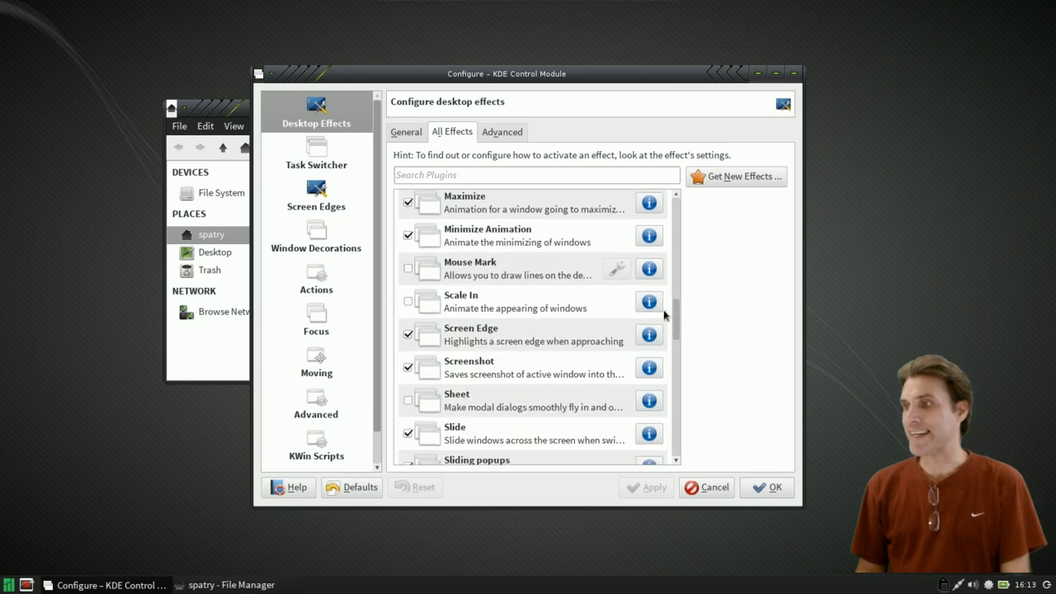
{"action": "scroll", "scroll_direction": "down", "scroll_amount": 3}
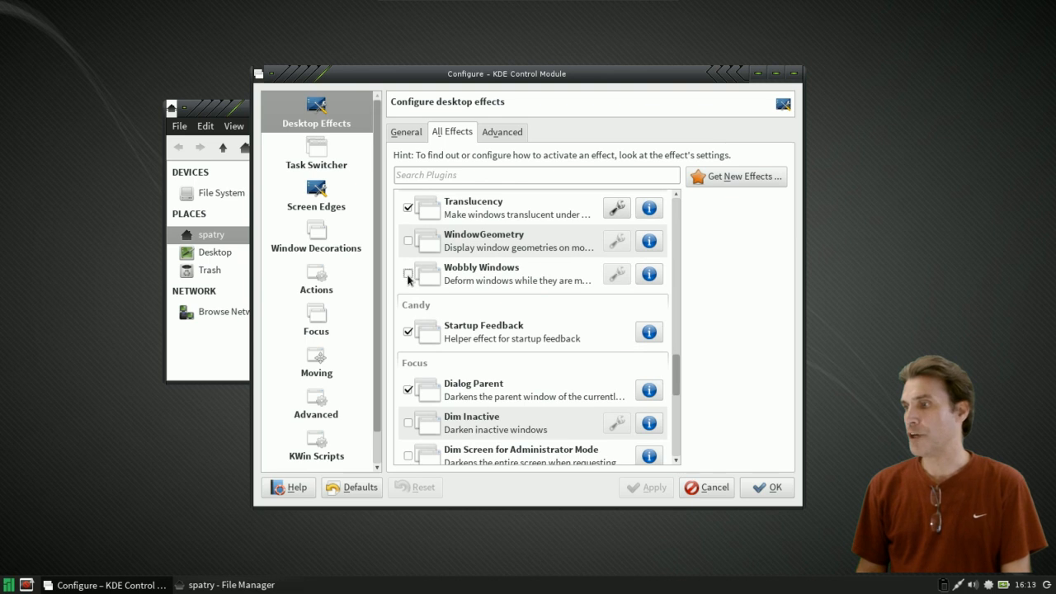
{"action": "left_click", "coordinate": [407, 274]}
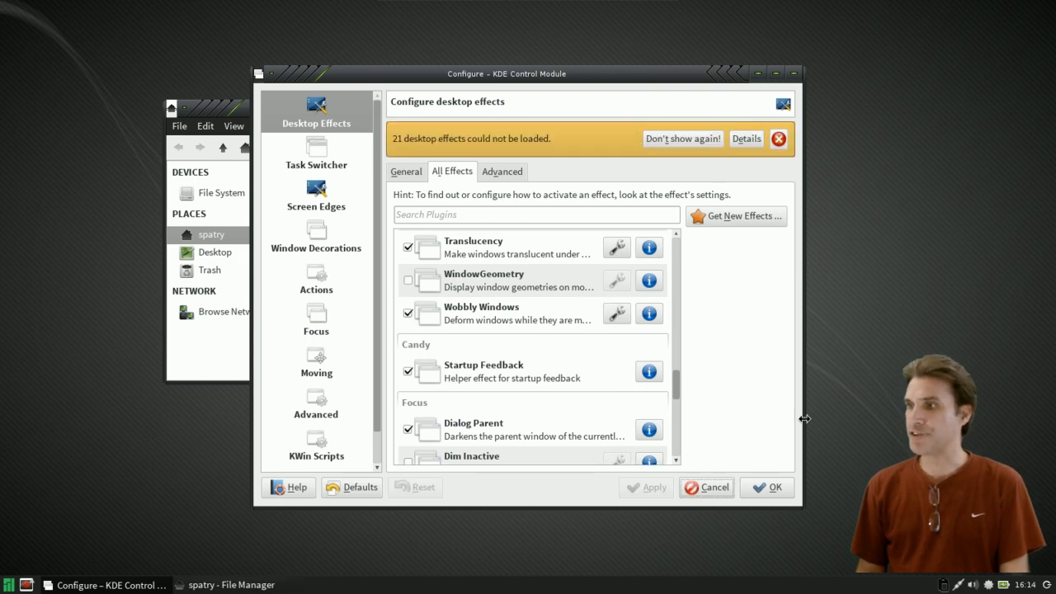
- Drag the settings and file manager windows around to demonstrate the wobble effect
{"action": "left_click_drag", "start_coordinate": [505, 73], "coordinate": [634, 86]}
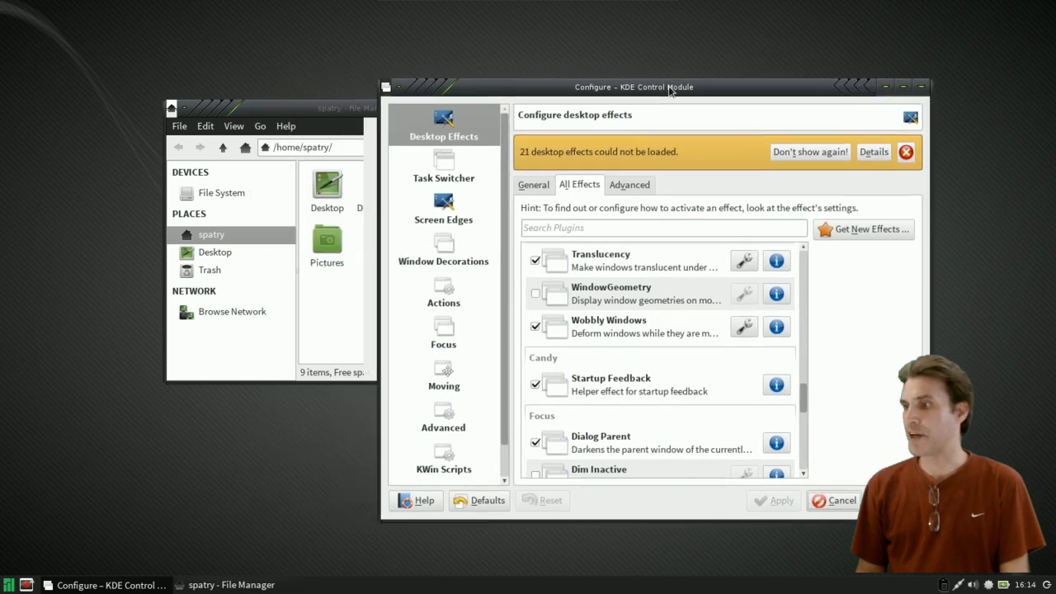
{"action": "left_click_drag", "start_coordinate": [657, 86], "coordinate": [553, 76]}
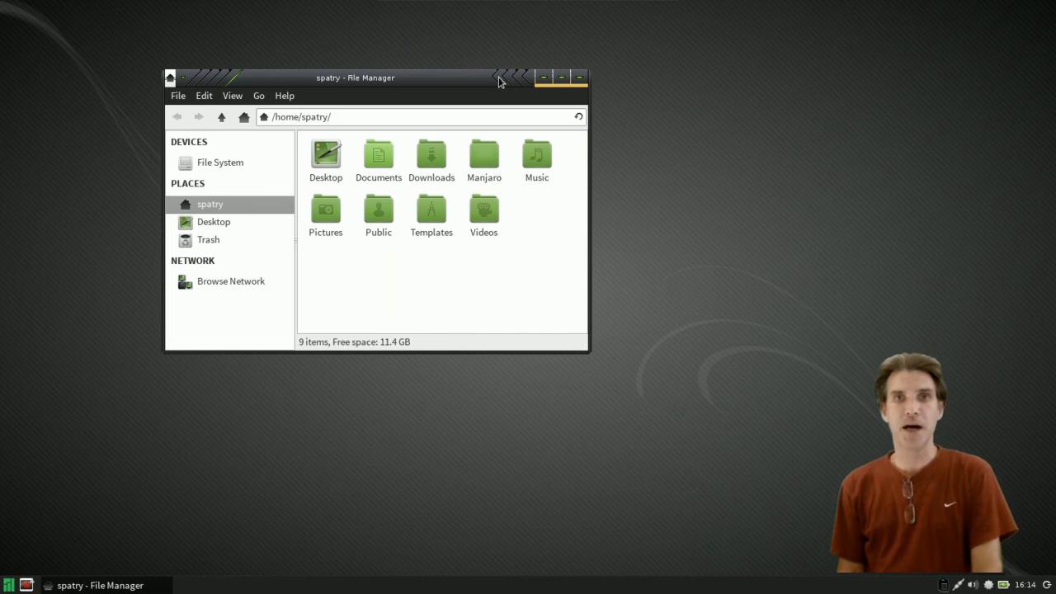
{"action": "mouse_move", "coordinate": [503, 36]}
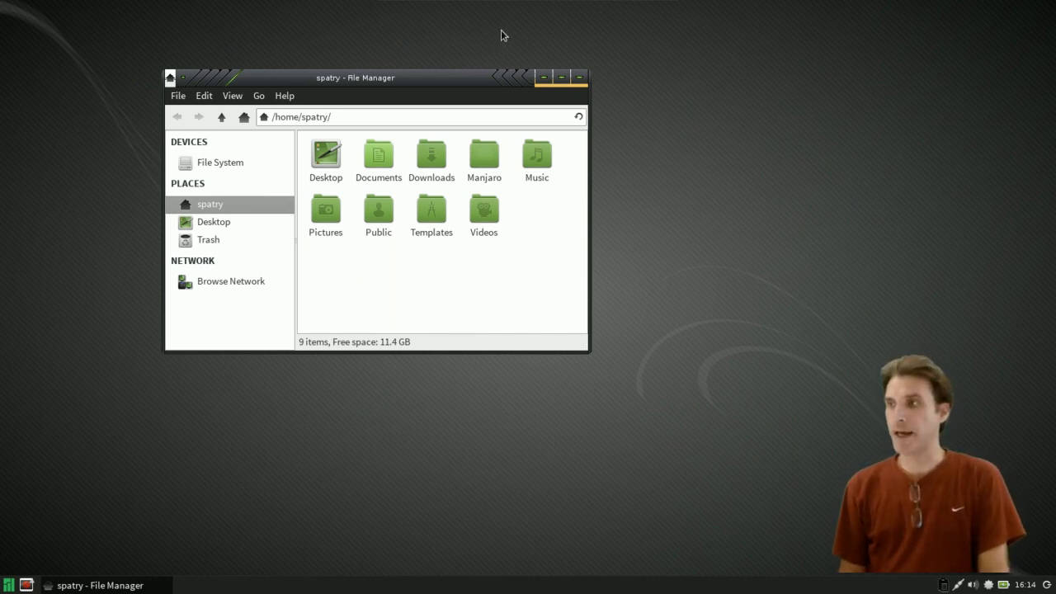
{"action": "mouse_move", "coordinate": [432, 79]}
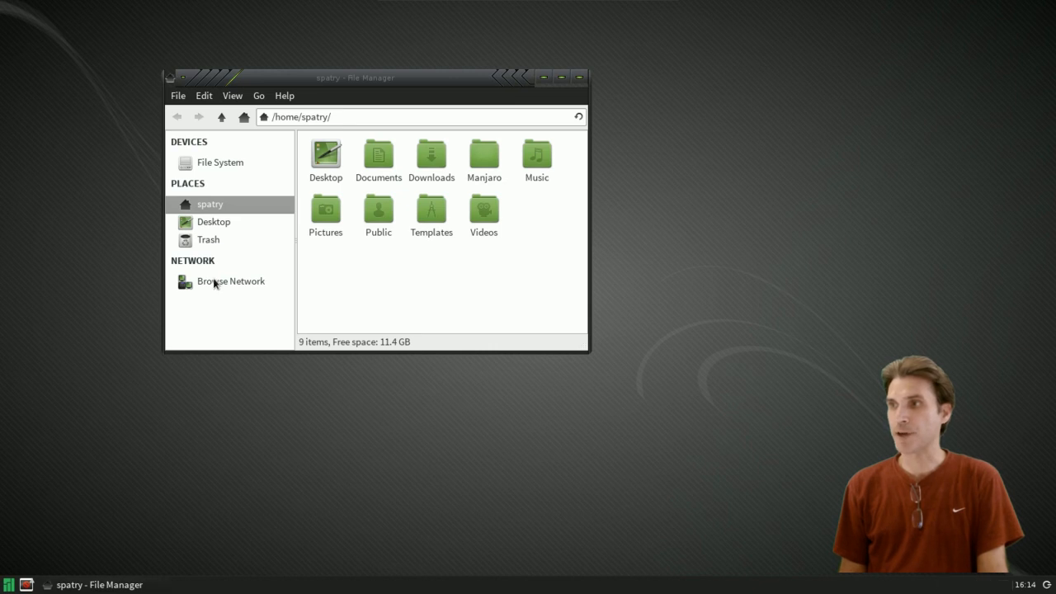
{"action": "mouse_move", "coordinate": [312, 86]}
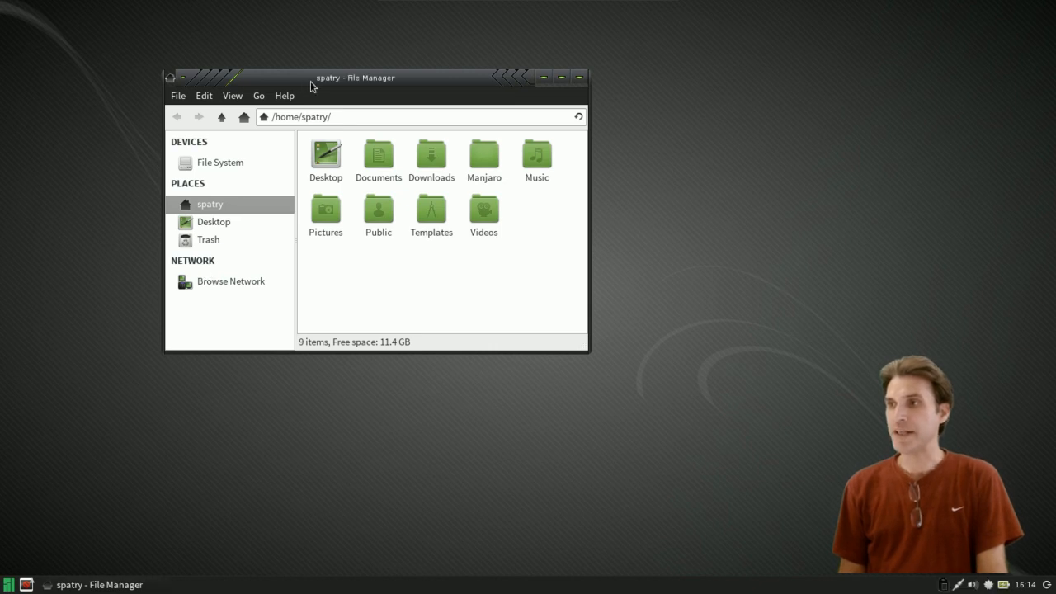
{"action": "left_click_drag", "start_coordinate": [354, 78], "coordinate": [366, 122]}
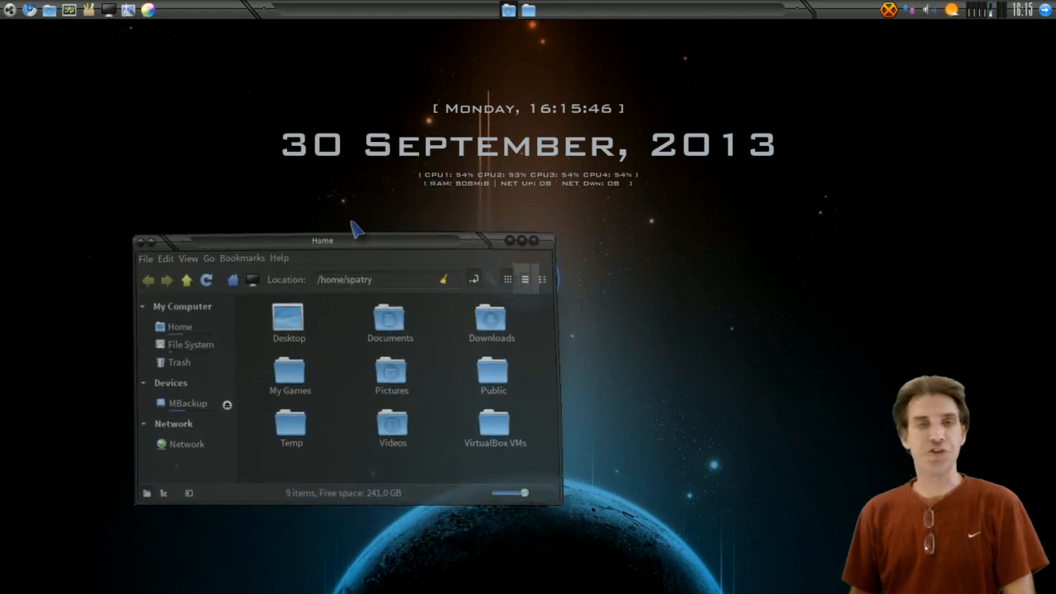
- Open the host's Desktop Effects configuration via the file manager title-bar menu's Window Manager Settings
{"action": "left_click_drag", "start_coordinate": [346, 241], "coordinate": [350, 215]}
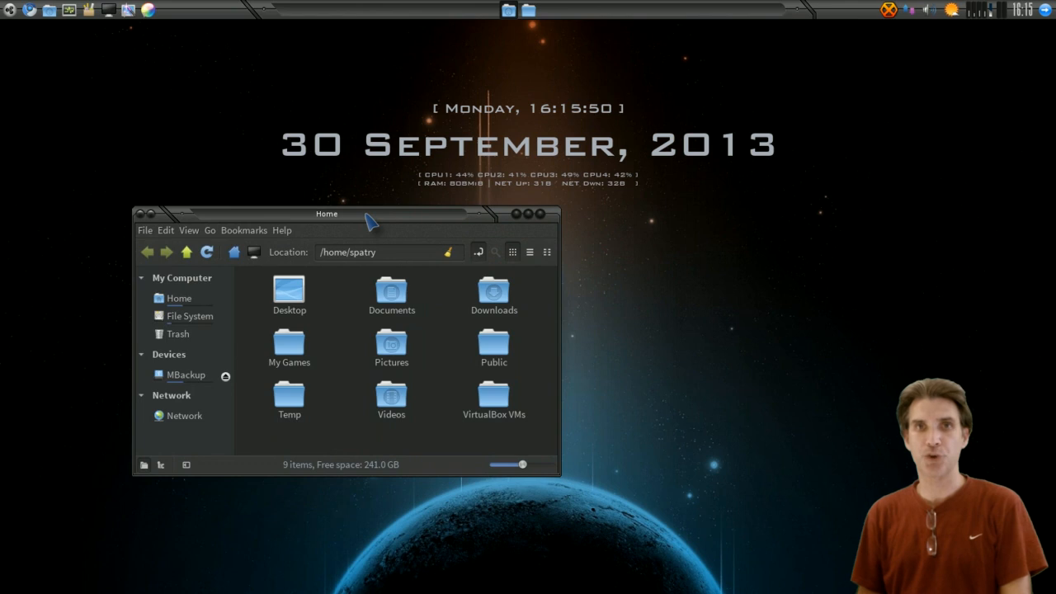
{"action": "right_click", "coordinate": [326, 214]}
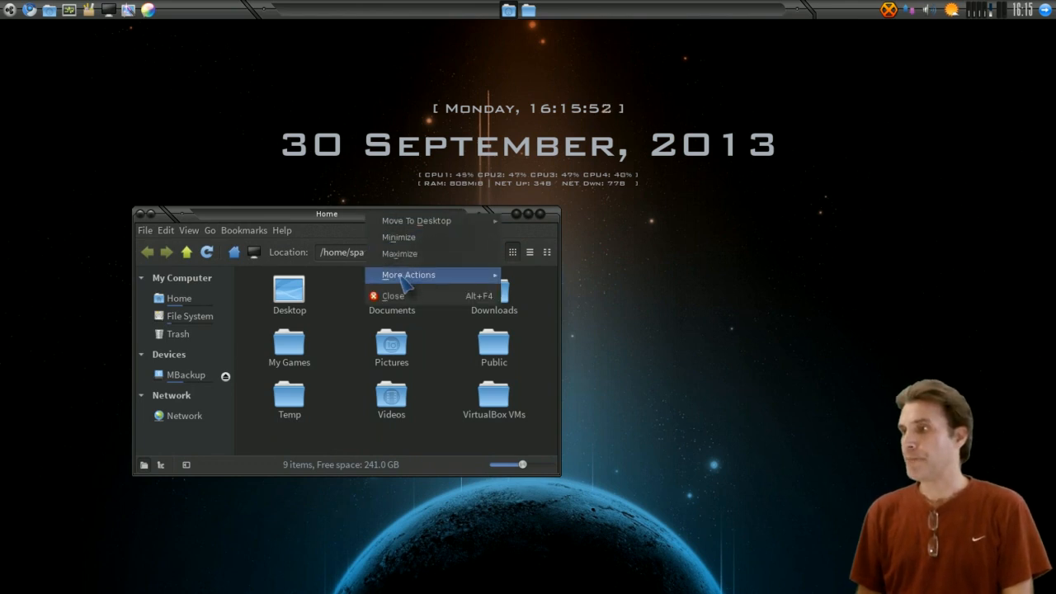
{"action": "left_click", "coordinate": [409, 274]}
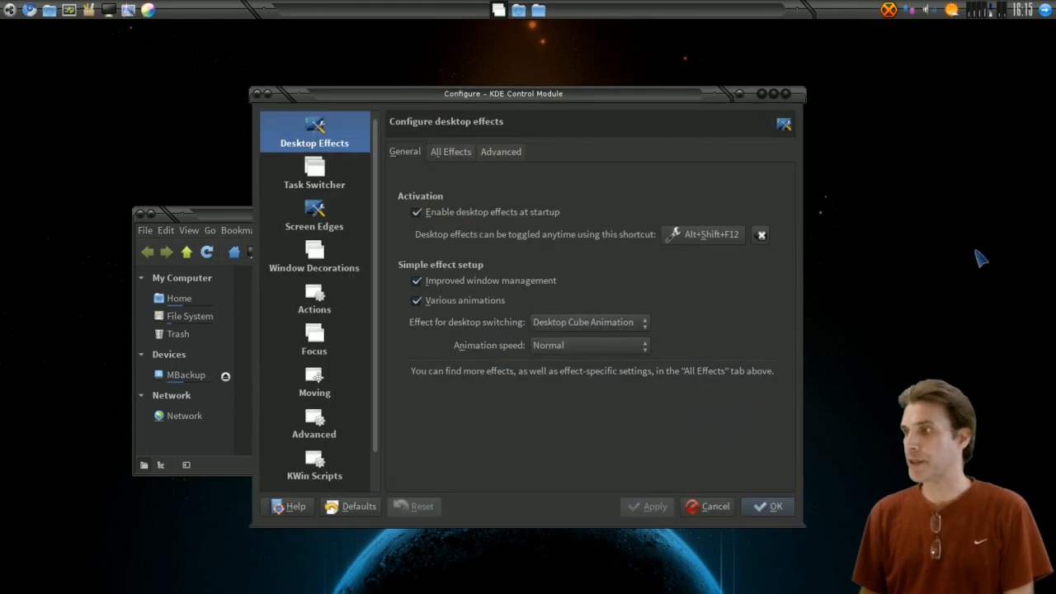
{"action": "mouse_move", "coordinate": [241, 194]}
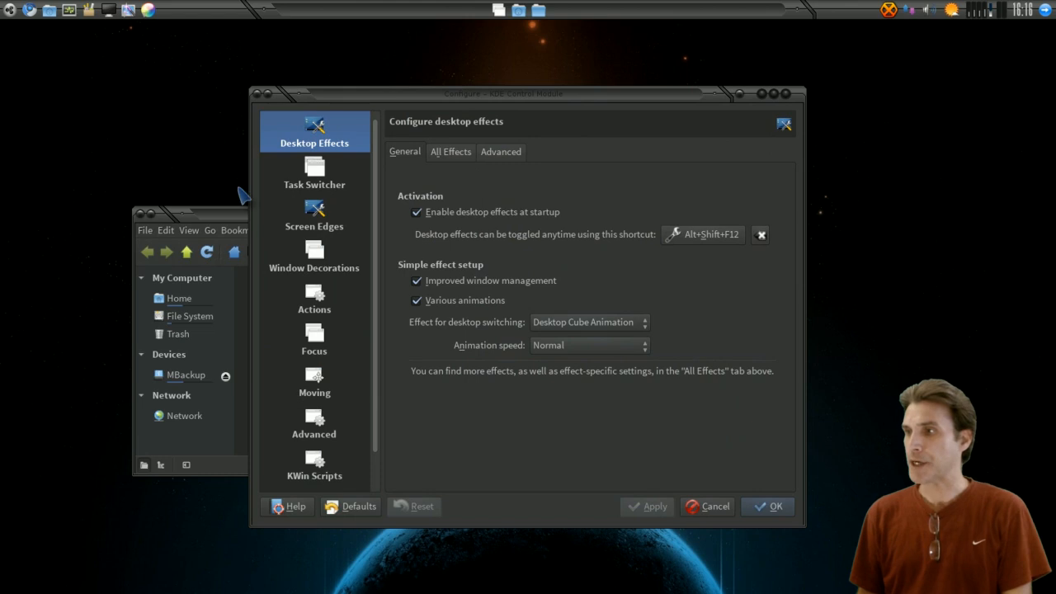
{"action": "mouse_move", "coordinate": [460, 151]}
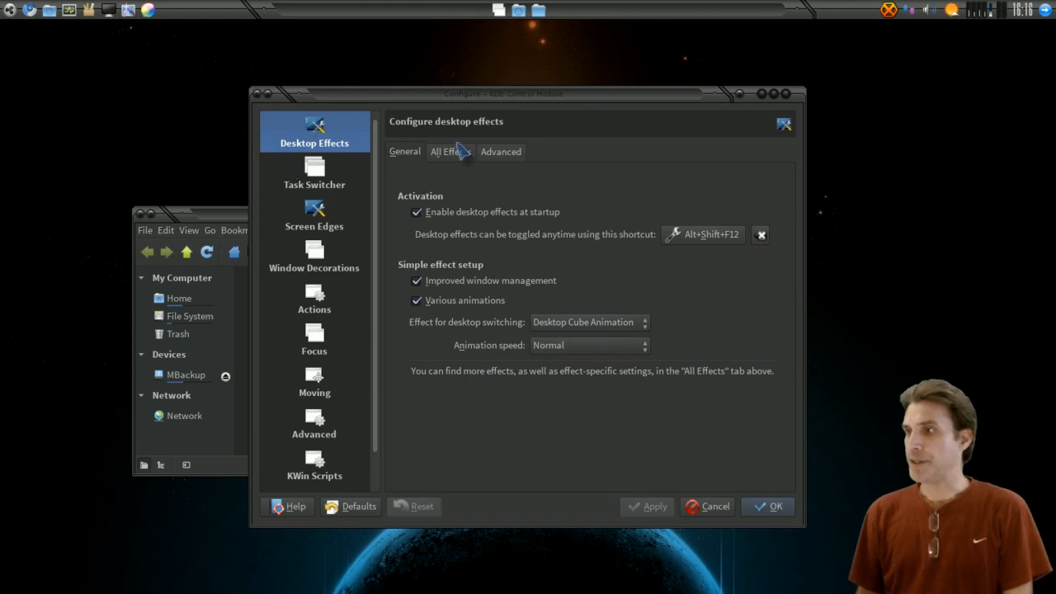
- Browse the host's All Effects list through the Accessibility and Appearance effects
{"action": "left_click", "coordinate": [448, 152]}
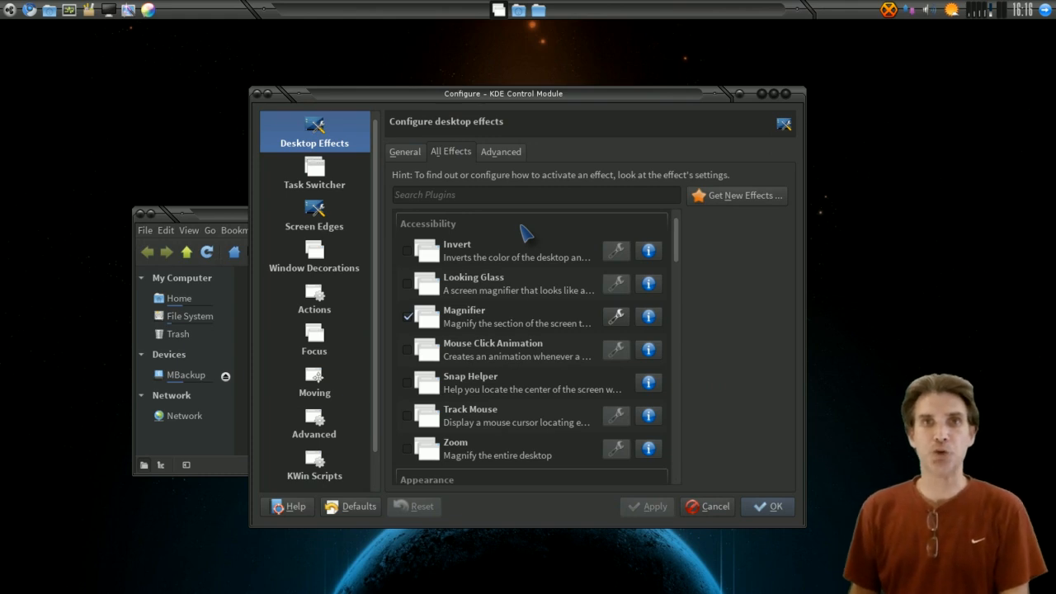
{"action": "mouse_move", "coordinate": [677, 238]}
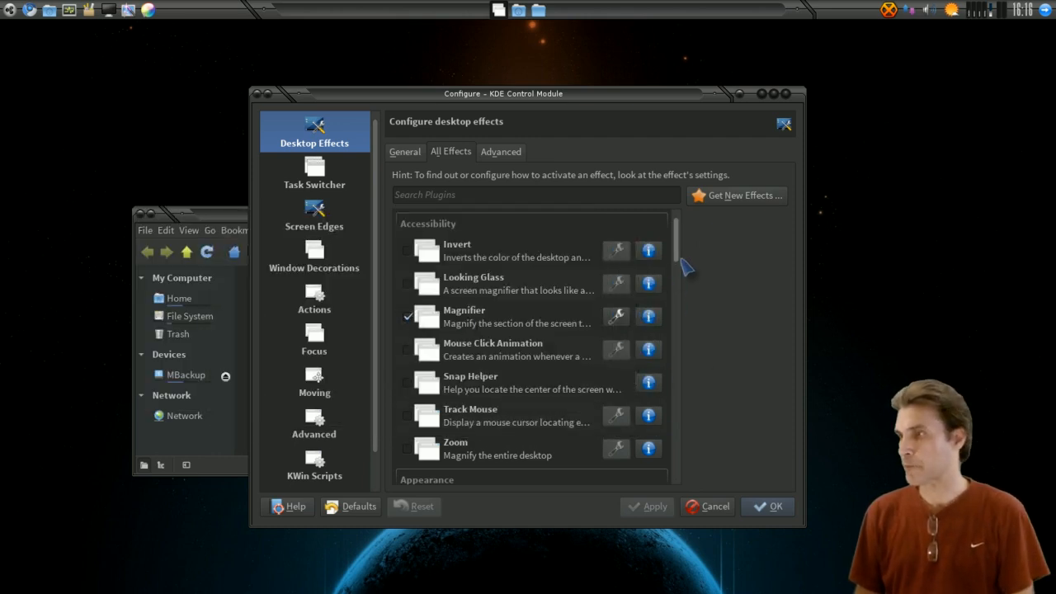
{"action": "scroll", "scroll_direction": "down", "scroll_amount": 3}
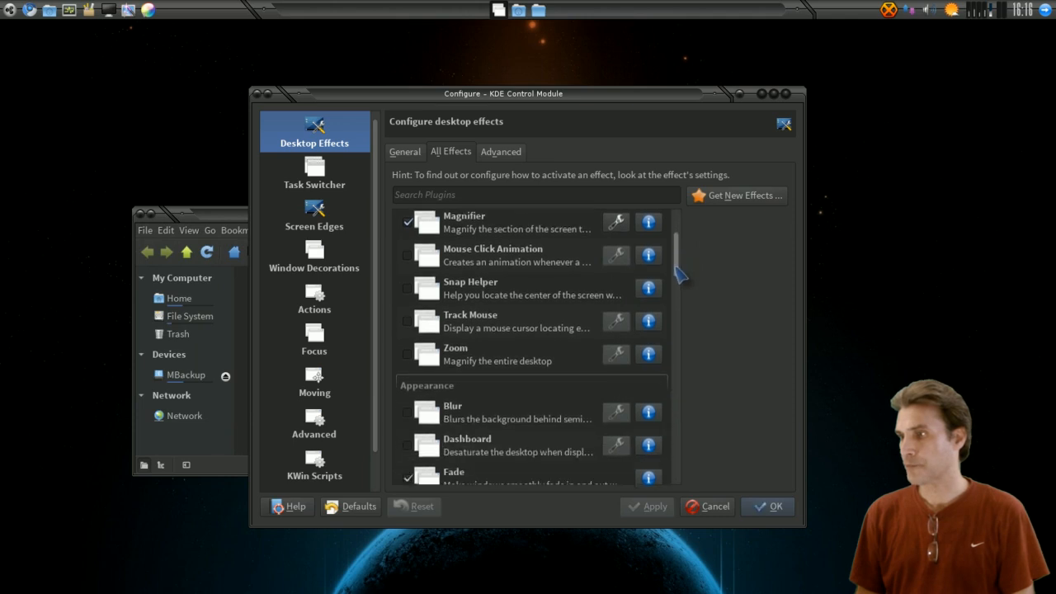
{"action": "scroll", "scroll_direction": "down", "scroll_amount": 3}
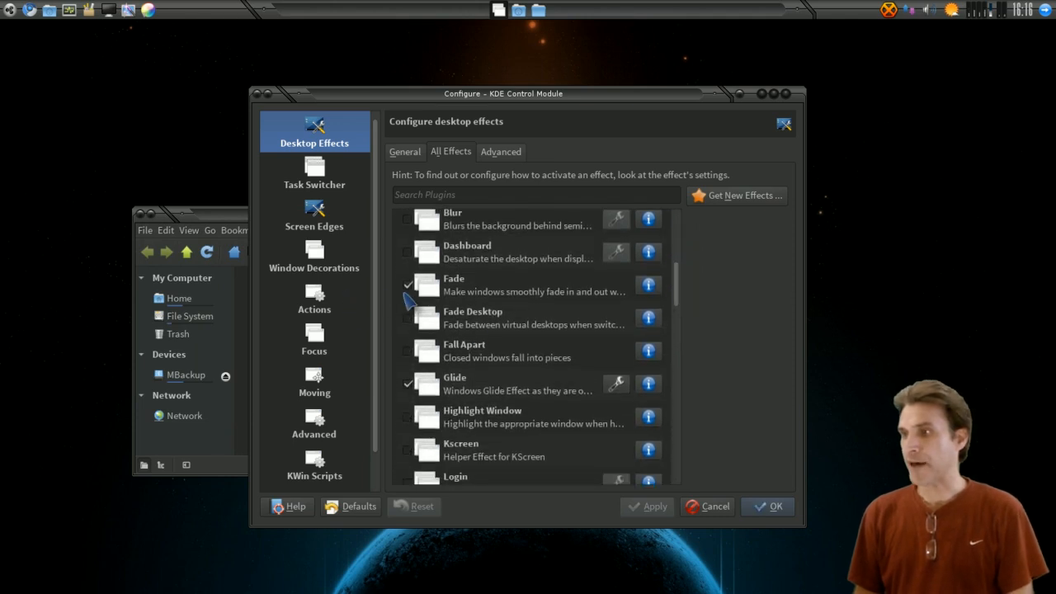
{"action": "left_click", "coordinate": [409, 383]}
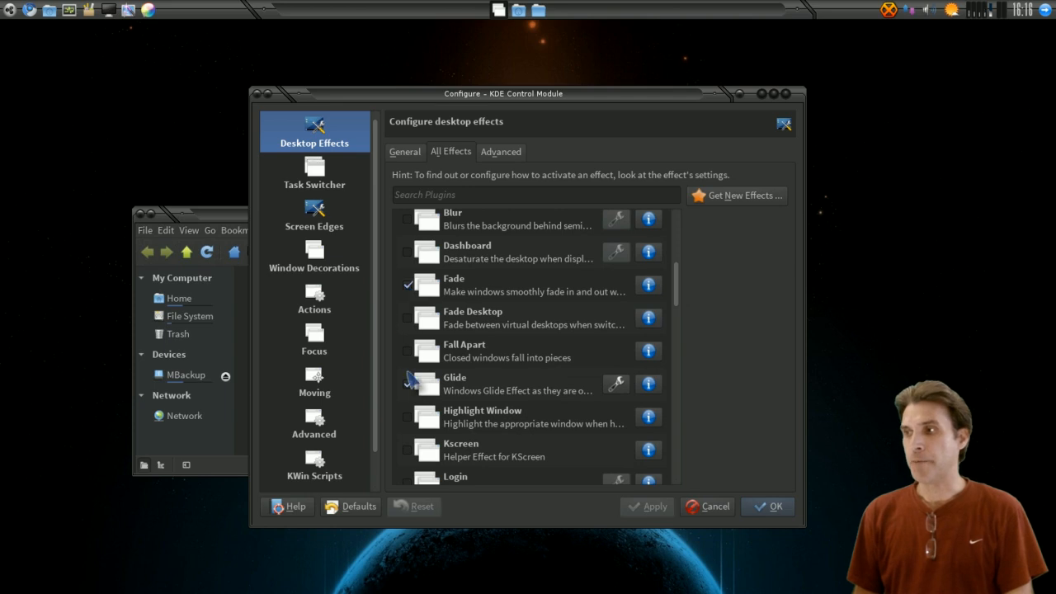
{"action": "left_click", "coordinate": [409, 385]}
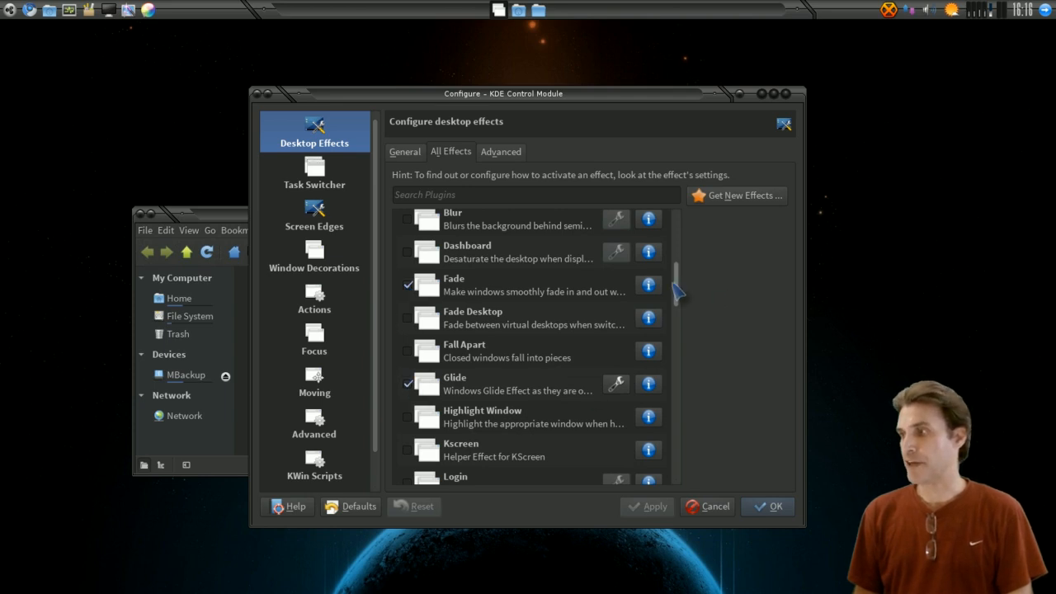
{"action": "scroll", "scroll_direction": "down", "scroll_amount": 3}
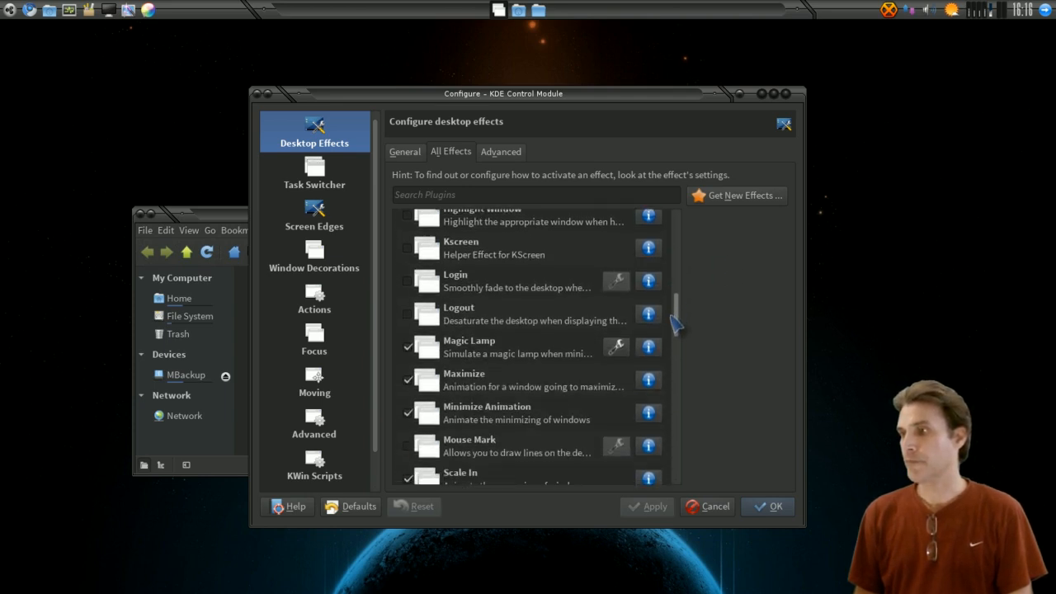
{"action": "scroll", "scroll_direction": "down", "scroll_amount": 3}
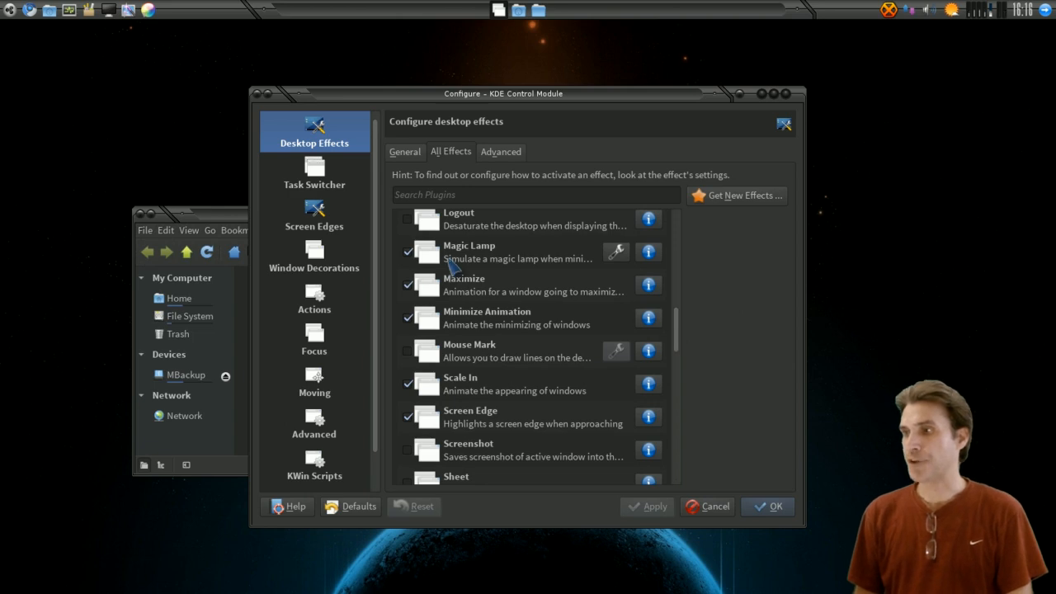
{"action": "mouse_move", "coordinate": [617, 254]}
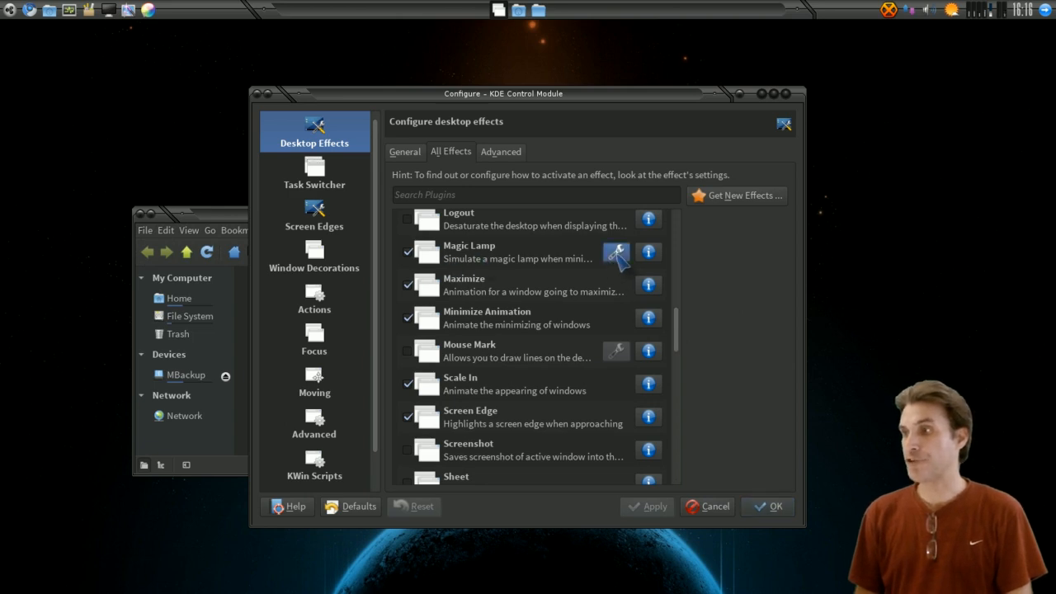
- Bring up the Magic Lamp effect's settings, showing animation duration at Default
{"action": "left_click", "coordinate": [615, 251]}
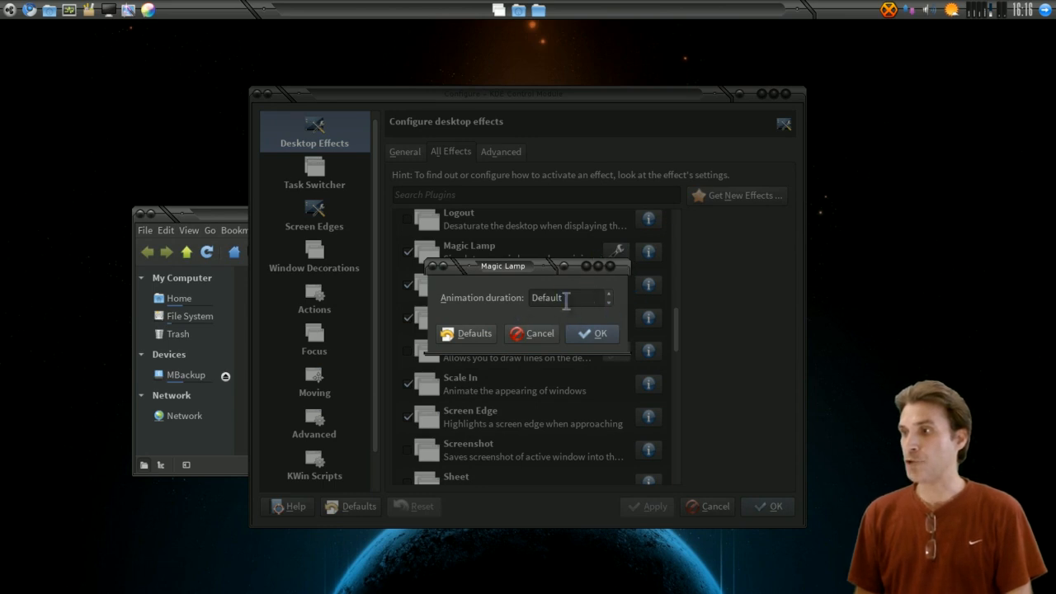
{"action": "mouse_move", "coordinate": [640, 310]}
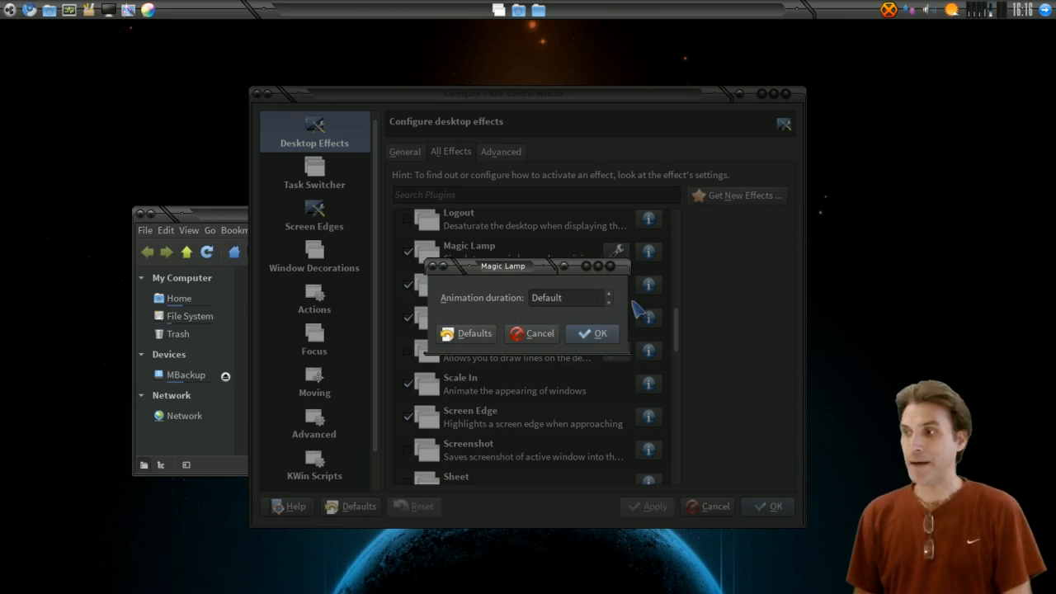
{"action": "mouse_move", "coordinate": [614, 272]}
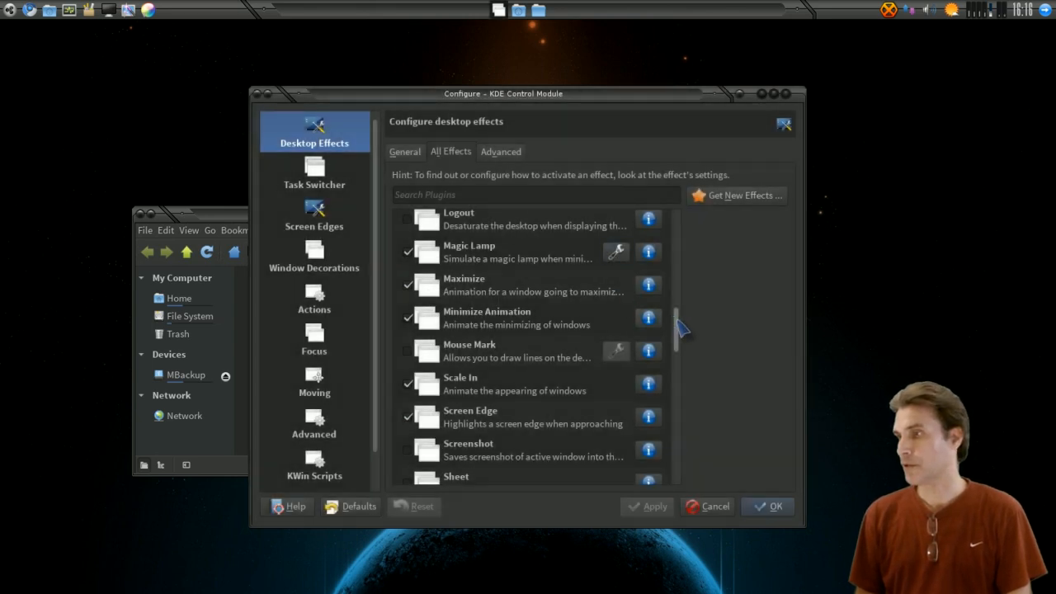
{"action": "scroll", "scroll_direction": "down", "scroll_amount": 3}
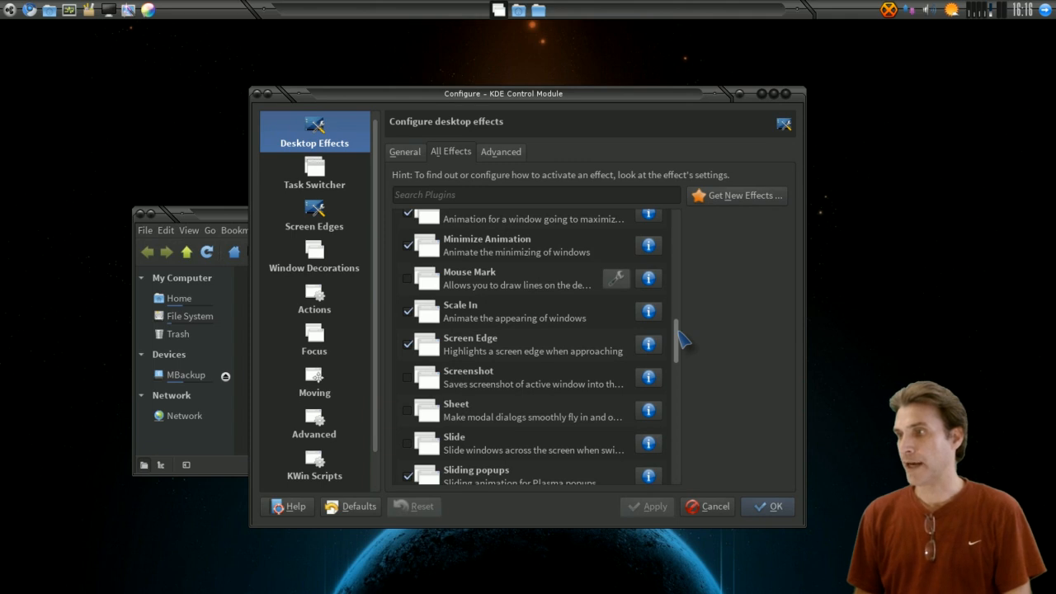
{"action": "mouse_move", "coordinate": [536, 362]}
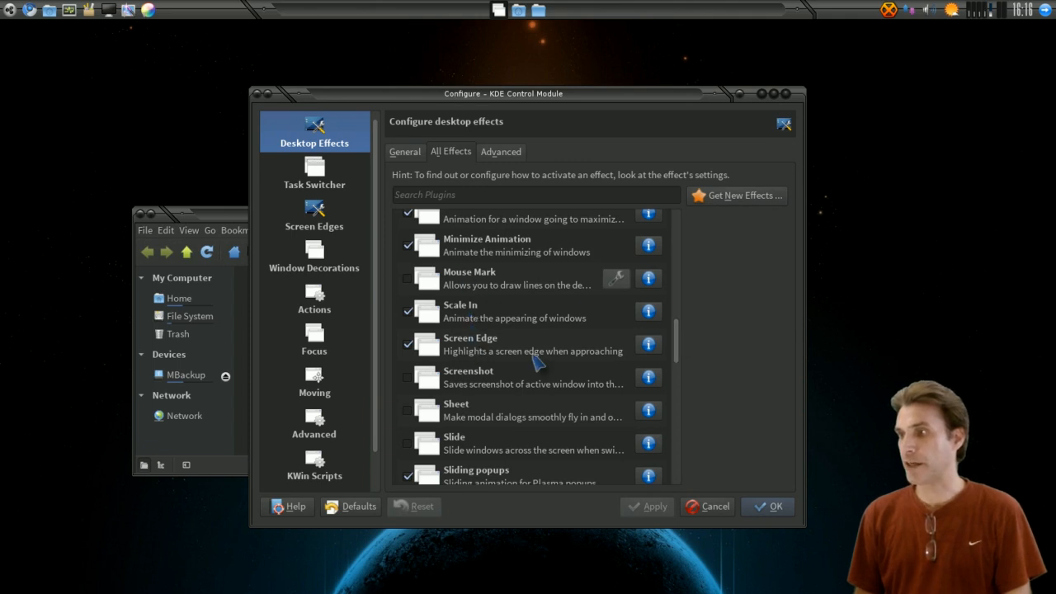
{"action": "scroll", "scroll_direction": "down", "scroll_amount": 3}
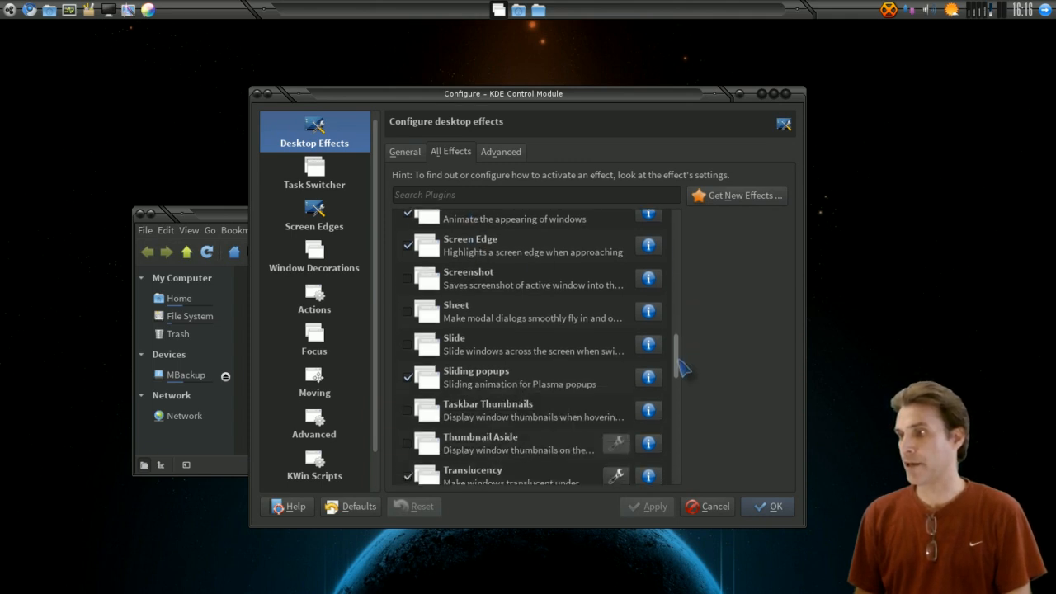
{"action": "scroll", "scroll_direction": "down", "scroll_amount": 3}
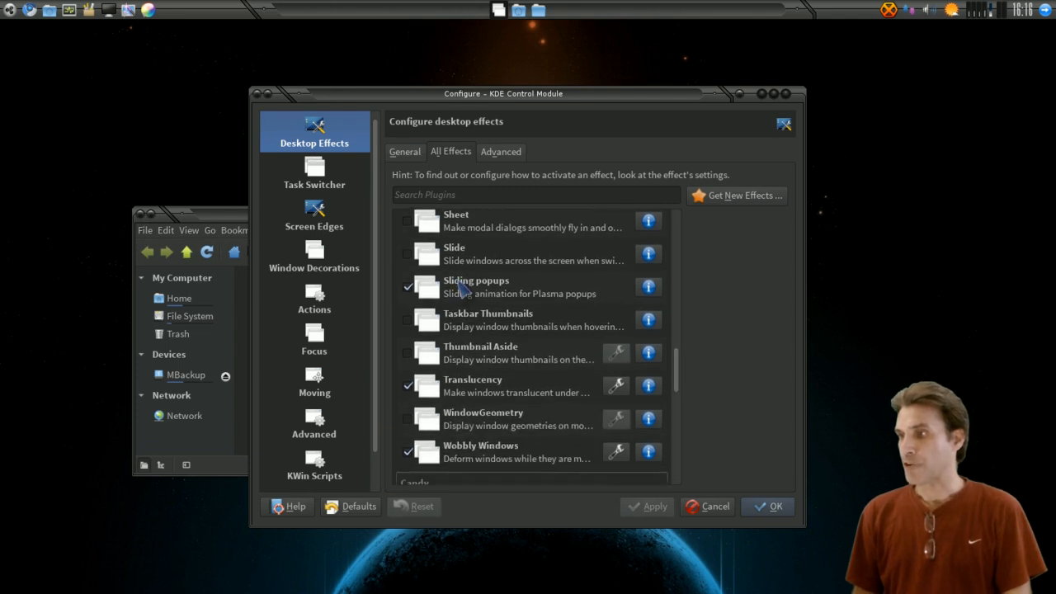
{"action": "mouse_move", "coordinate": [531, 300]}
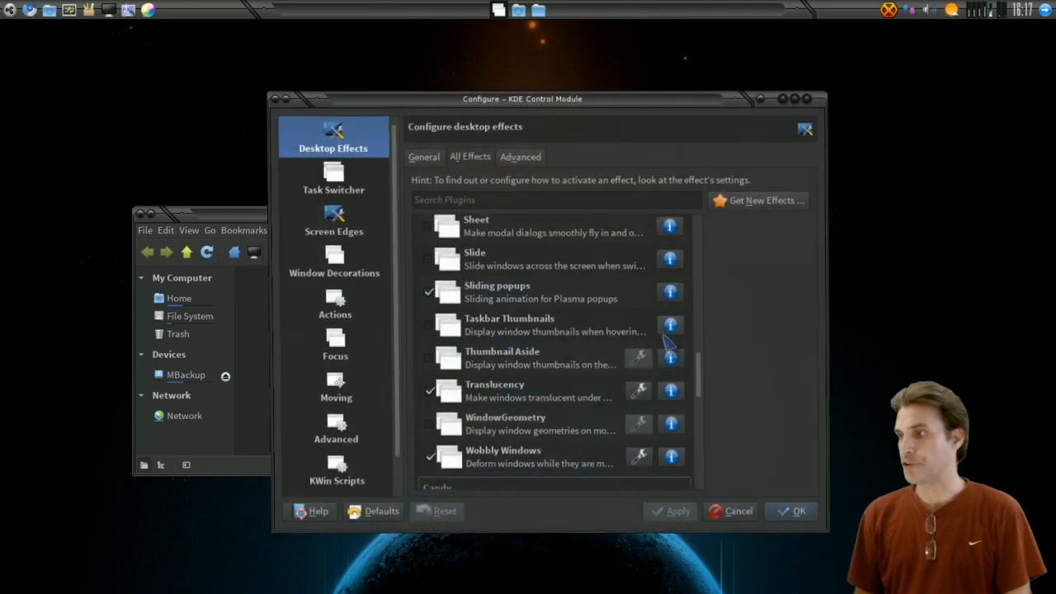
{"action": "scroll", "scroll_direction": "down", "scroll_amount": 3}
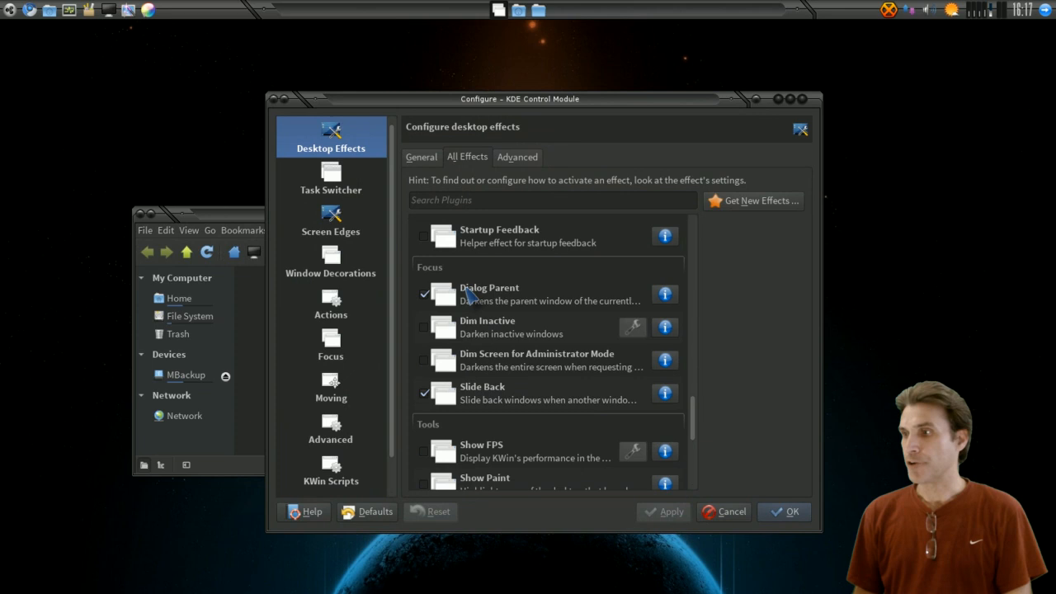
{"action": "mouse_move", "coordinate": [690, 371]}
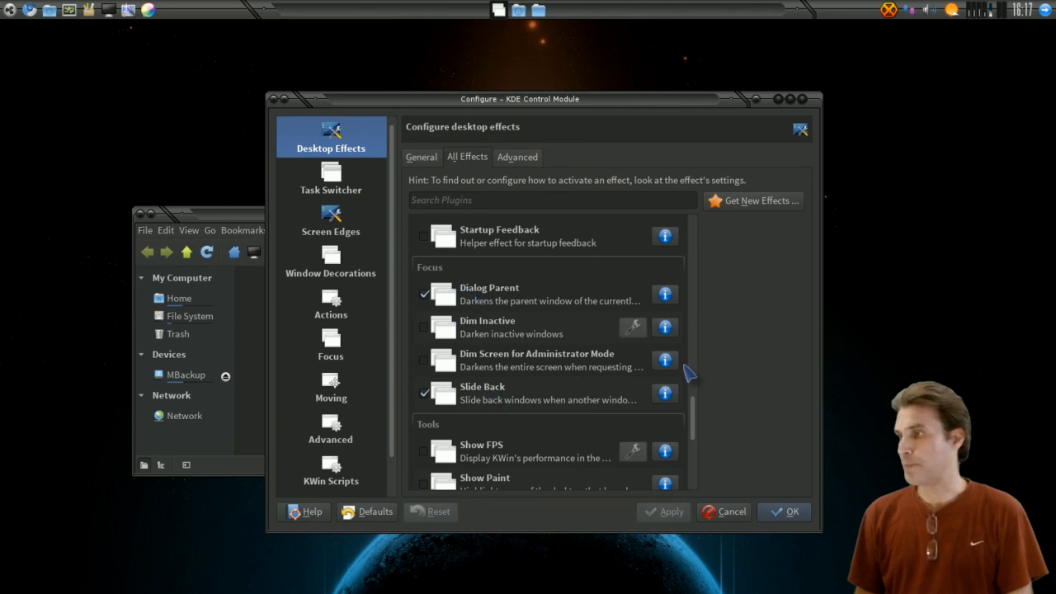
{"action": "scroll", "scroll_direction": "down", "scroll_amount": 3}
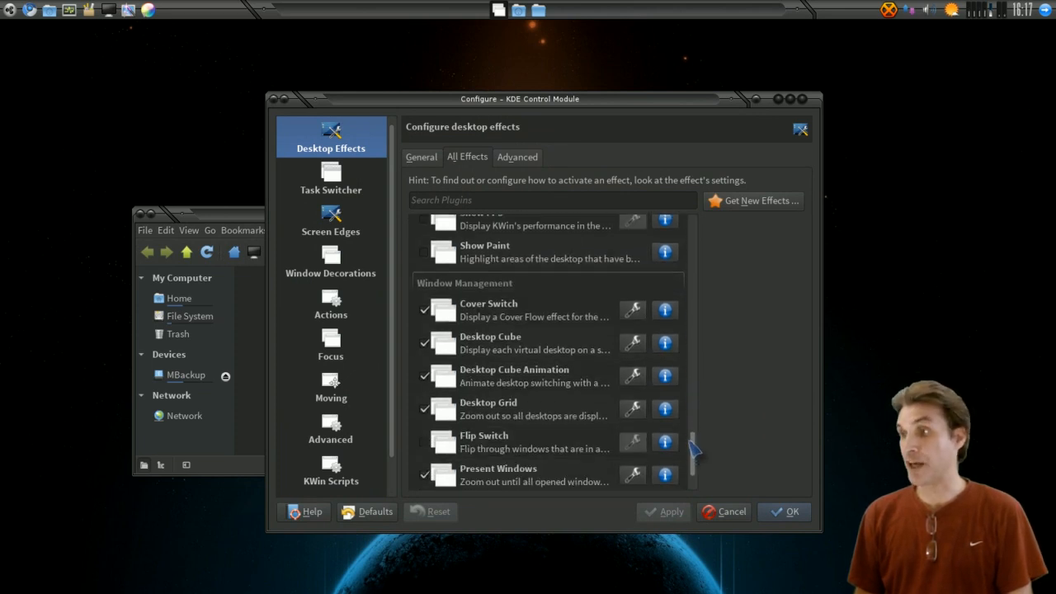
{"action": "scroll", "scroll_direction": "down", "scroll_amount": 3}
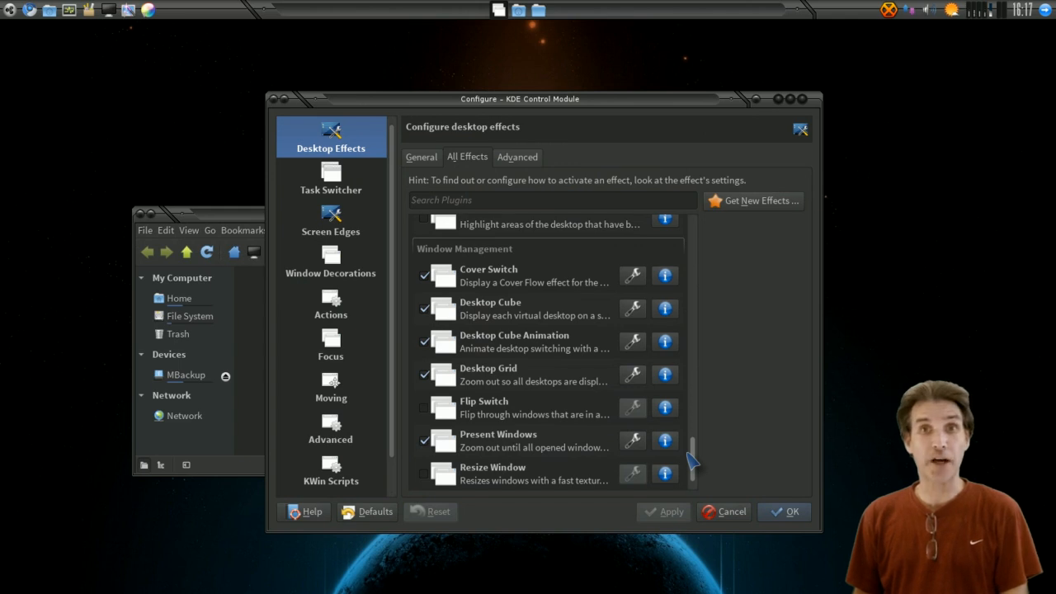
{"action": "mouse_move", "coordinate": [503, 277]}
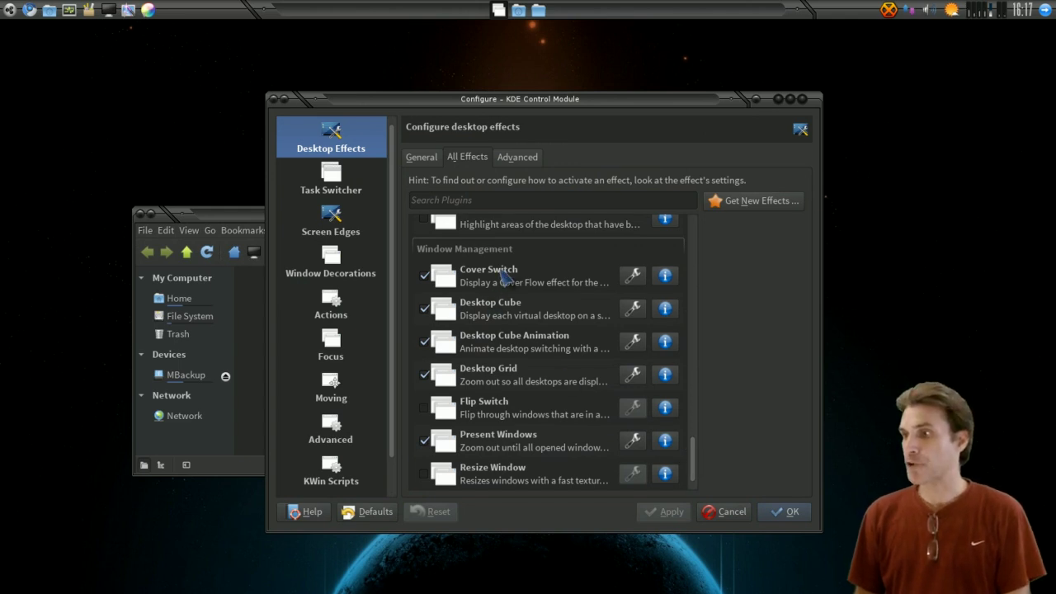
{"action": "mouse_move", "coordinate": [505, 347]}
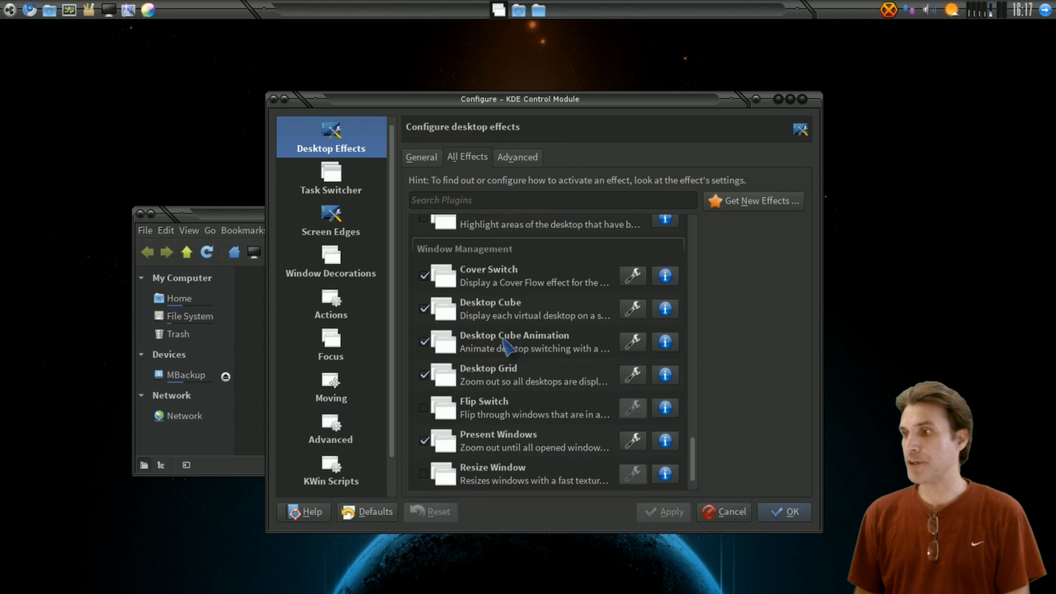
{"action": "mouse_move", "coordinate": [498, 378]}
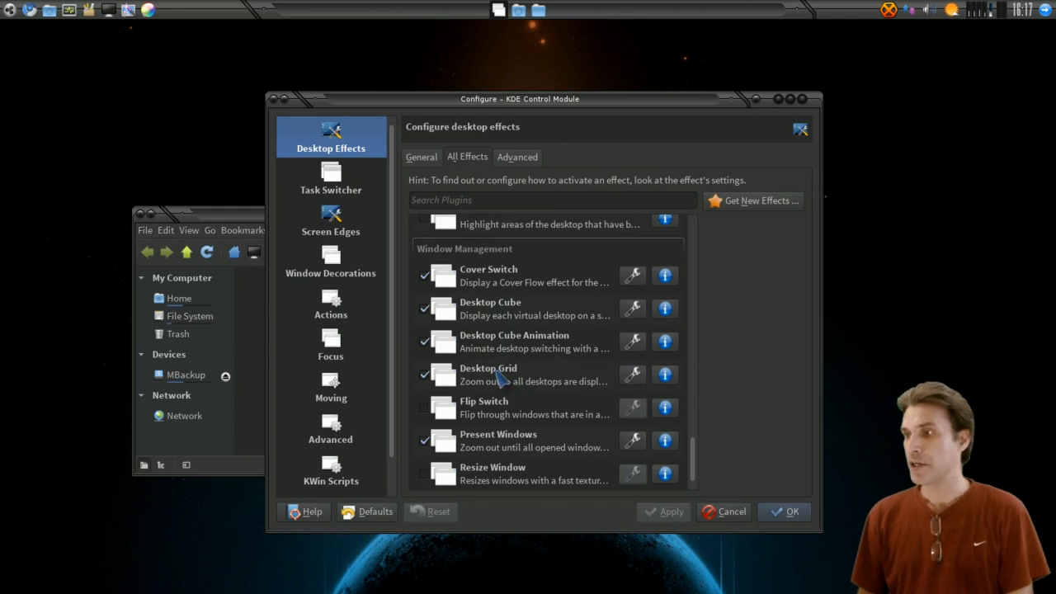
{"action": "mouse_move", "coordinate": [709, 482]}
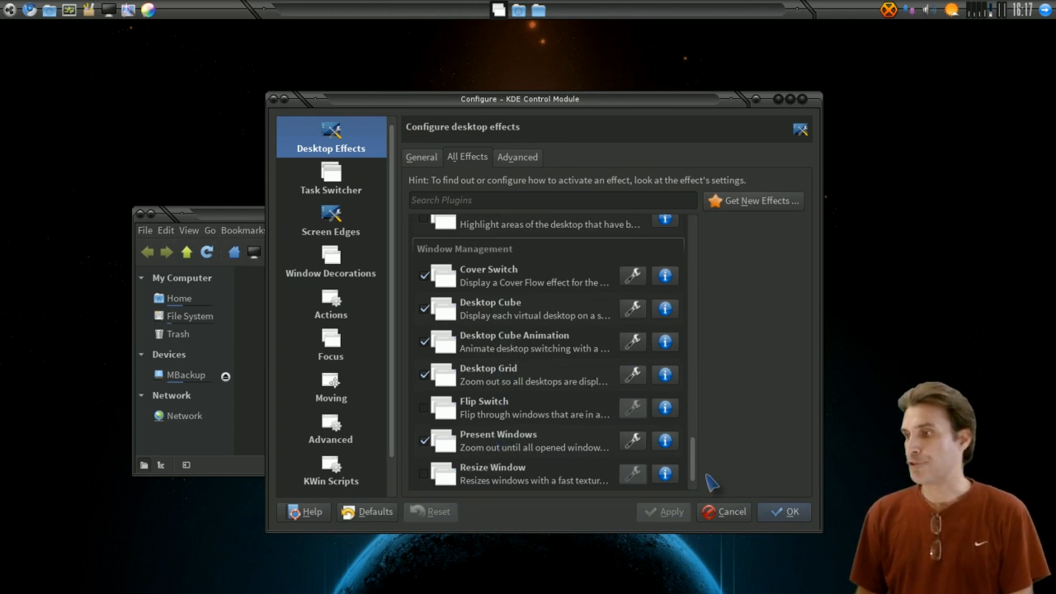
{"action": "mouse_move", "coordinate": [652, 448]}
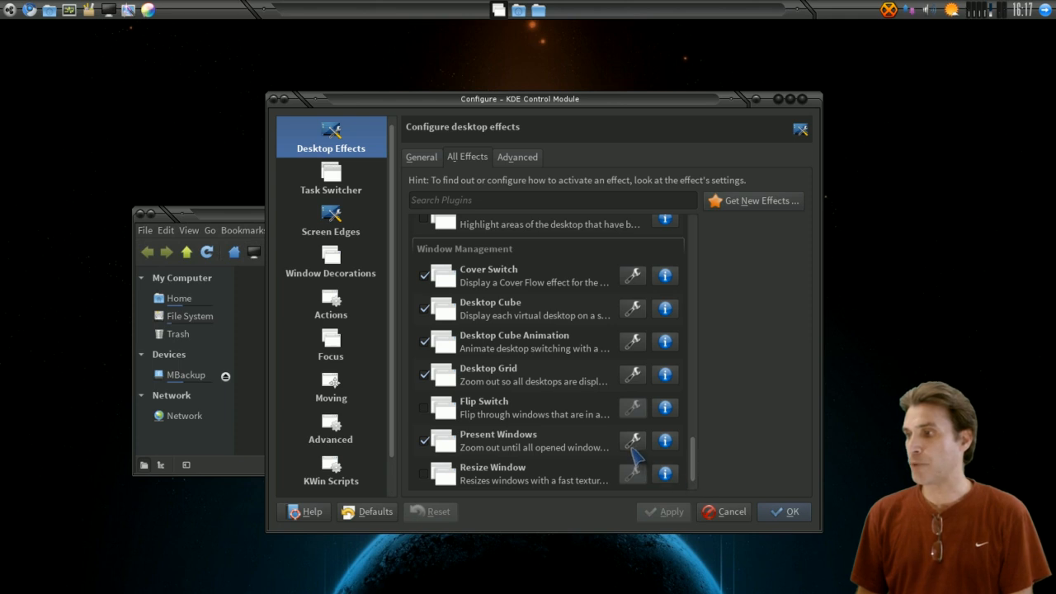
{"action": "mouse_move", "coordinate": [642, 452]}
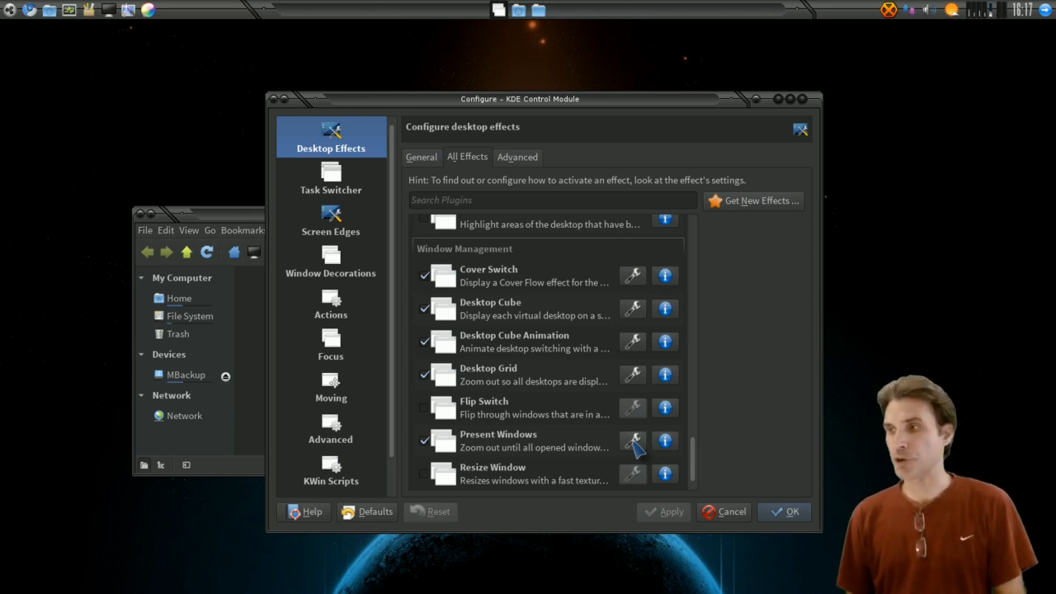
{"action": "mouse_move", "coordinate": [428, 178]}
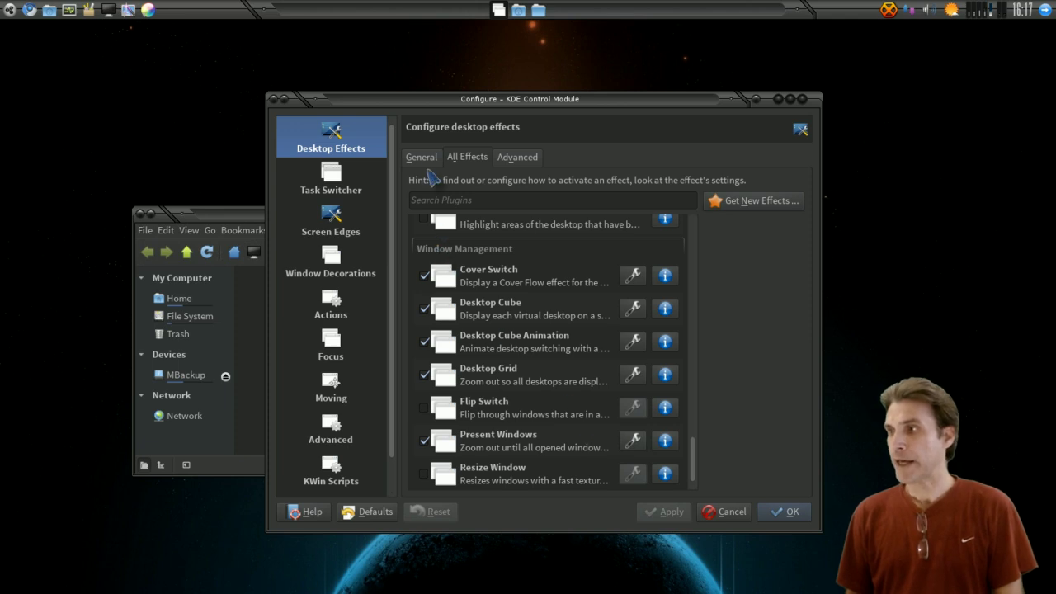
- Review the Advanced tab's compositing types (OpenGL 3.1, 2.0, 1.2, XRender), keeping OpenGL 3.1
{"action": "left_click", "coordinate": [518, 157]}
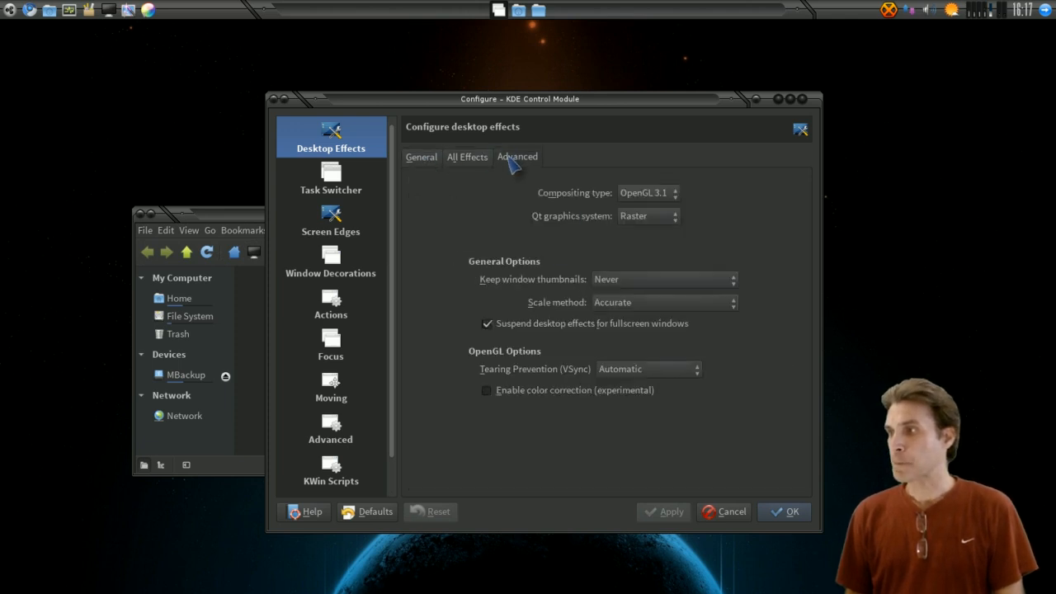
{"action": "mouse_move", "coordinate": [663, 211]}
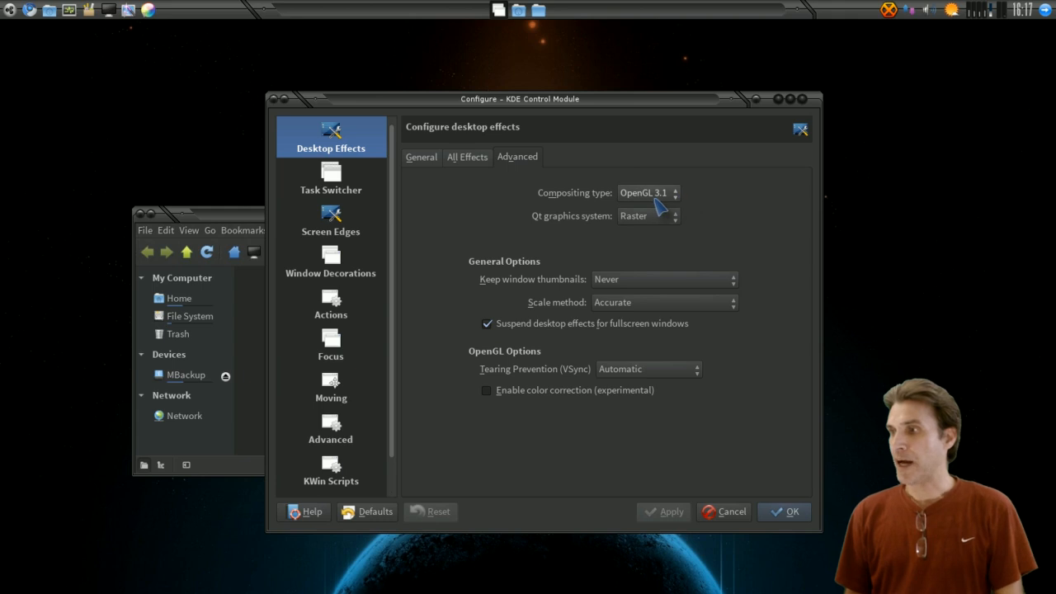
{"action": "mouse_move", "coordinate": [668, 198]}
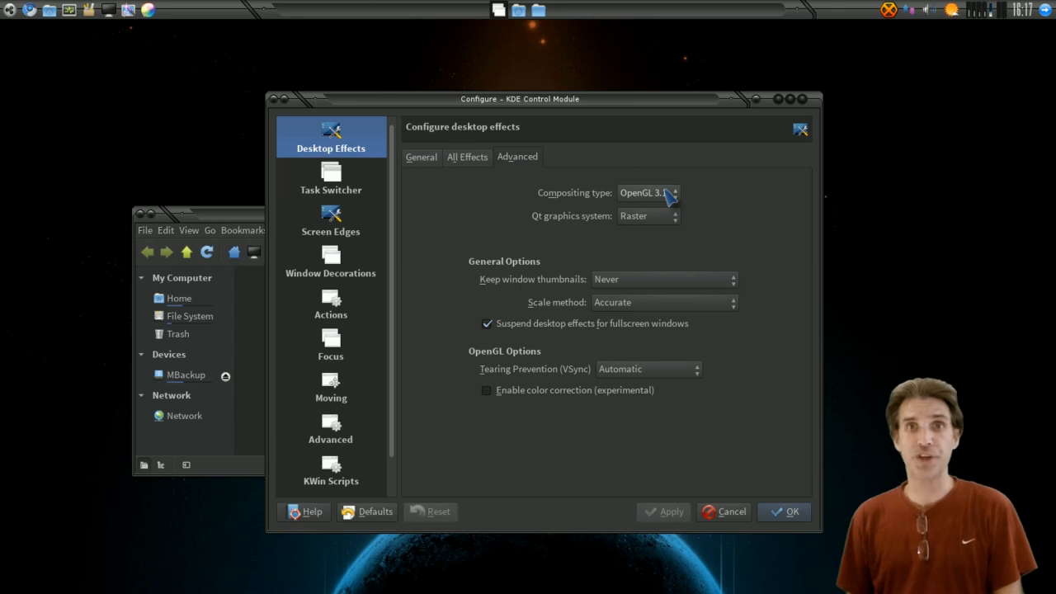
{"action": "left_click", "coordinate": [646, 192]}
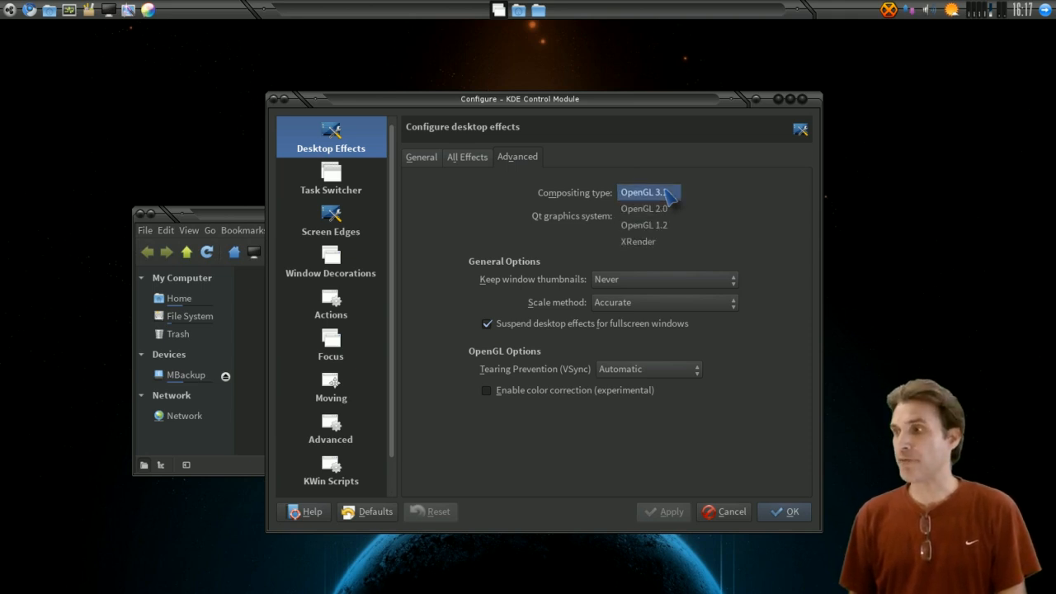
{"action": "mouse_move", "coordinate": [646, 208]}
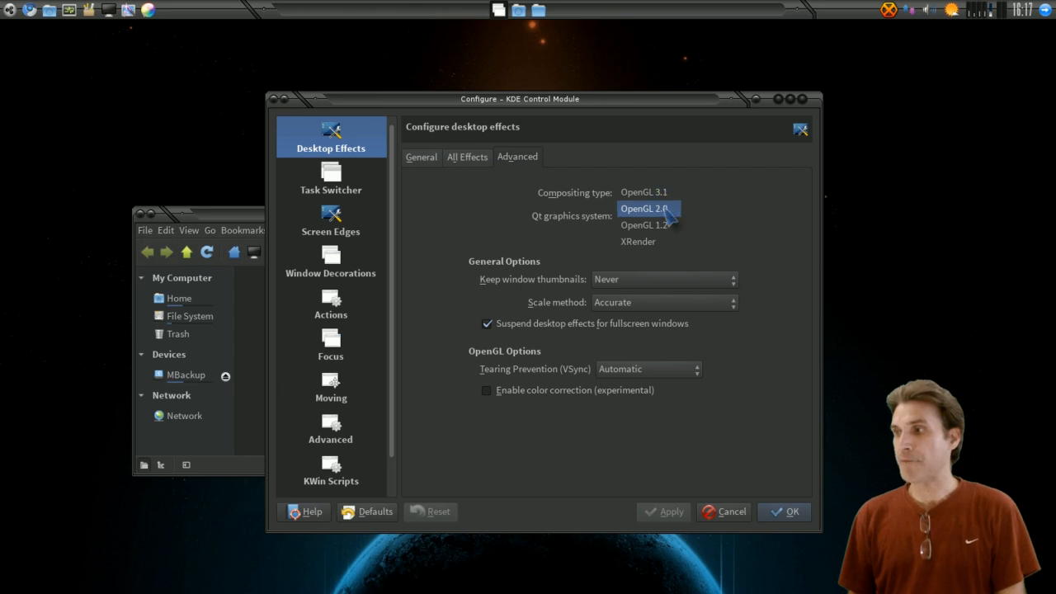
{"action": "mouse_move", "coordinate": [649, 224]}
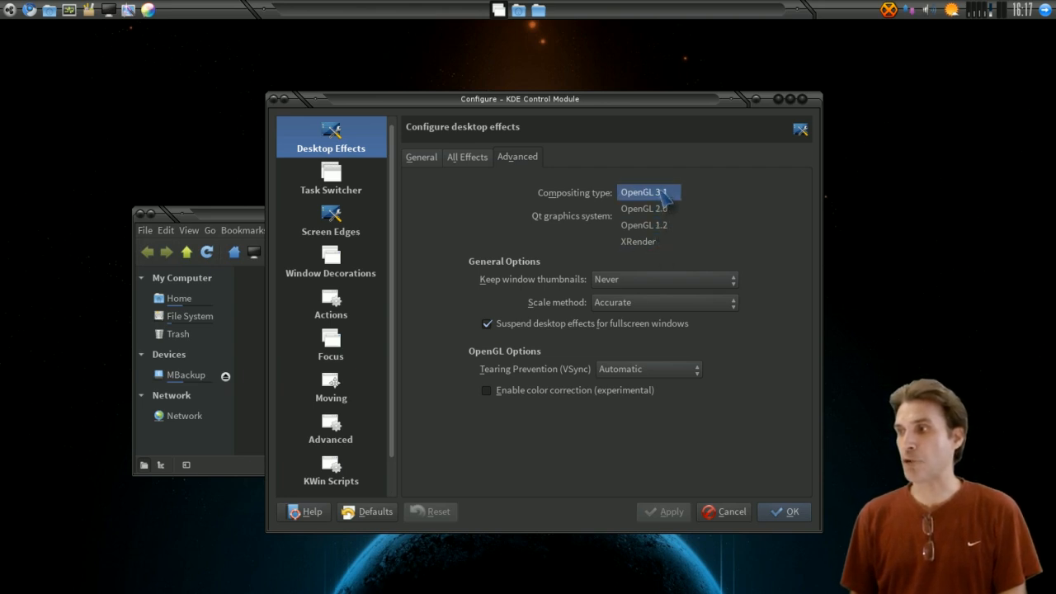
{"action": "left_click", "coordinate": [648, 192]}
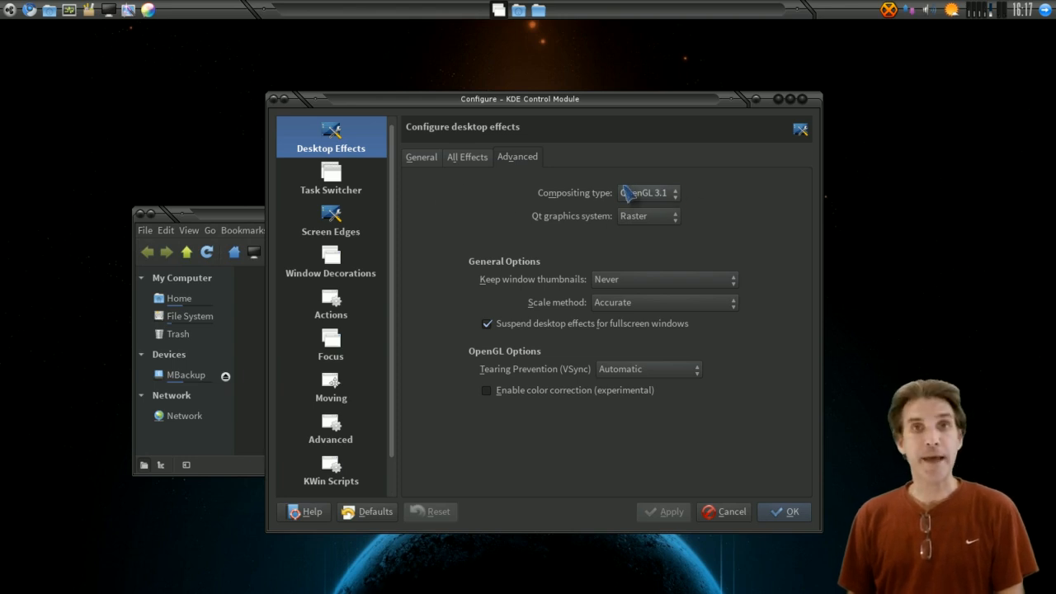
{"action": "mouse_move", "coordinate": [362, 201]}
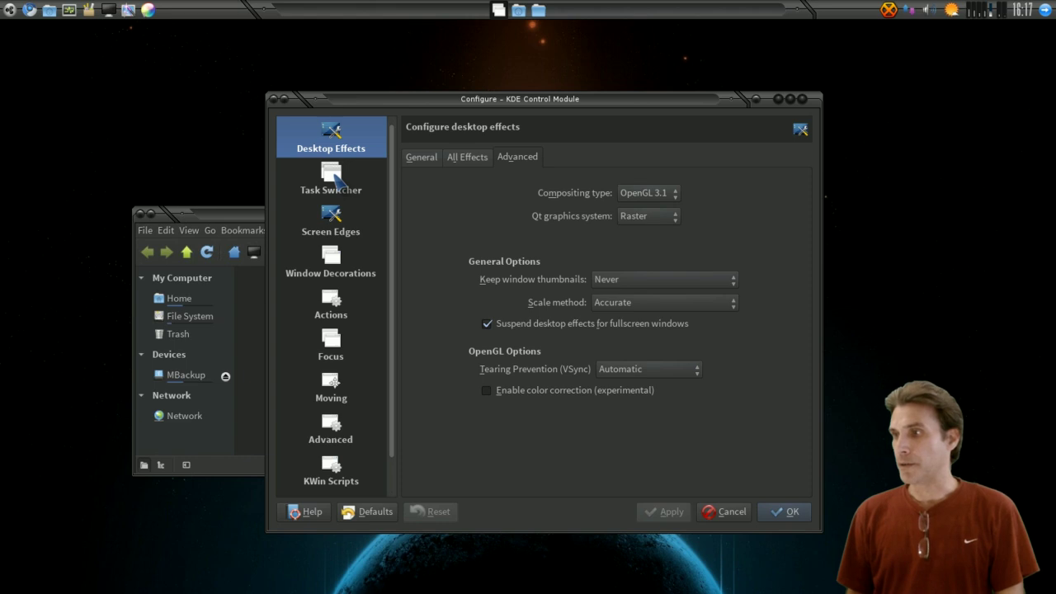
- Glance at Task Switcher, then review Screen Edges corner action menus like Desktop Grid, changing nothing
{"action": "left_click", "coordinate": [330, 178]}
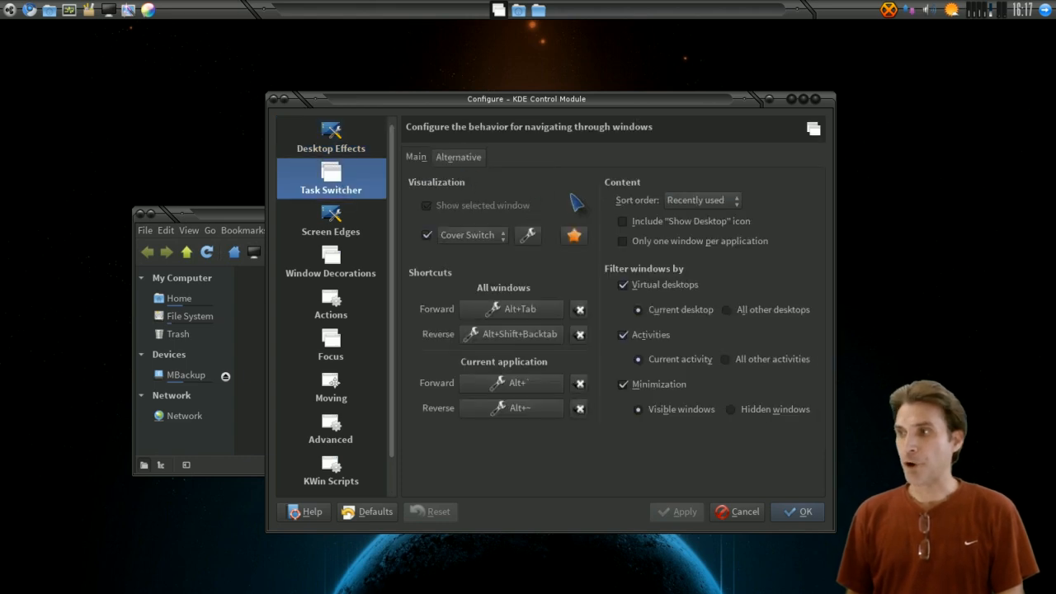
{"action": "mouse_move", "coordinate": [330, 223]}
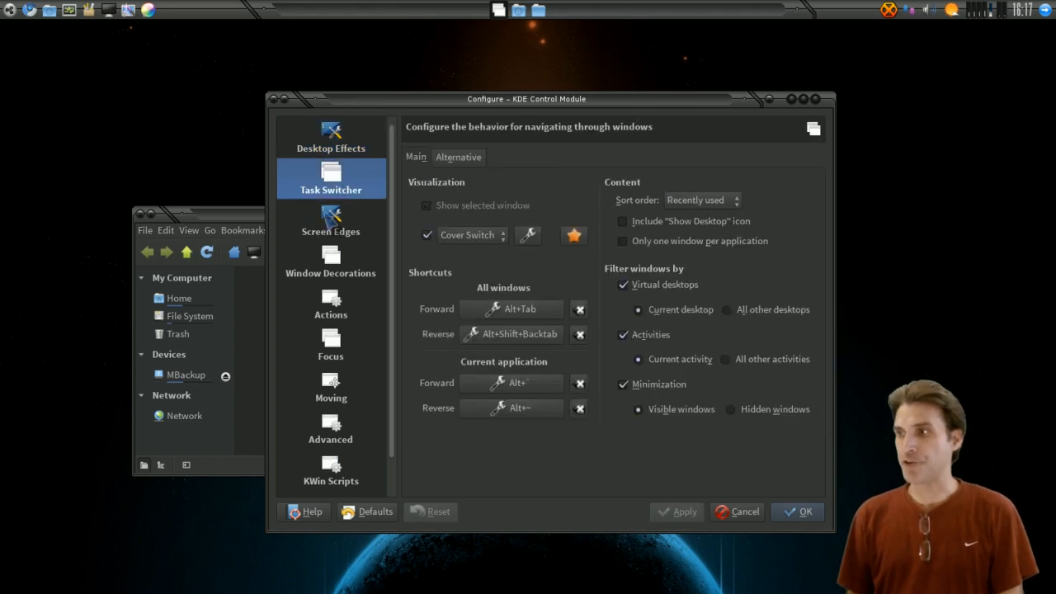
{"action": "left_click", "coordinate": [330, 221]}
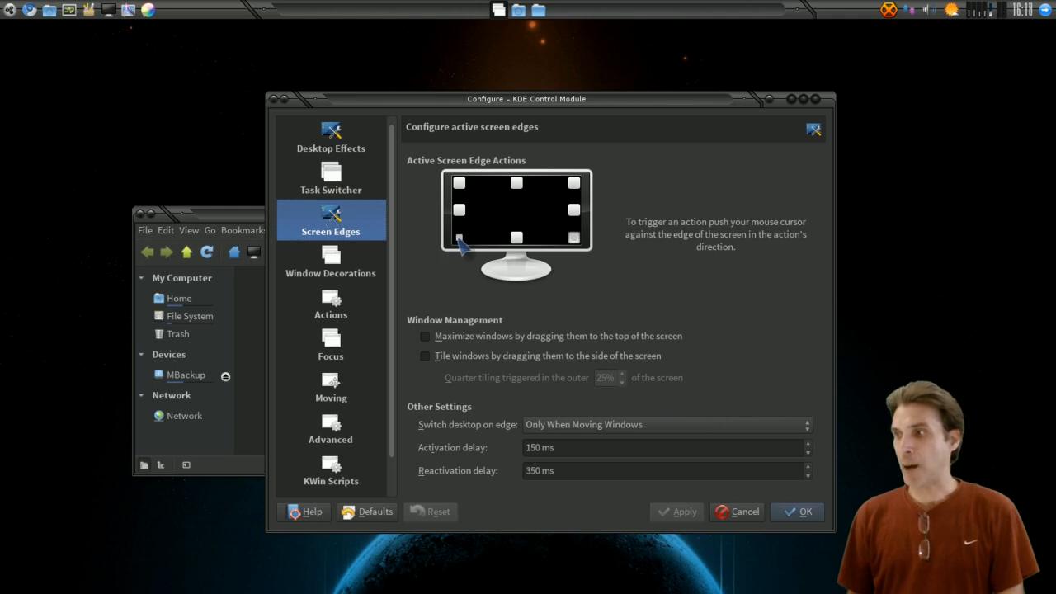
{"action": "left_click", "coordinate": [459, 241]}
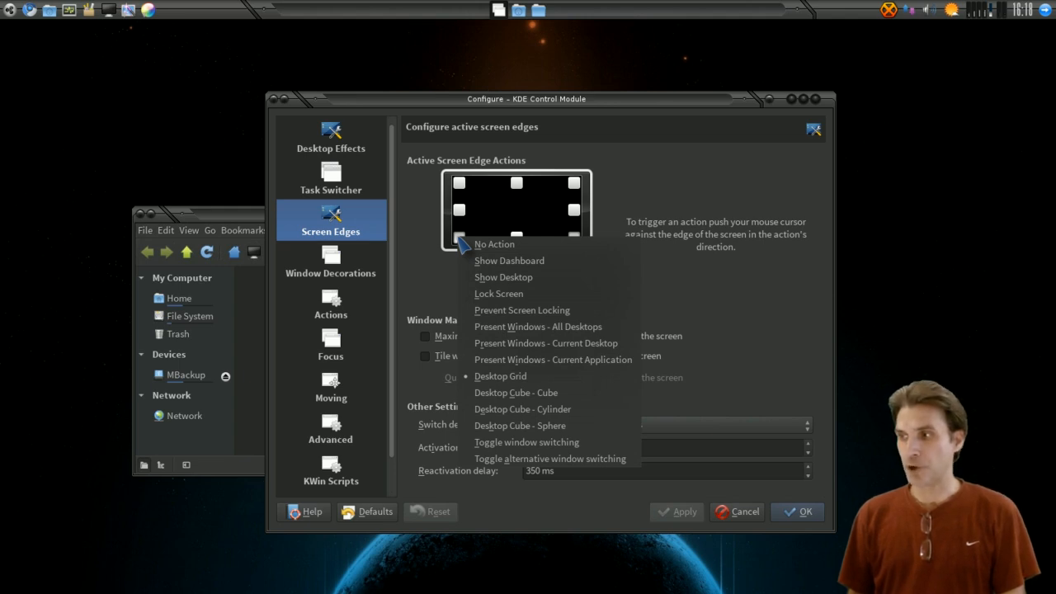
{"action": "mouse_move", "coordinate": [500, 376]}
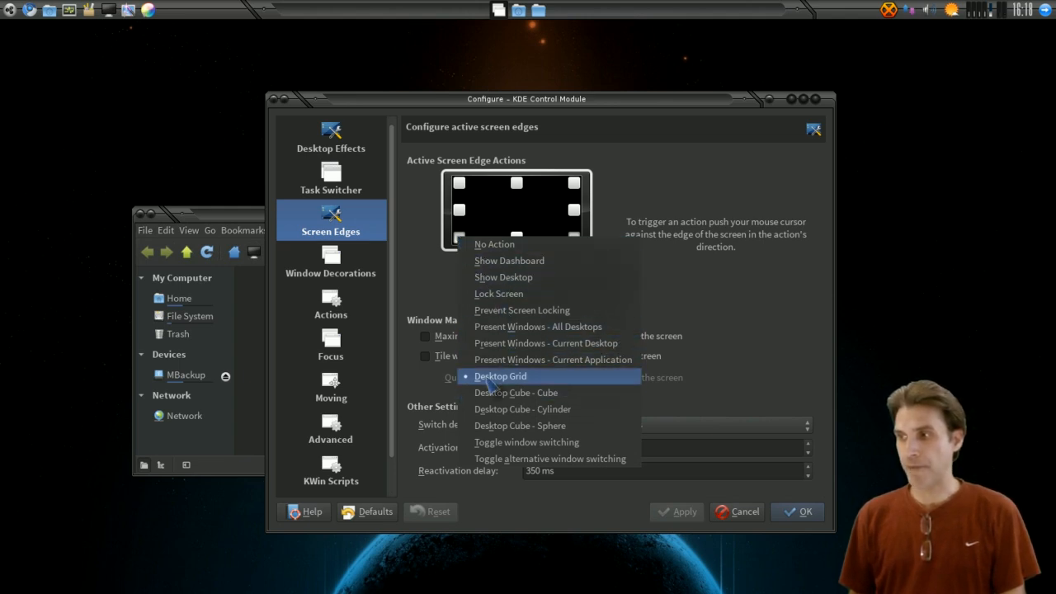
{"action": "mouse_move", "coordinate": [498, 294]}
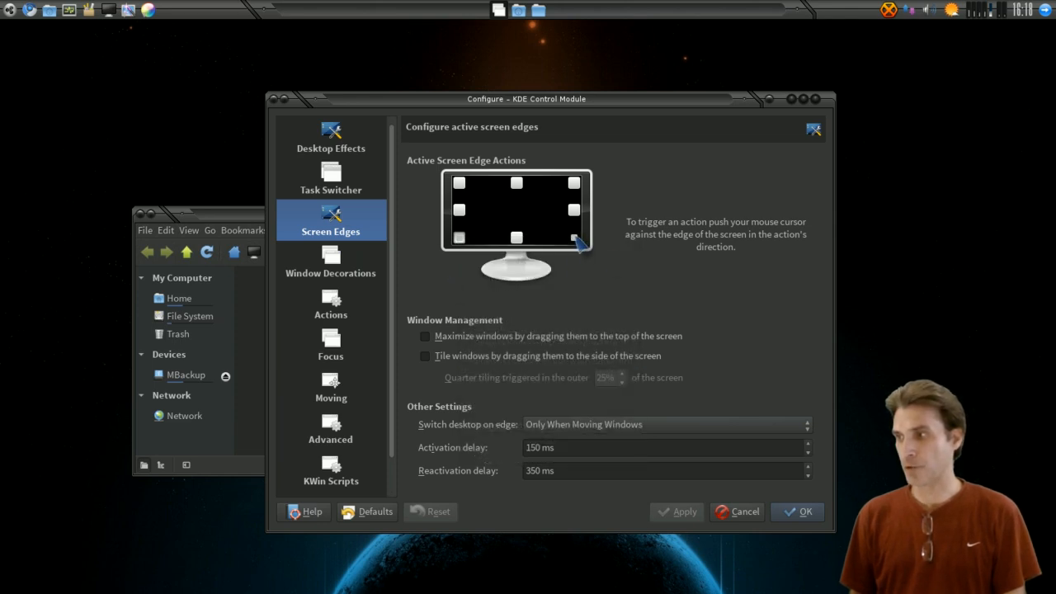
{"action": "mouse_move", "coordinate": [574, 238]}
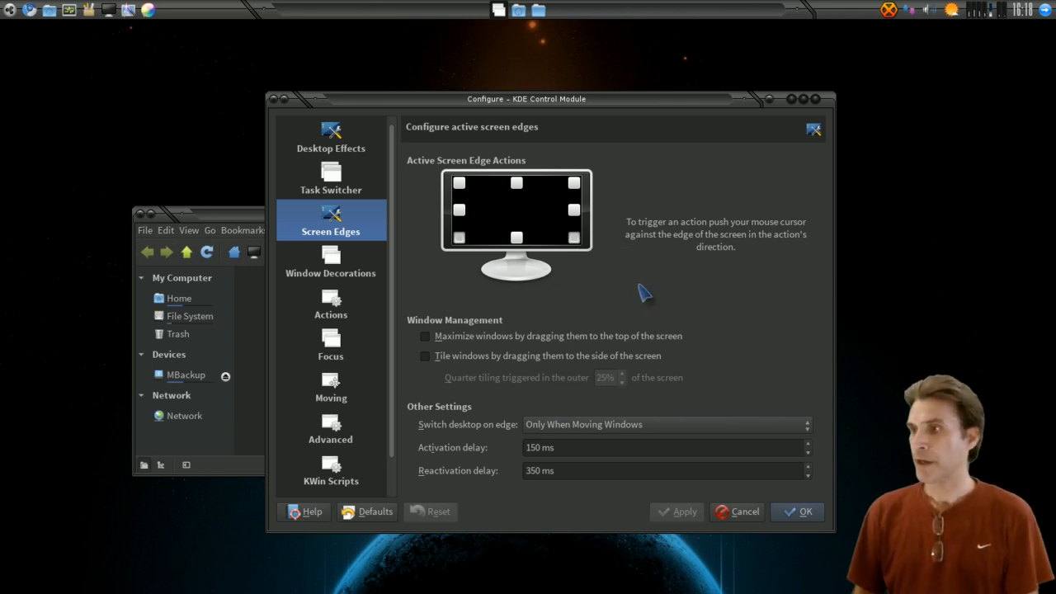
{"action": "mouse_move", "coordinate": [503, 185]}
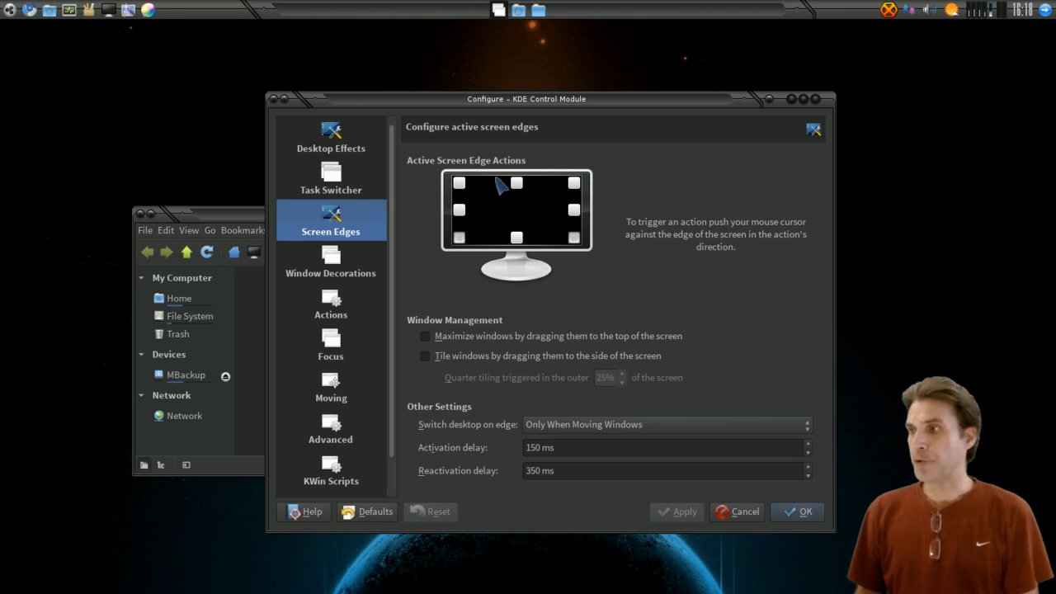
{"action": "left_click", "coordinate": [458, 181]}
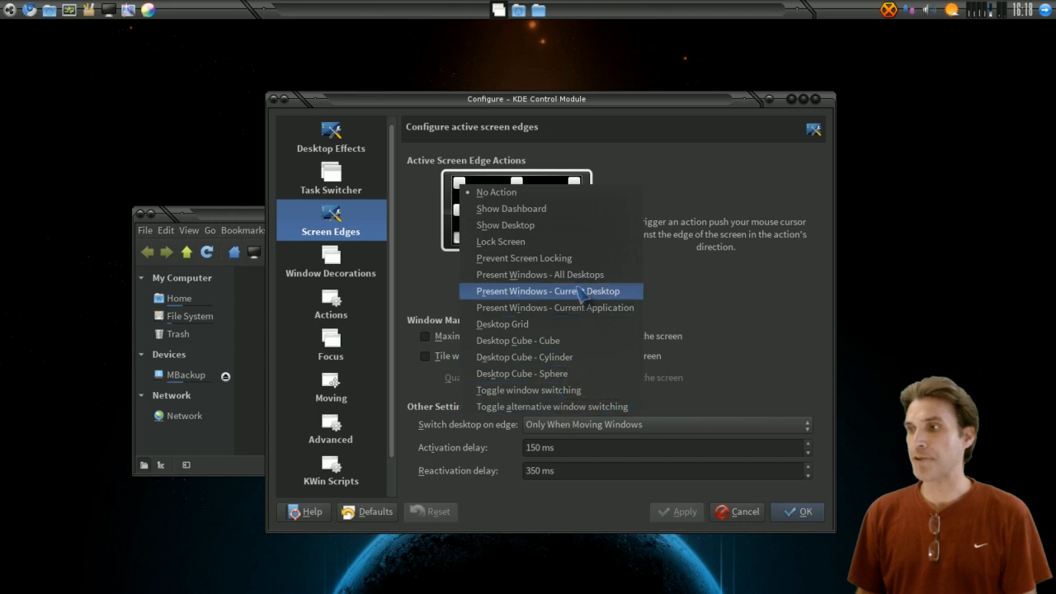
{"action": "mouse_move", "coordinate": [421, 195]}
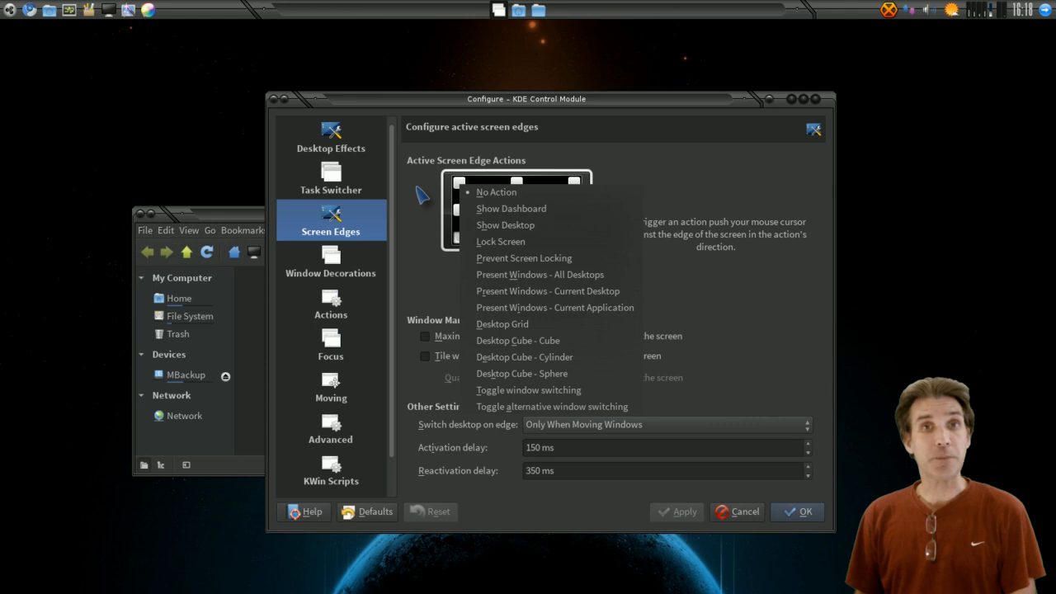
{"action": "left_click", "coordinate": [494, 191]}
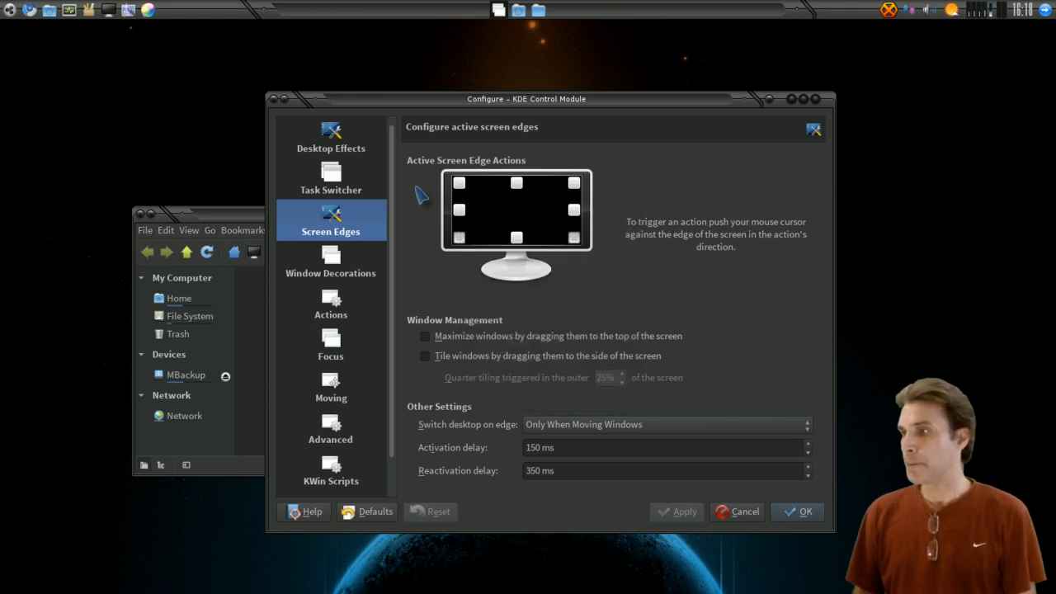
{"action": "mouse_move", "coordinate": [338, 264]}
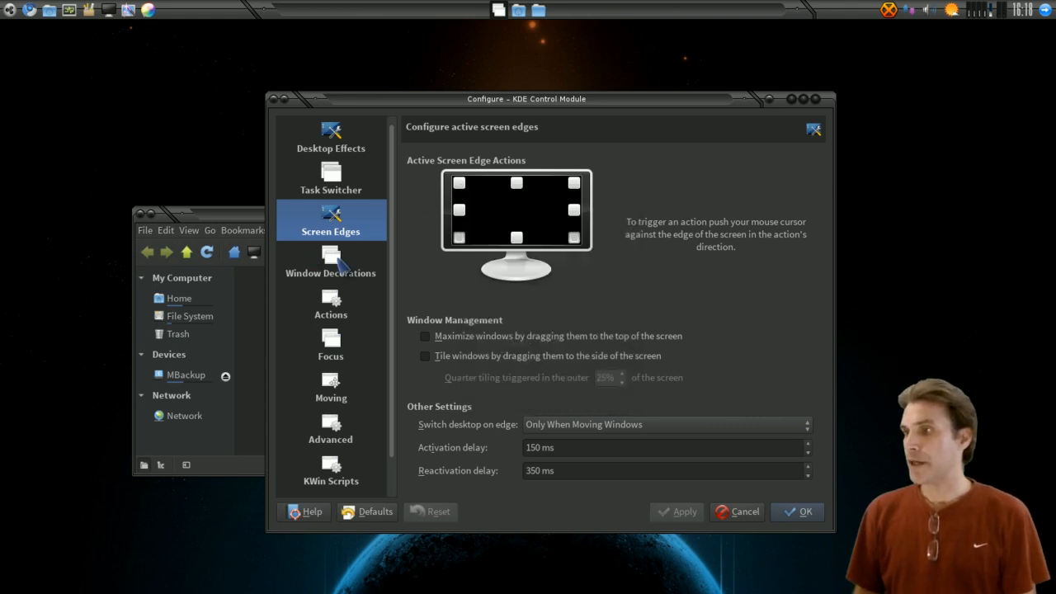
- In Window Decorations, configure deKorator to use the Titan5 theme and confirm
{"action": "left_click", "coordinate": [330, 264]}
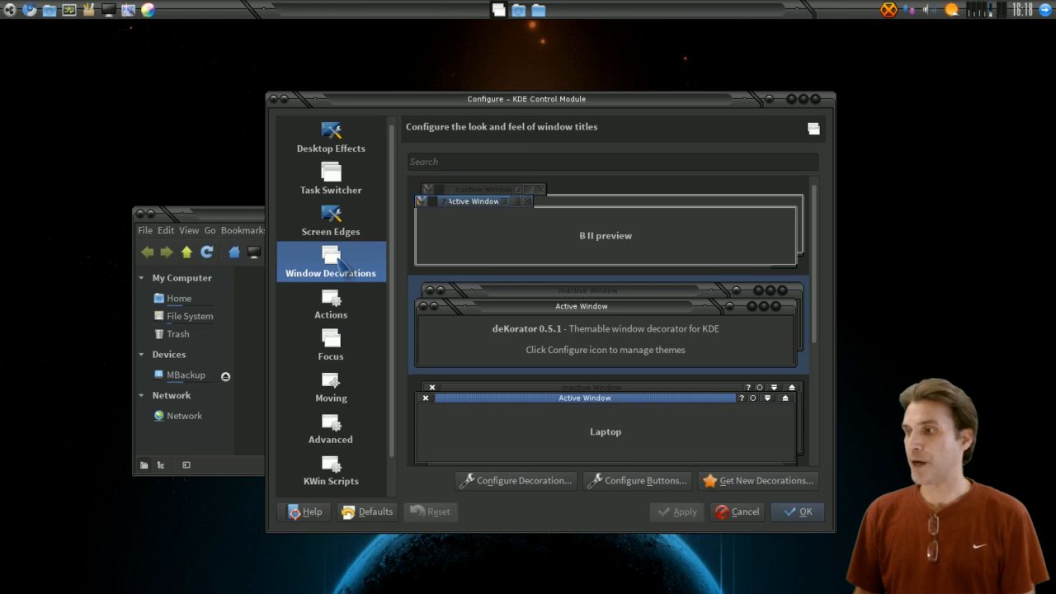
{"action": "mouse_move", "coordinate": [568, 317]}
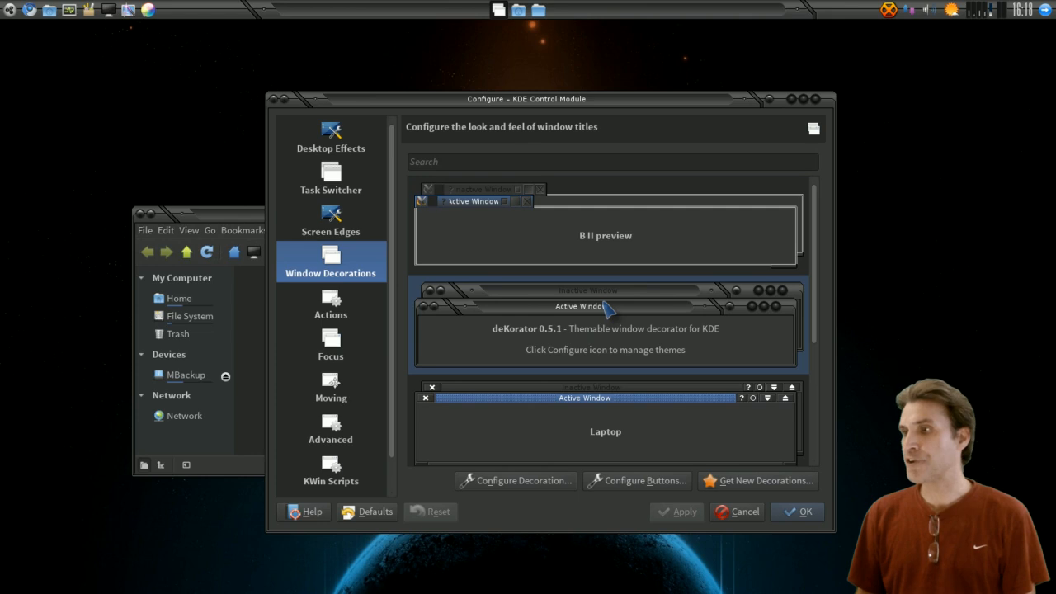
{"action": "mouse_move", "coordinate": [610, 312]}
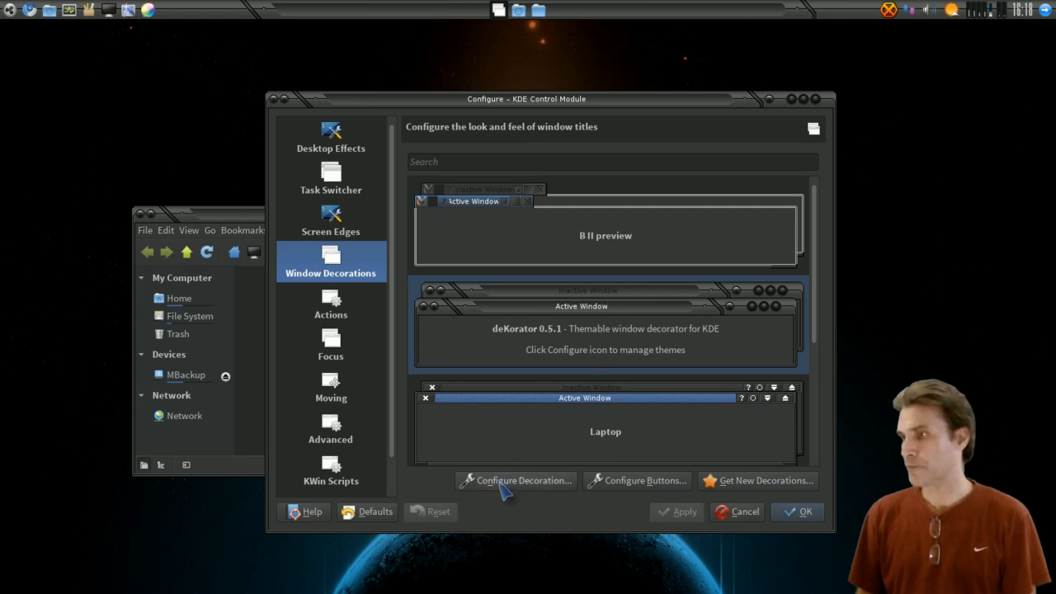
{"action": "left_click", "coordinate": [515, 480]}
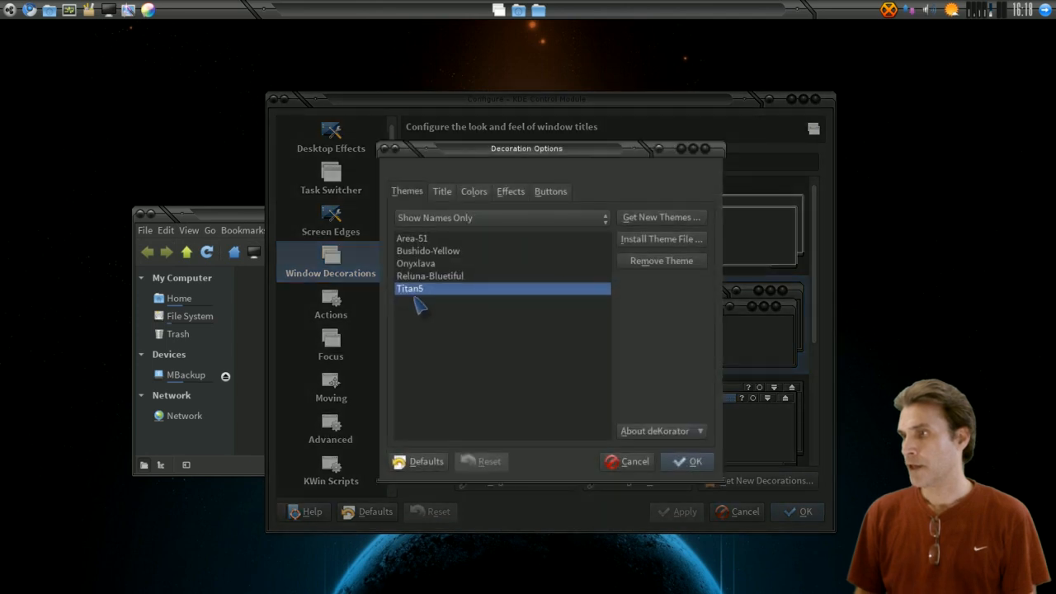
{"action": "mouse_move", "coordinate": [435, 294]}
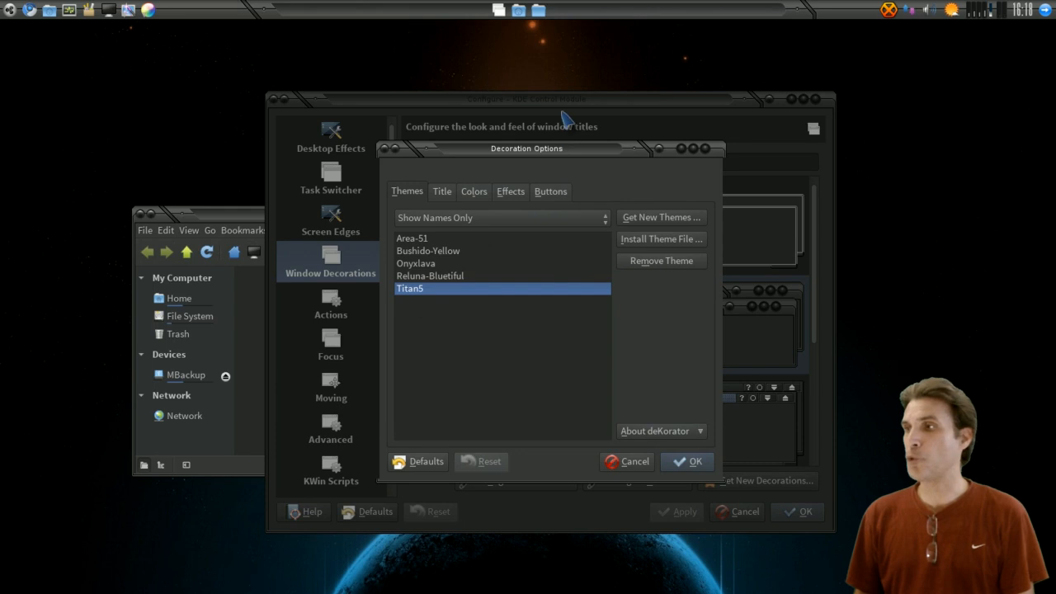
{"action": "mouse_move", "coordinate": [425, 310]}
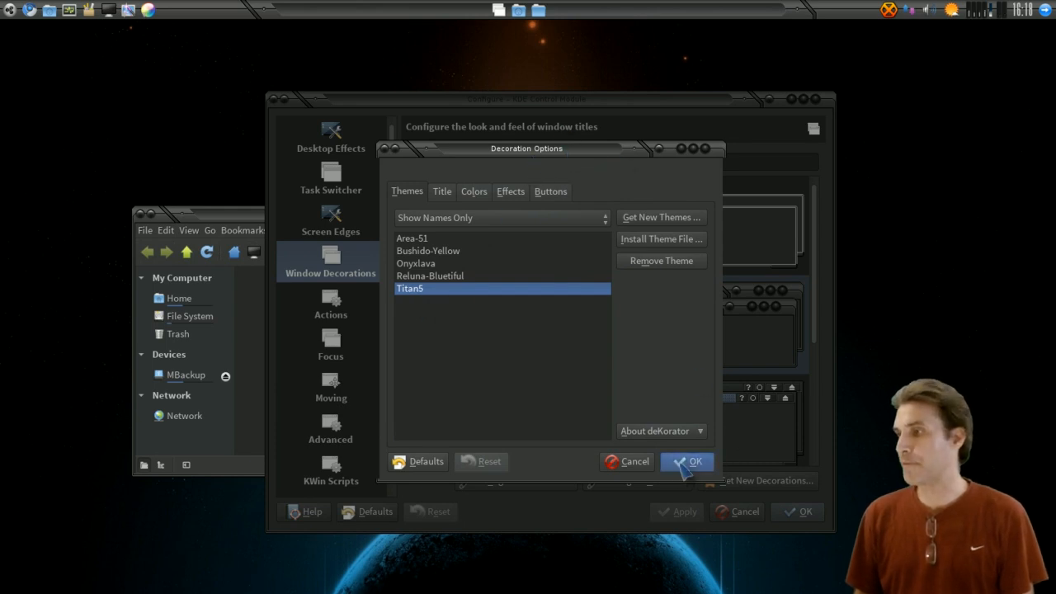
{"action": "left_click", "coordinate": [687, 462]}
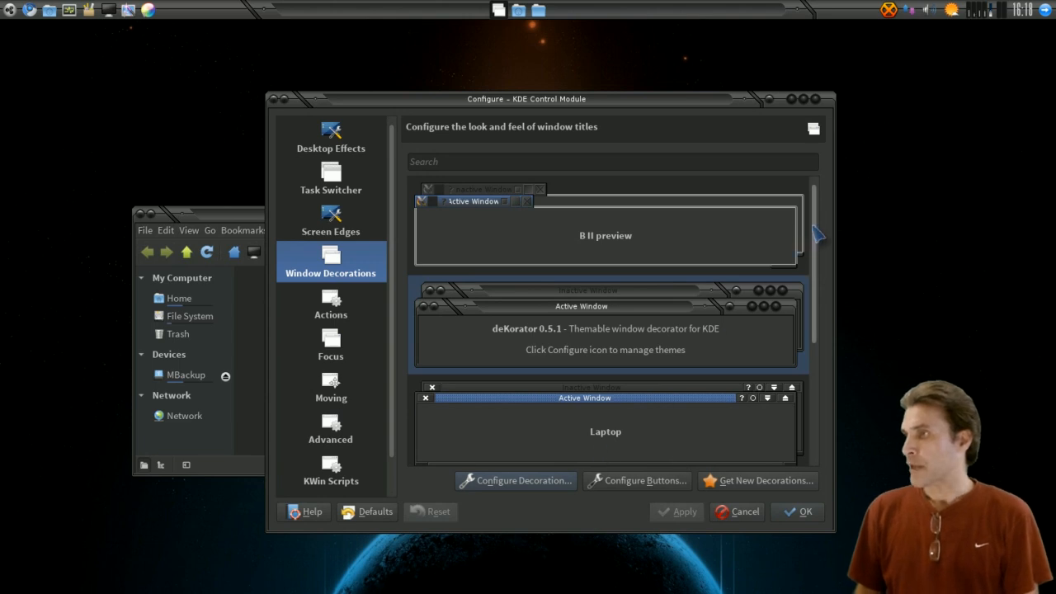
{"action": "mouse_move", "coordinate": [541, 348]}
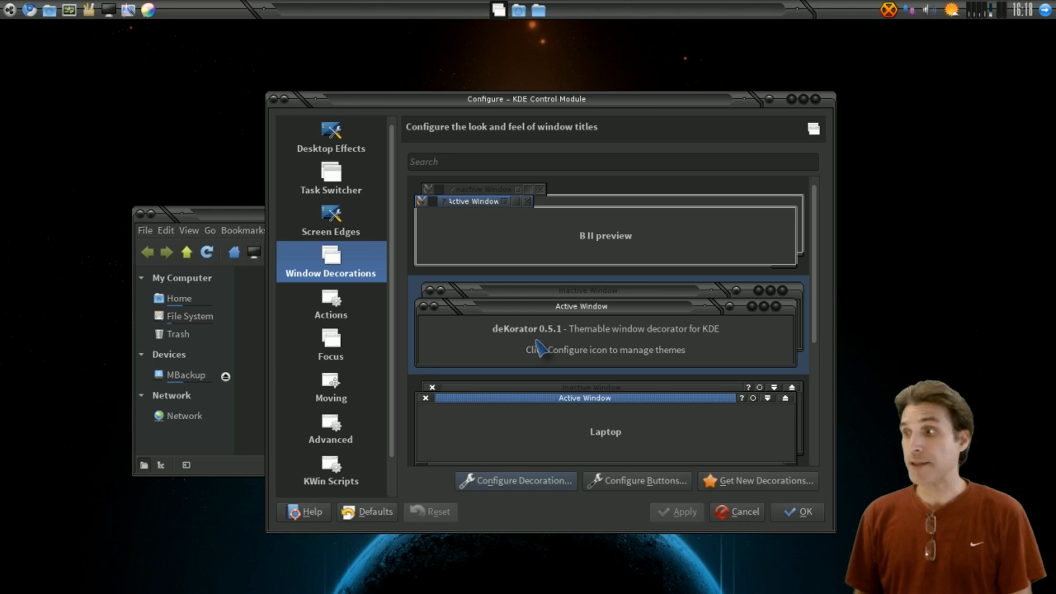
{"action": "mouse_move", "coordinate": [640, 333]}
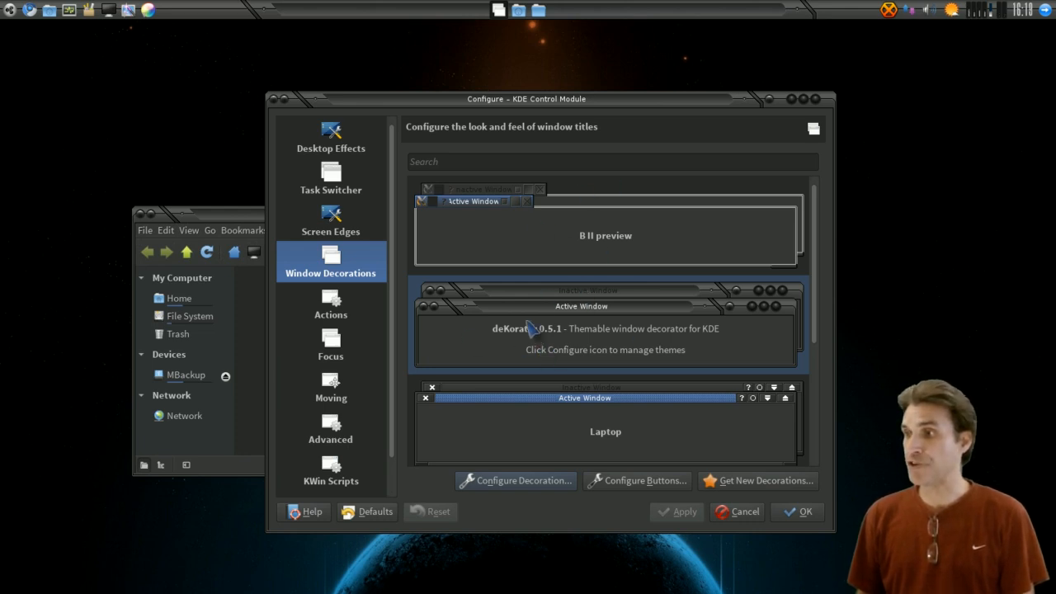
{"action": "mouse_move", "coordinate": [647, 333]}
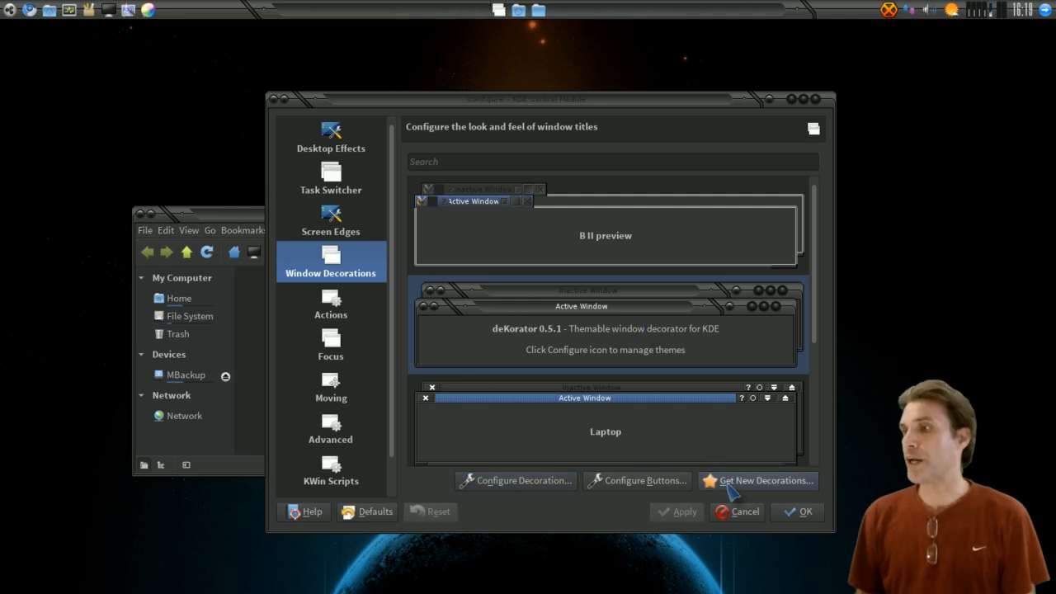
{"action": "left_click", "coordinate": [756, 480]}
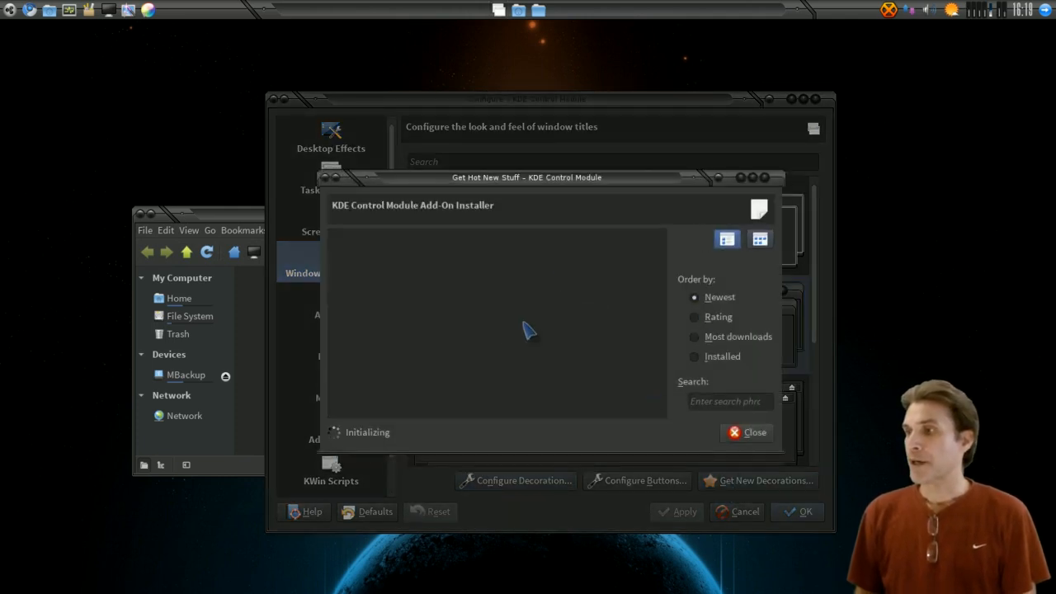
{"action": "mouse_move", "coordinate": [404, 317]}
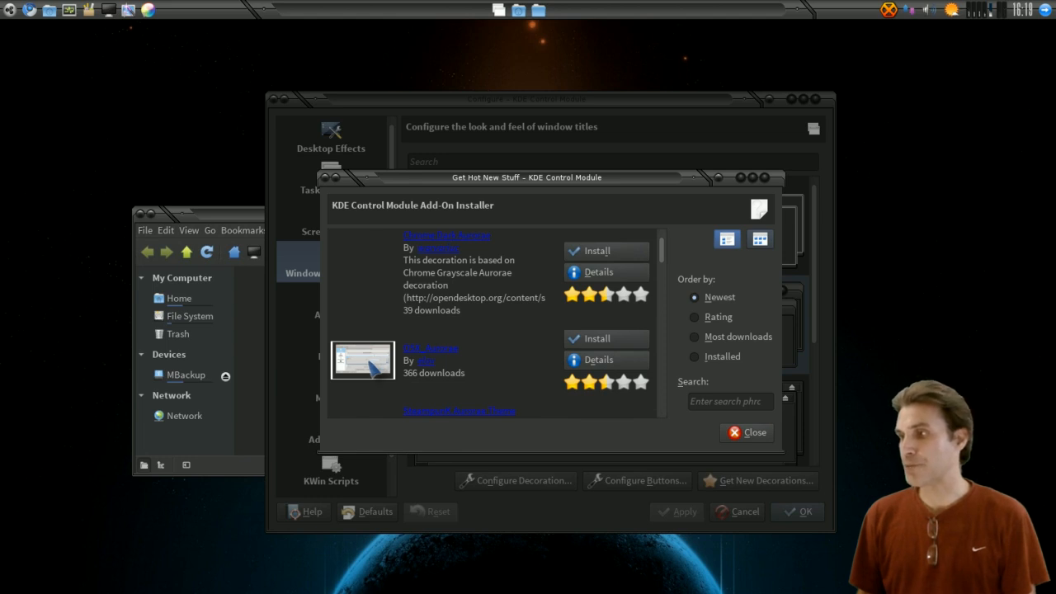
{"action": "mouse_move", "coordinate": [690, 231]}
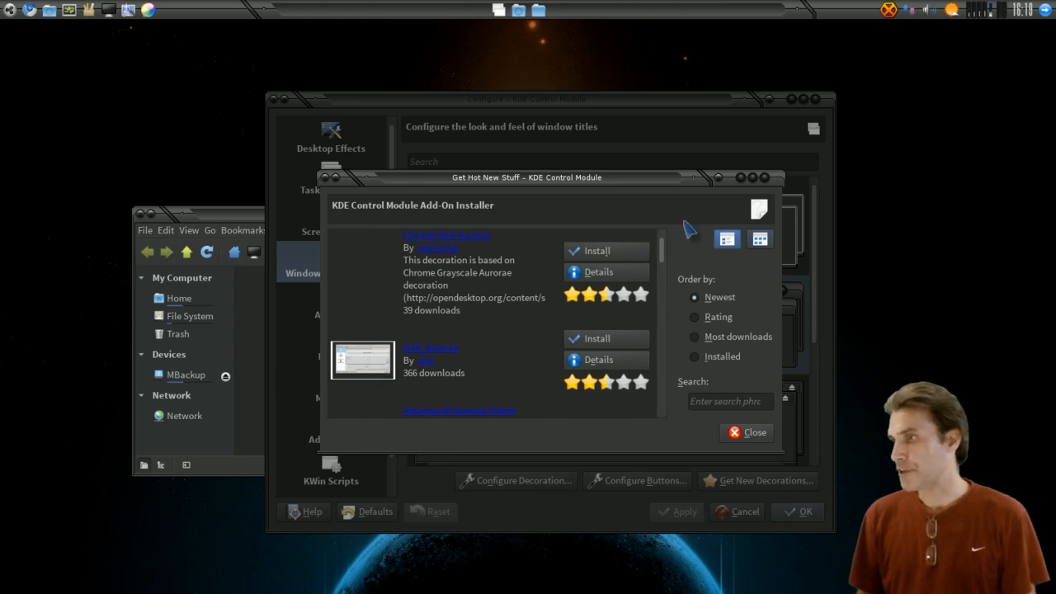
{"action": "mouse_move", "coordinate": [677, 234]}
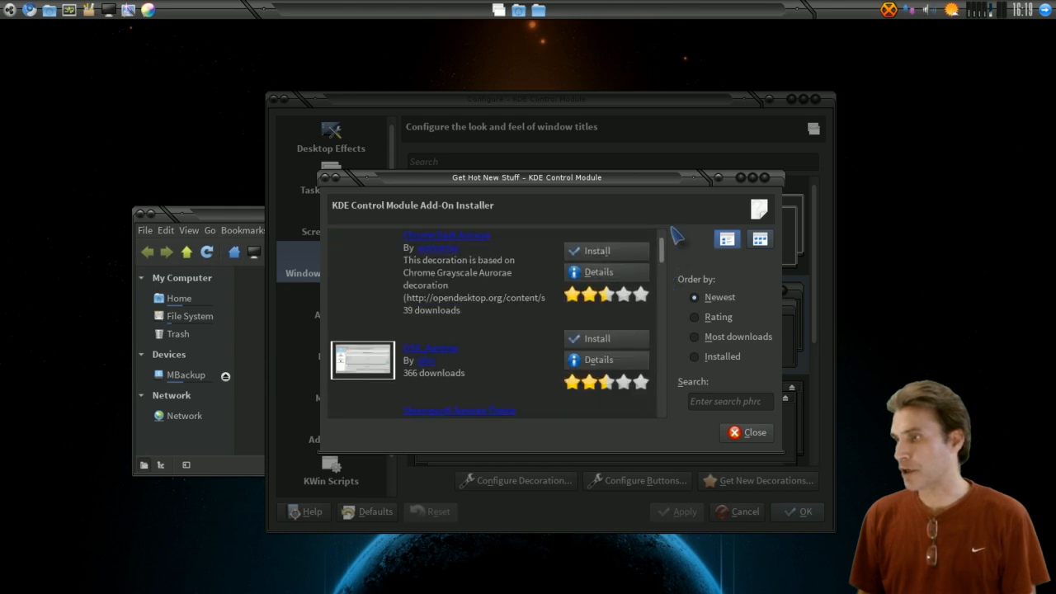
{"action": "mouse_move", "coordinate": [690, 492]}
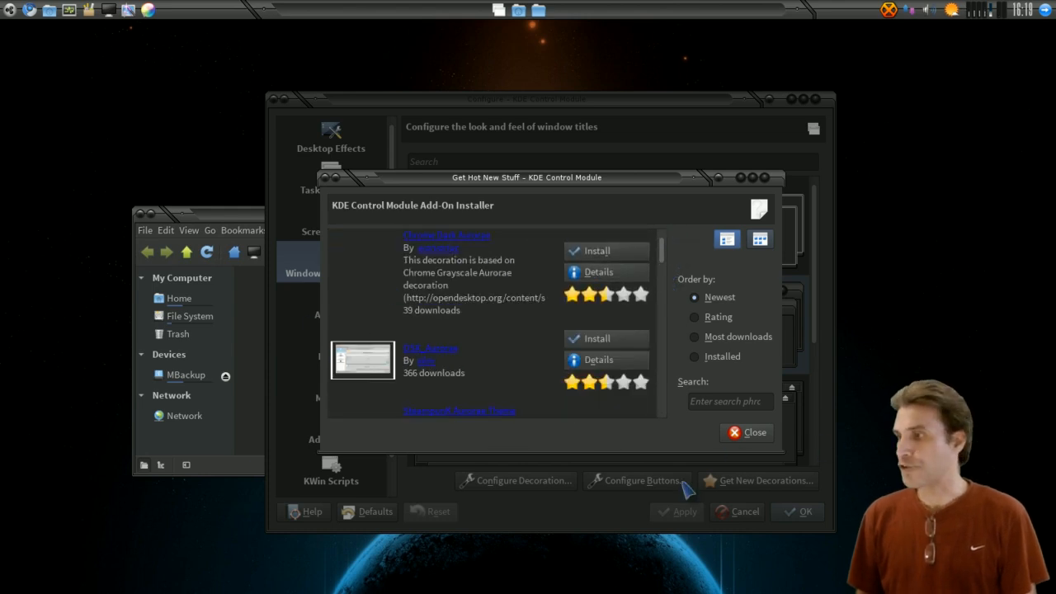
{"action": "left_click", "coordinate": [752, 432]}
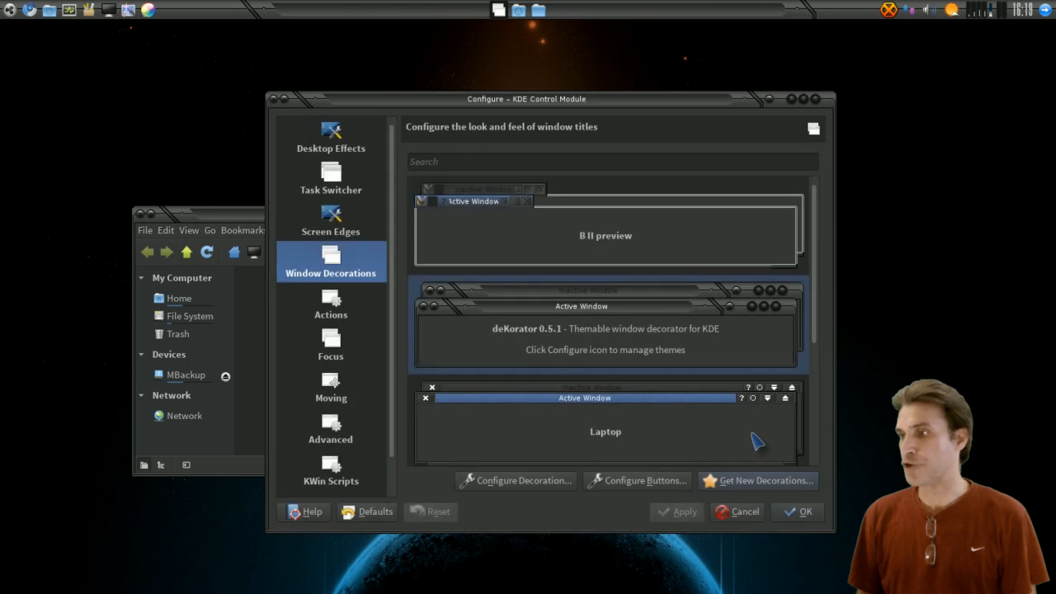
- Review Actions, Focus, Moving and Advanced pages, ending on KWin Scripts listing Video Wall enabled
{"action": "left_click", "coordinate": [330, 305]}
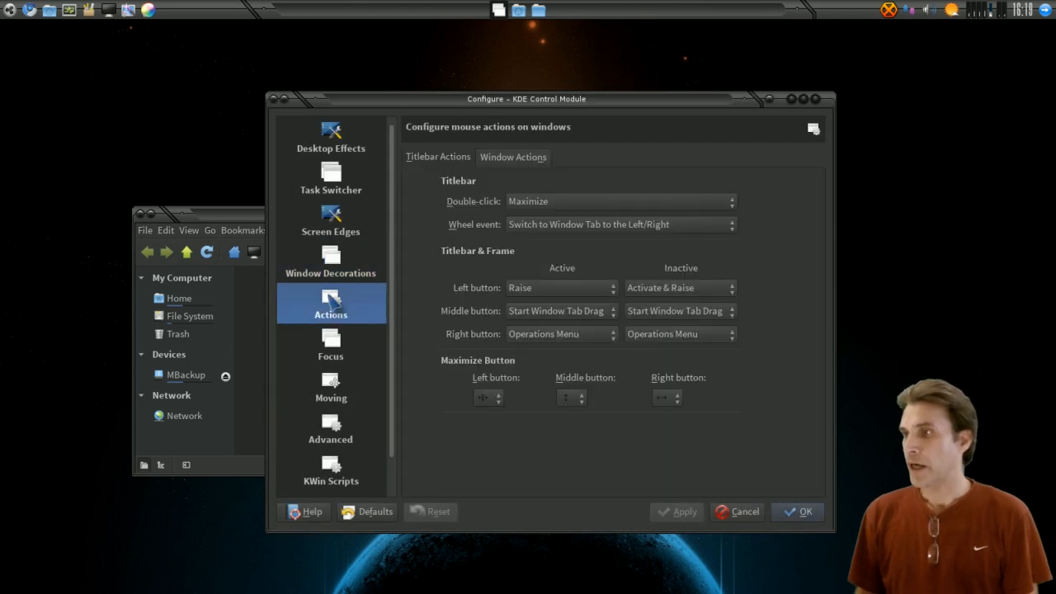
{"action": "mouse_move", "coordinate": [503, 161]}
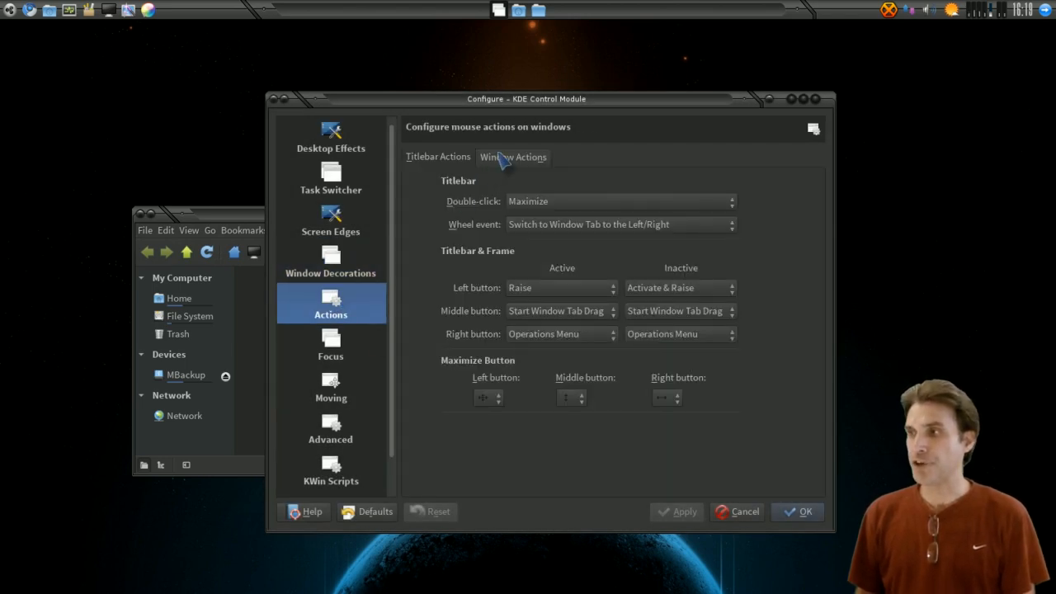
{"action": "left_click", "coordinate": [330, 345]}
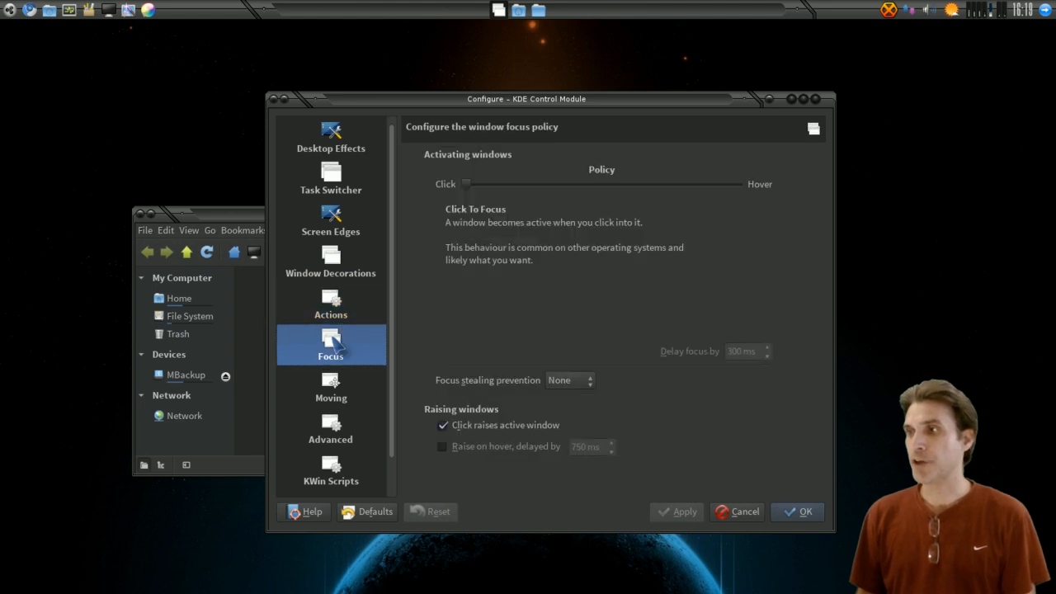
{"action": "left_click", "coordinate": [330, 386]}
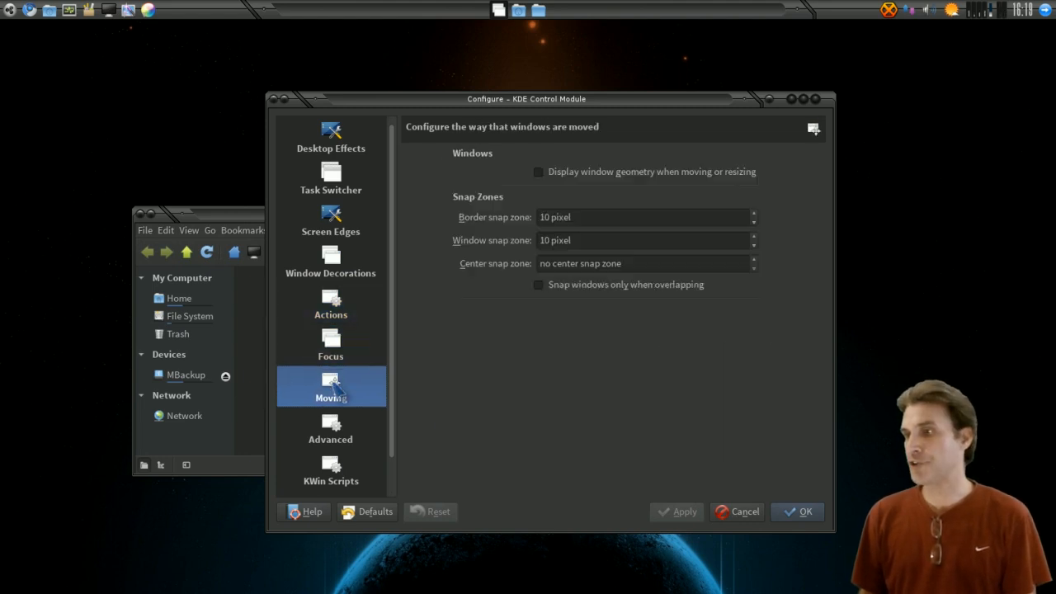
{"action": "mouse_move", "coordinate": [330, 429]}
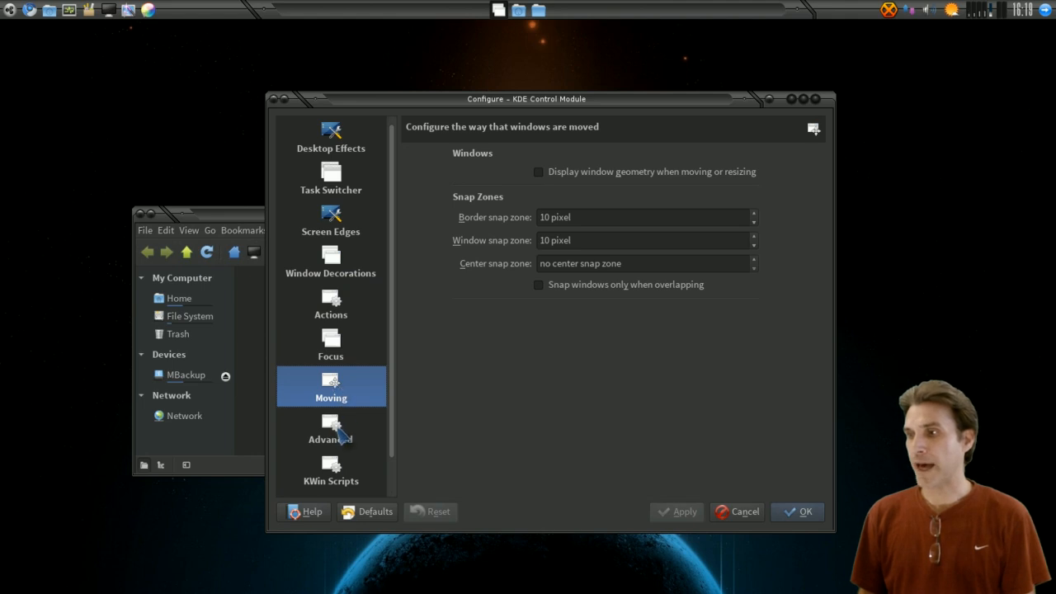
{"action": "left_click", "coordinate": [330, 427]}
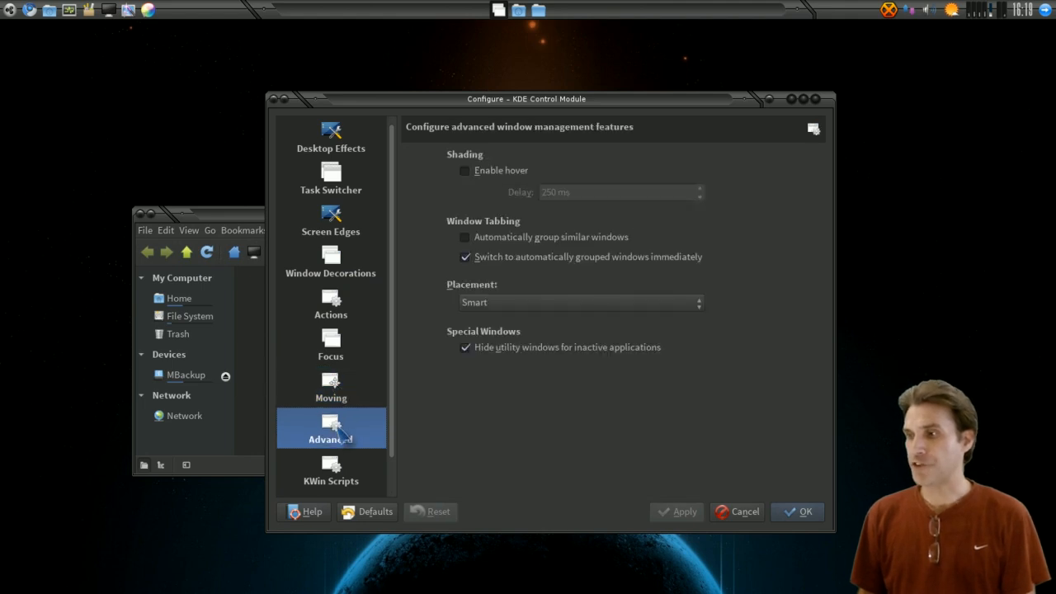
{"action": "left_click", "coordinate": [330, 470]}
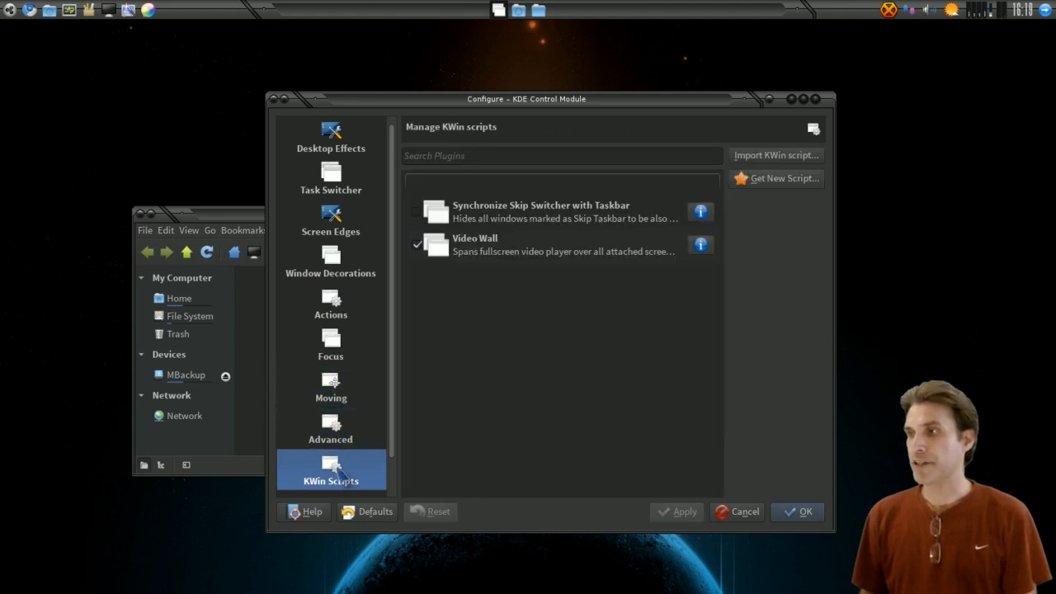
{"action": "mouse_move", "coordinate": [405, 459]}
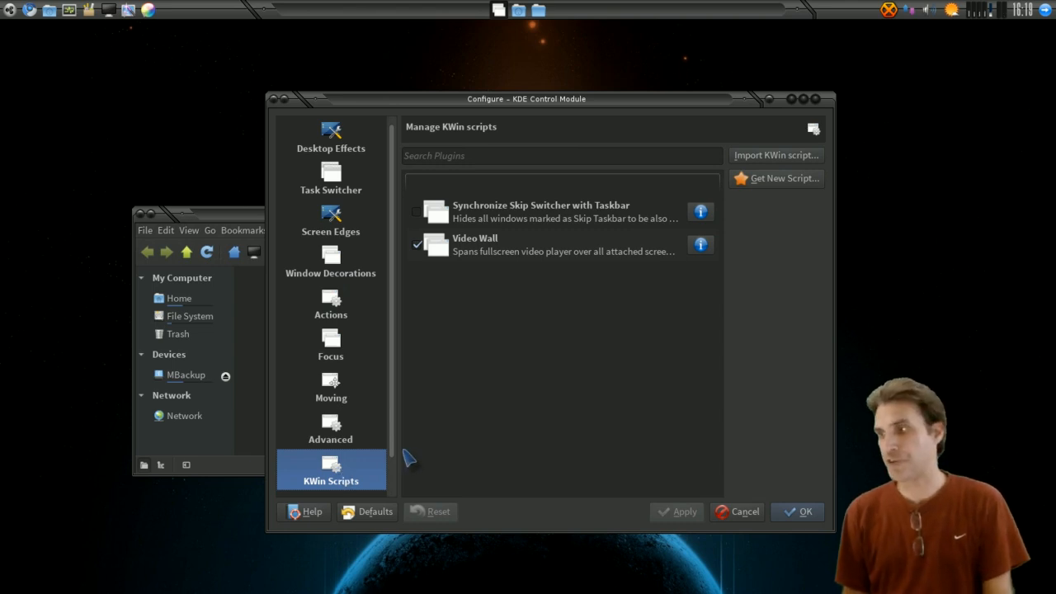
{"action": "scroll", "scroll_direction": "down", "scroll_amount": 3}
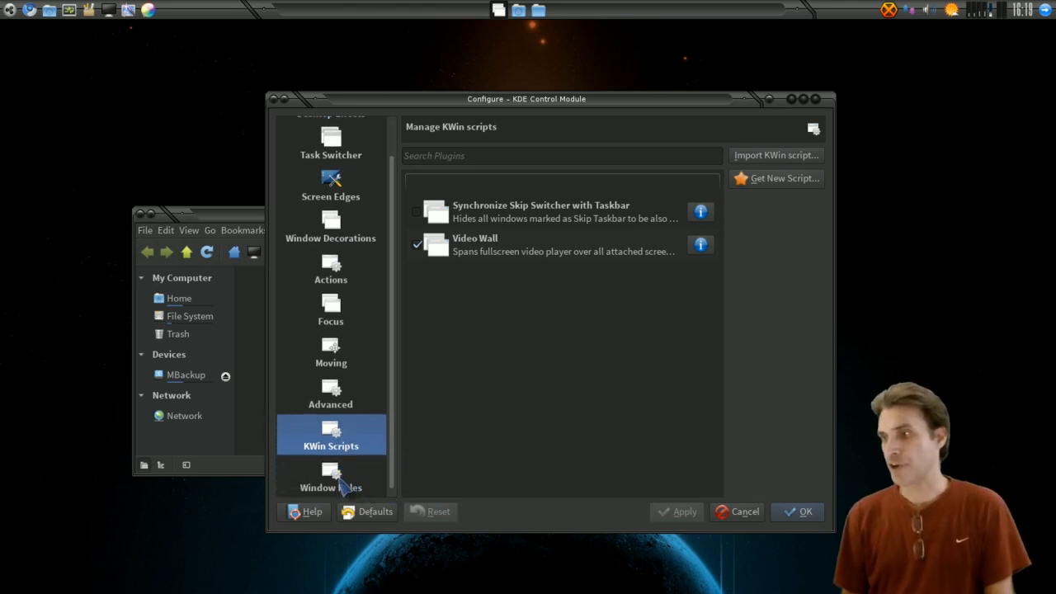
{"action": "scroll", "scroll_direction": "up", "scroll_amount": 3}
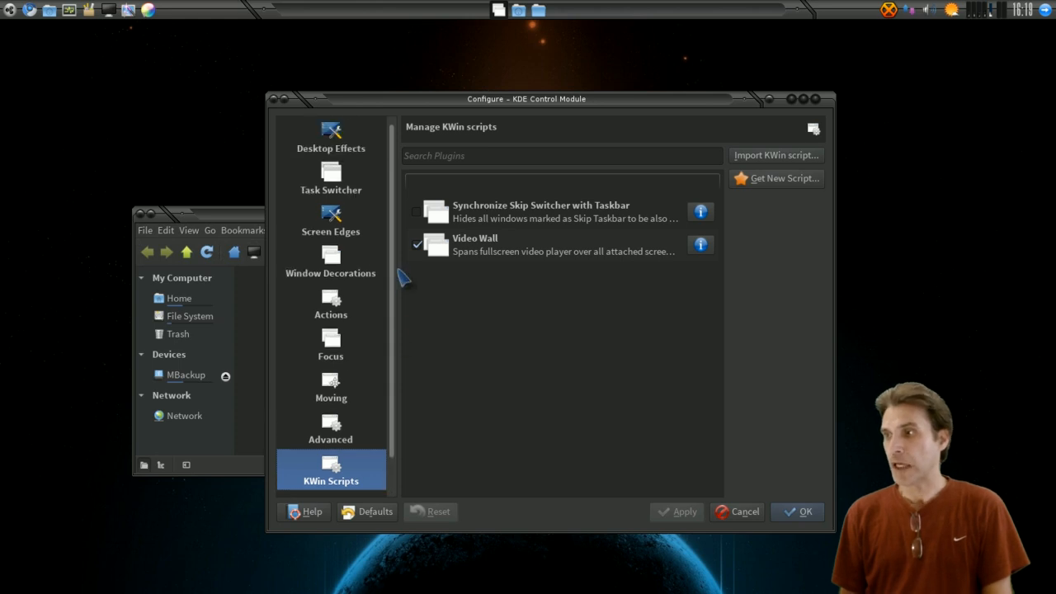
{"action": "mouse_move", "coordinate": [414, 279]}
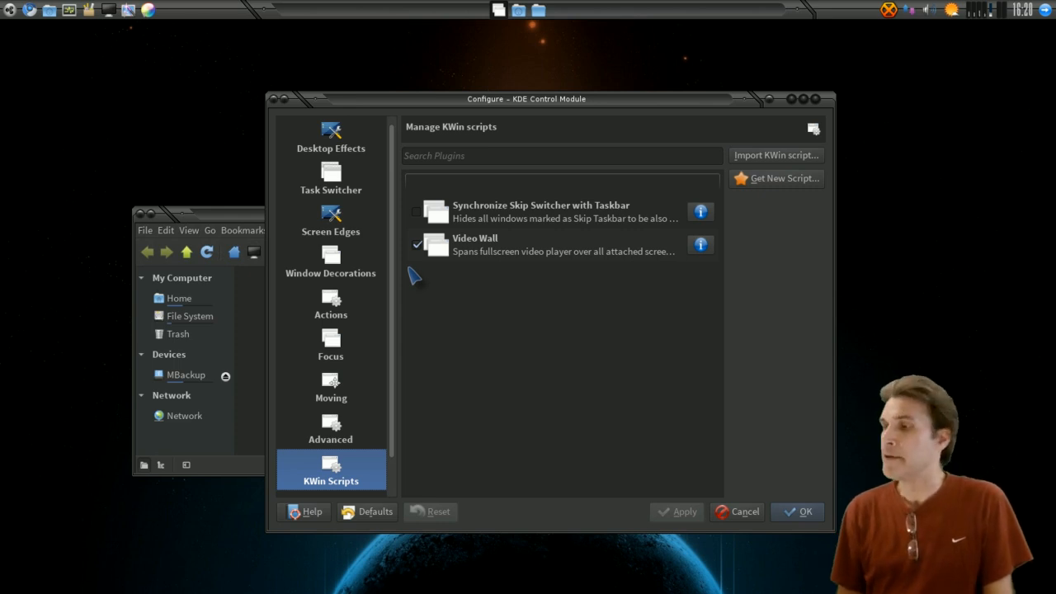
{"action": "scroll", "scroll_direction": "down", "scroll_amount": 3}
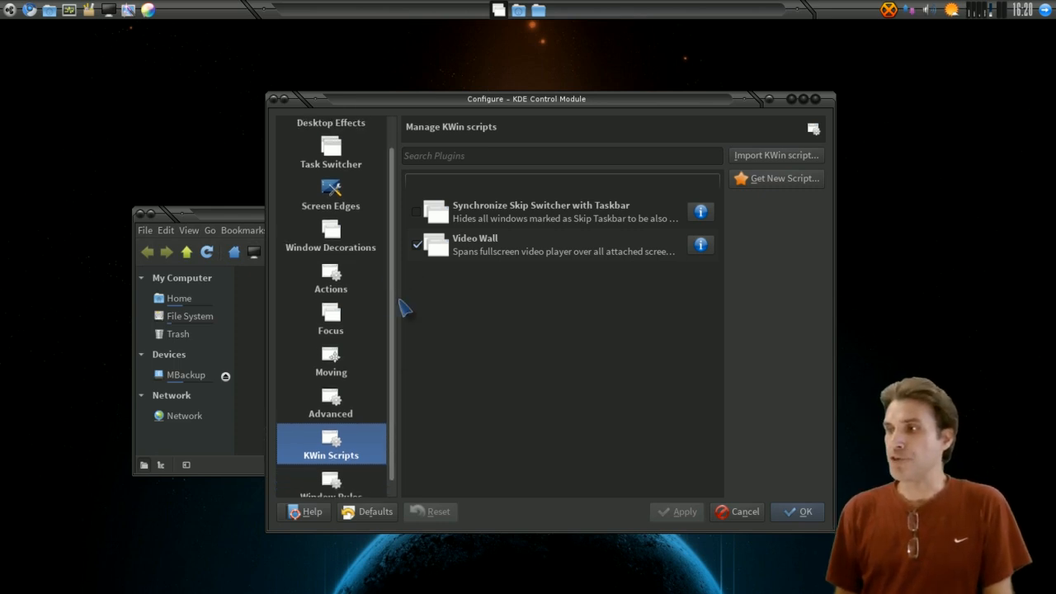